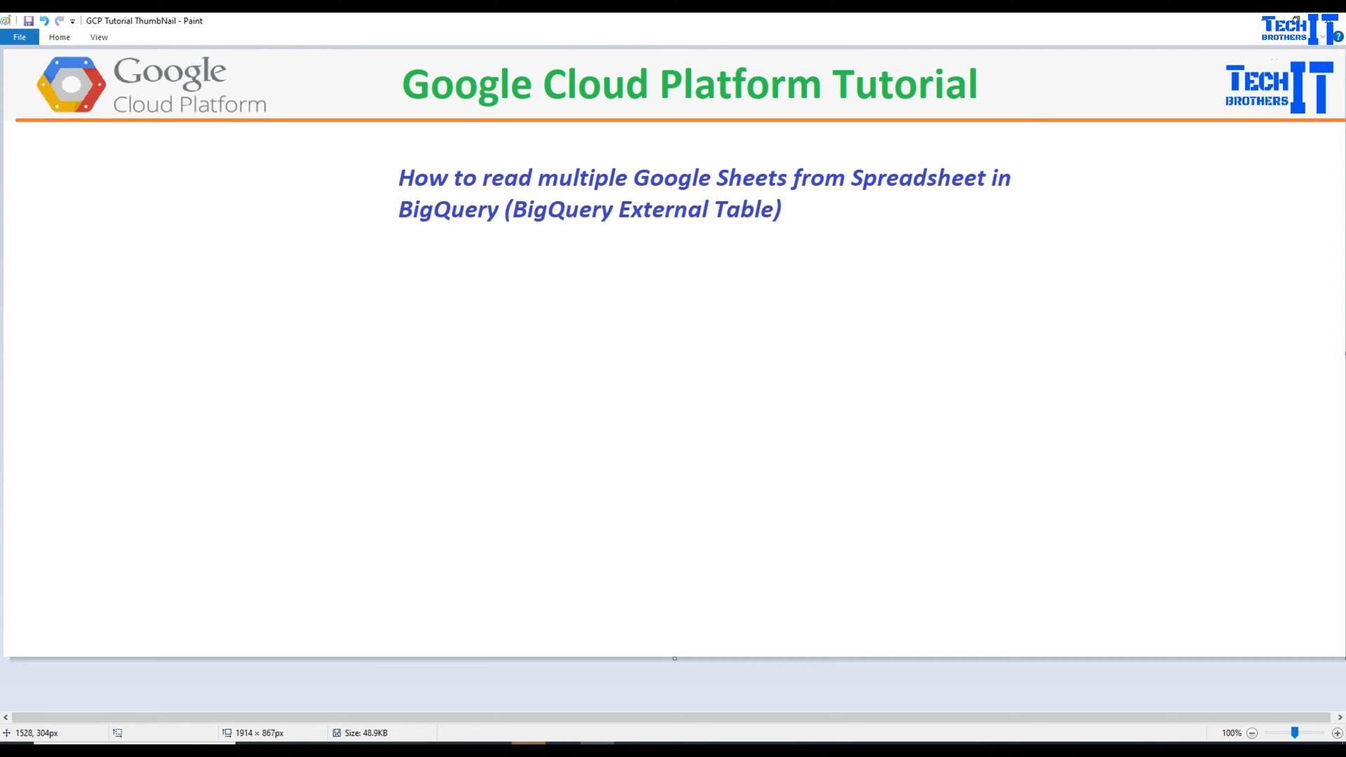
mouse_move(698, 200)
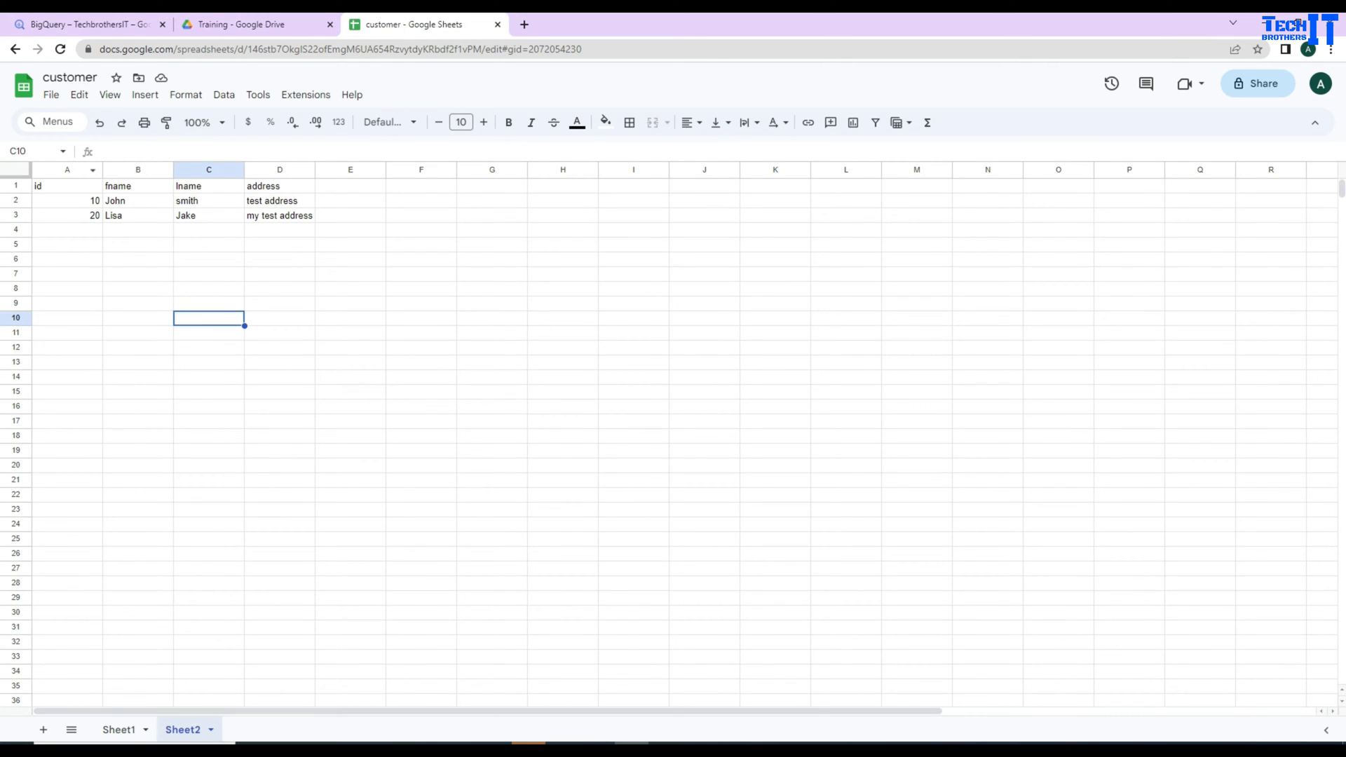
Review the customer headers and data rows on Sheet1 and Sheet2
left_click(118, 729)
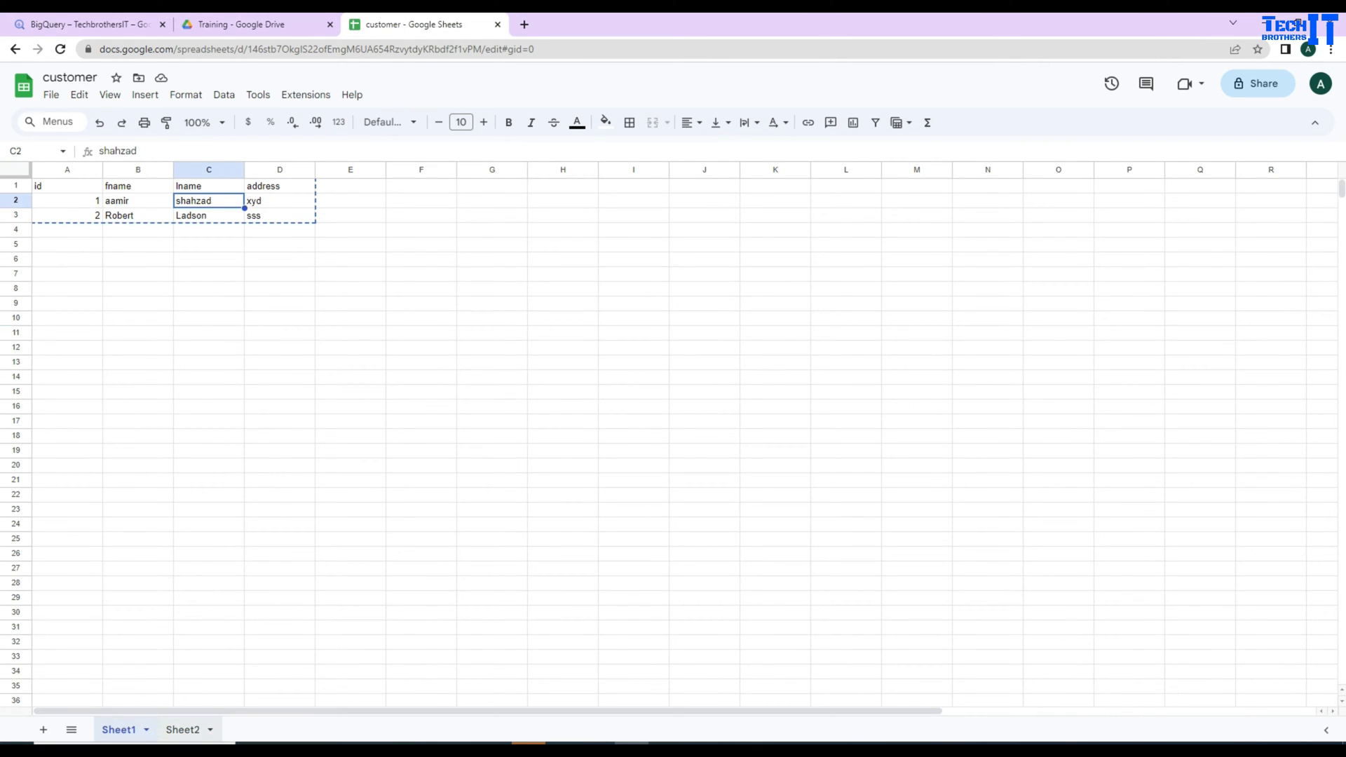
left_click(181, 729)
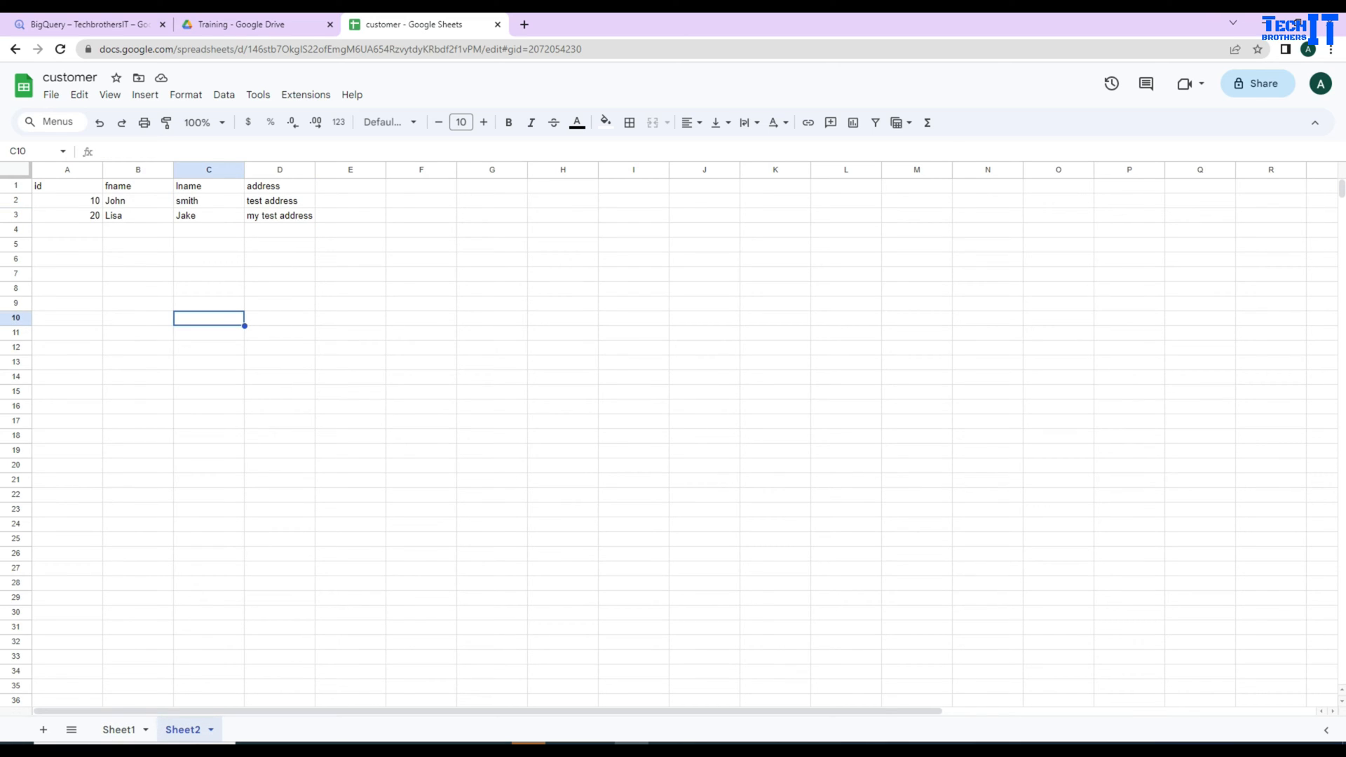
left_click(118, 729)
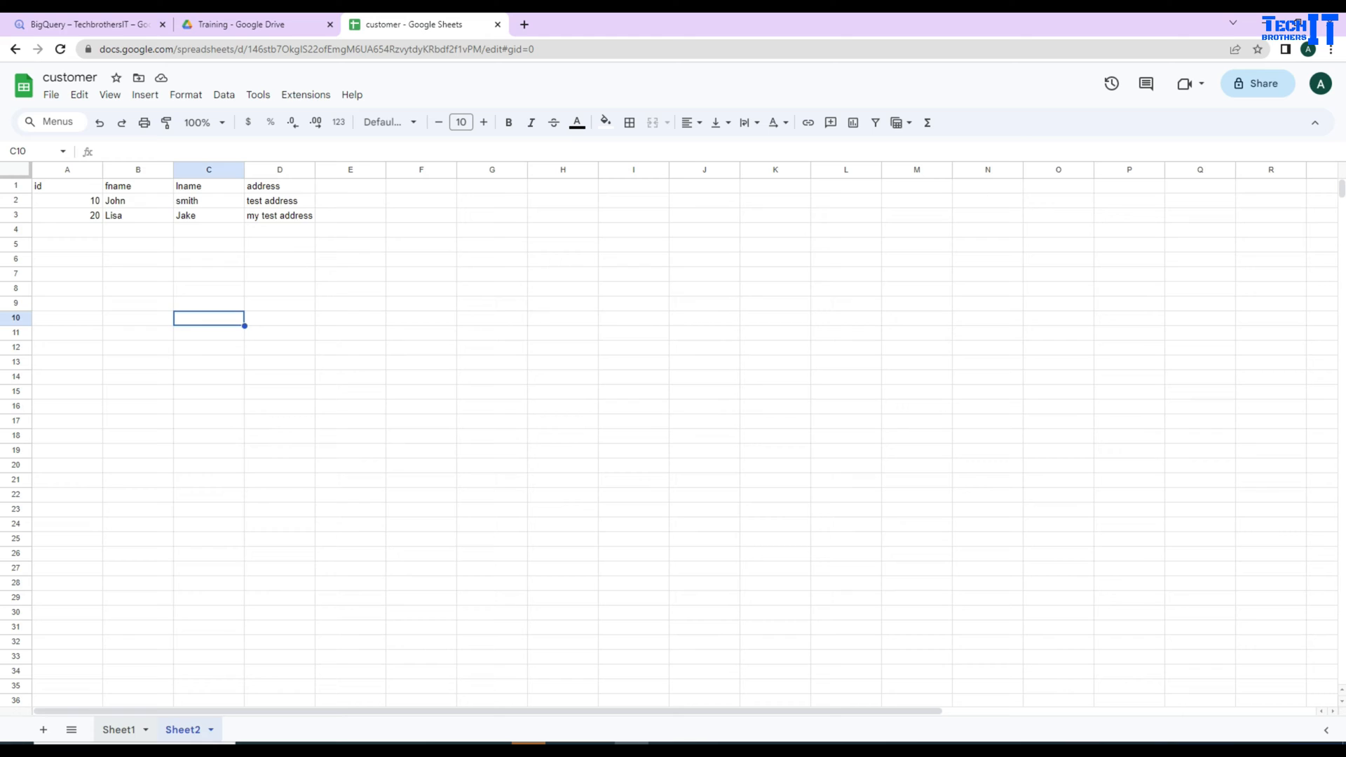
left_click(118, 729)
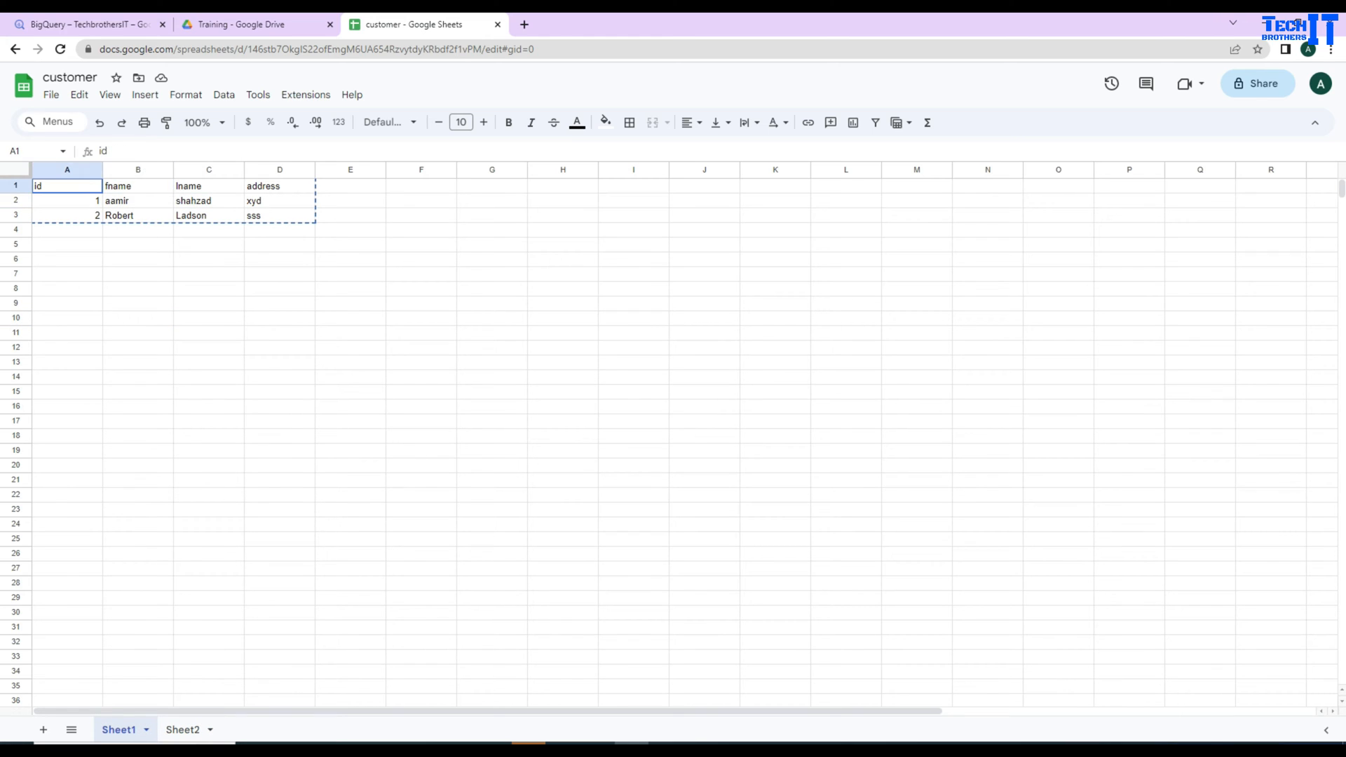
left_click(279, 214)
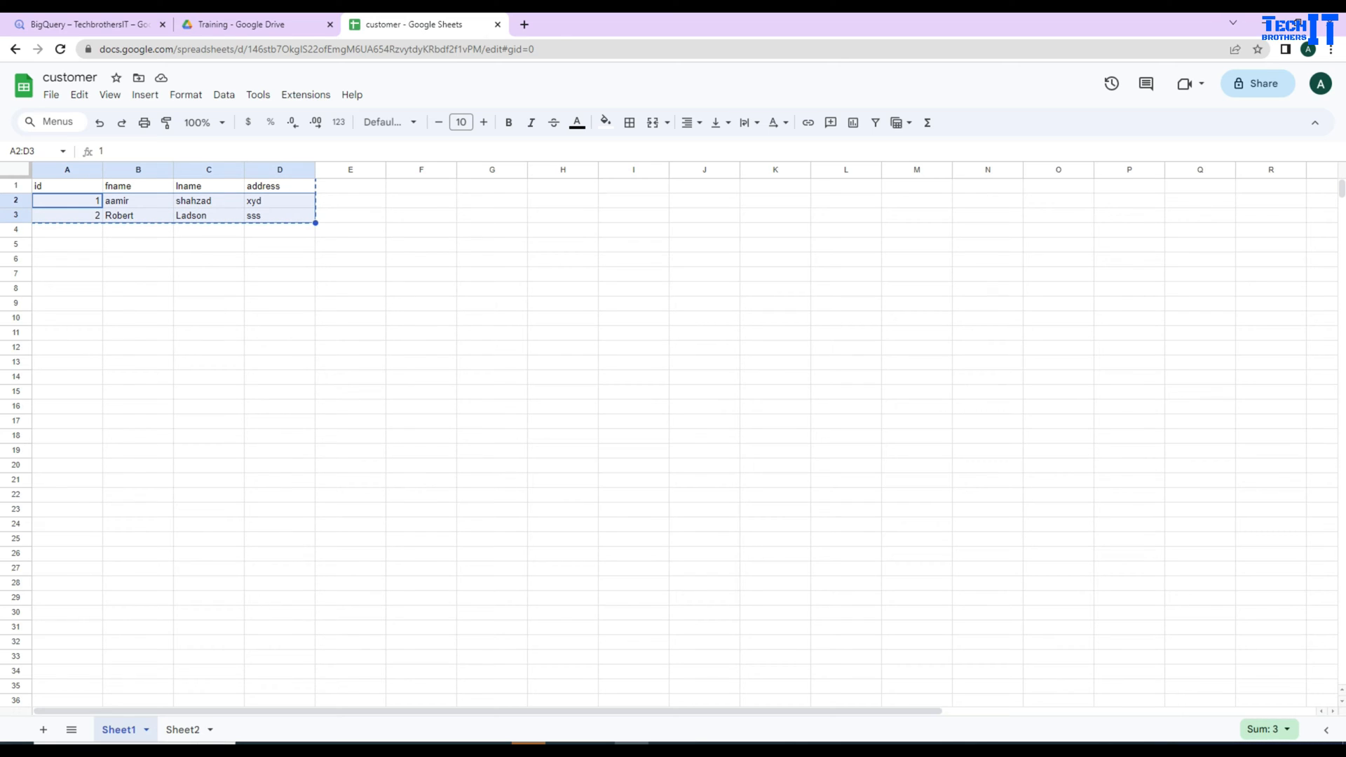
left_click(66, 185)
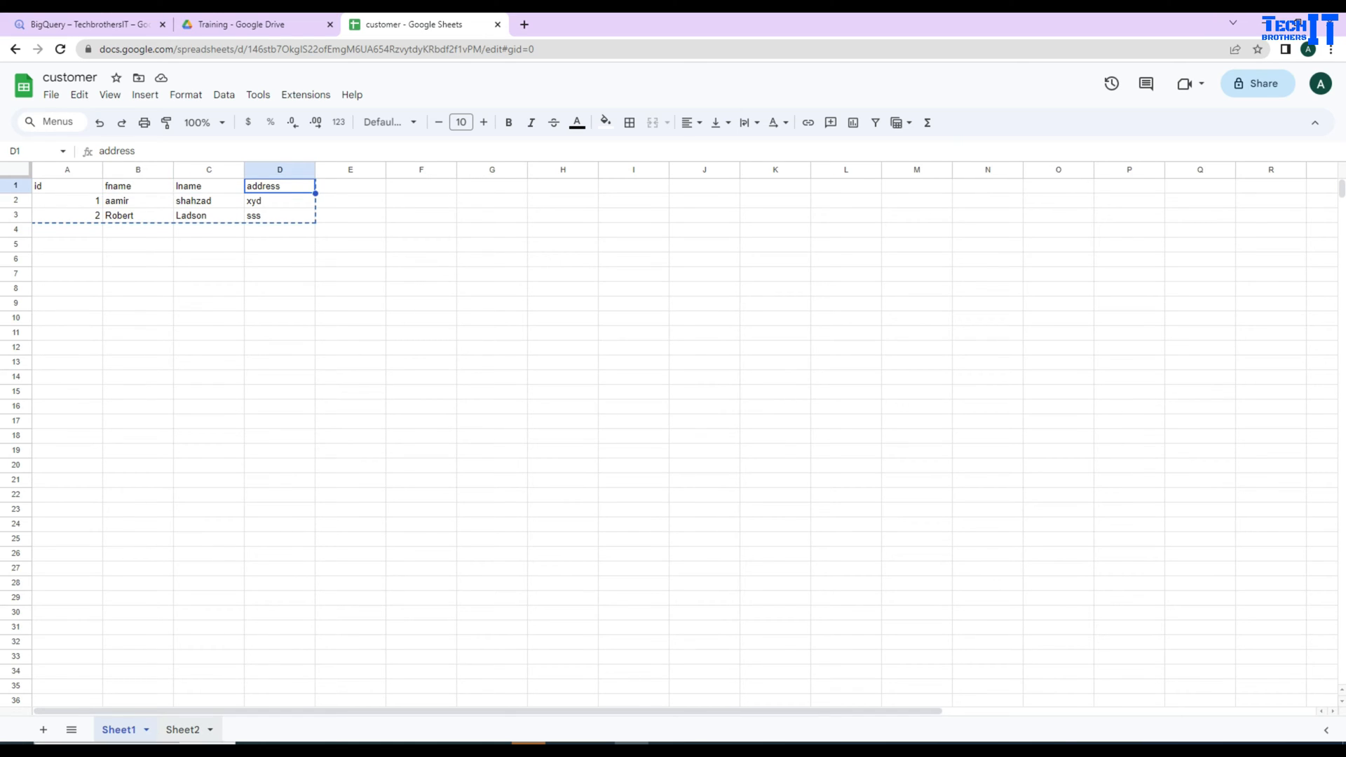
Rename Sheet2's A1 header to customerid and B1 to firstname
left_click(181, 729)
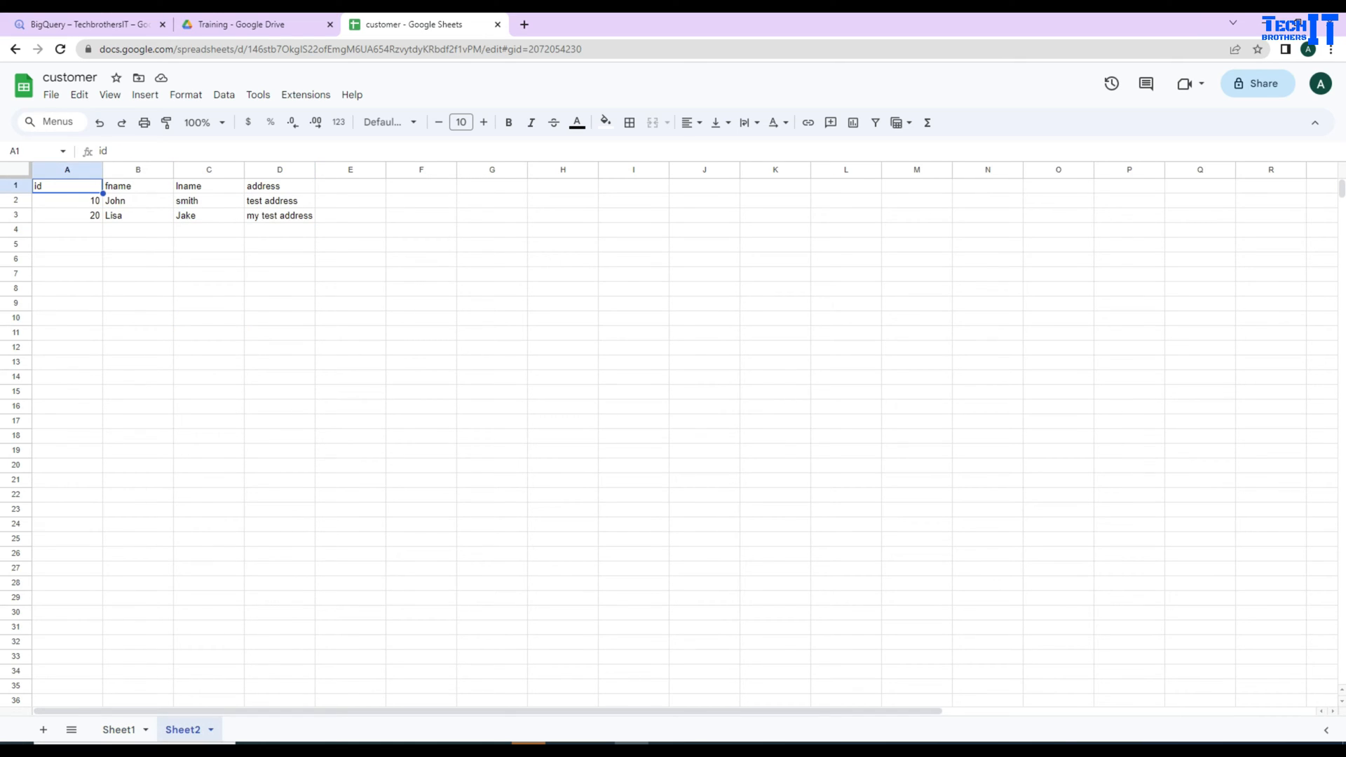
type("customerid")
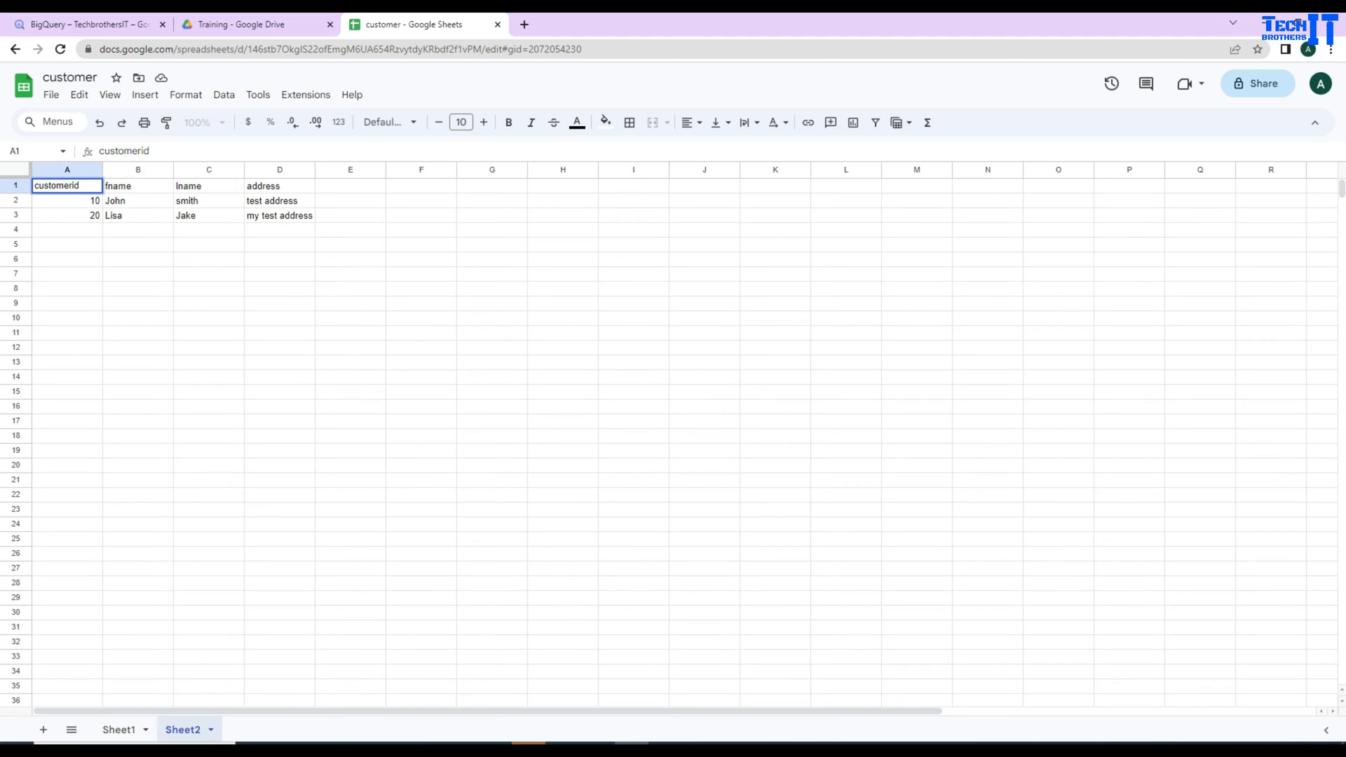
left_click(137, 185)
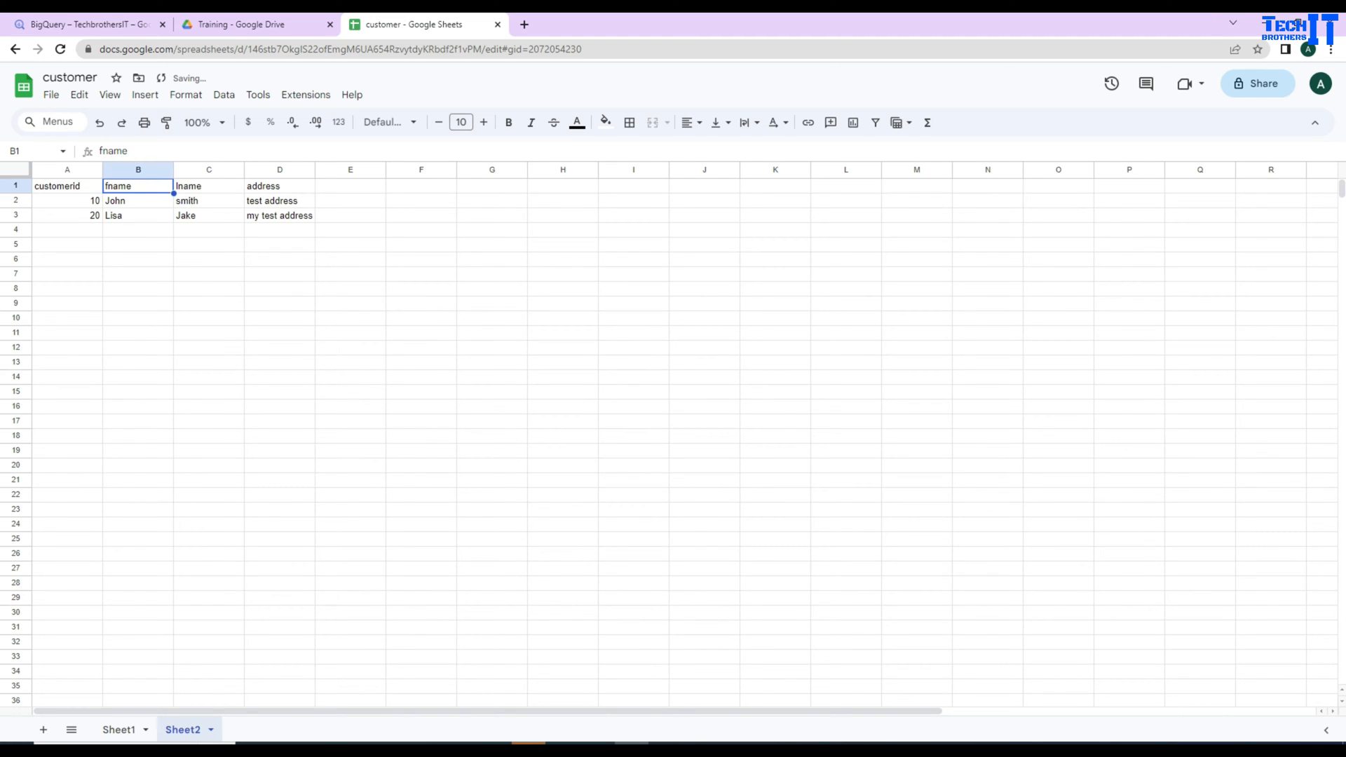
type("firstname")
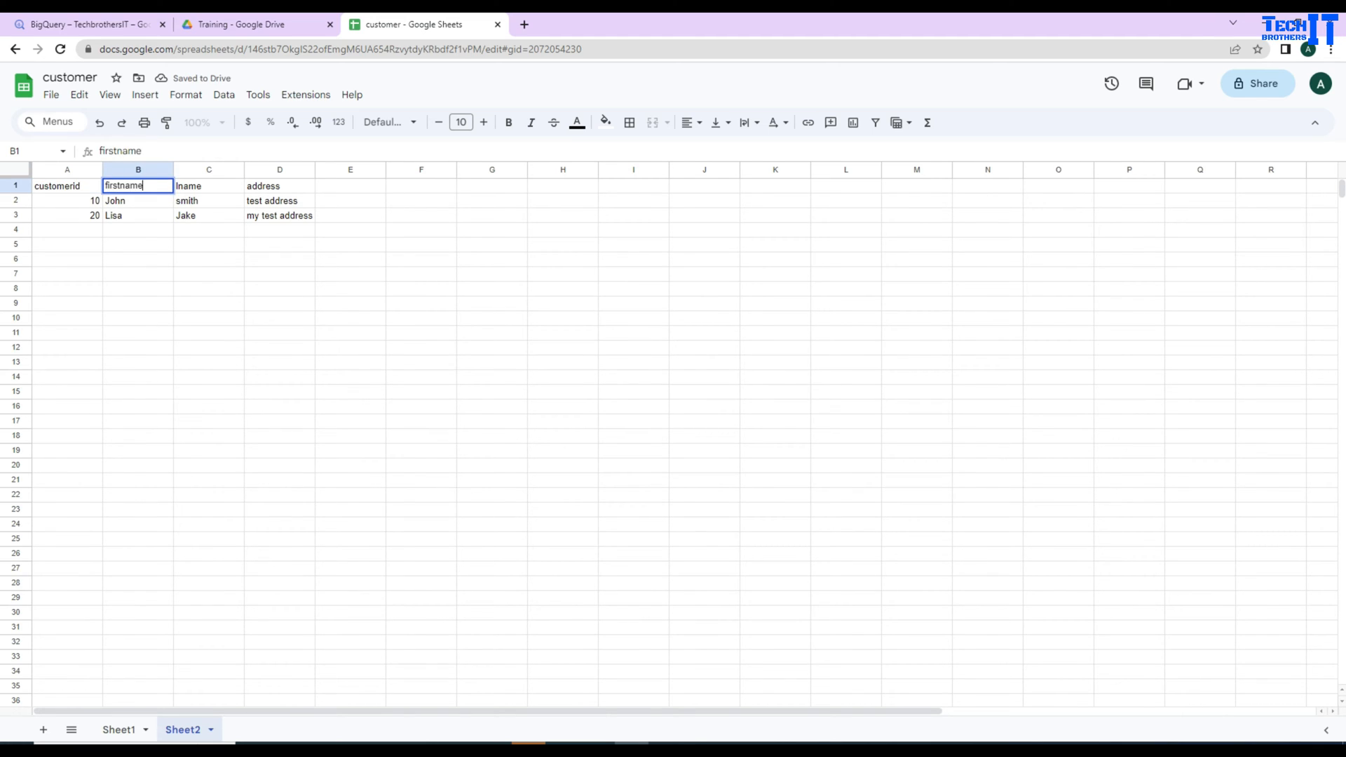
left_click(208, 201)
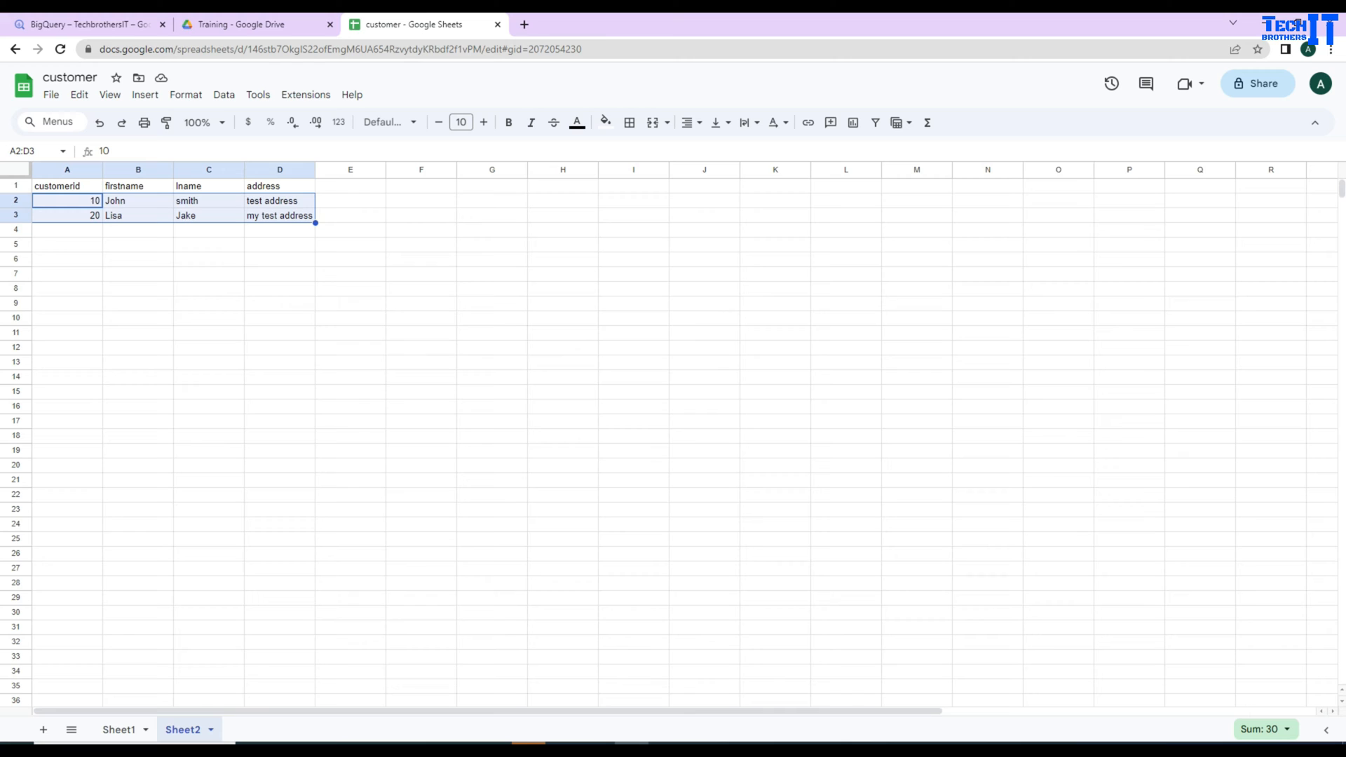
left_click(118, 729)
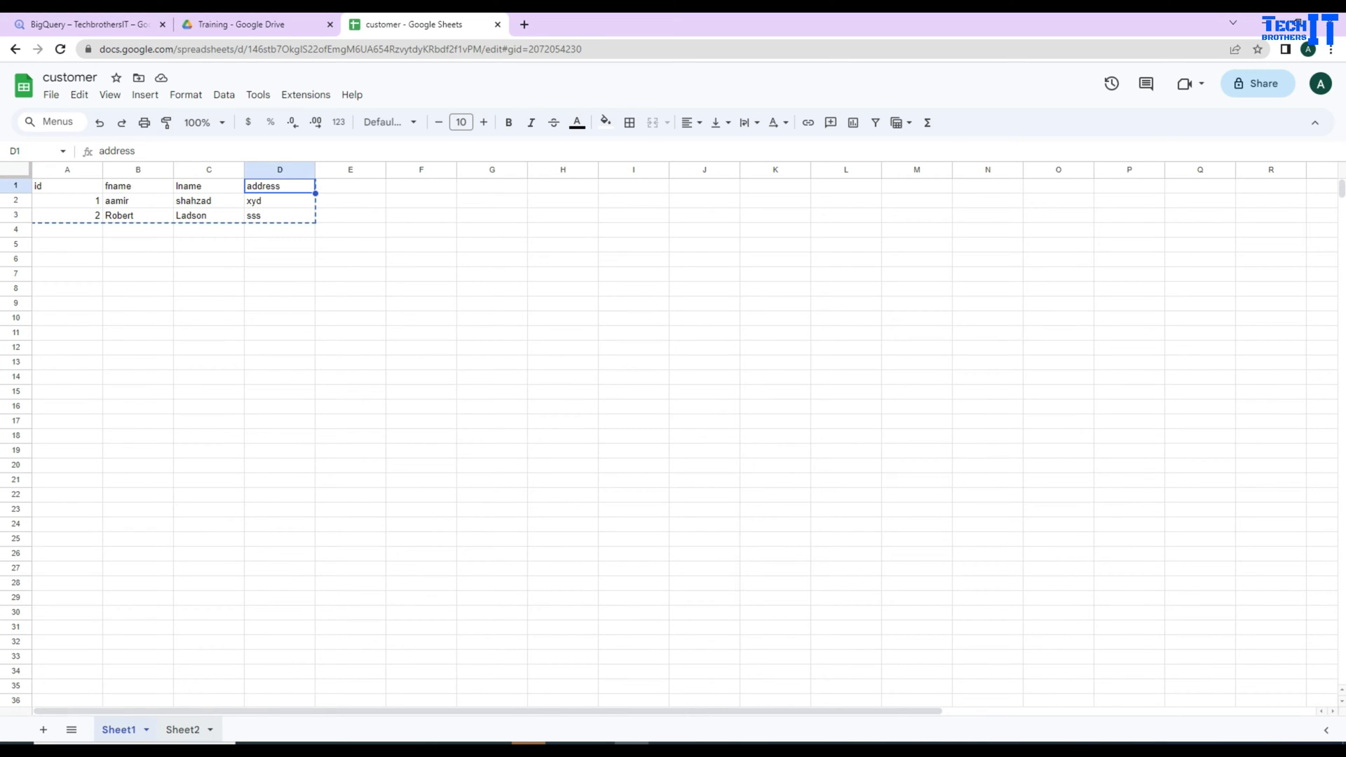
left_click(181, 729)
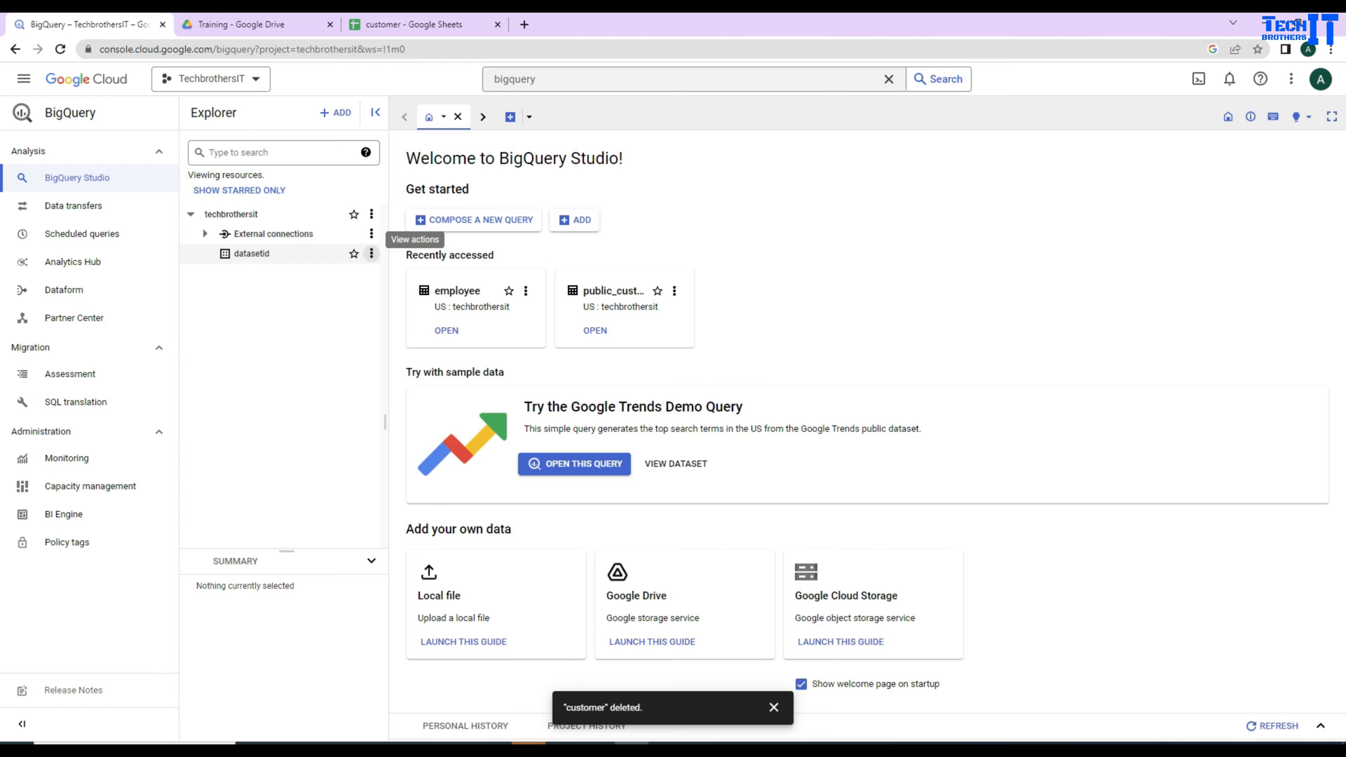
Start creating a table in datasetid with Drive as its data source
left_click(372, 254)
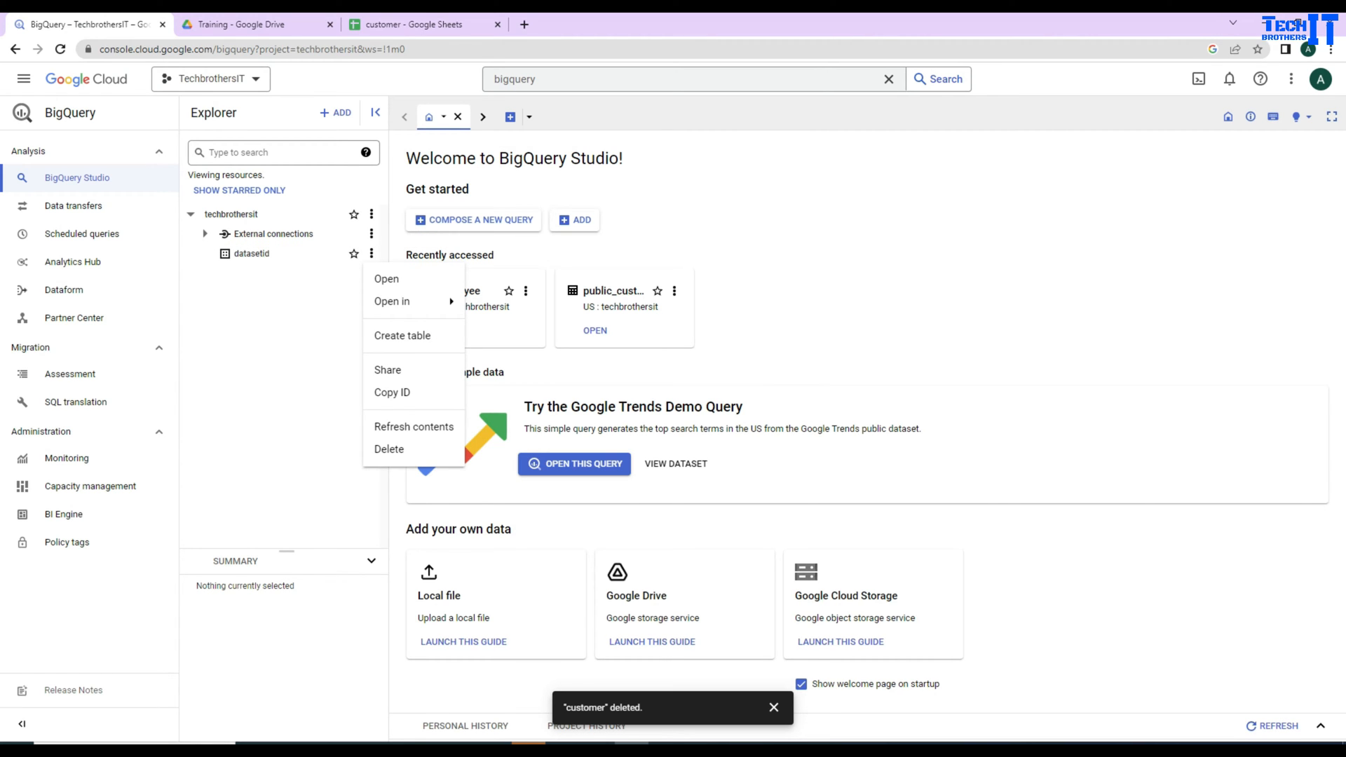
left_click(402, 335)
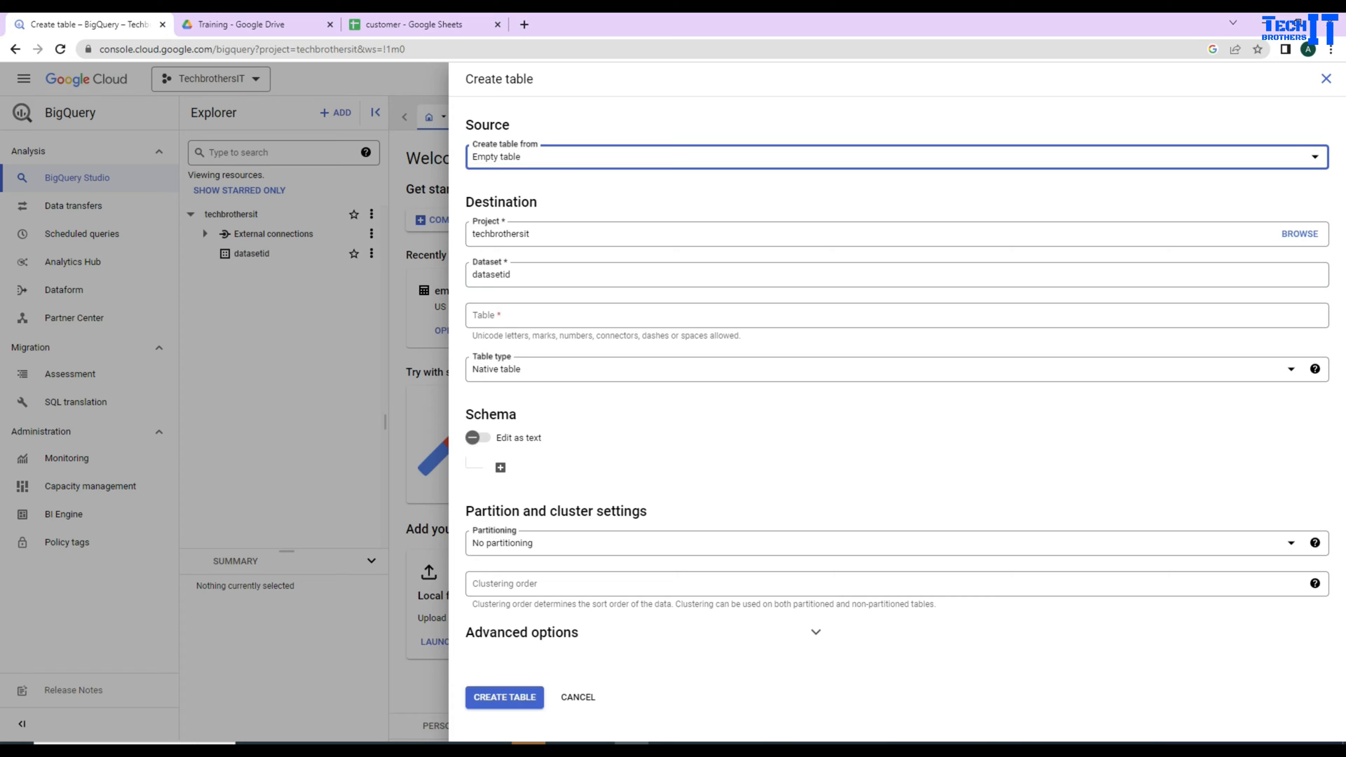
left_click(896, 156)
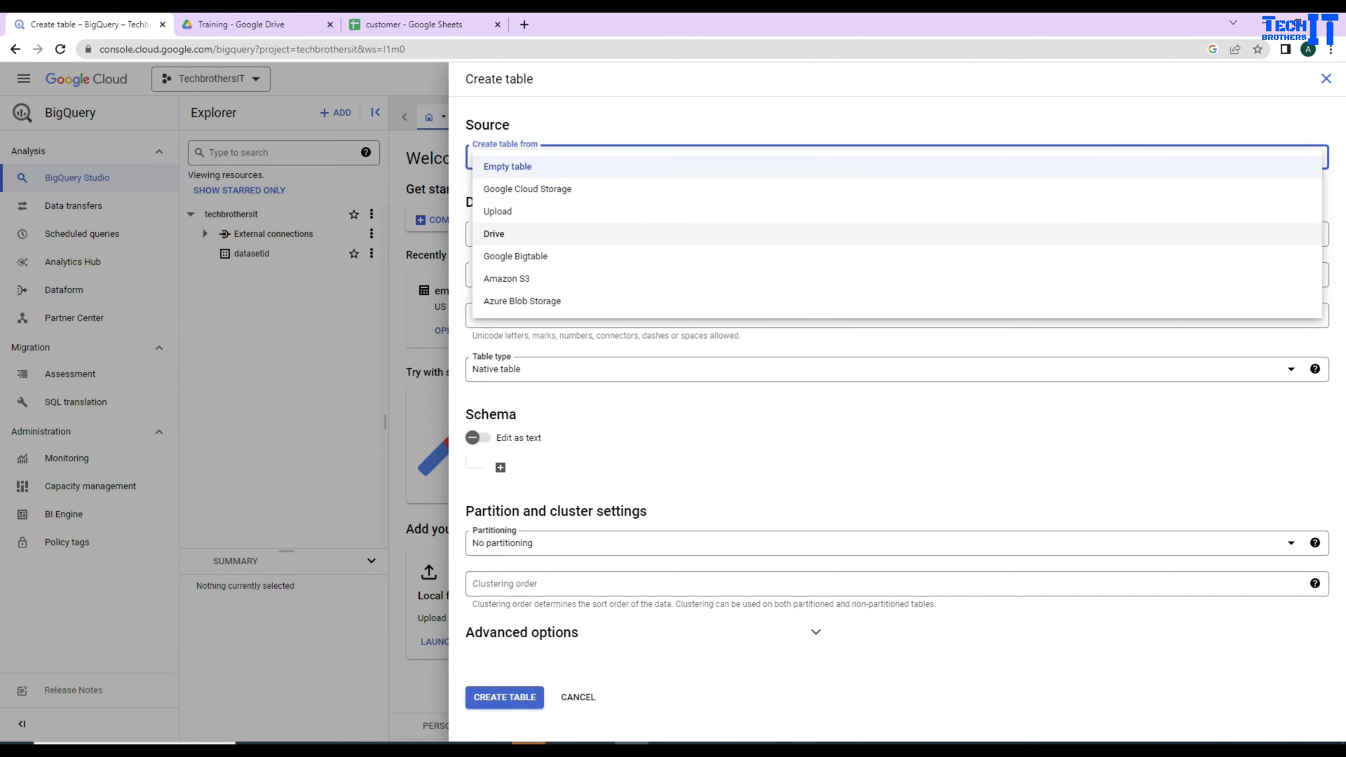
left_click(493, 235)
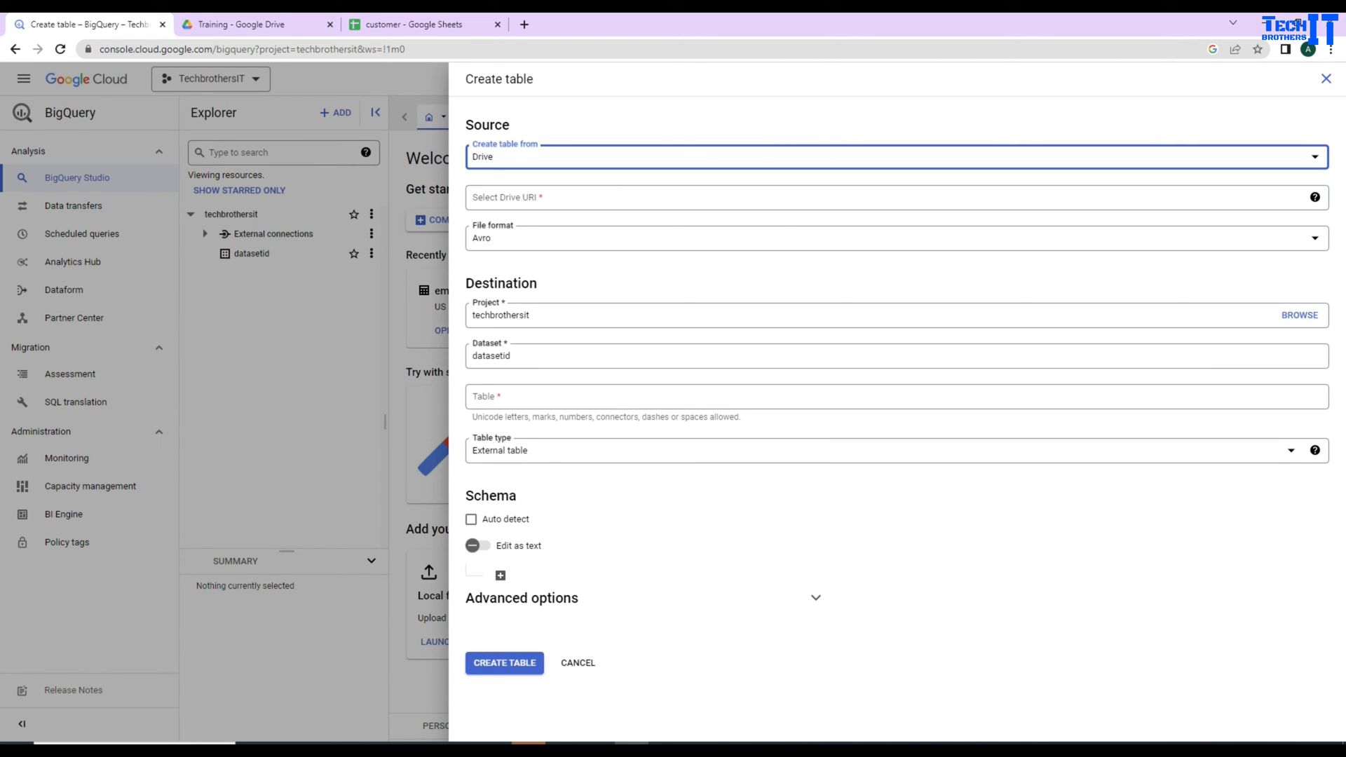
Copy the customer spreadsheet's link from the address bar for the table's Drive URI
left_click(420, 24)
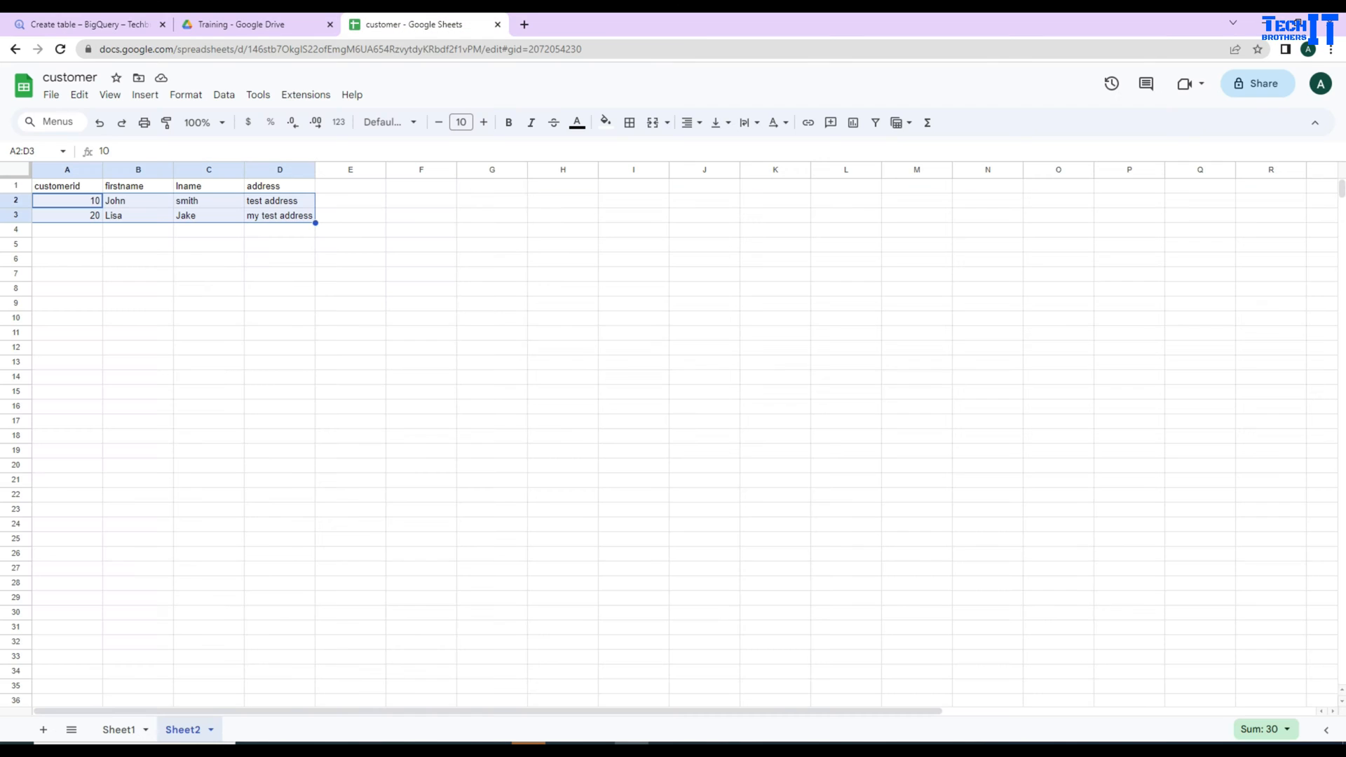
left_click(335, 49)
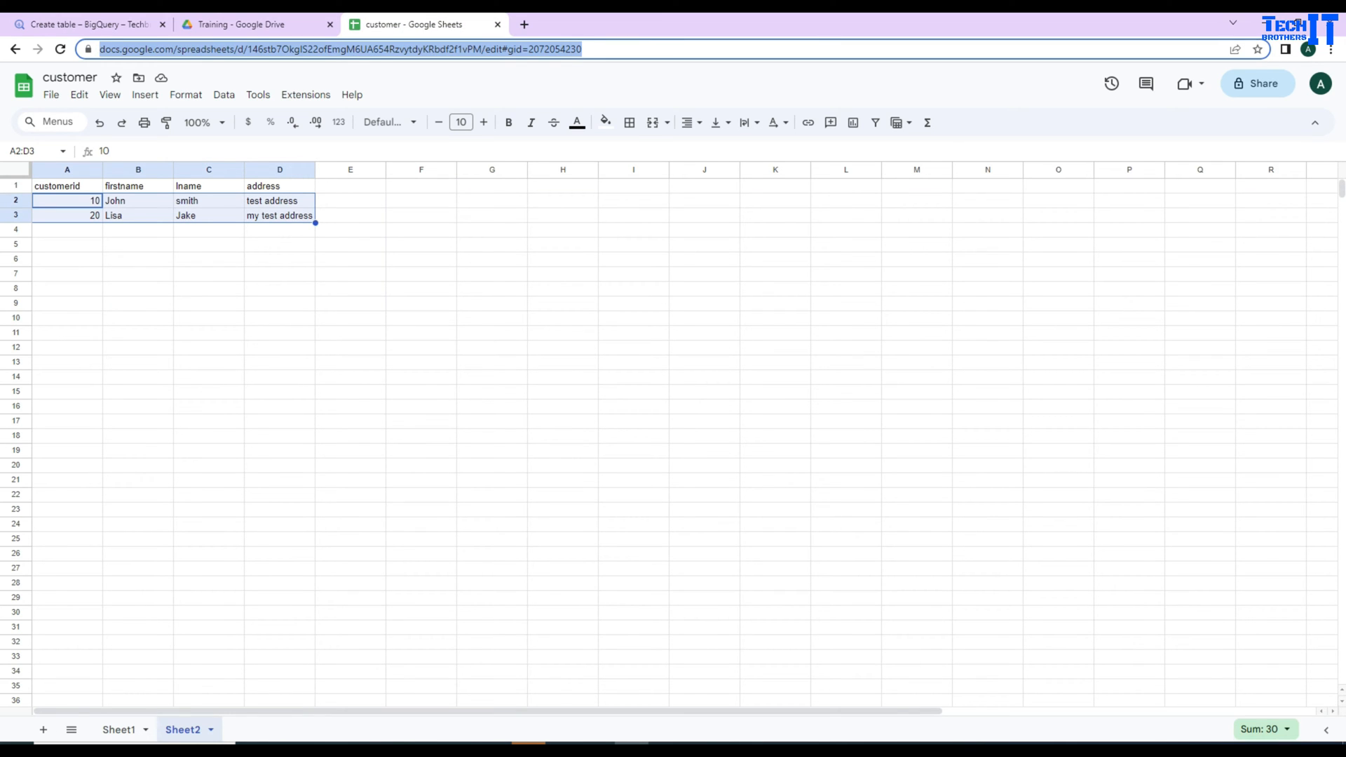
left_click(118, 729)
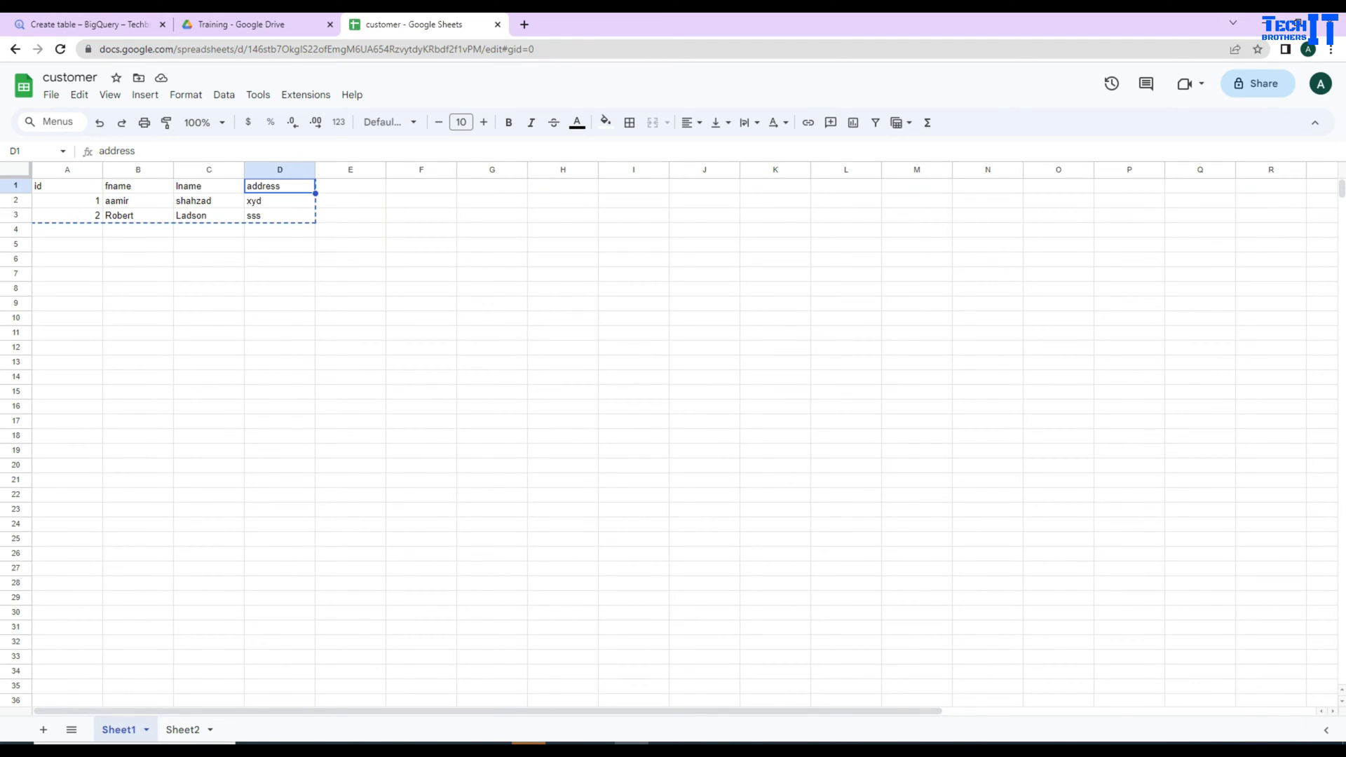
left_click(344, 49)
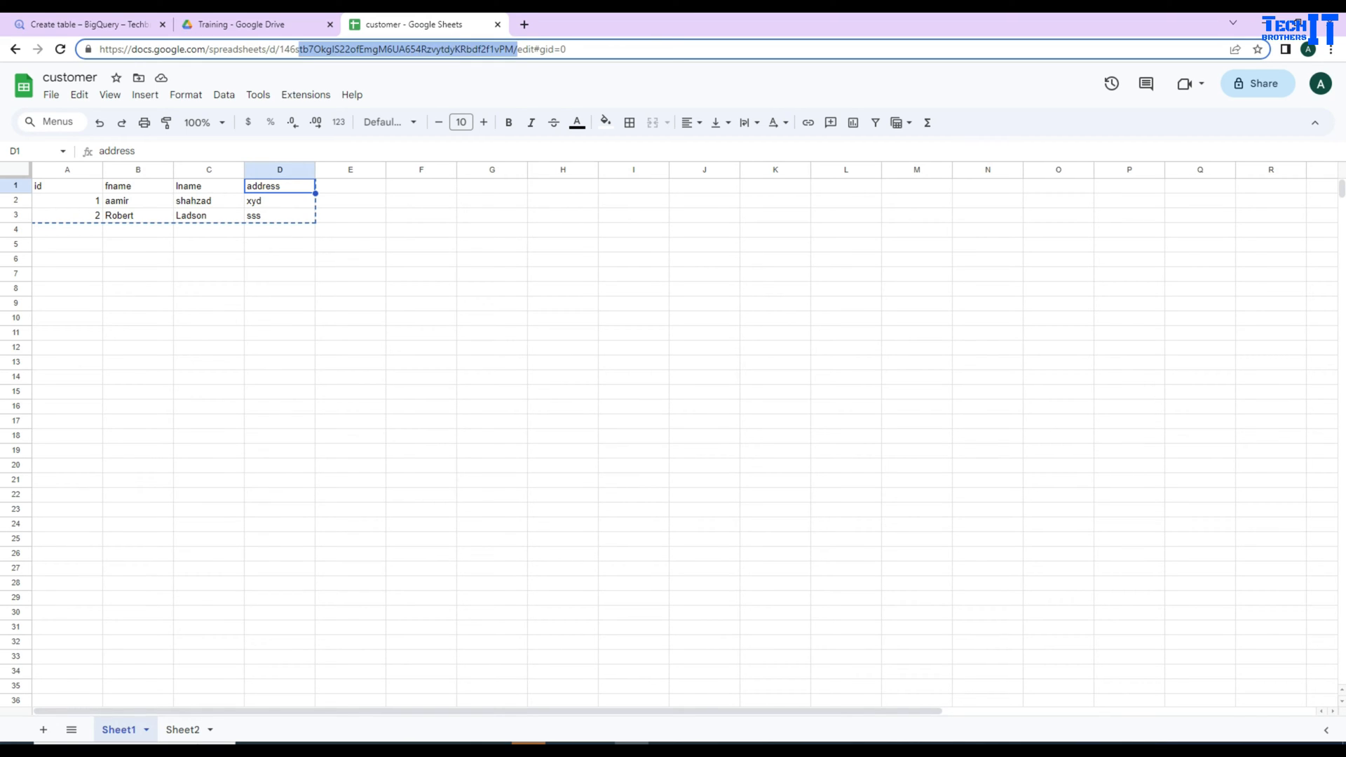
right_click(344, 49)
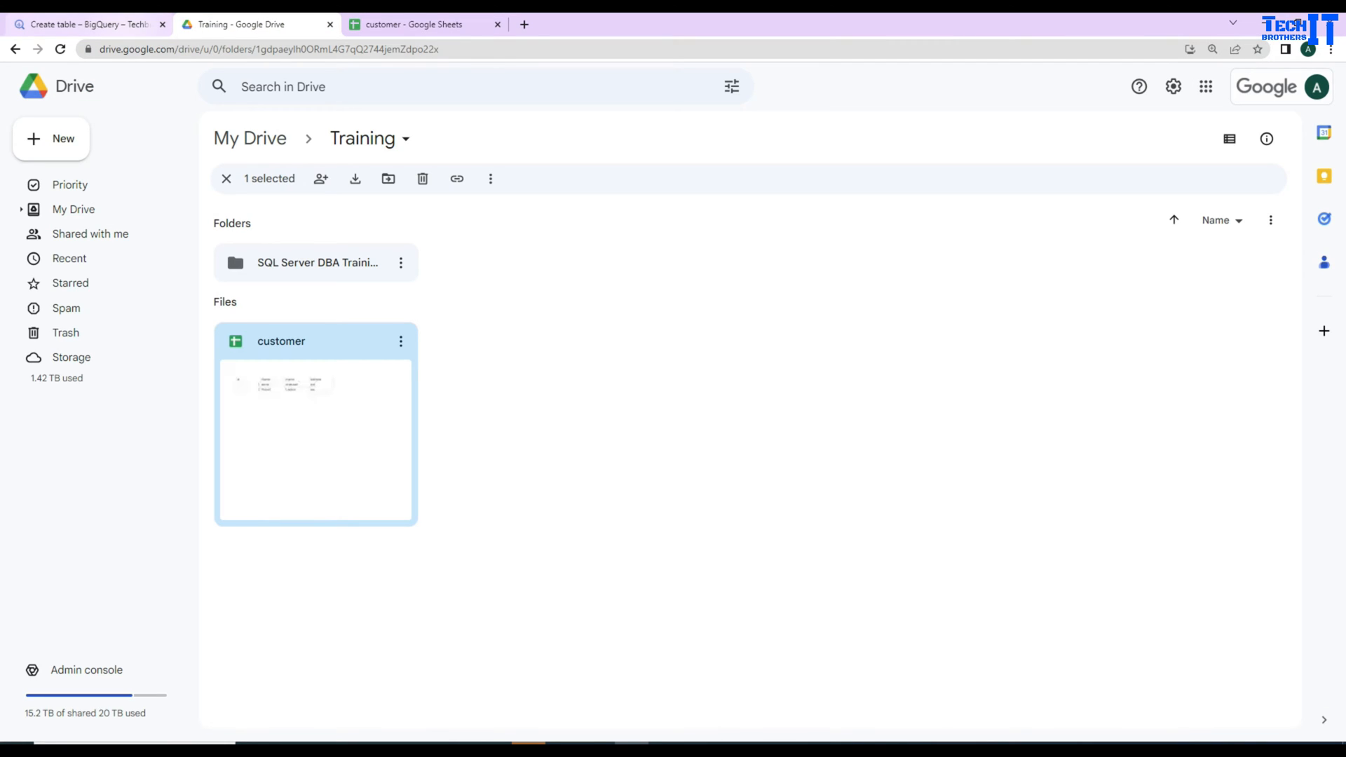
left_click(86, 24)
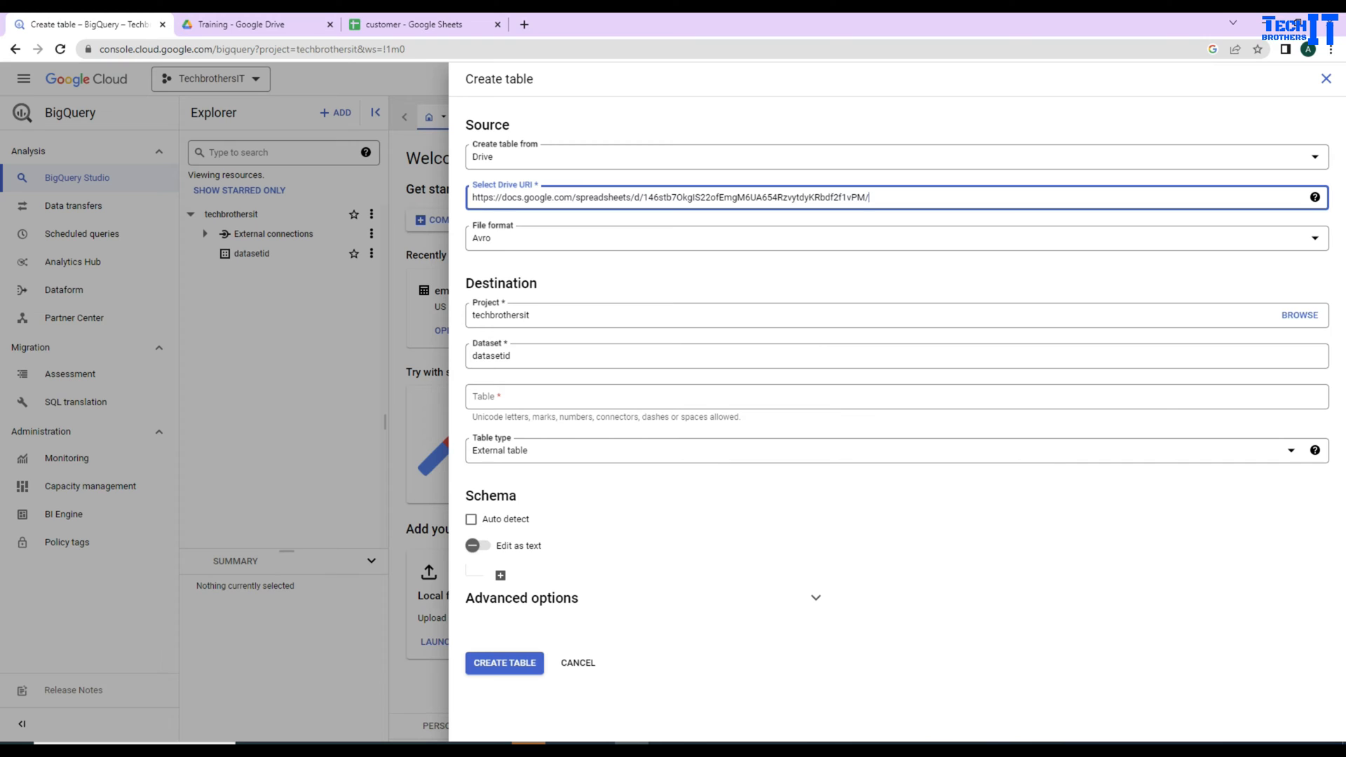
Set file format to Google Sheet and begin a Sheet1,Sheet2 sheet range after reading its help
left_click(893, 238)
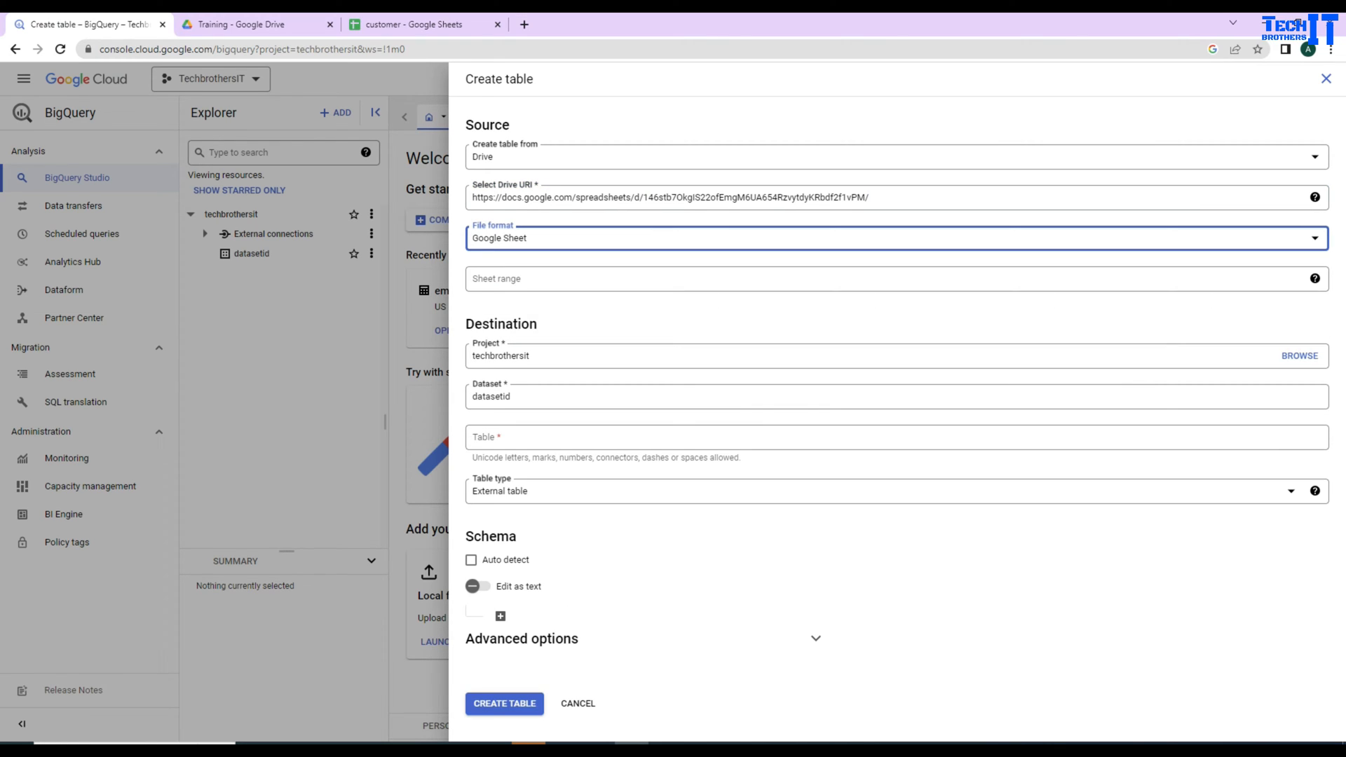
left_click(893, 278)
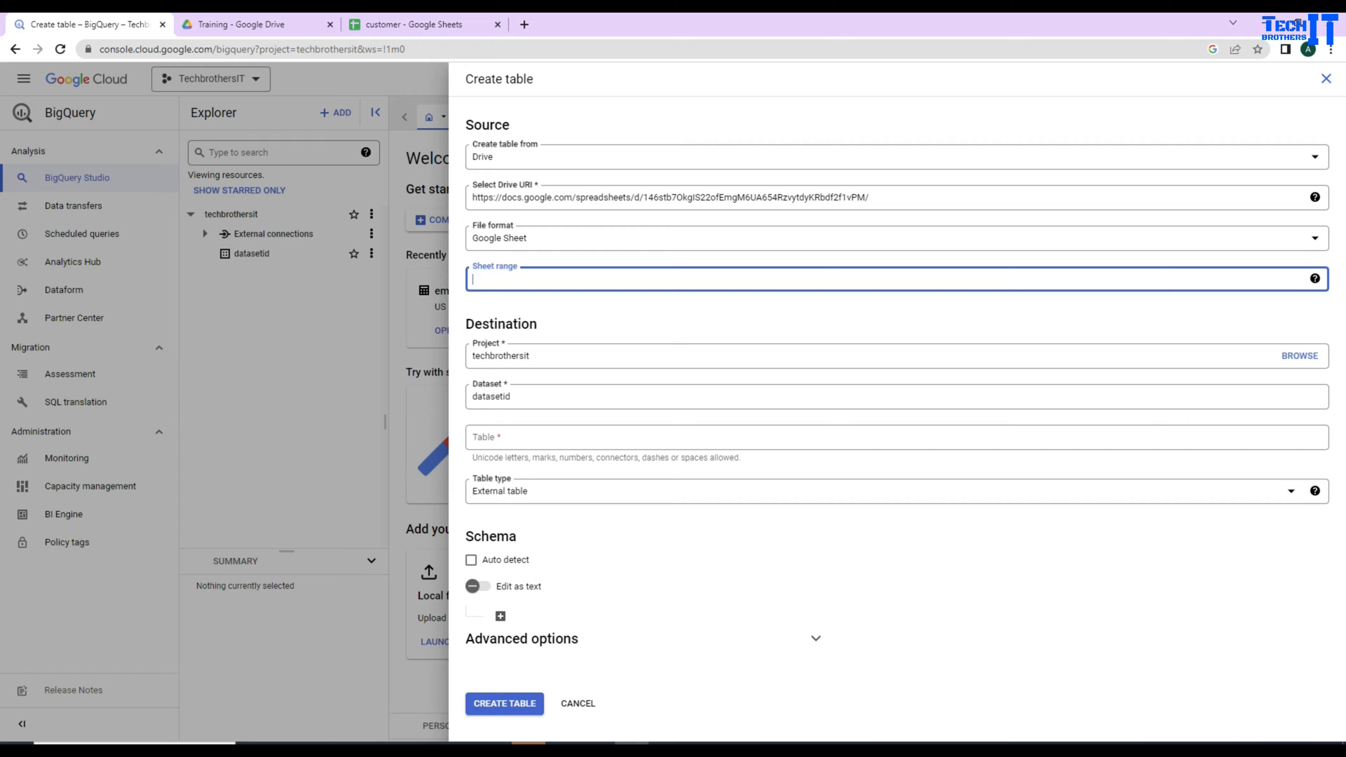
left_click(1313, 278)
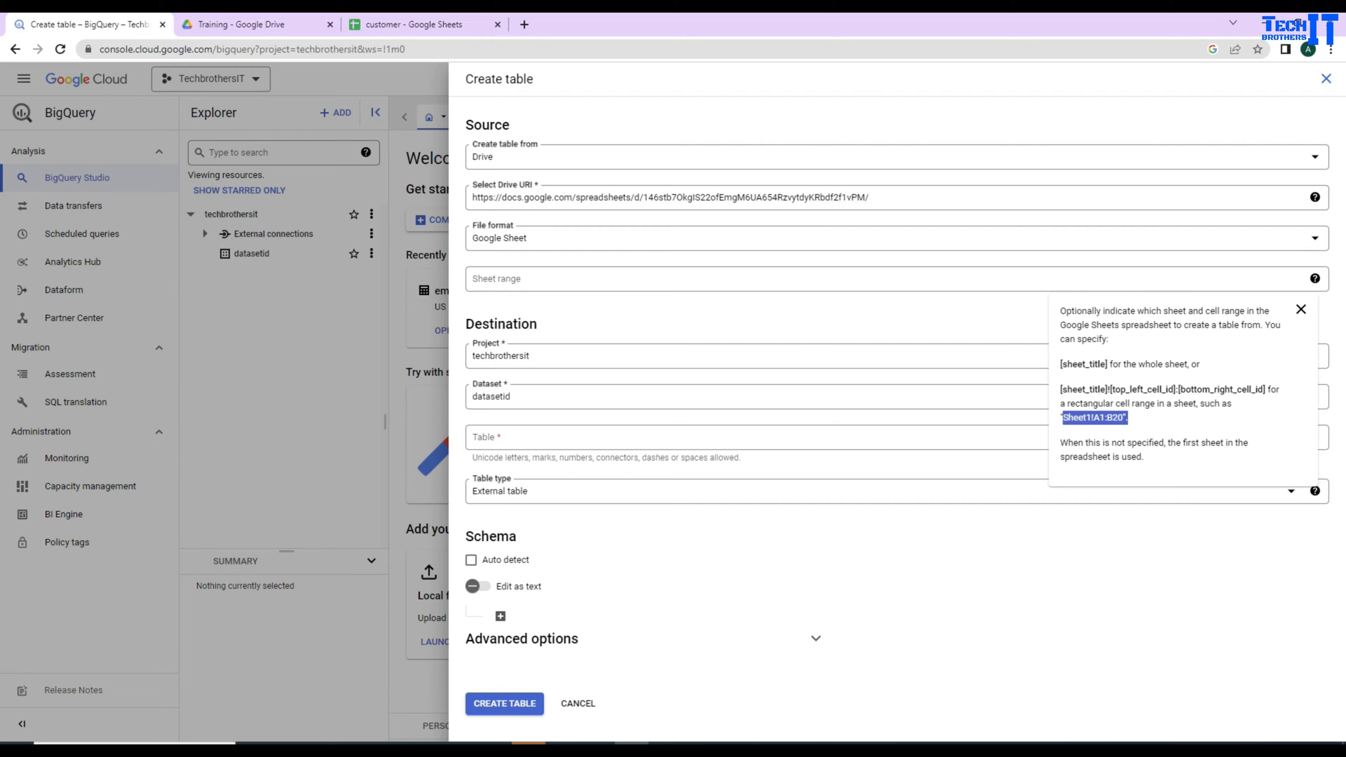
left_click(858, 277)
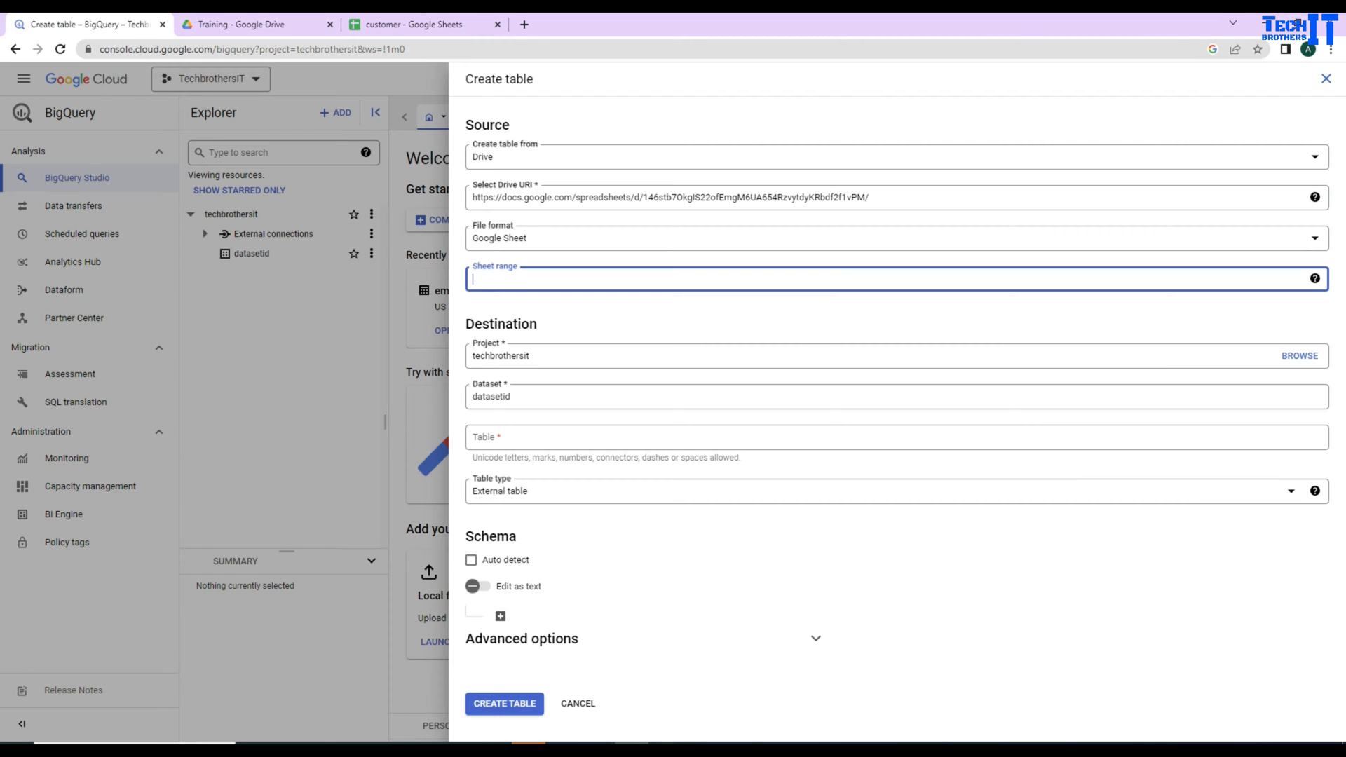
type("Sheet1,Sheet2")
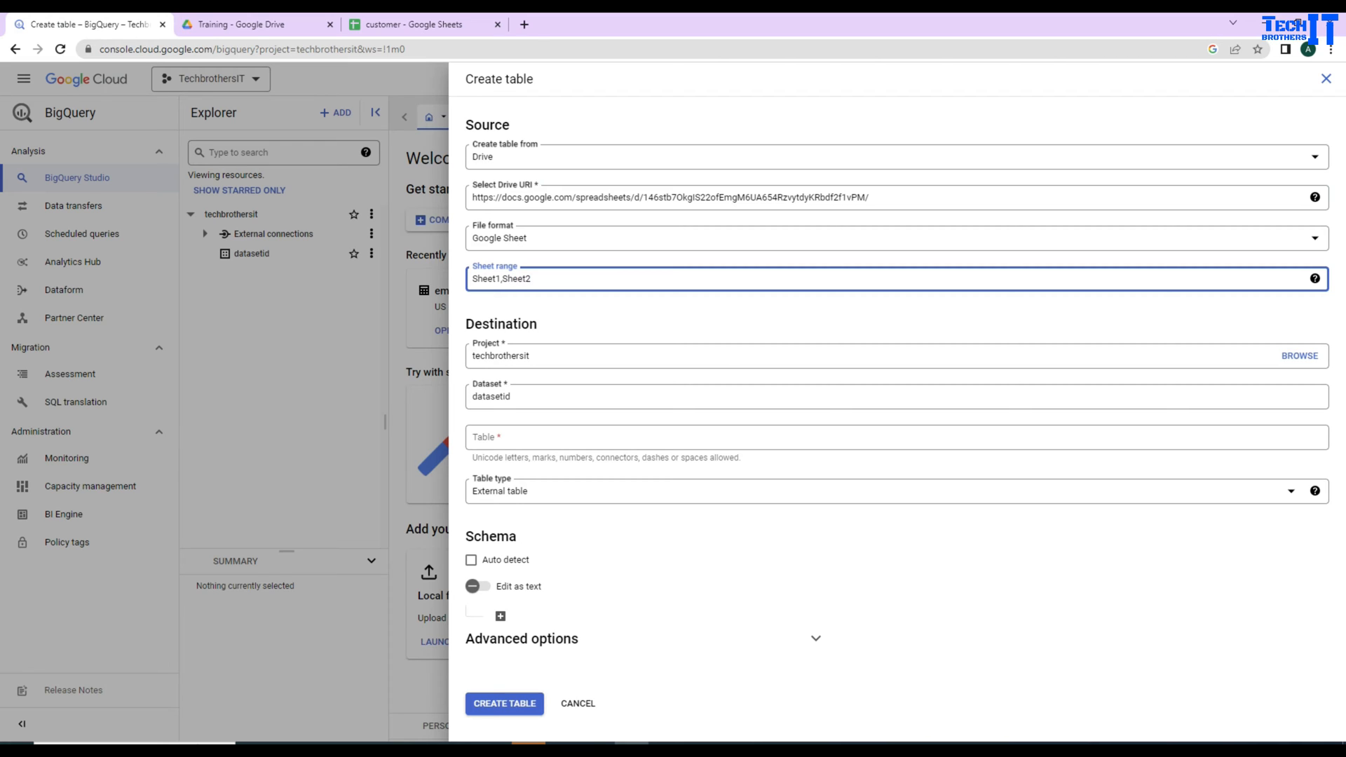
Clear the sheet range back to empty and switch to the customer spreadsheet
left_click(533, 277)
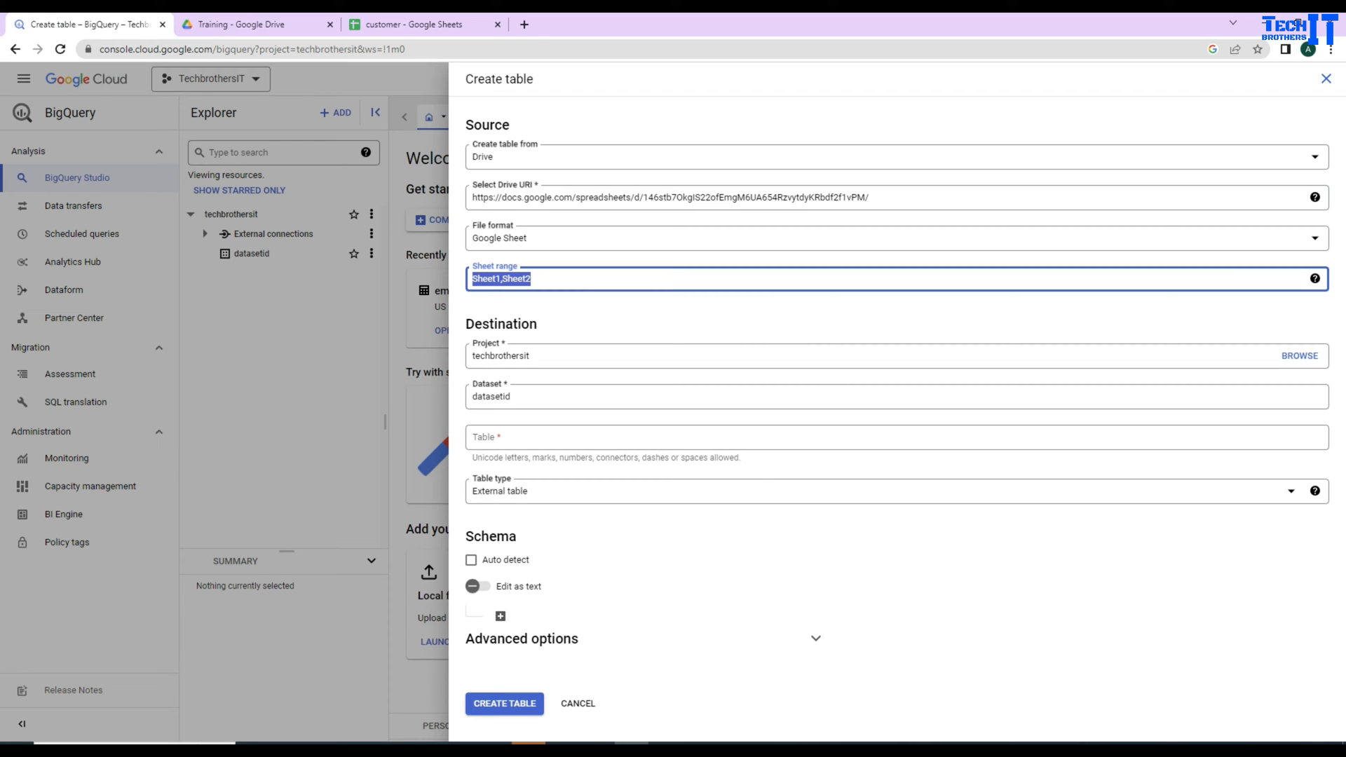
key("Delete")
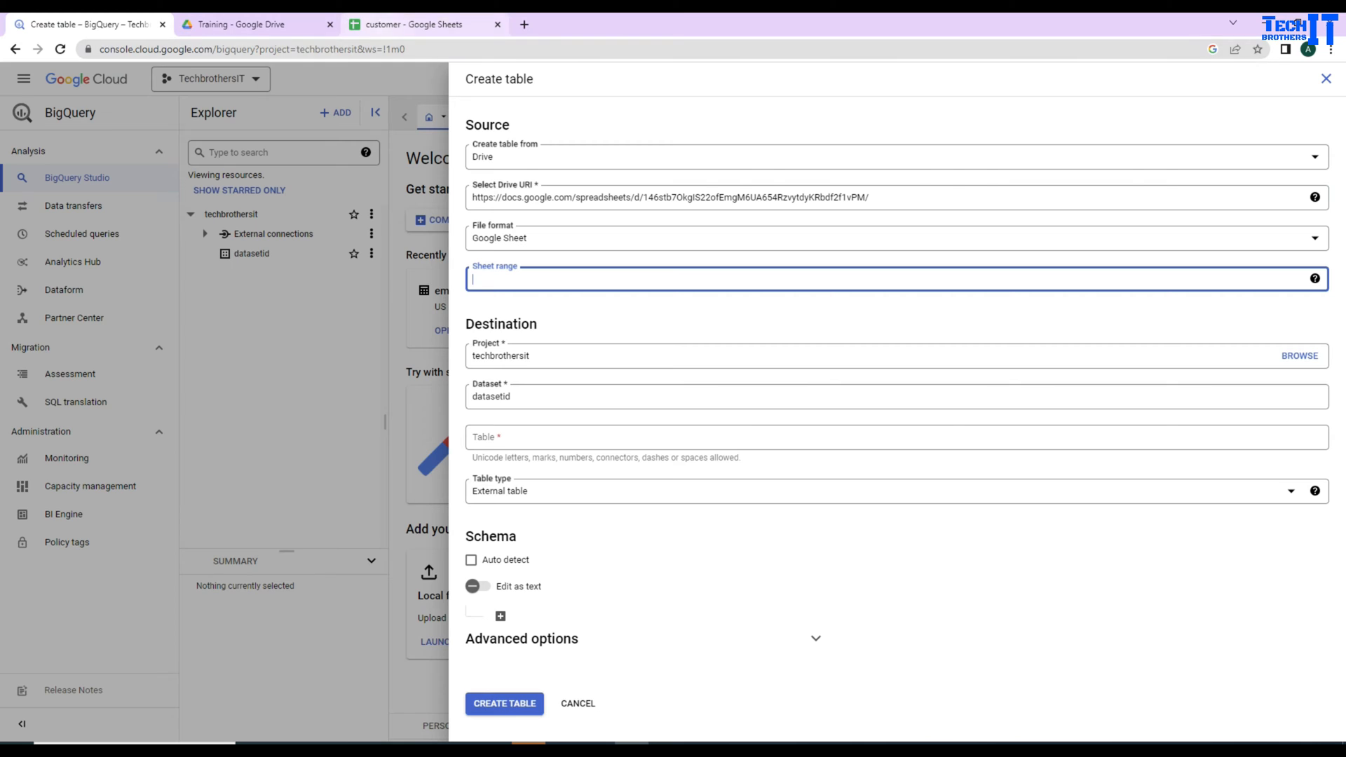
left_click(414, 24)
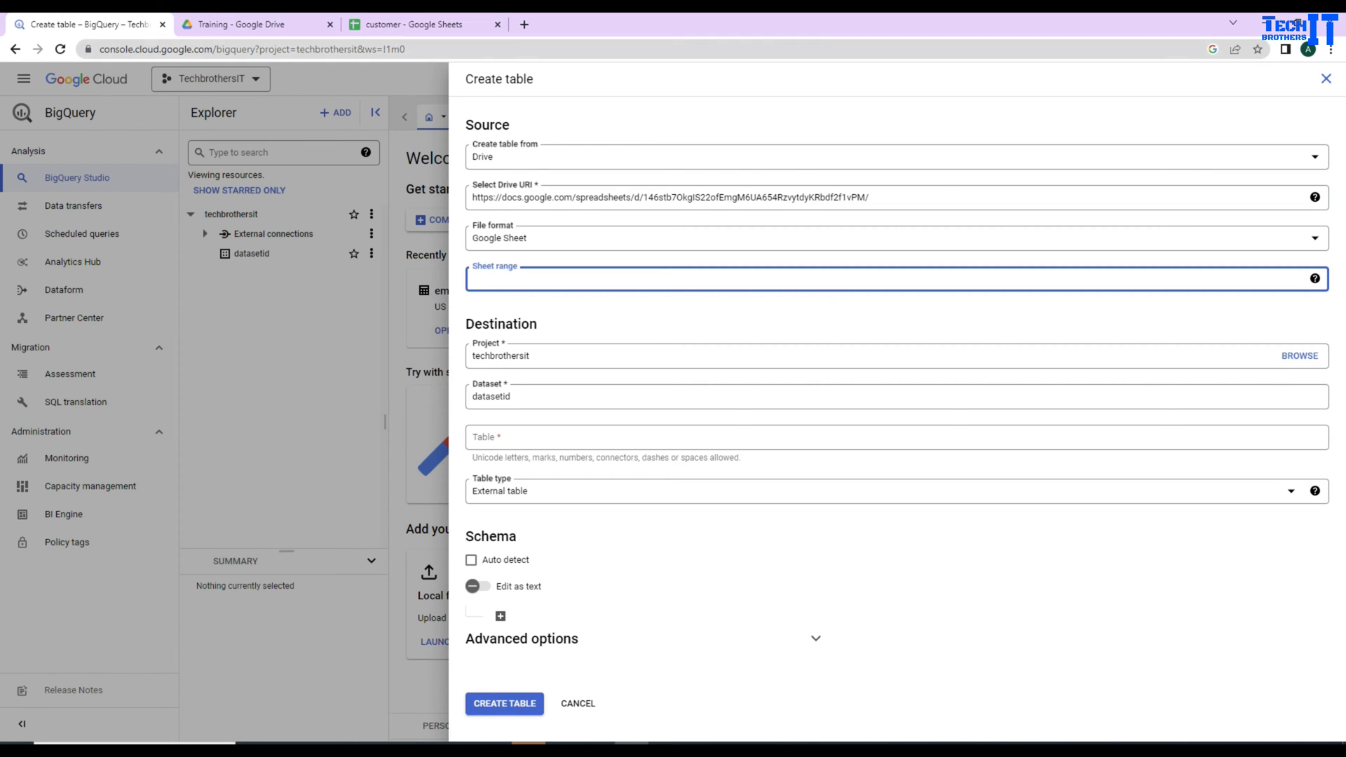
left_click(412, 24)
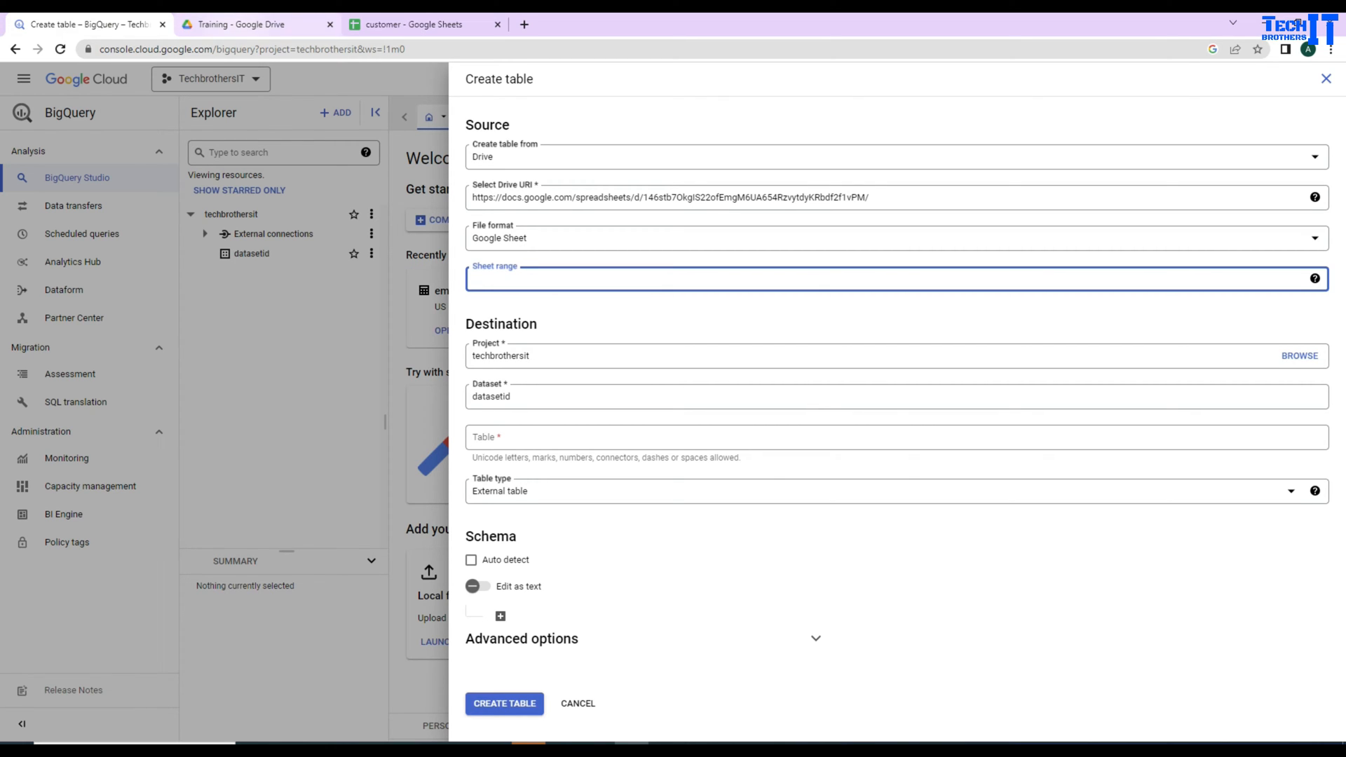
left_click(413, 24)
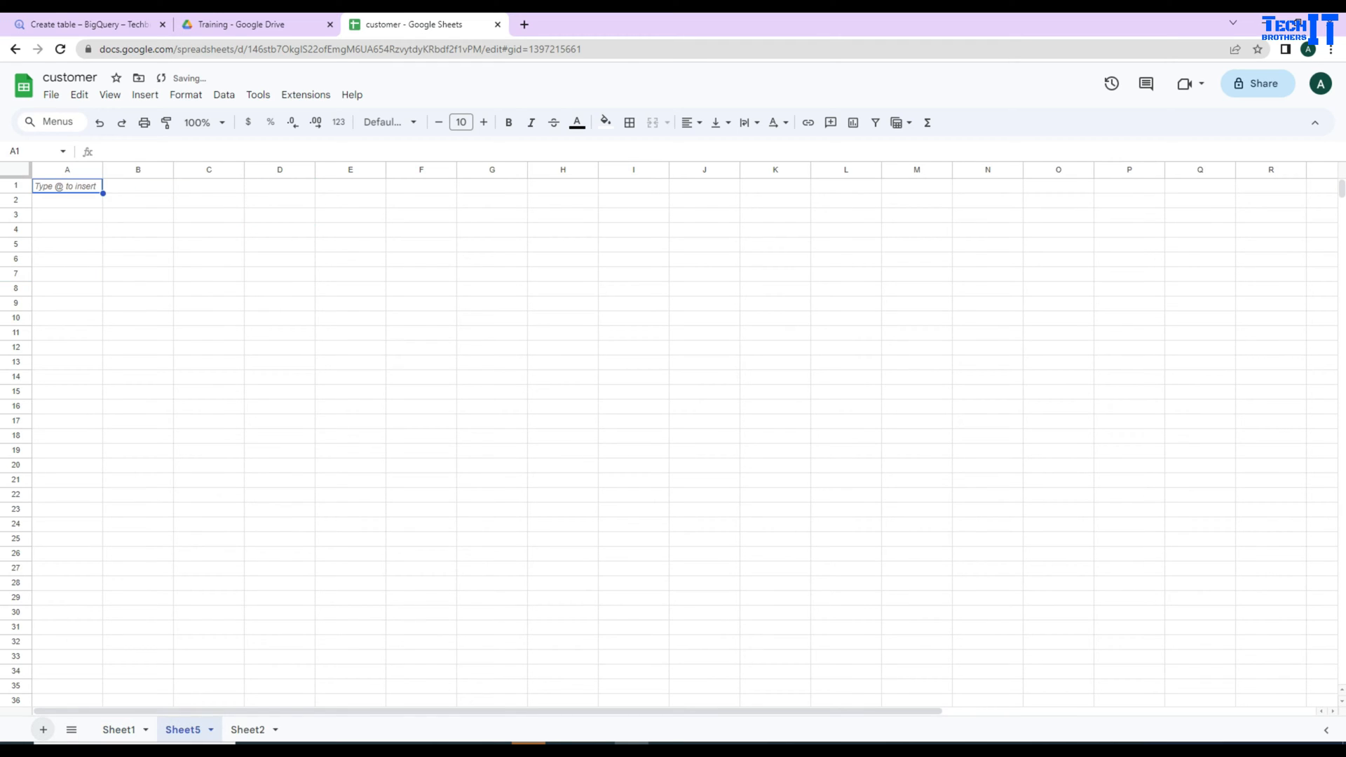
Begin an array formula ={ in A1 of the new Master sheet
left_click(209, 729)
type("Master")
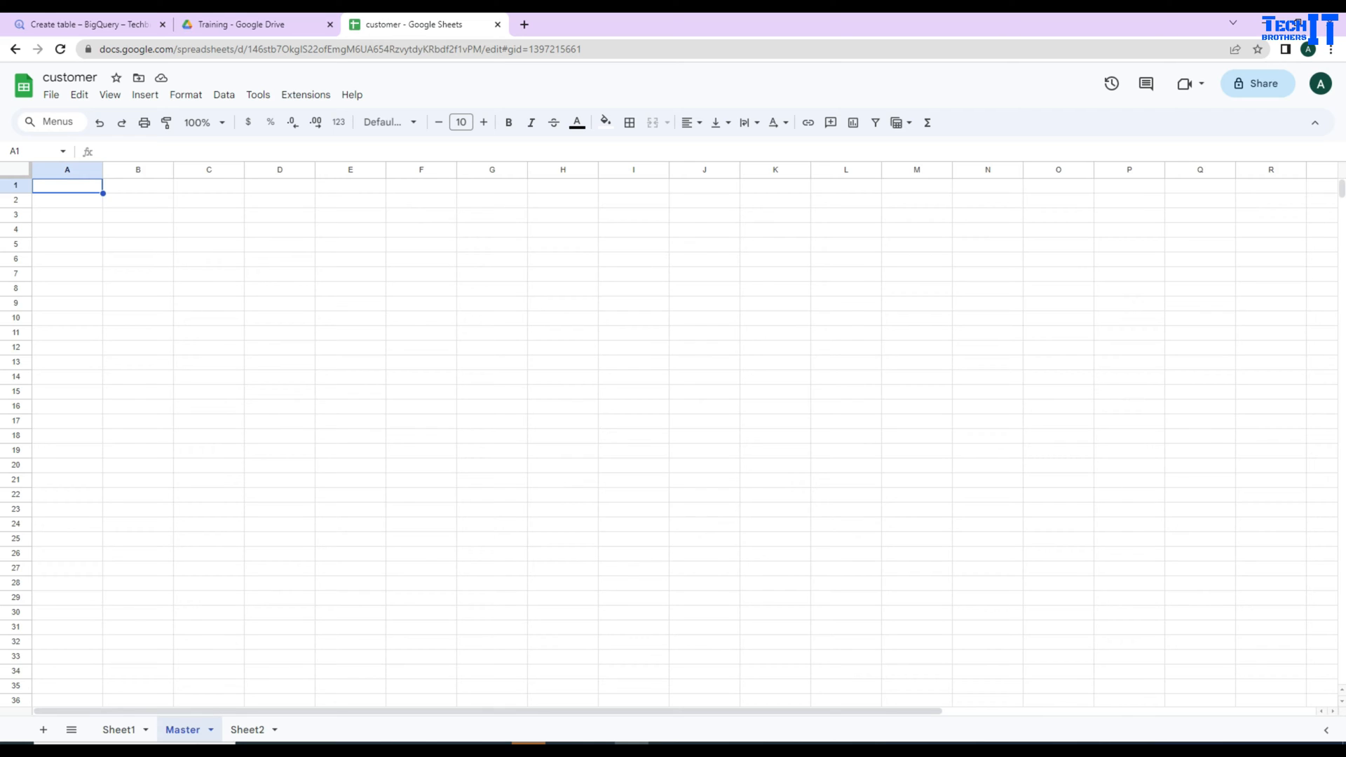
type("=")
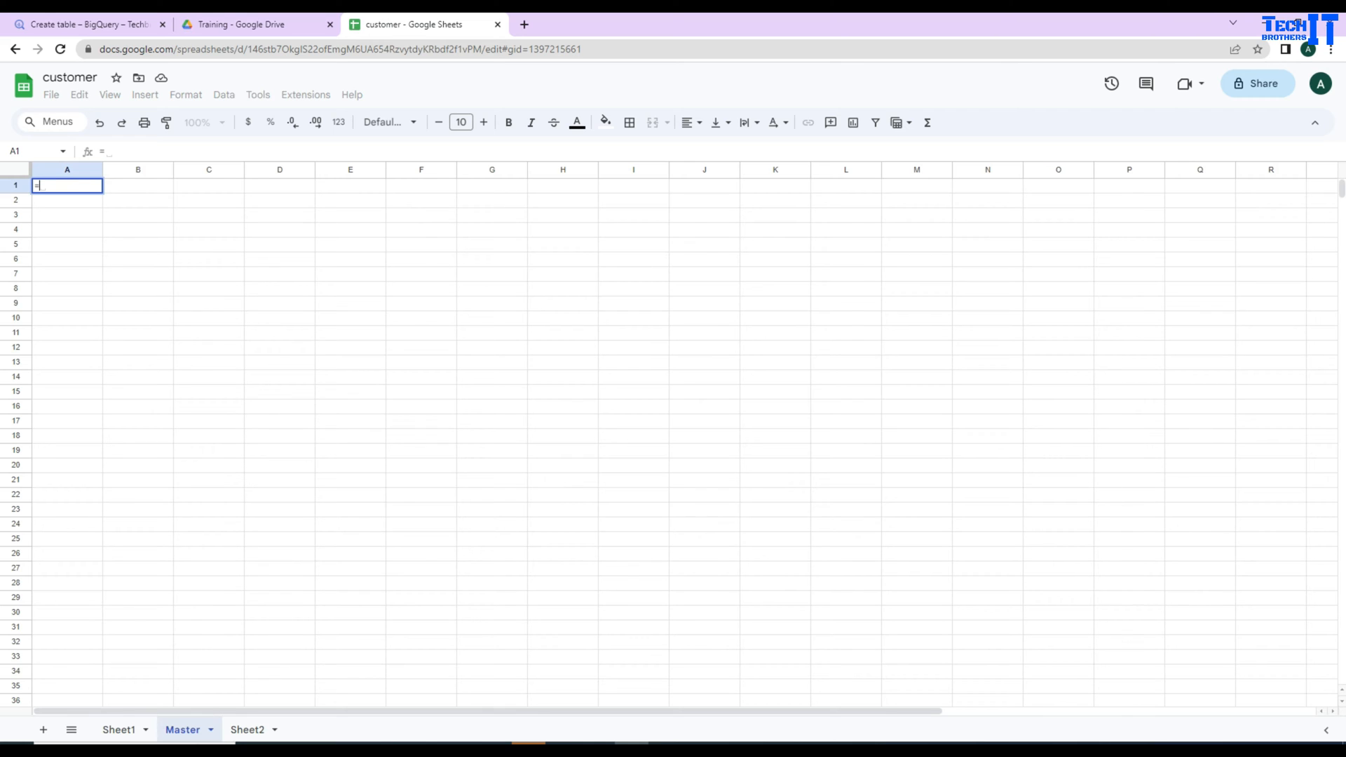
type("{")
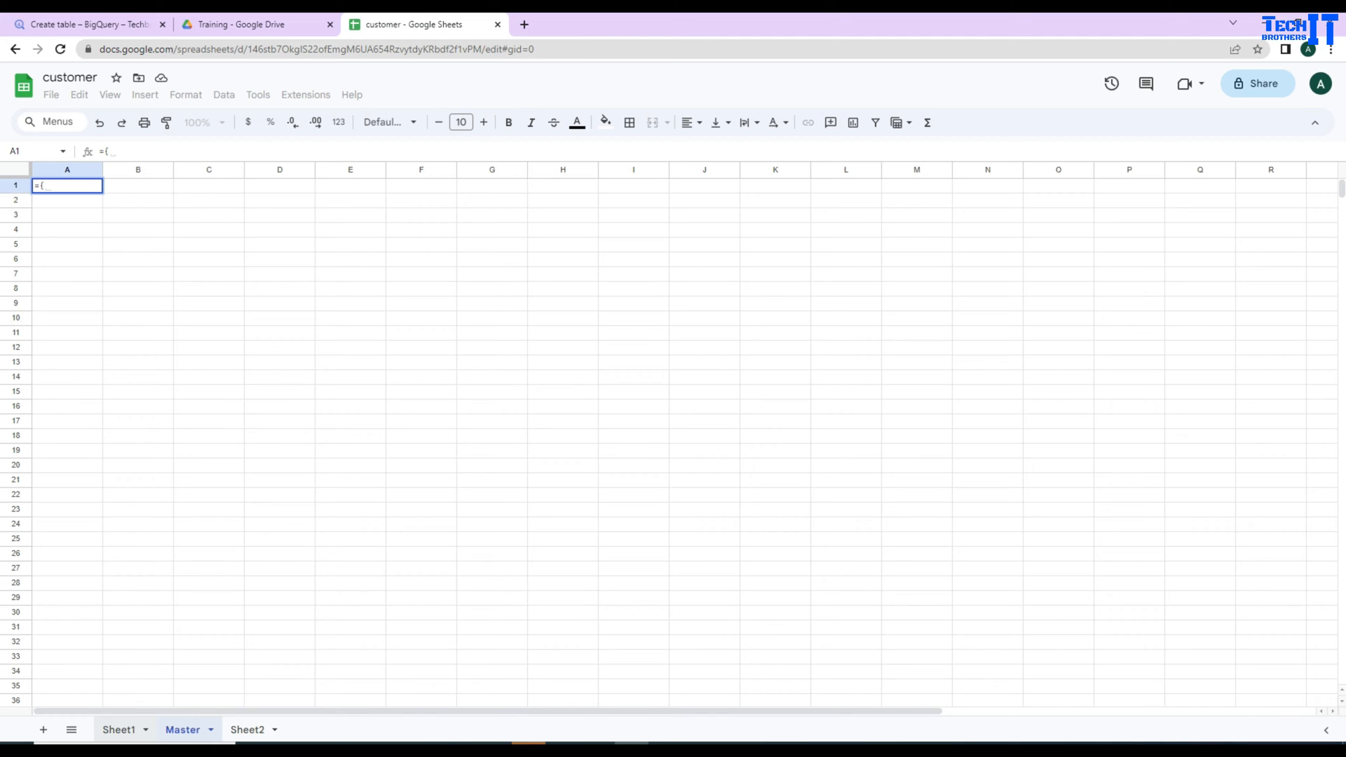
Complete ={Sheet1!A2:D3;Sheet2!A2:D3} so Master stacks both sheets' customer rows
left_click(118, 729)
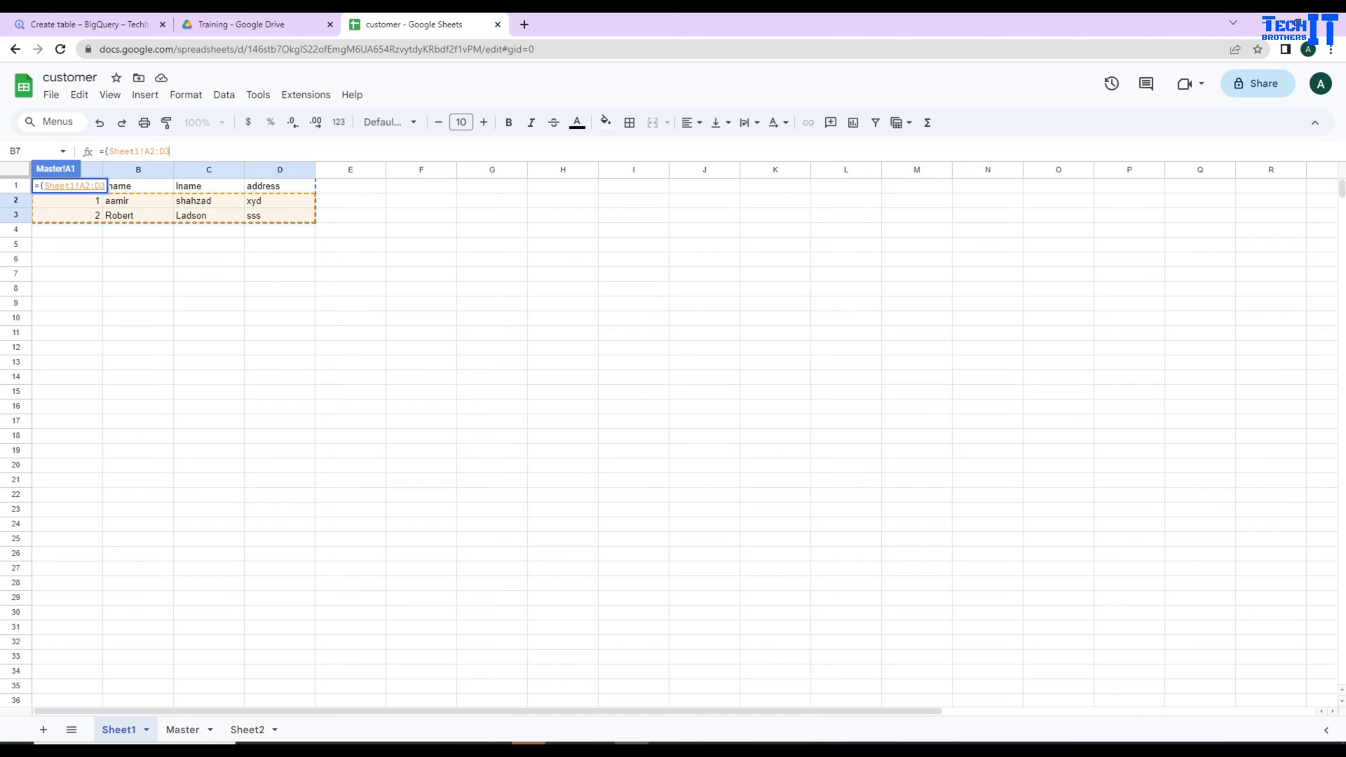
type(";")
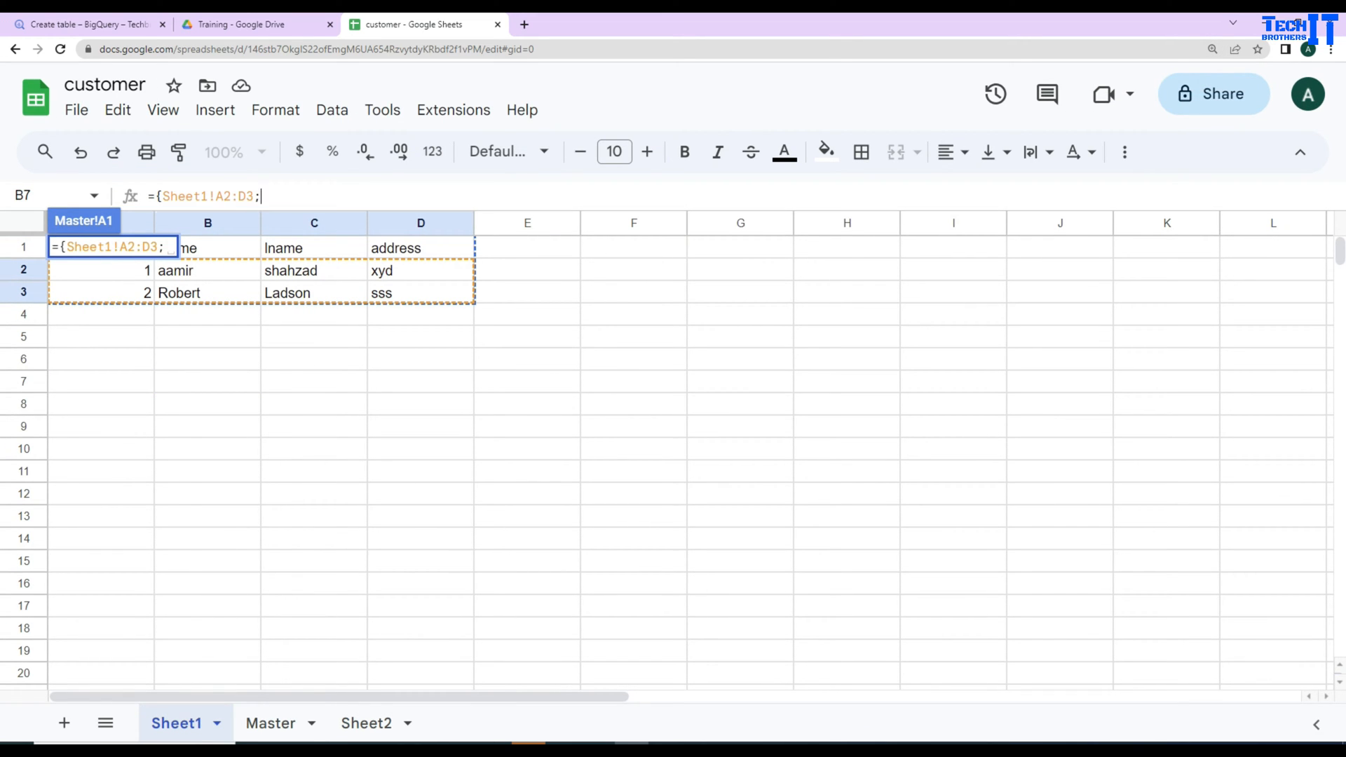
left_click(270, 723)
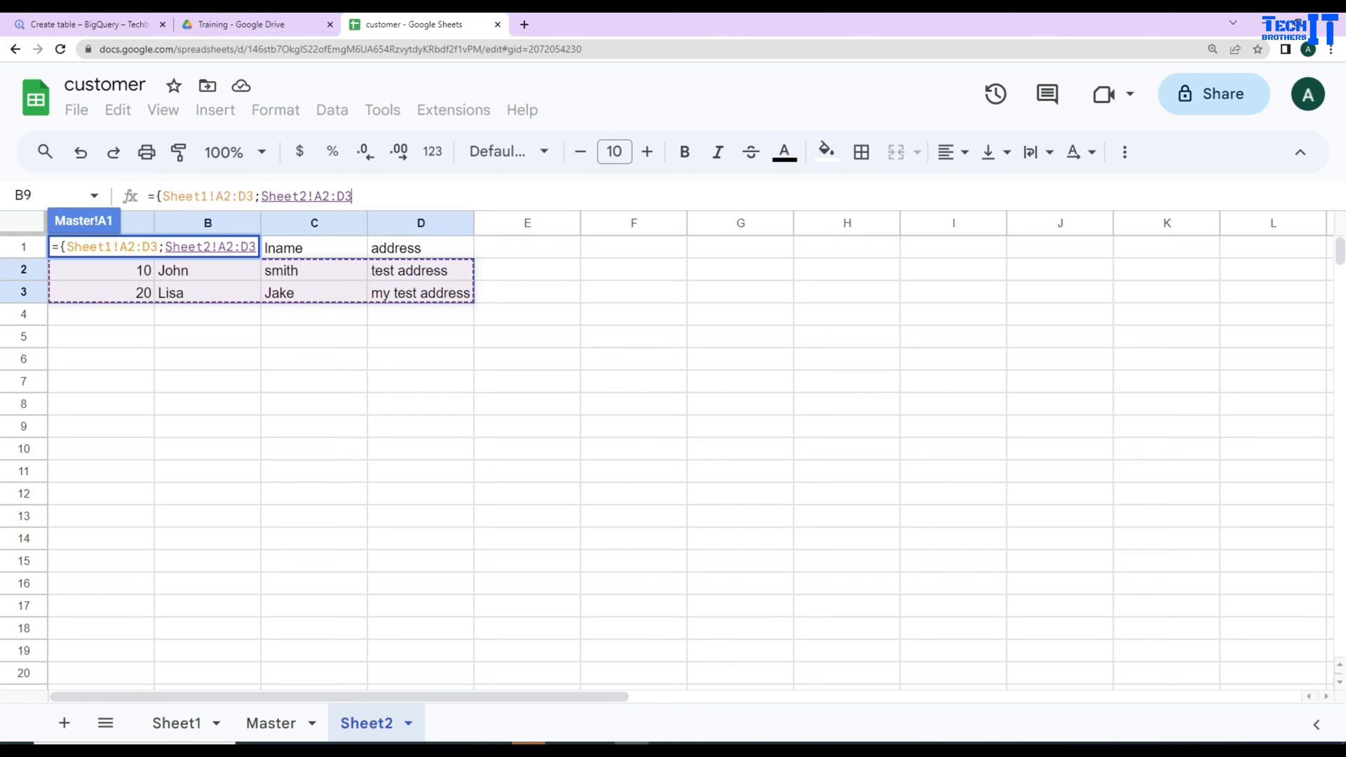
left_click(271, 724)
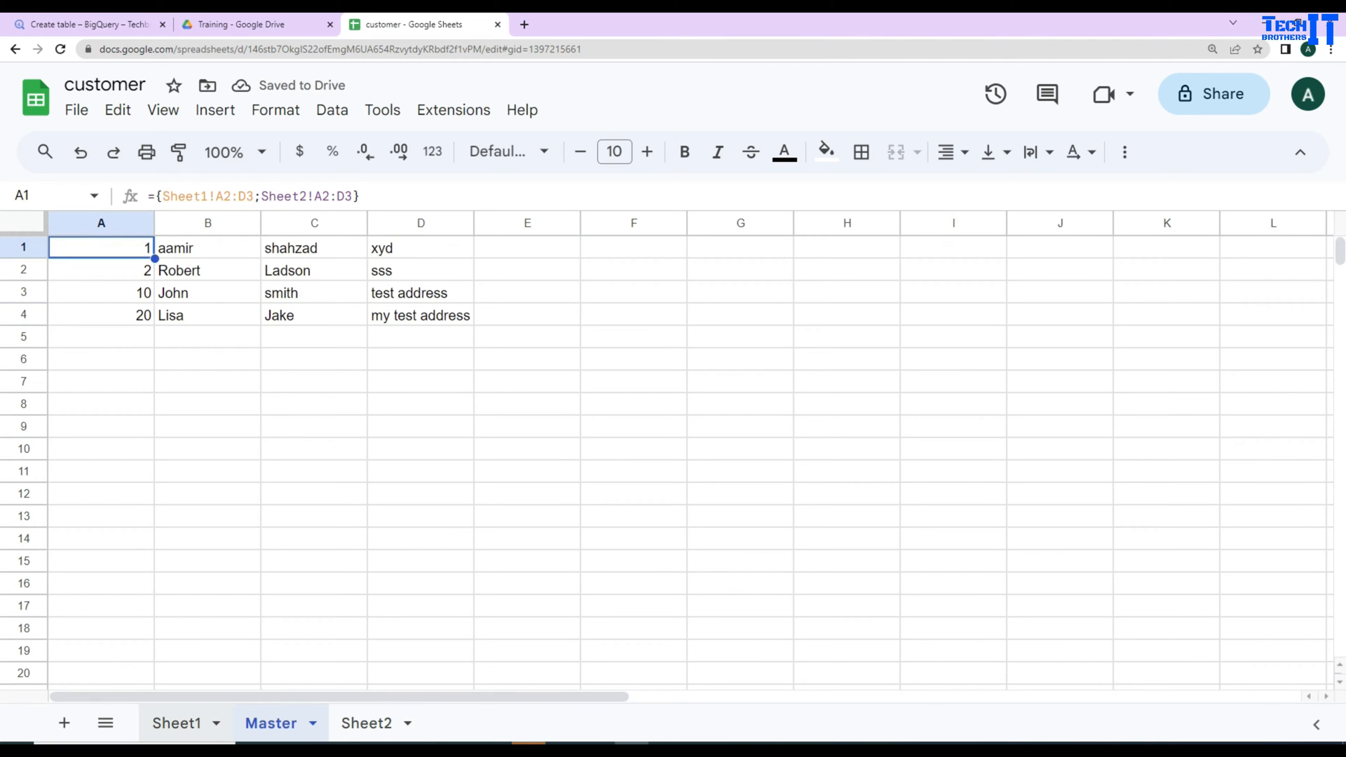
Check Sheet2 and the combined Master rows, then select Sheet1's records A2:D3
left_click(176, 724)
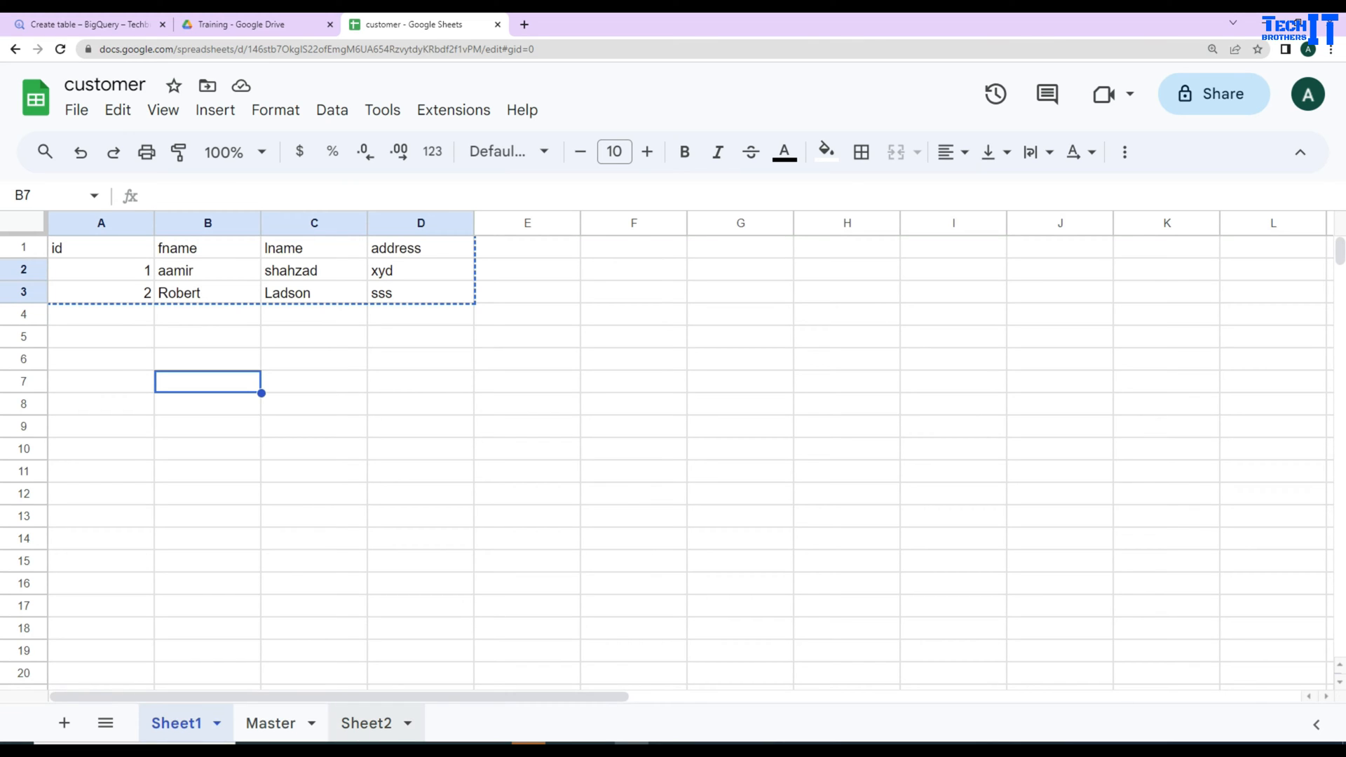
left_click(366, 724)
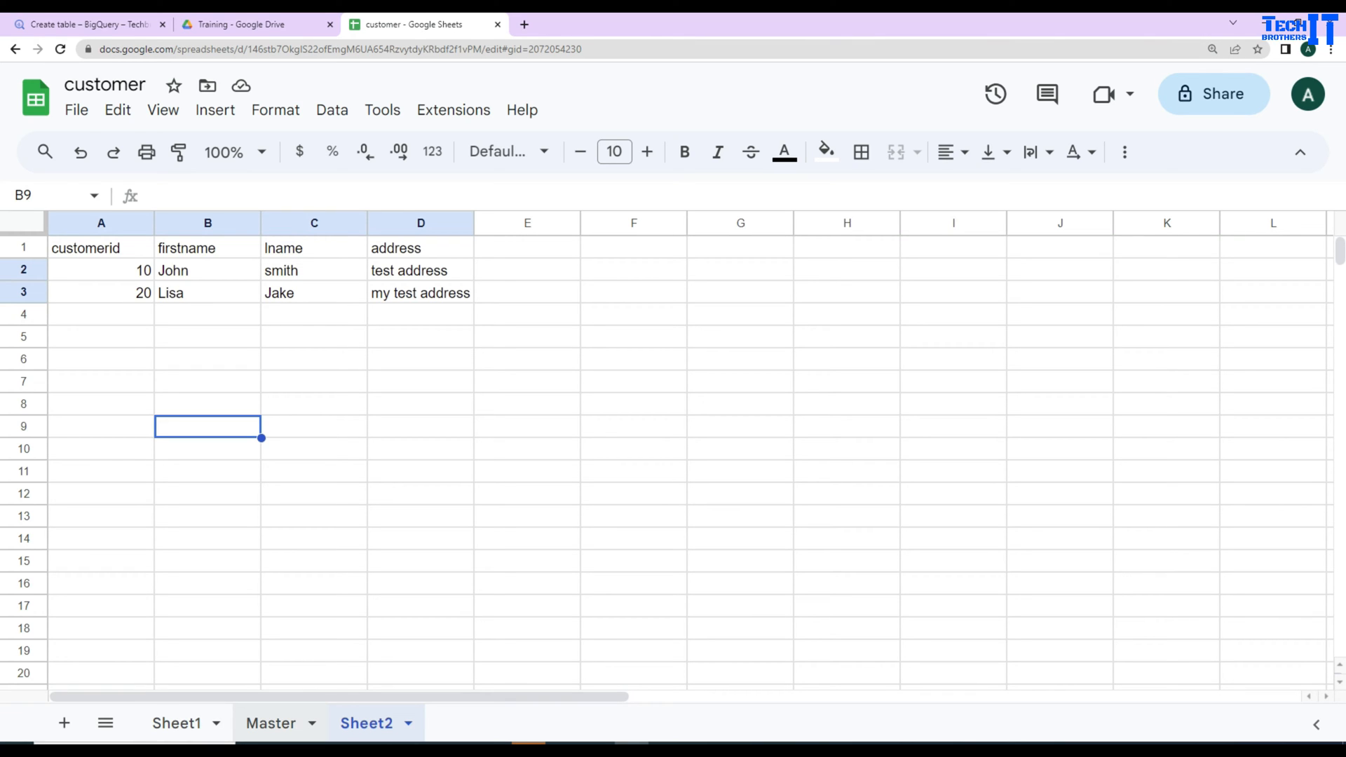
left_click(270, 724)
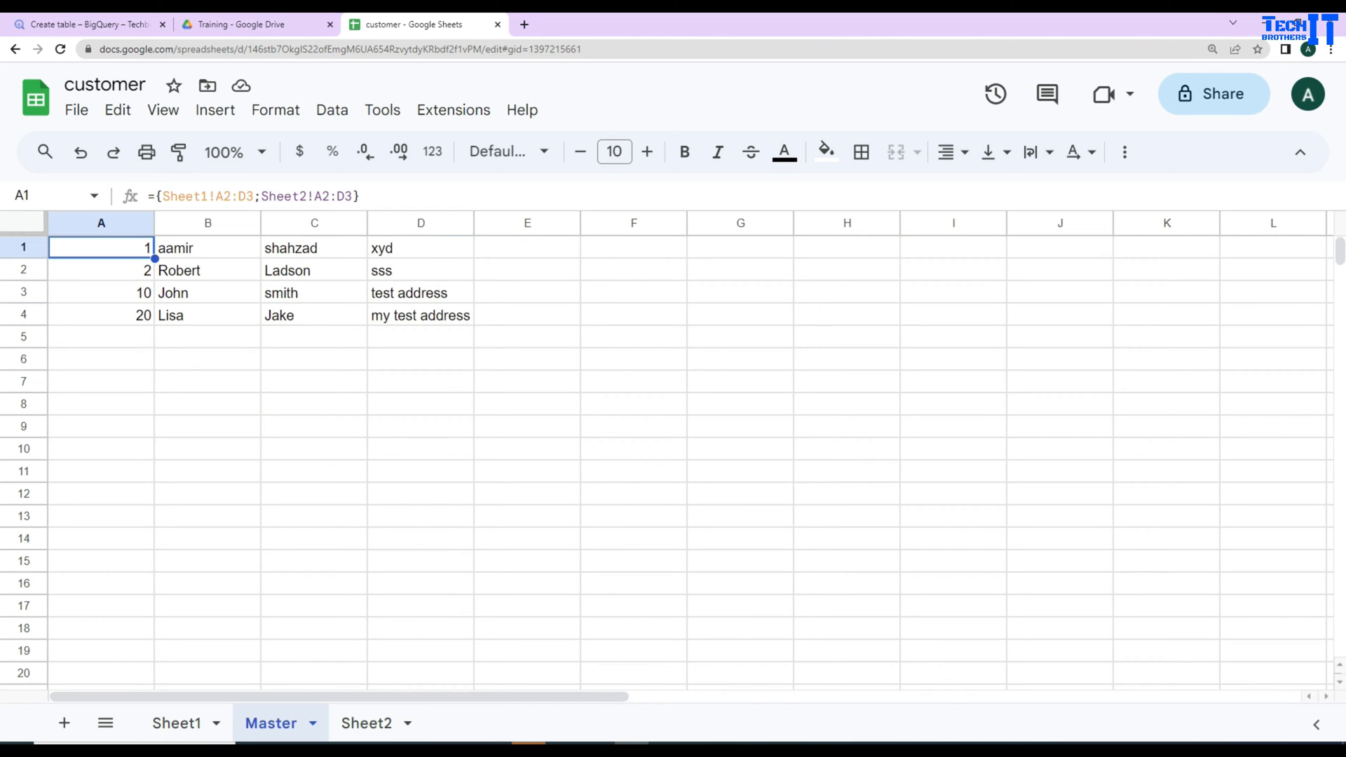
left_click(177, 723)
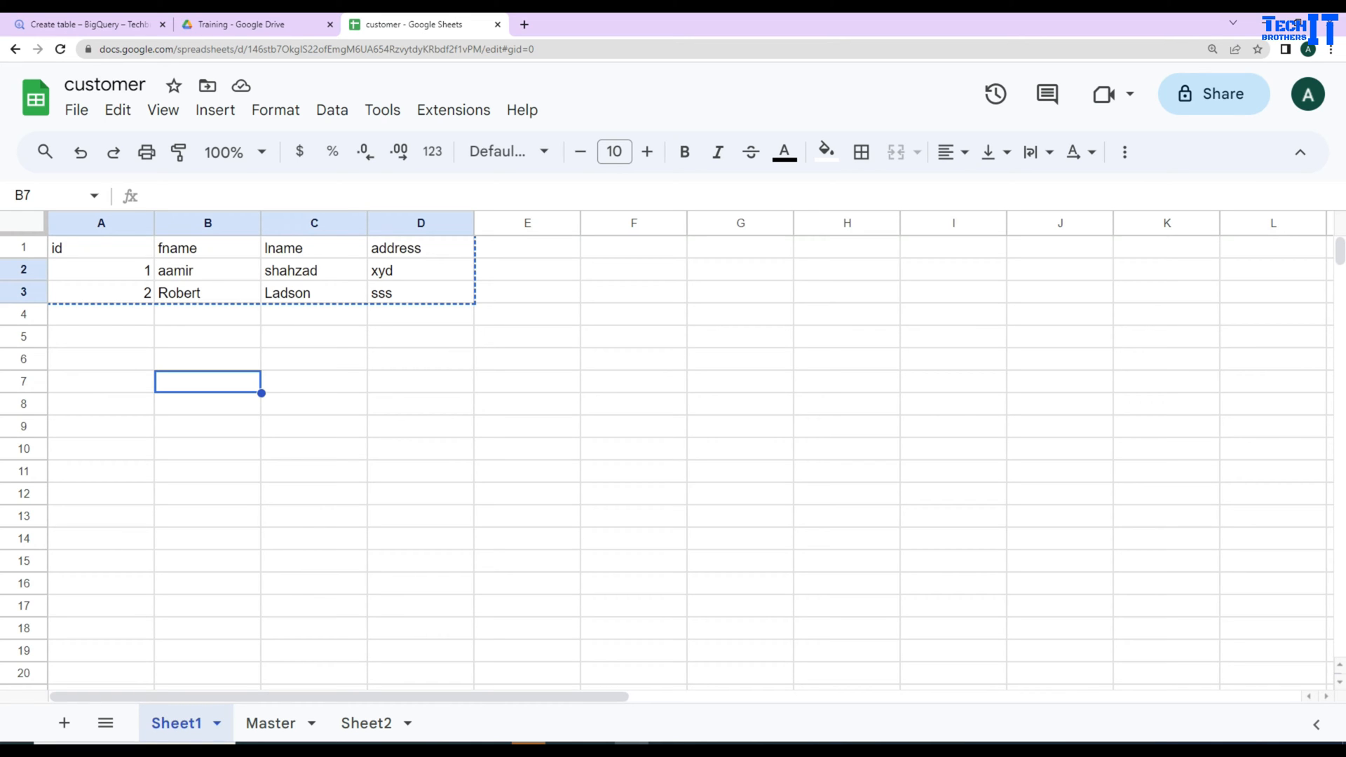
left_click(101, 269)
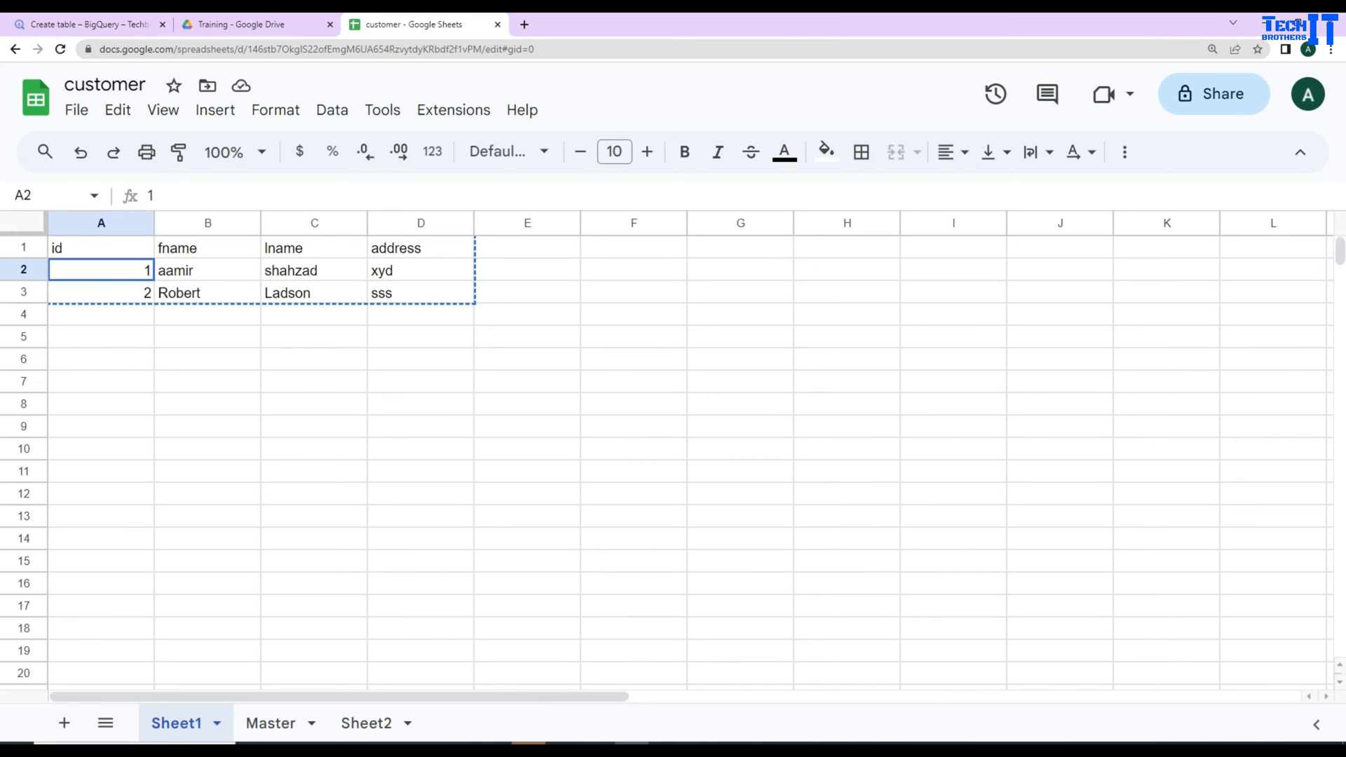
left_click_drag(101, 270, 421, 293)
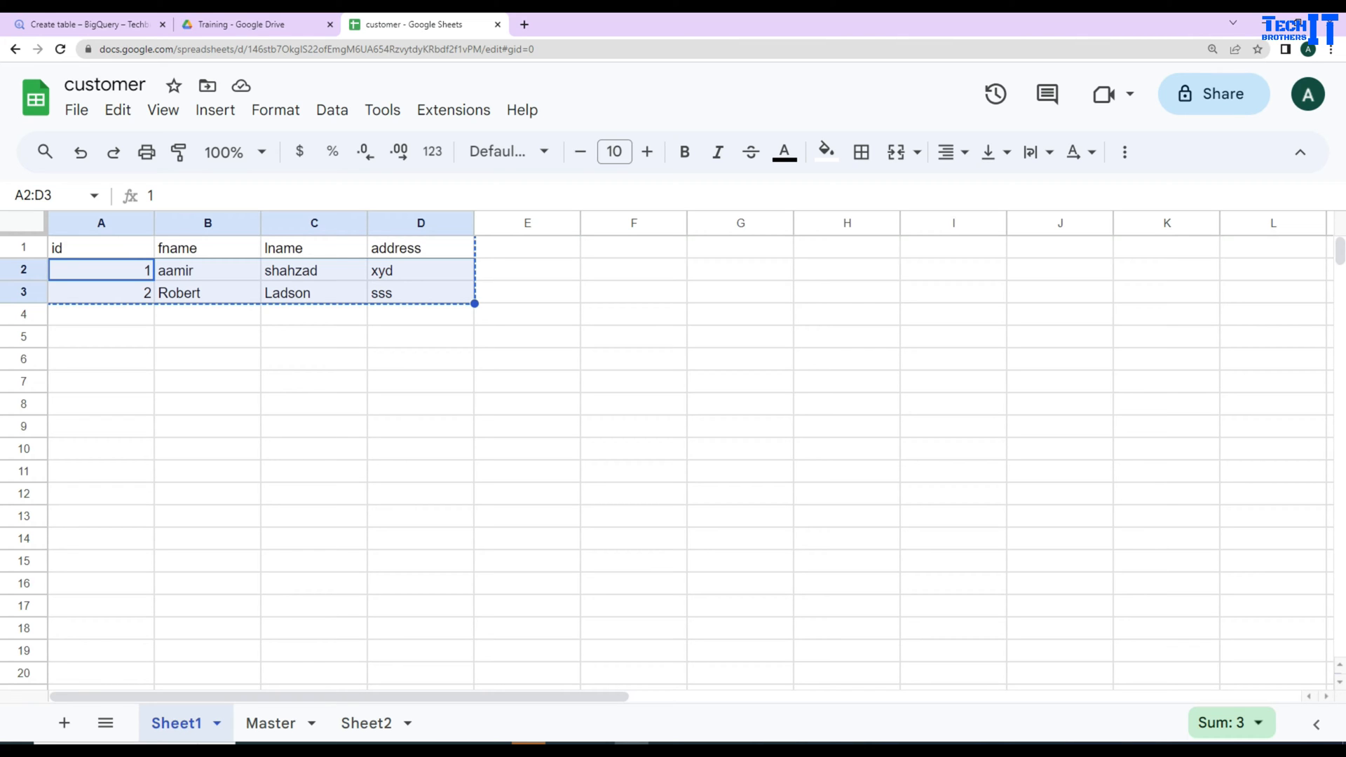
Add customer 3 (test) in Sheet1 row 4 and confirm Master still shows four rows
left_click(101, 314)
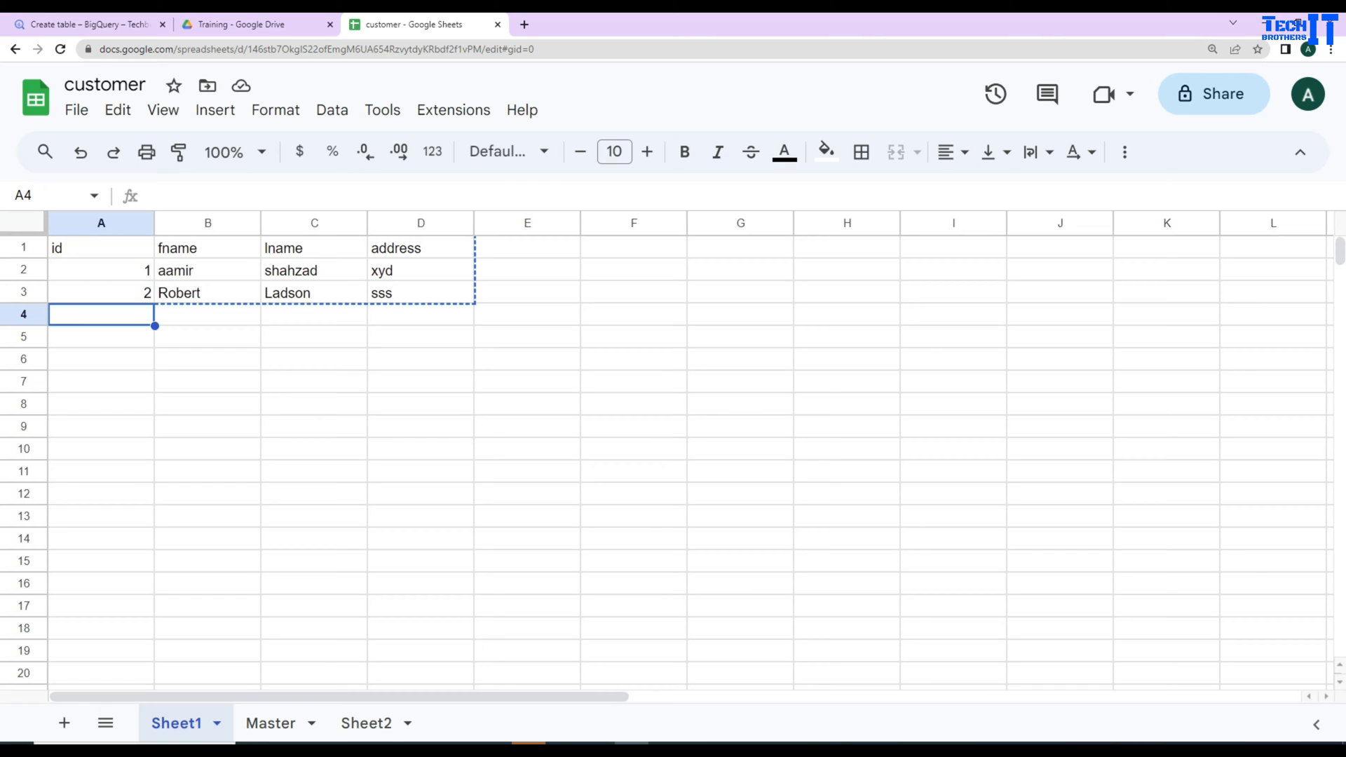
type("3")
left_click(208, 314)
type("test")
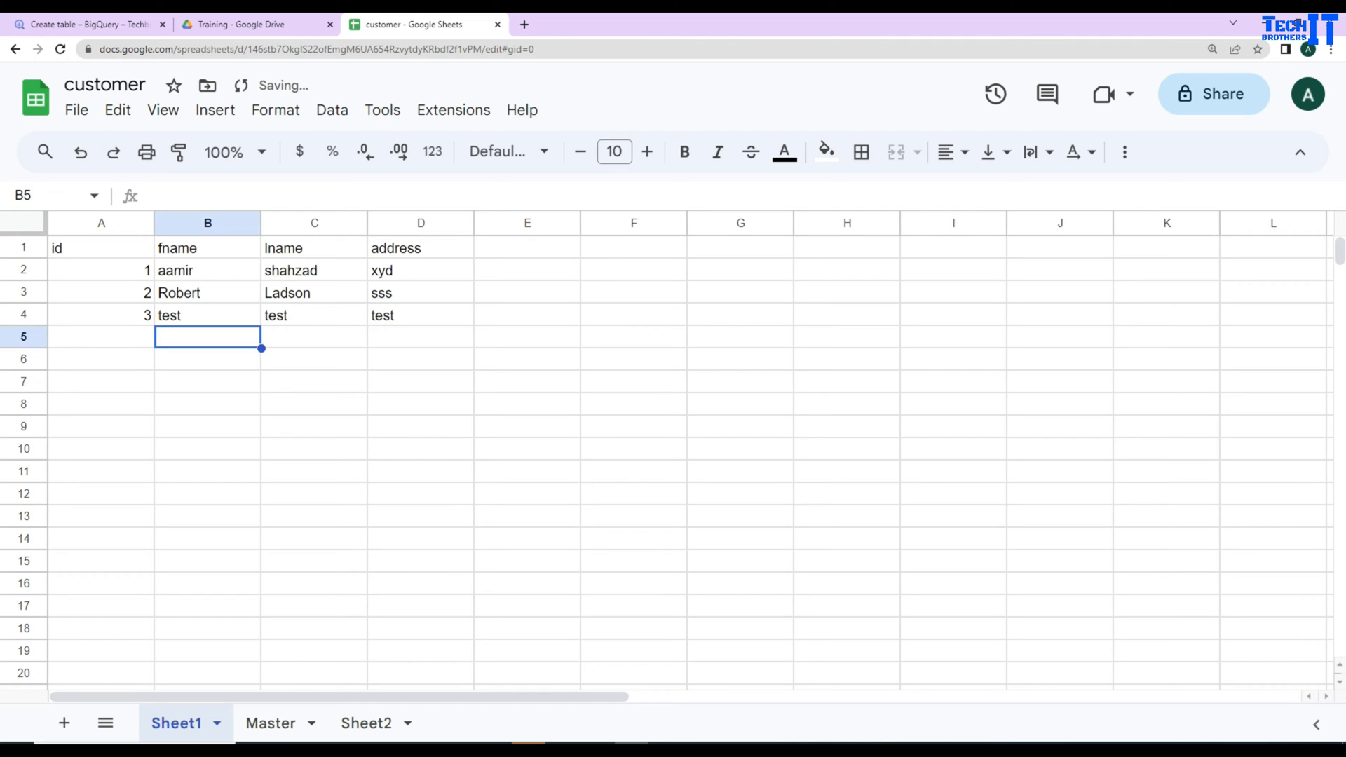
left_click(271, 723)
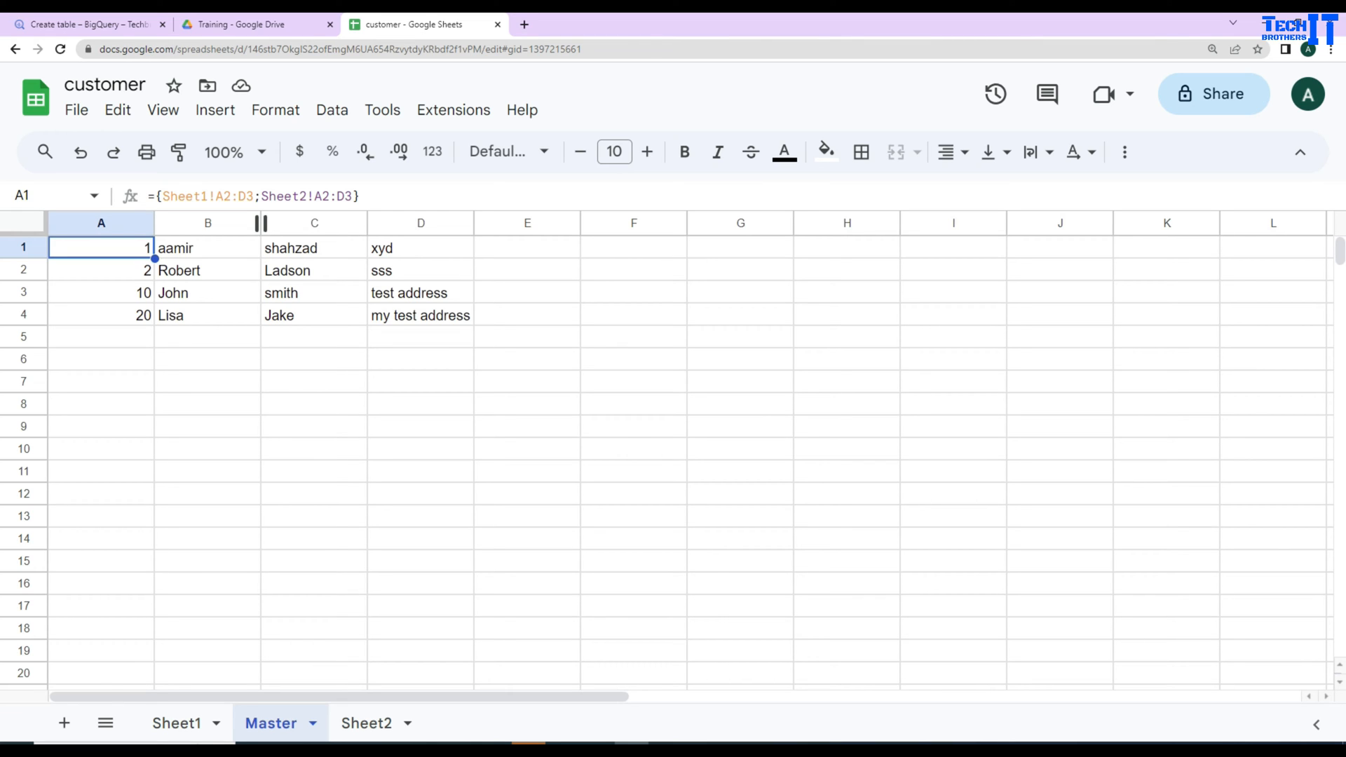
left_click(177, 723)
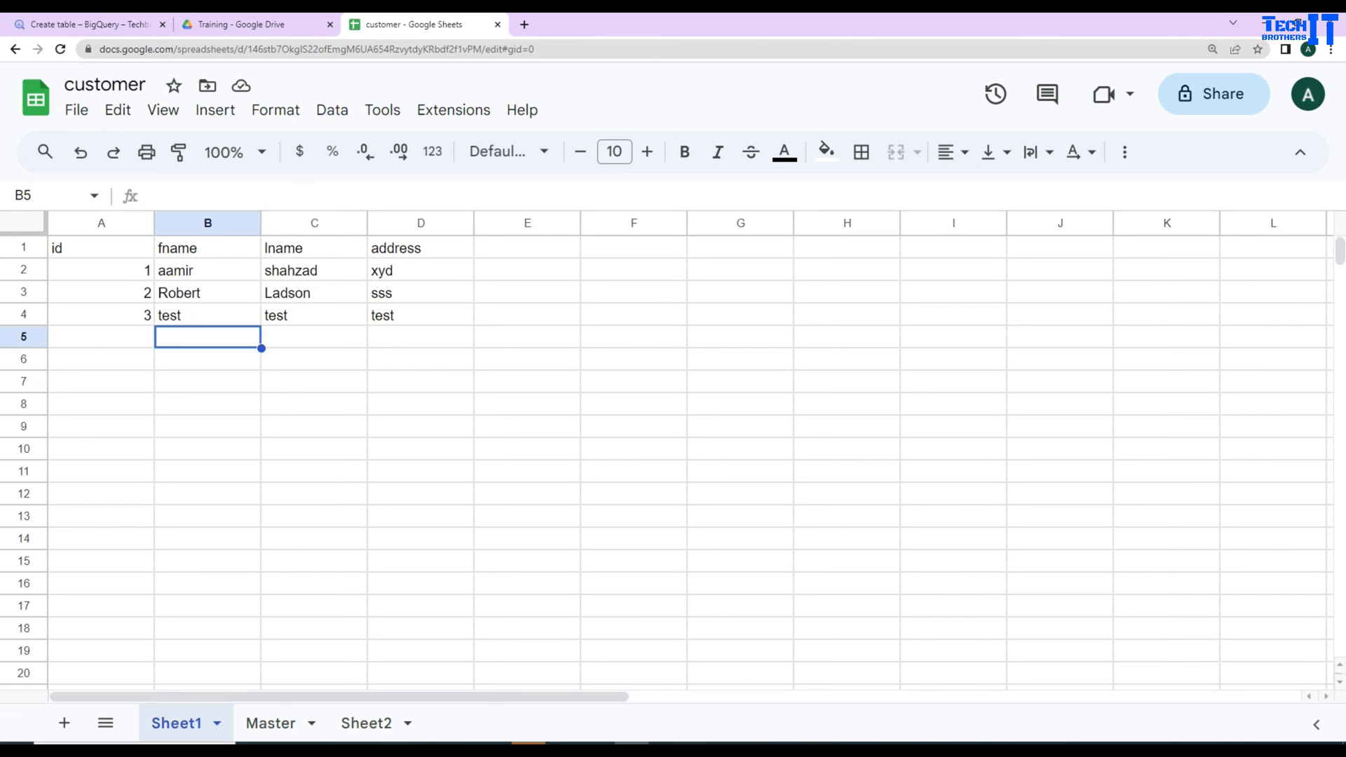
left_click(419, 269)
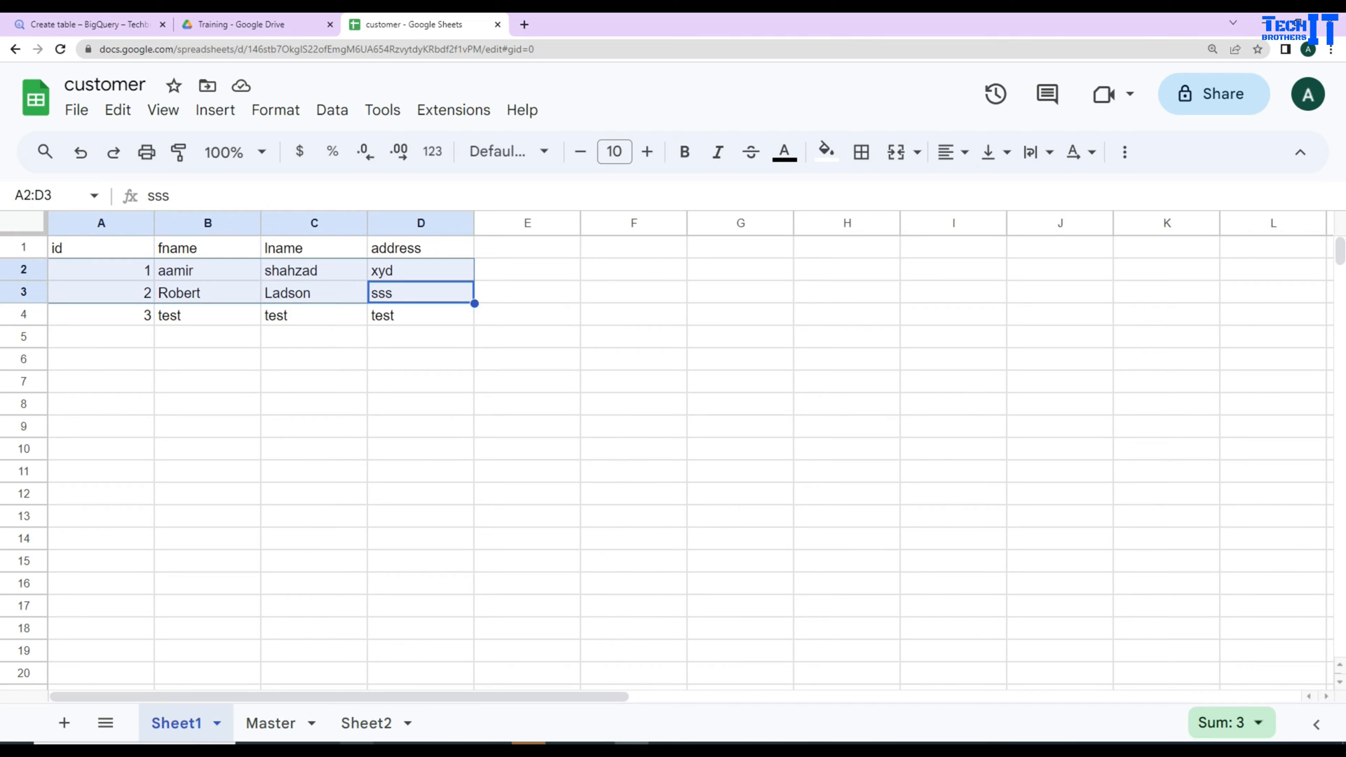
left_click(271, 724)
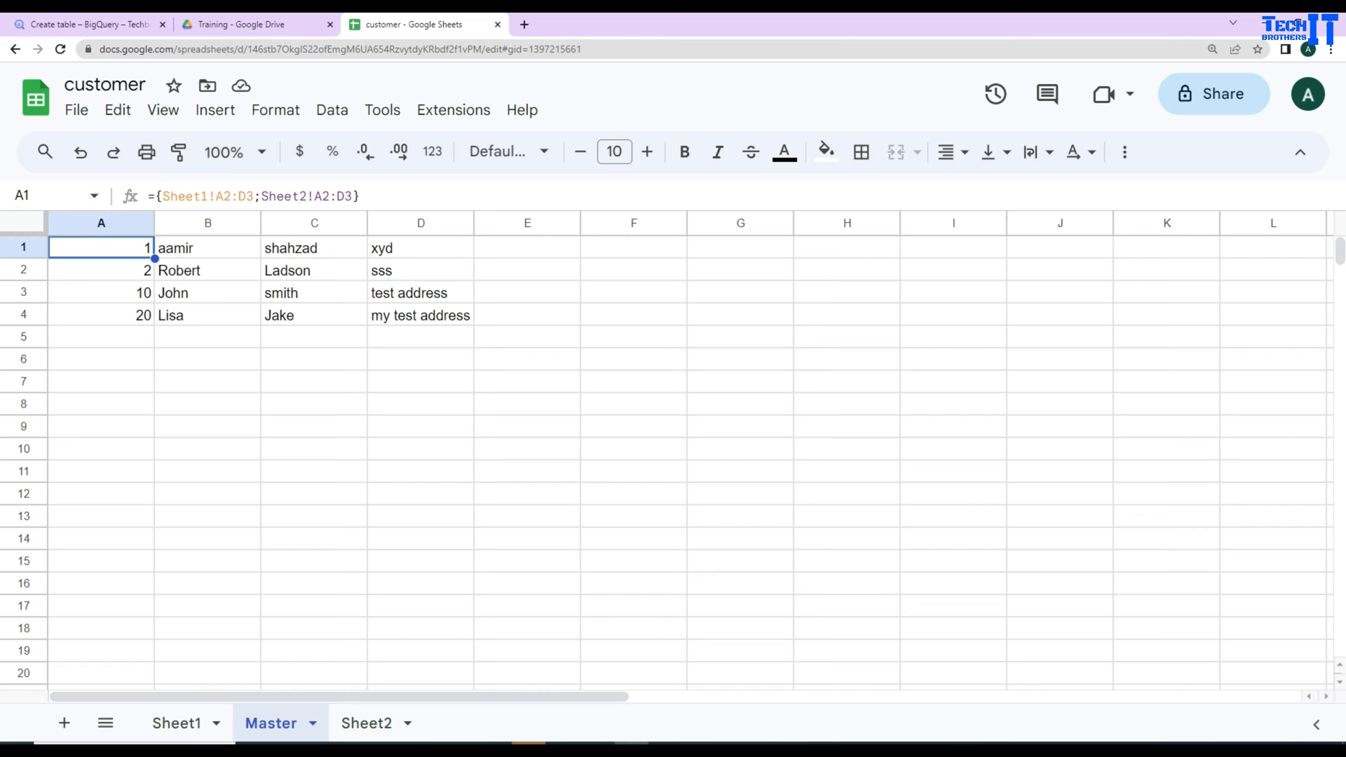
double_click(100, 246)
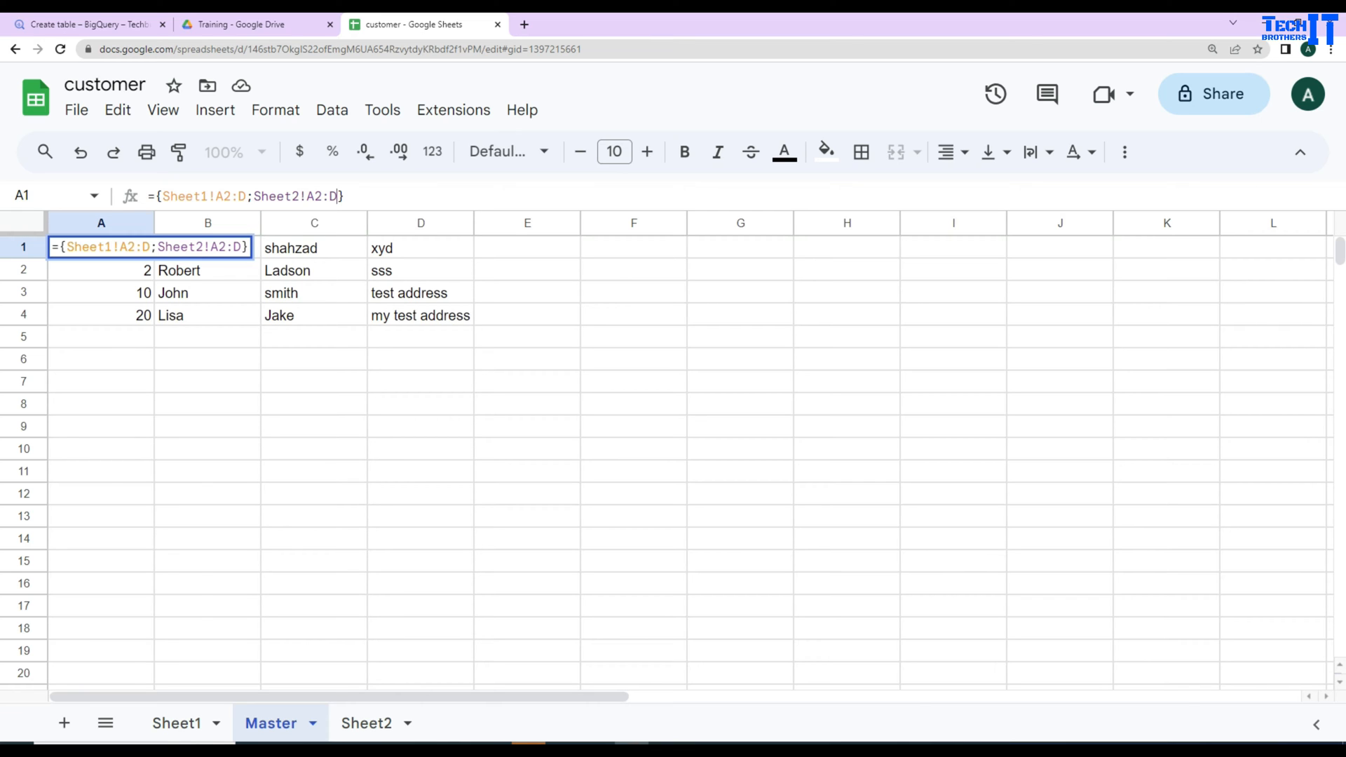
key("enter")
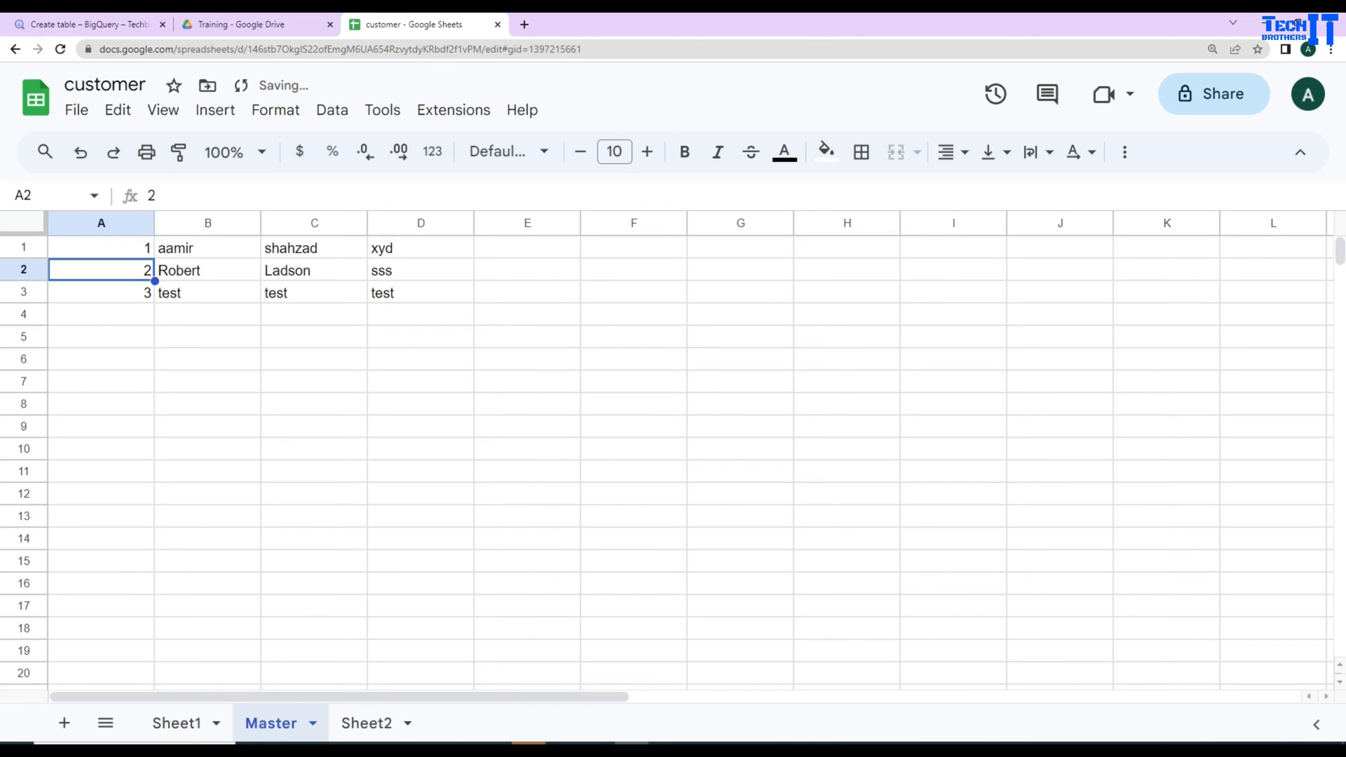
left_click(207, 269)
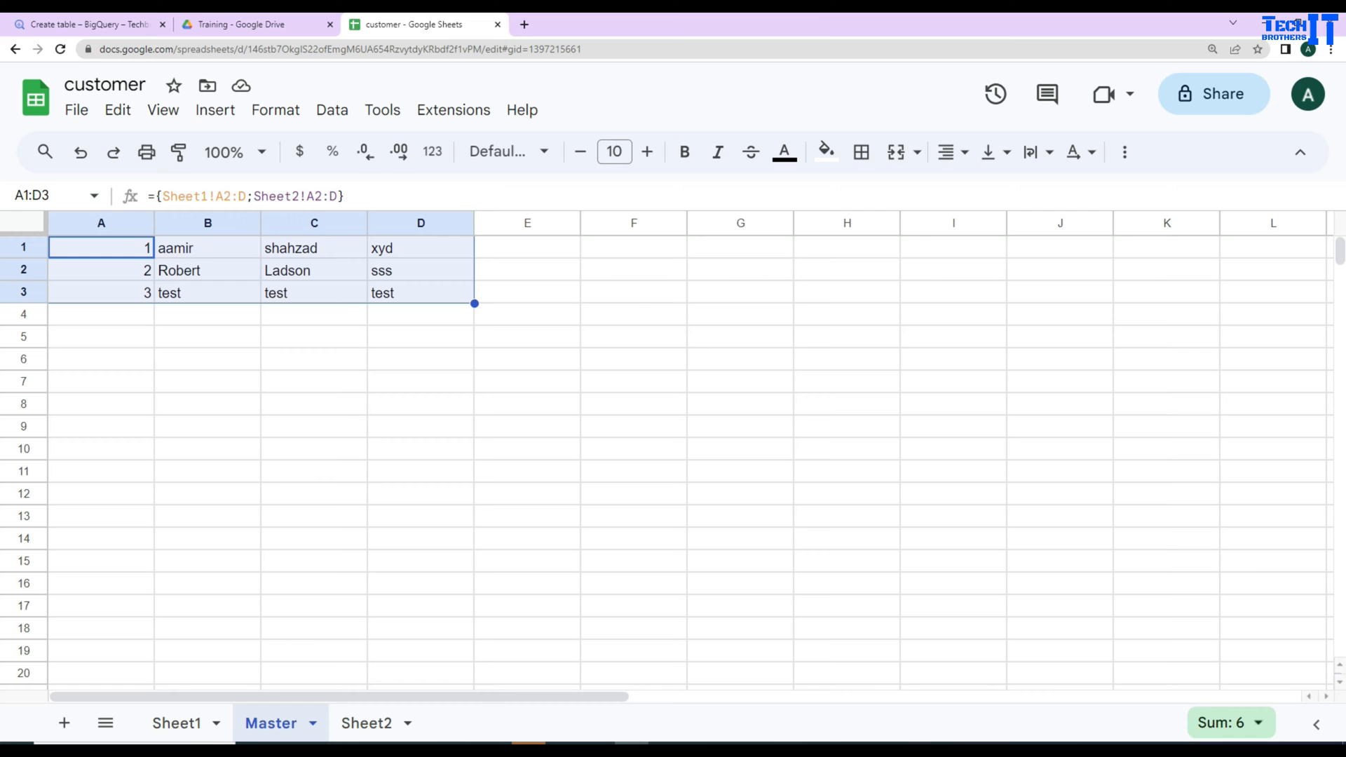
scroll("down", 3)
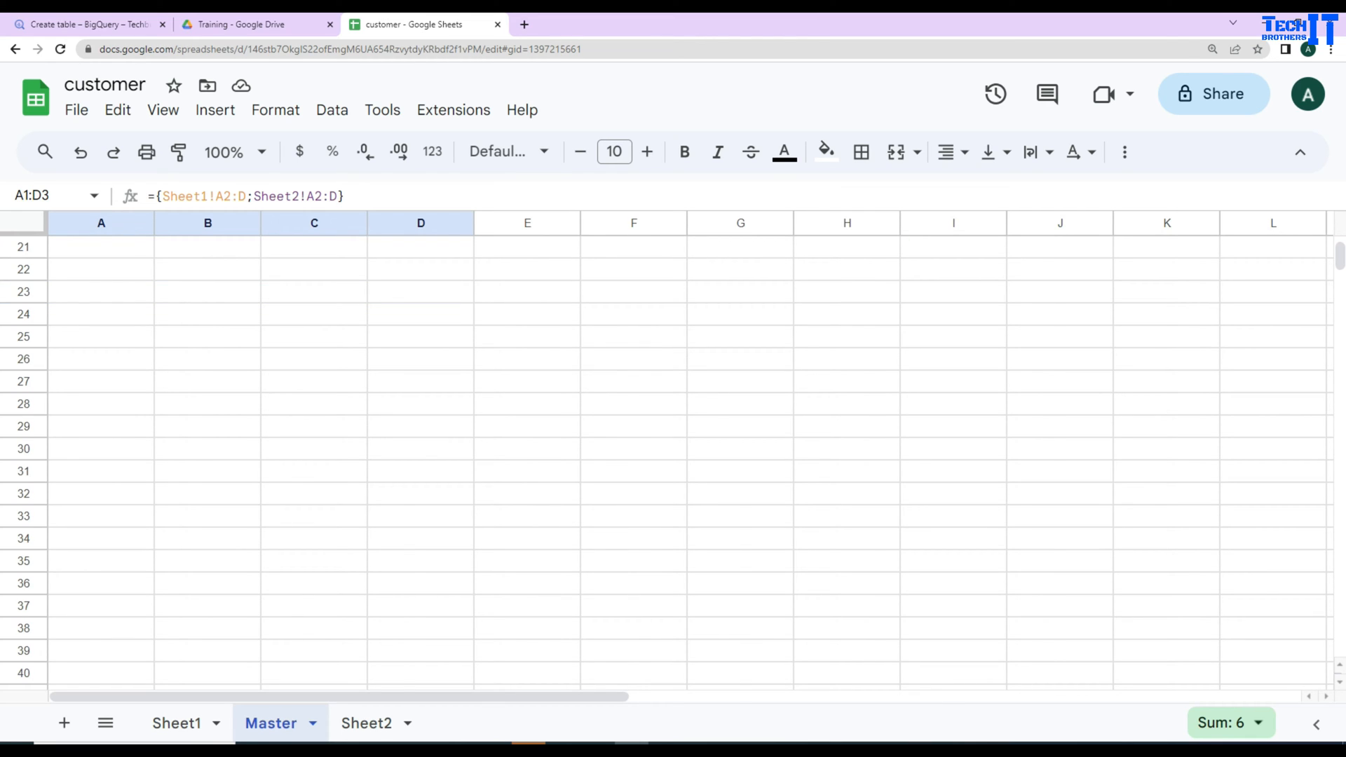
scroll("down", 3)
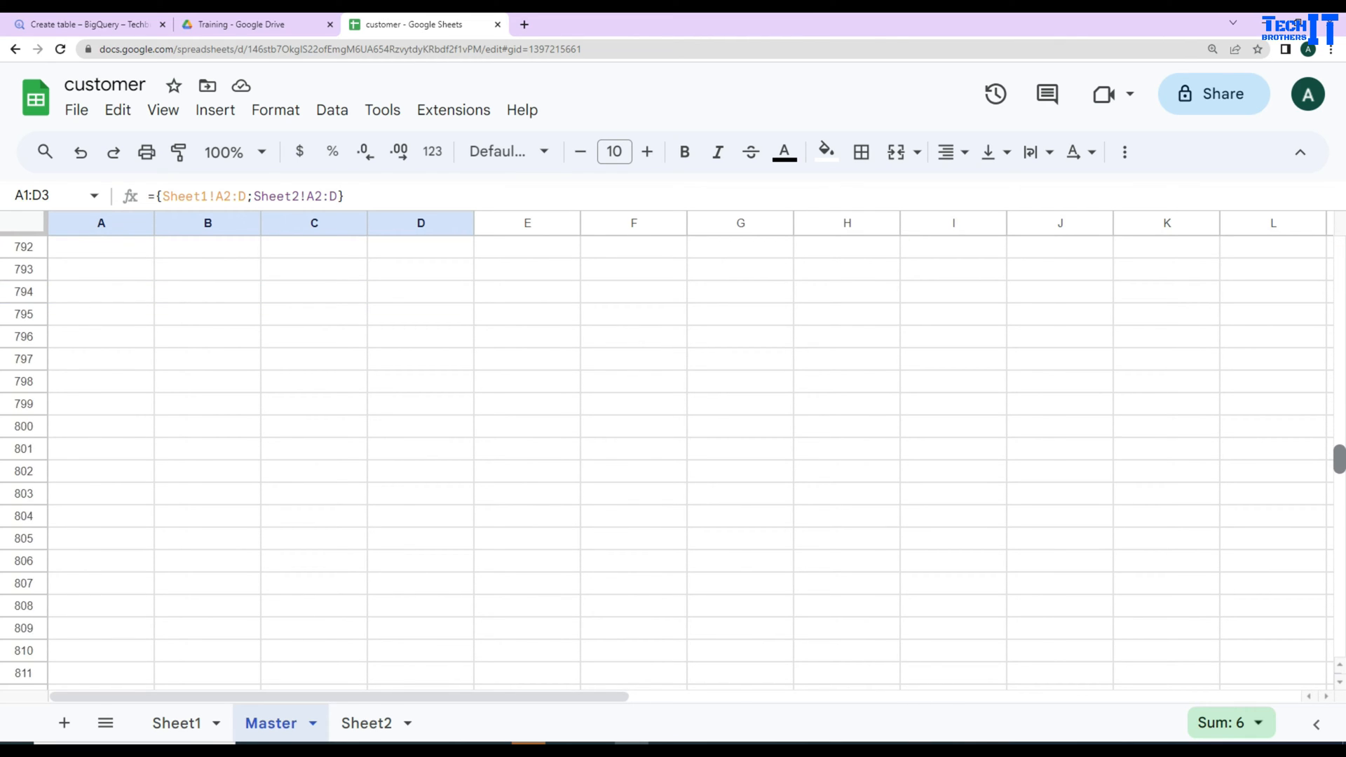
scroll("down", 3)
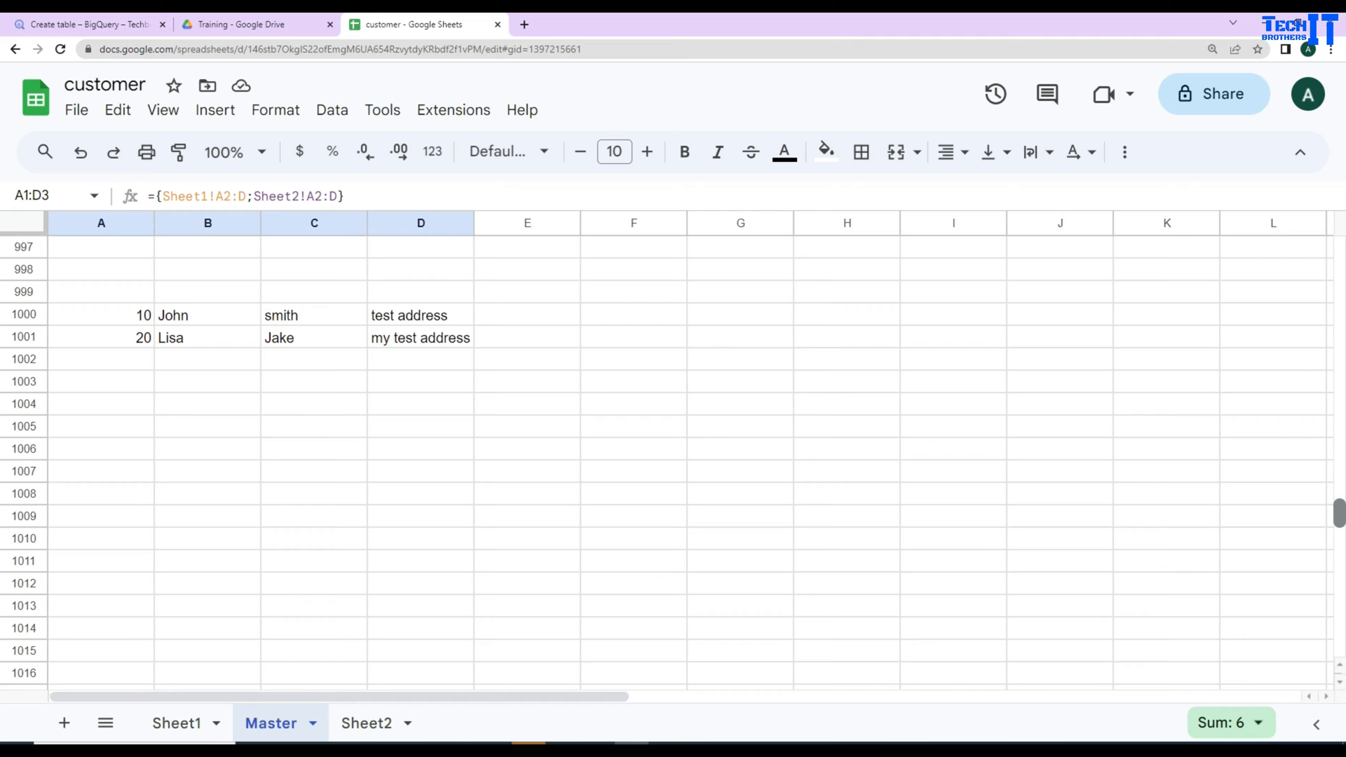
left_click(207, 315)
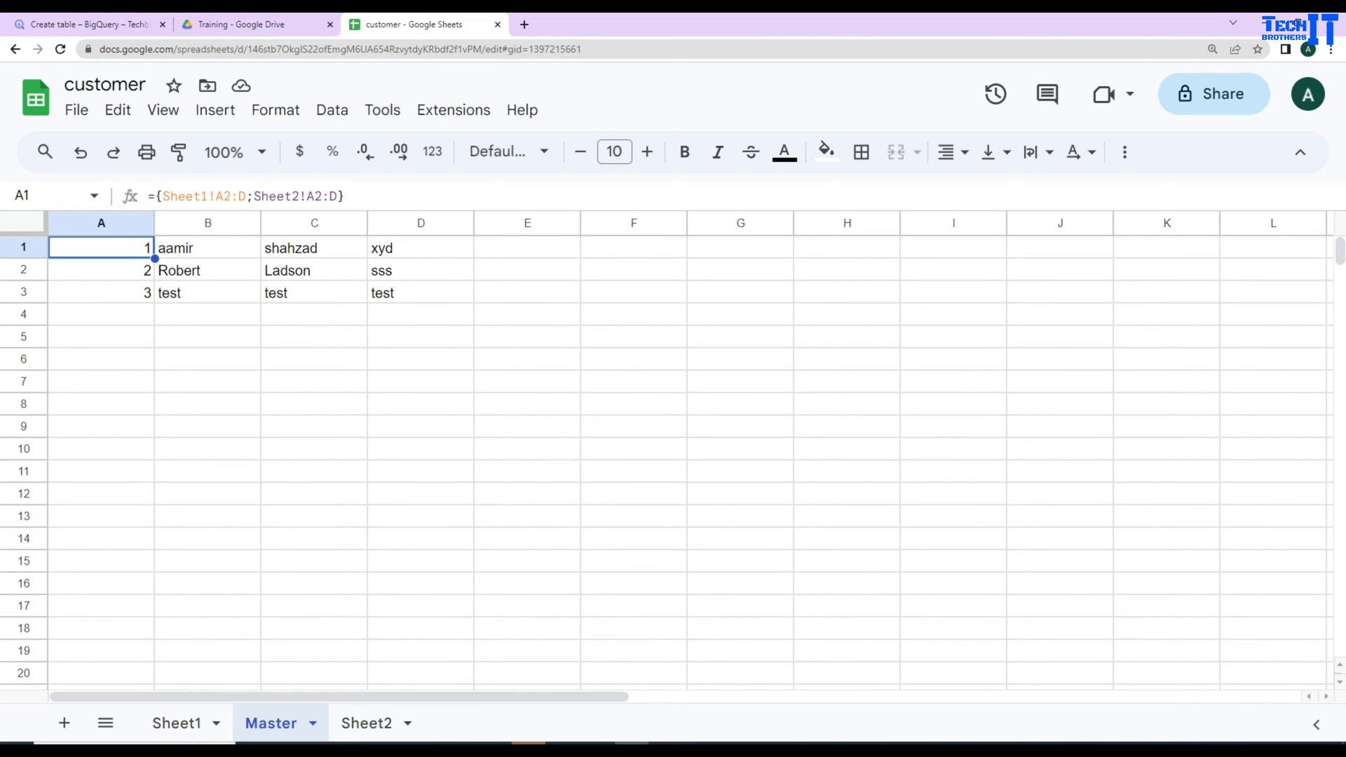
Wrap the stacked Sheet1/Sheet2 ranges in QUERY with "Select *" in A1
double_click(101, 247)
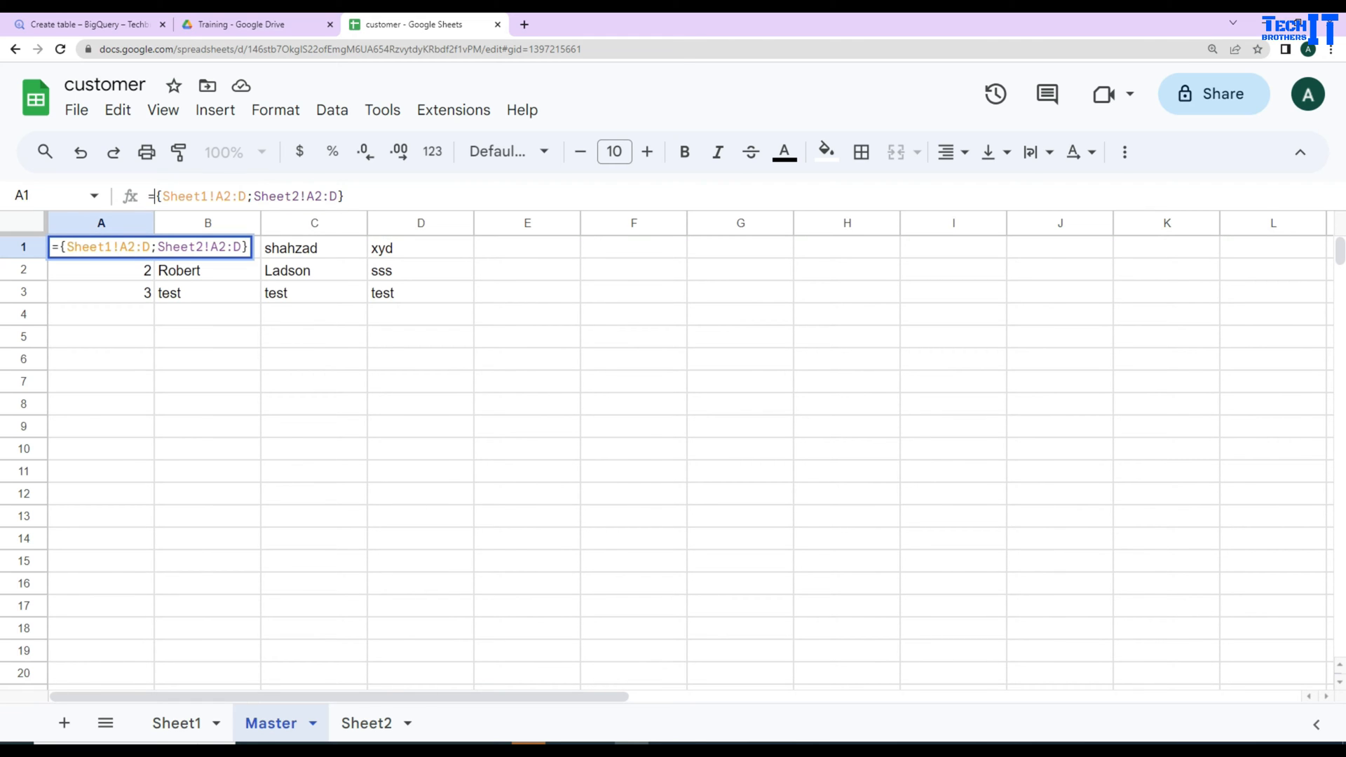
type("Qyer")
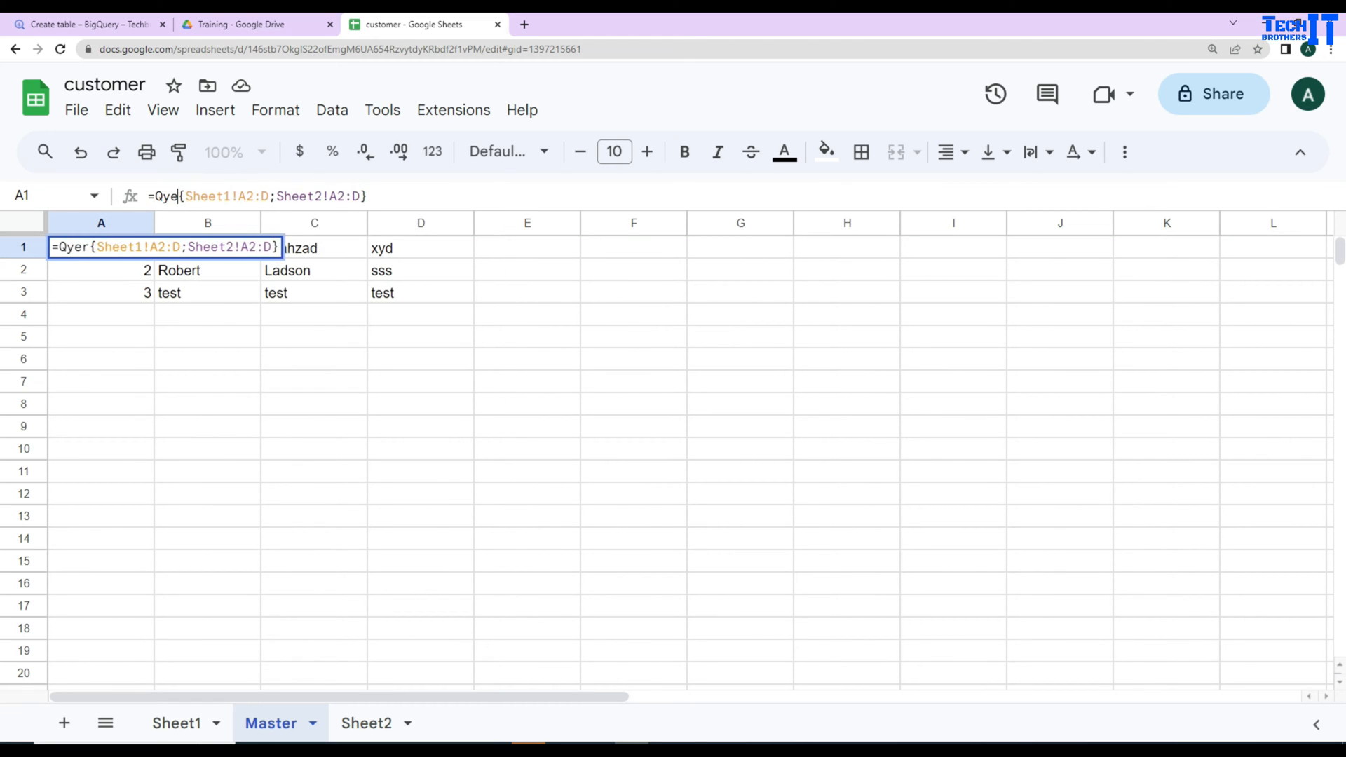
key("BackSpace")
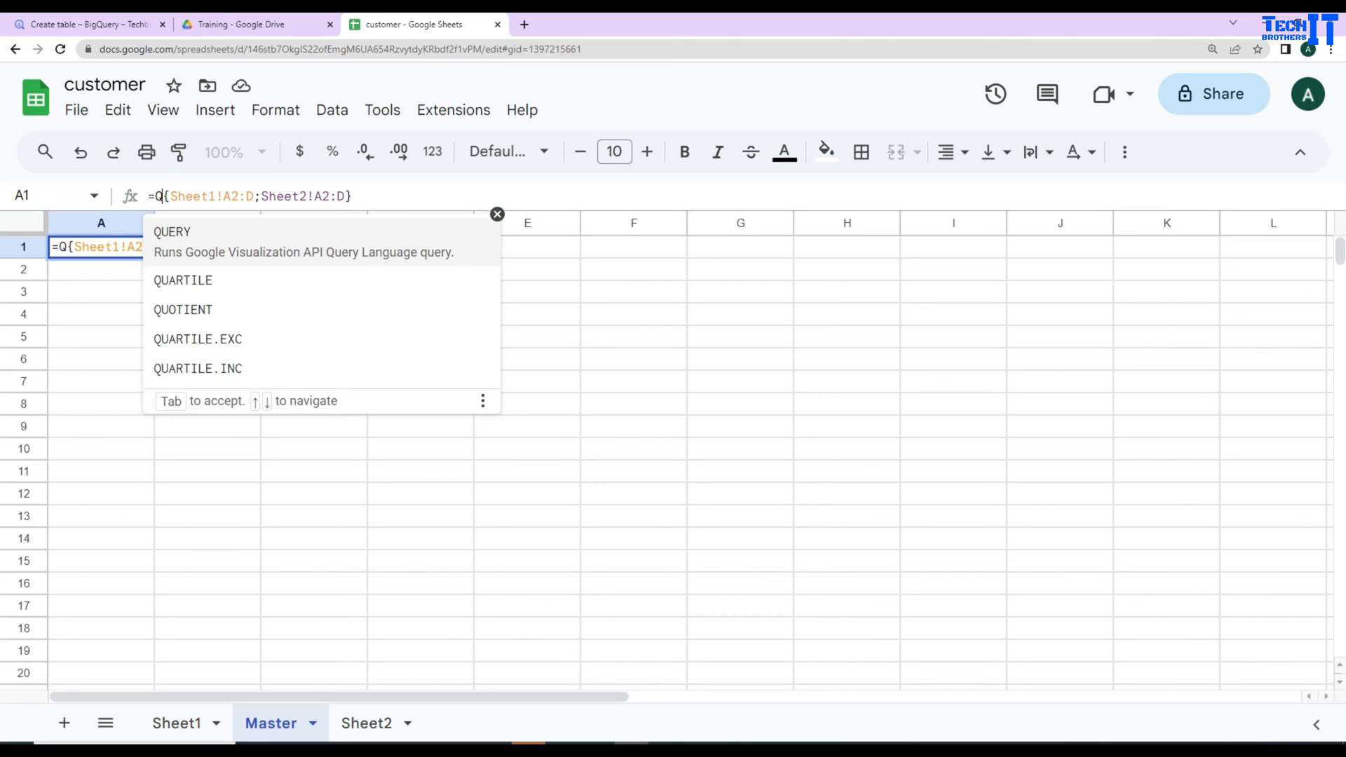
key("Tab")
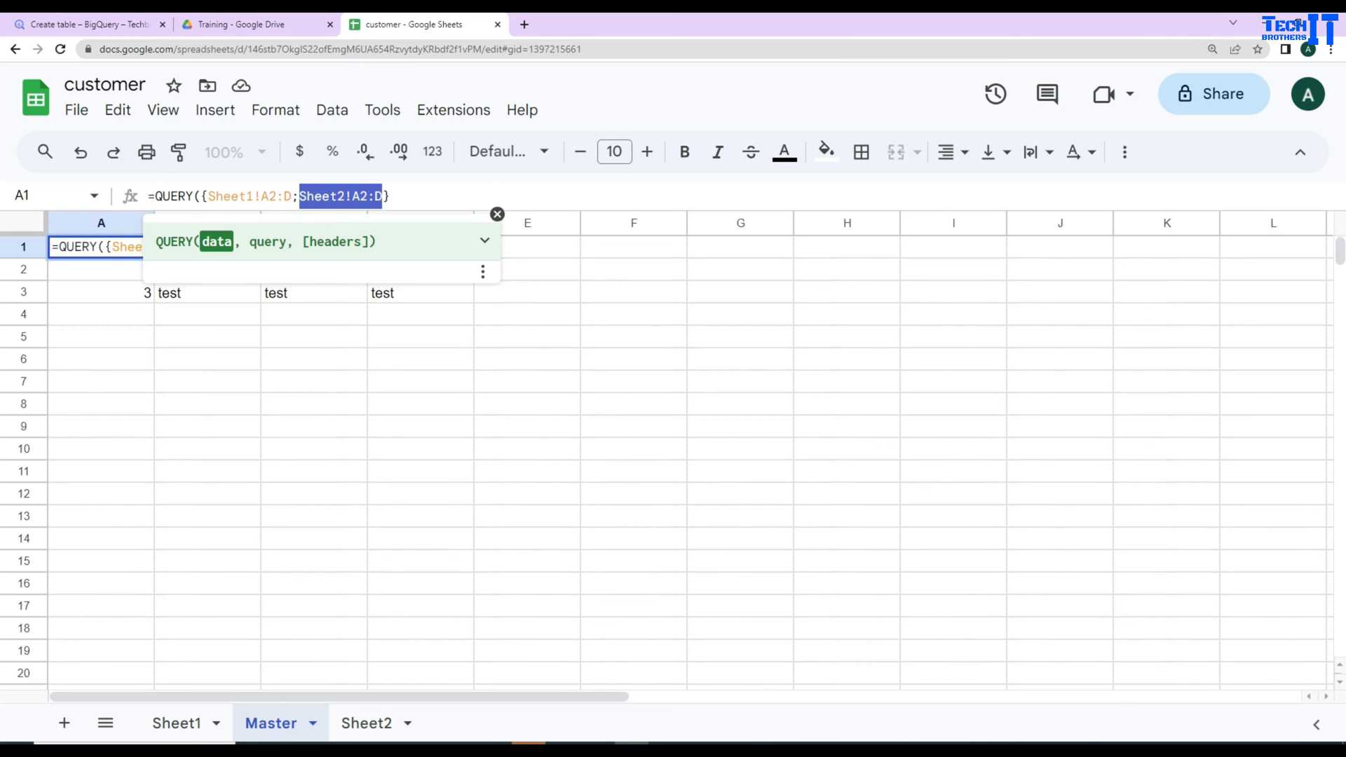
type("},")
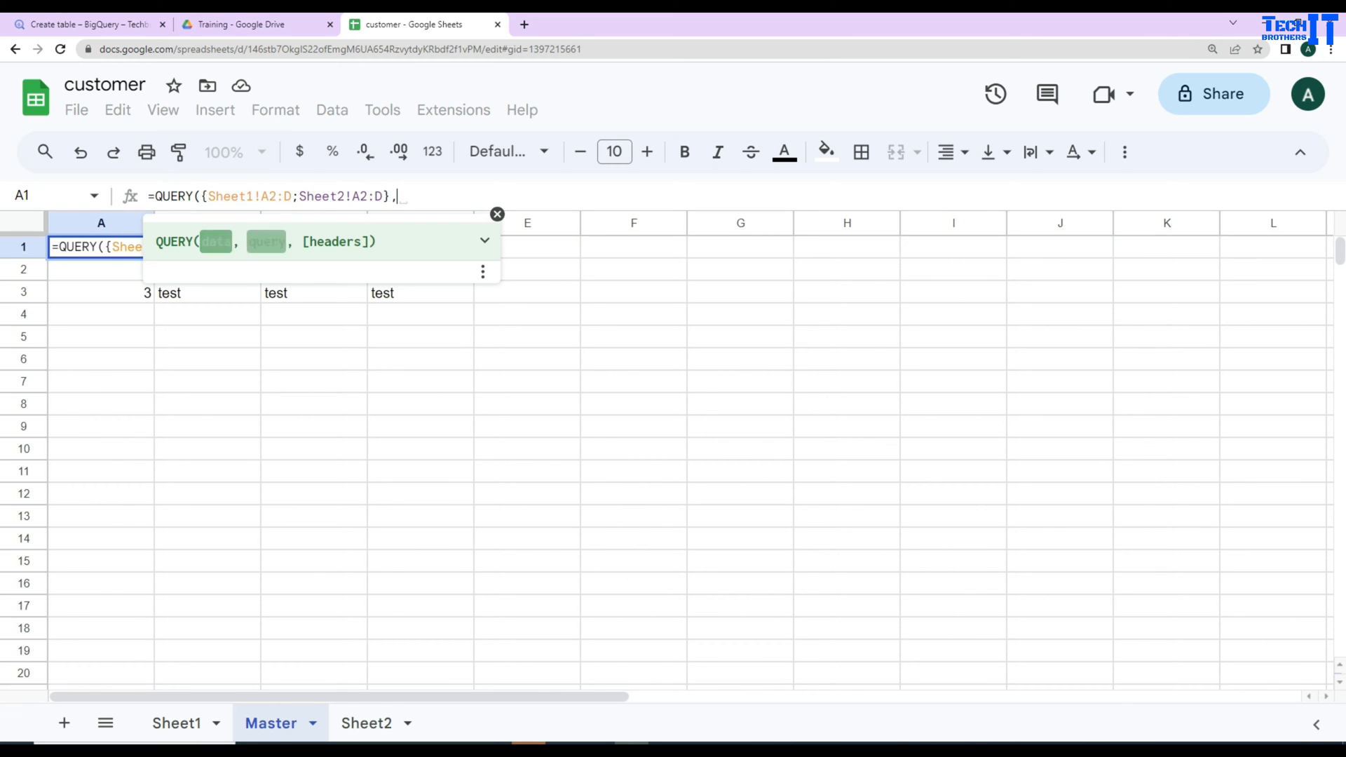
type("\"S")
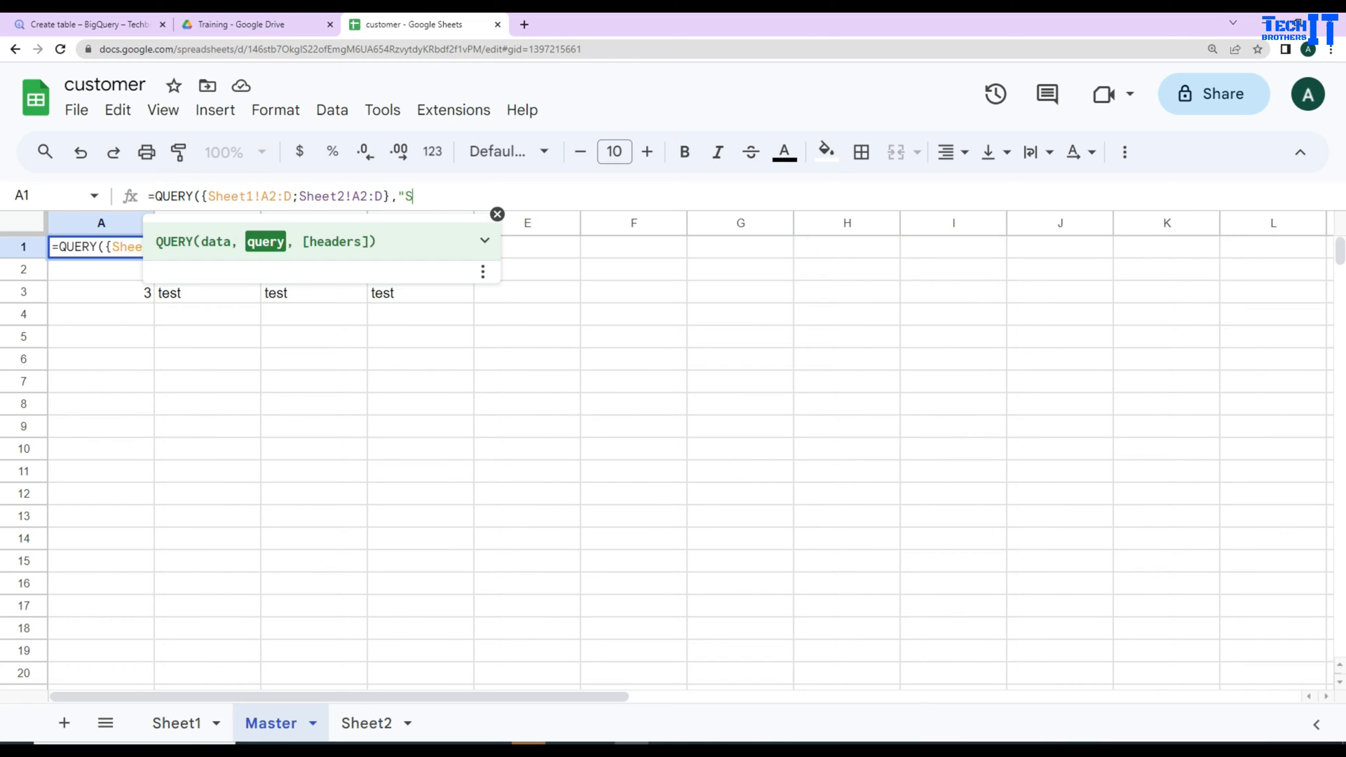
type("elect *")
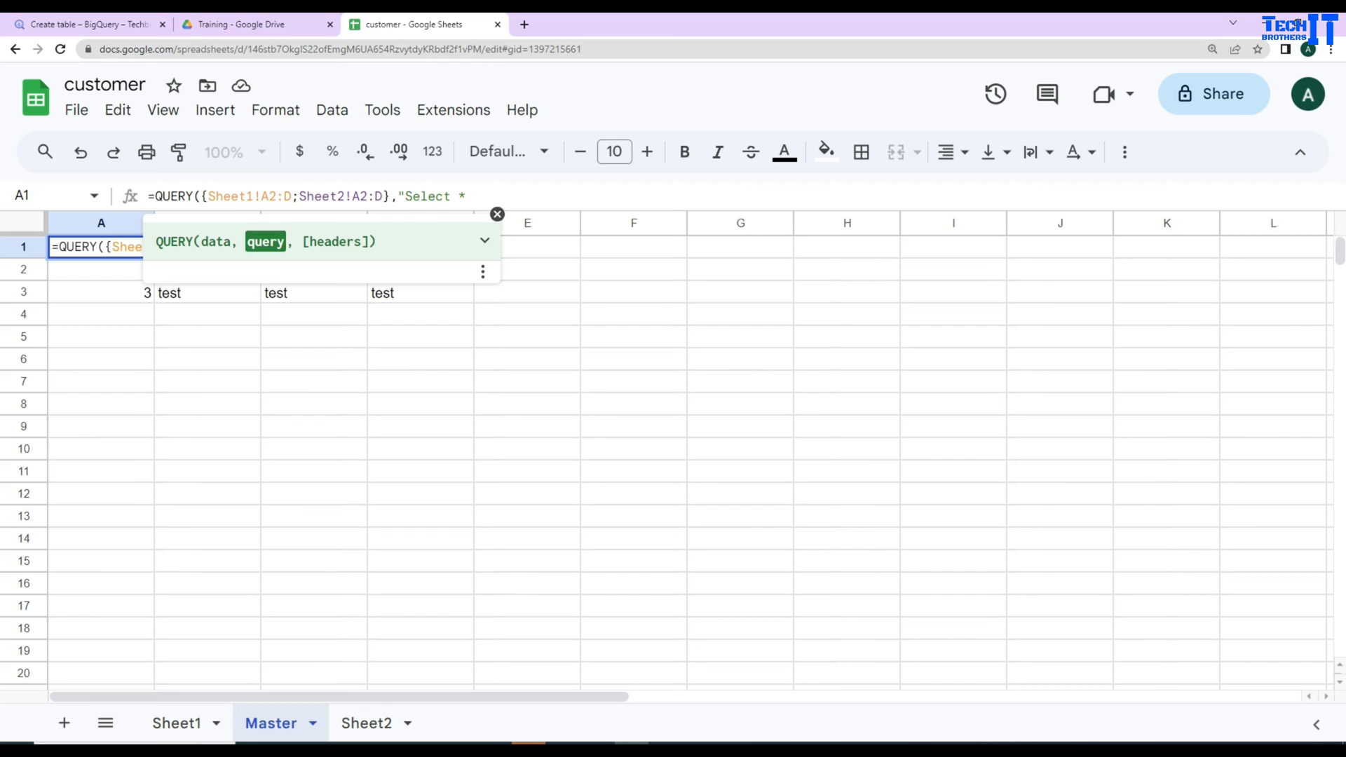
Finish the query with headers 0, commit it, and scroll to check the resulting rows
type("where")
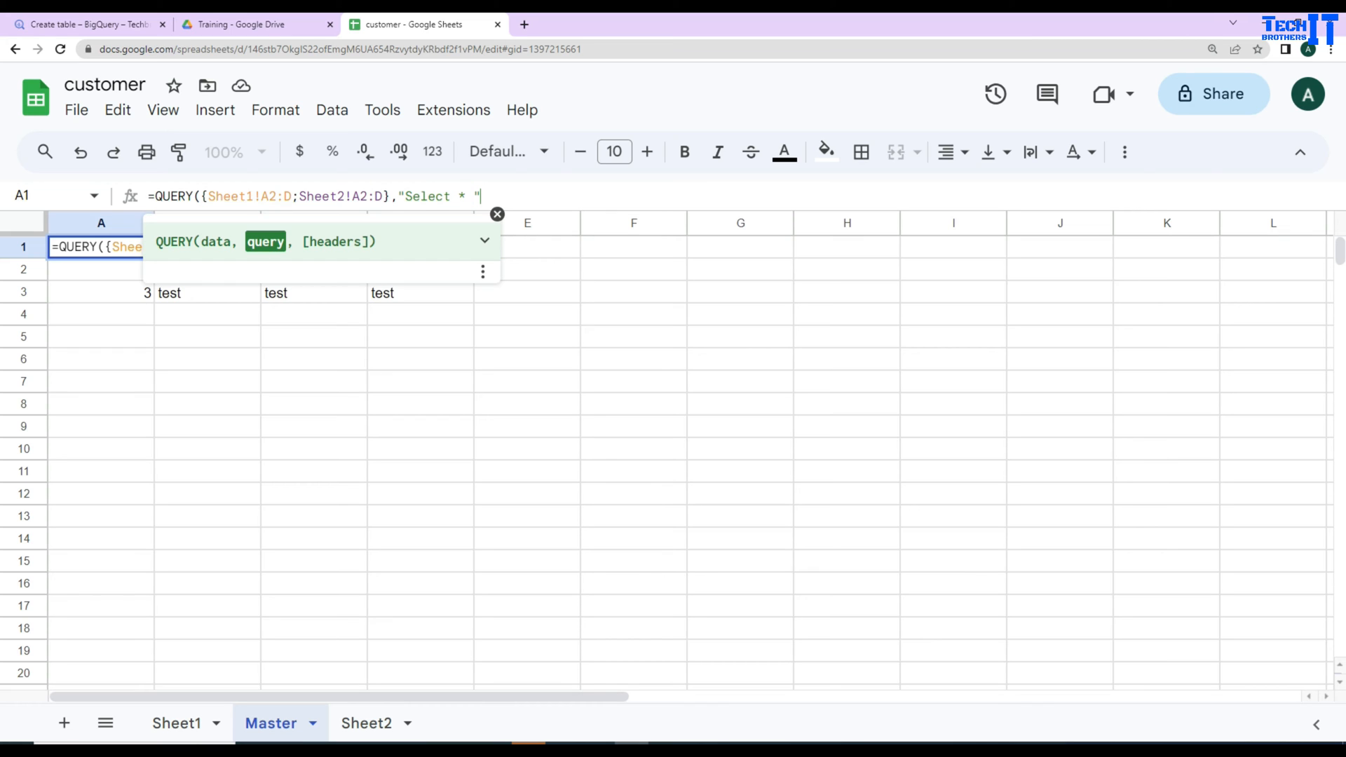
type(",")
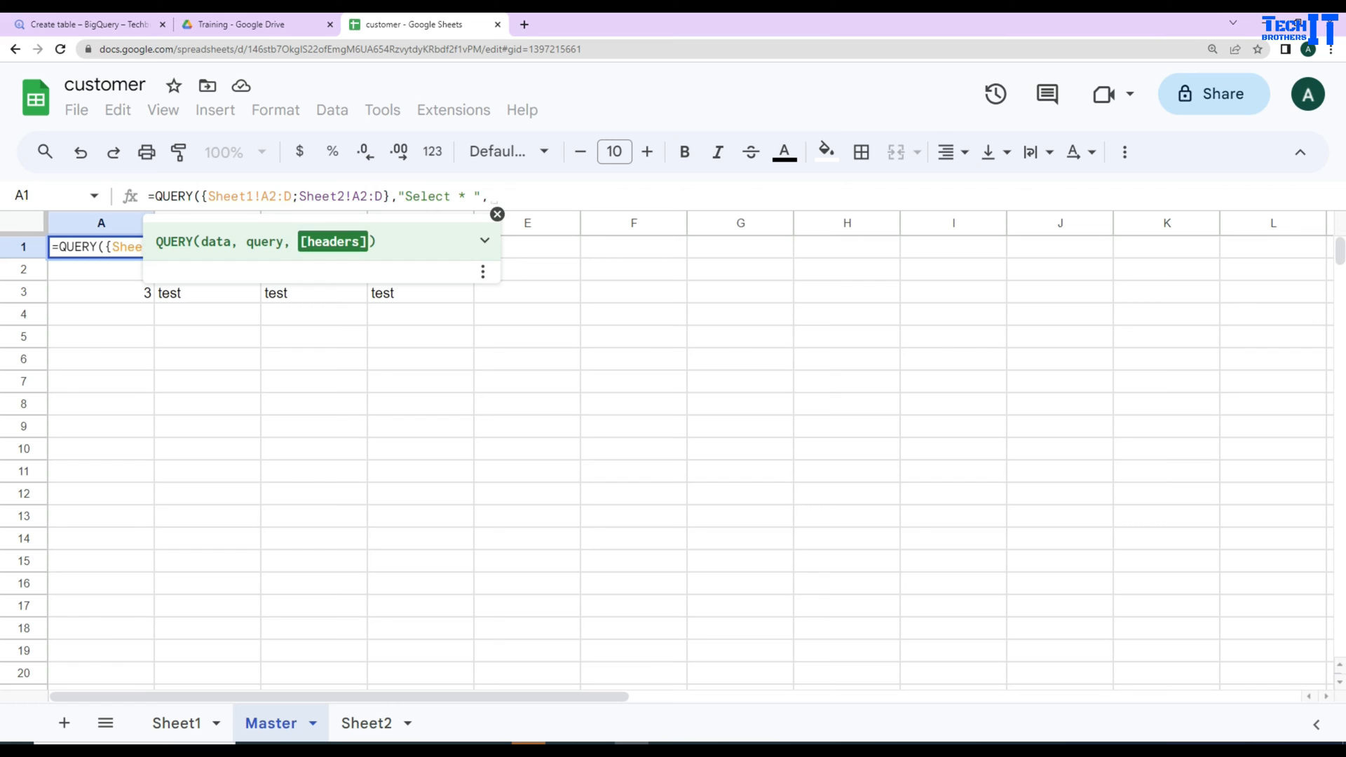
type("0)")
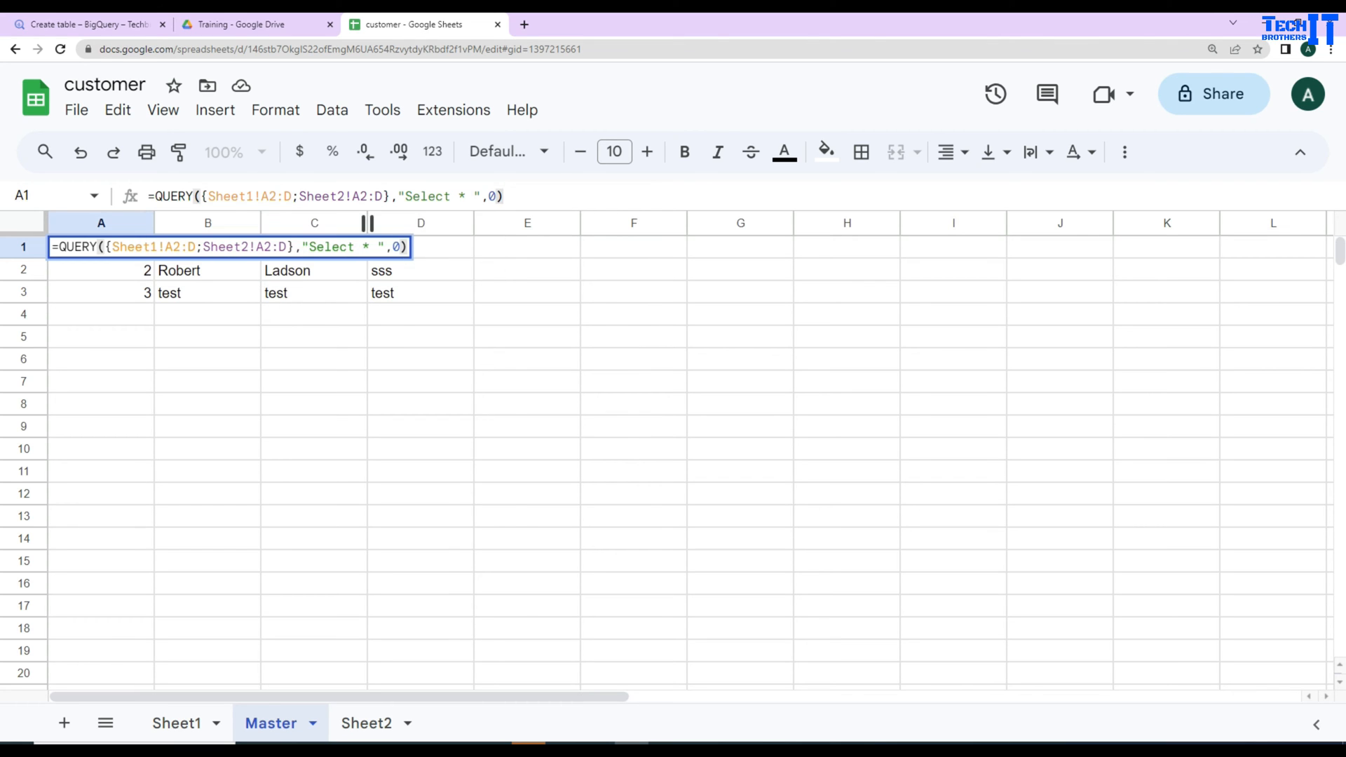
key("enter")
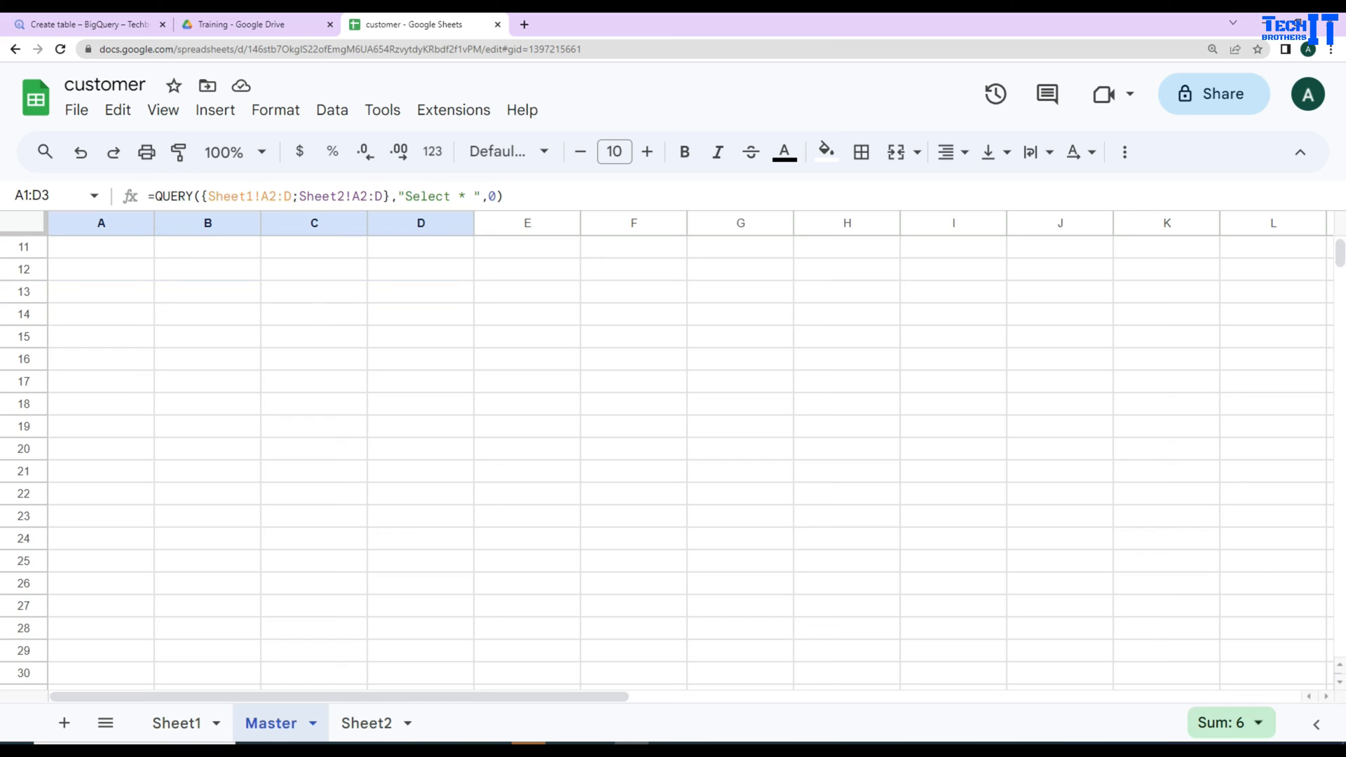
scroll("down", 3)
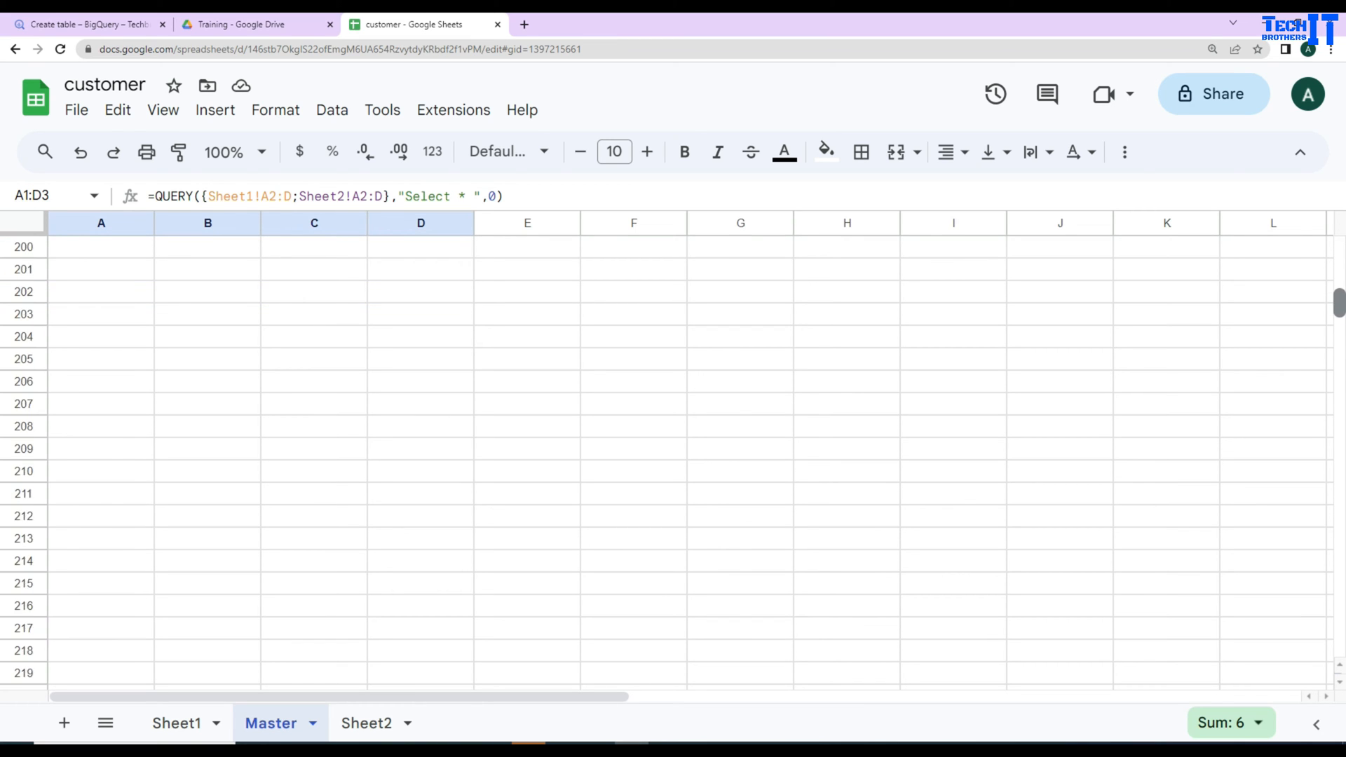
scroll("down", 3)
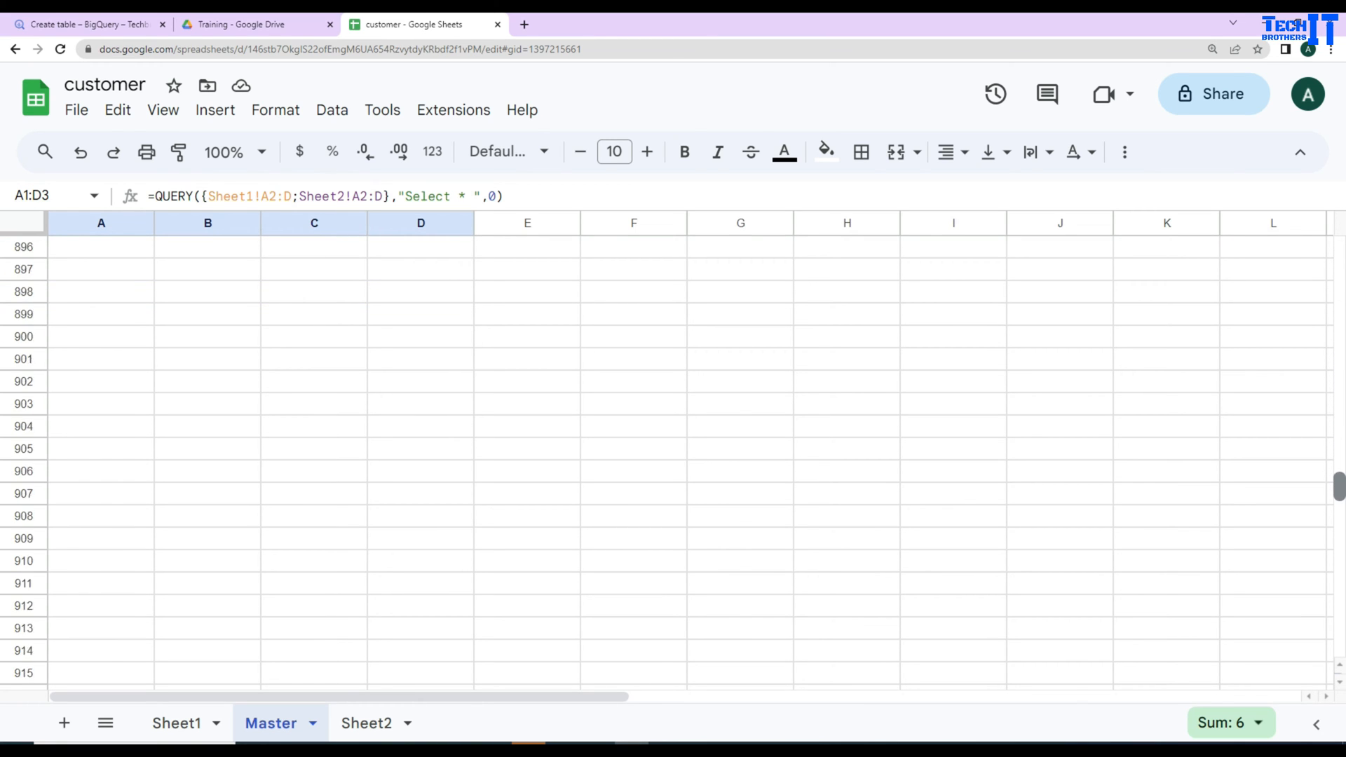
scroll("down", 3)
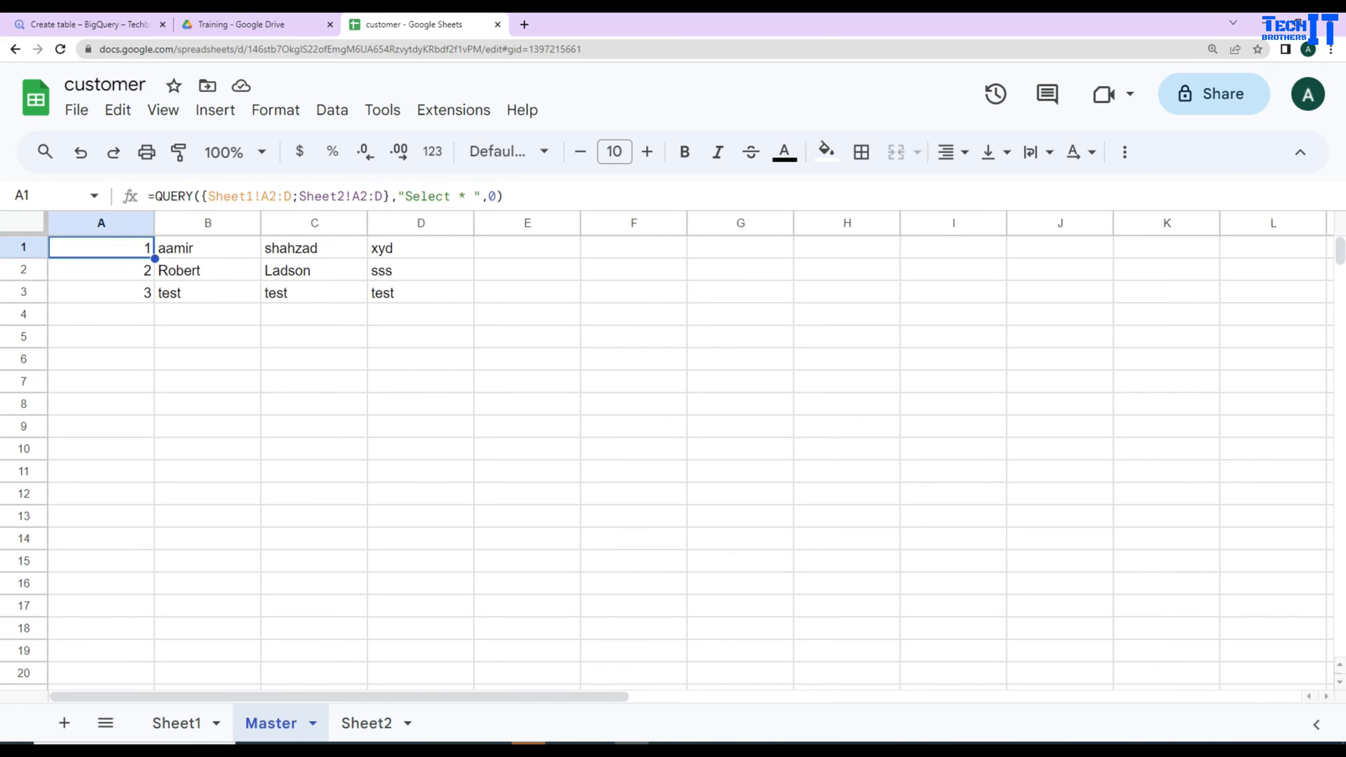
Add "where Col1 is not null" to the QUERY so all five customers list together
double_click(101, 247)
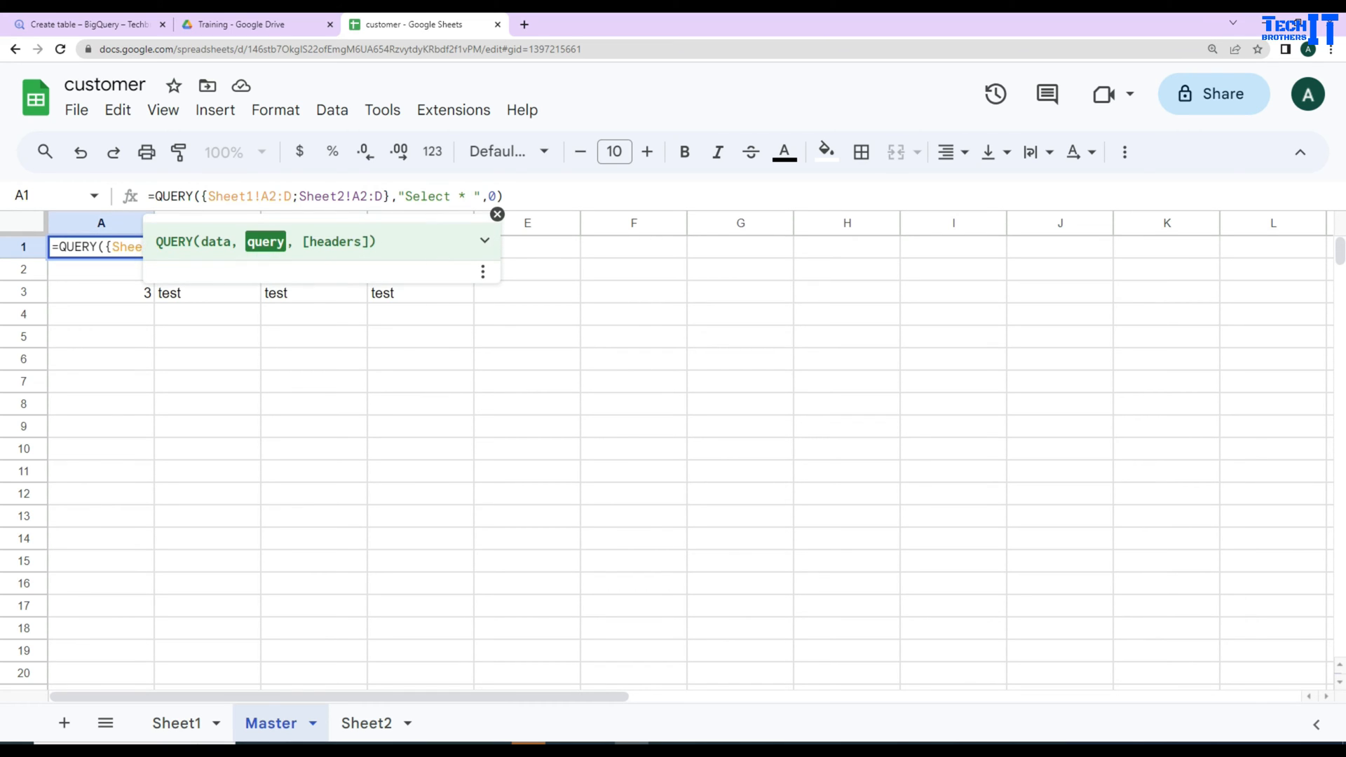
type("where")
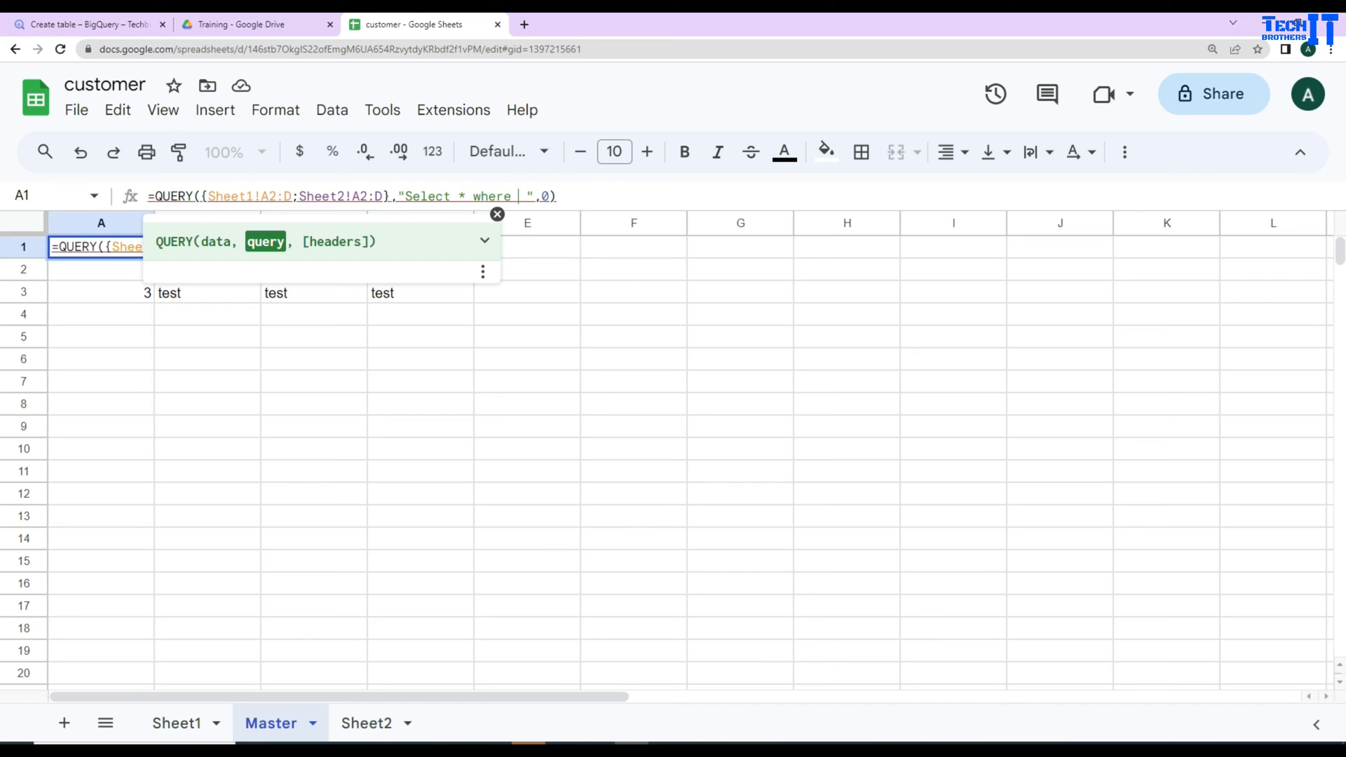
type("Col1 is")
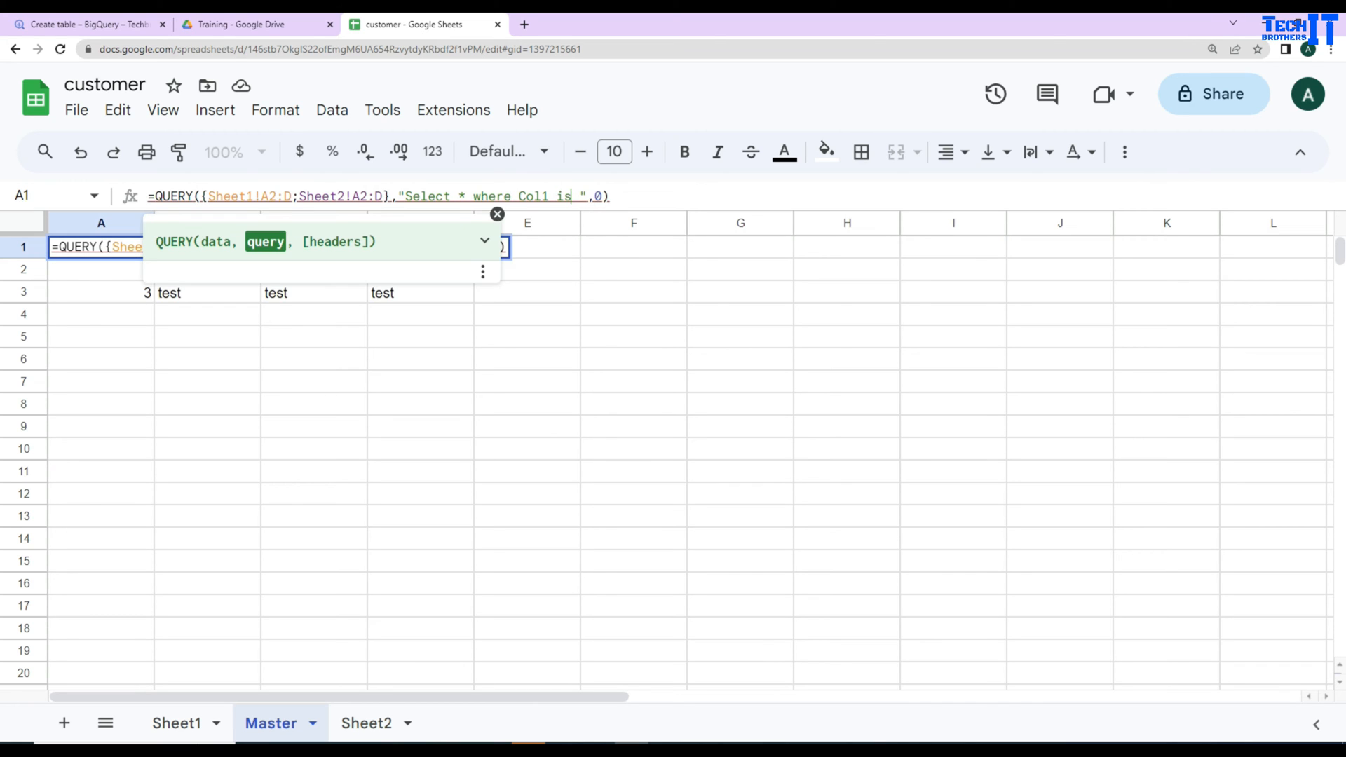
type("not null")
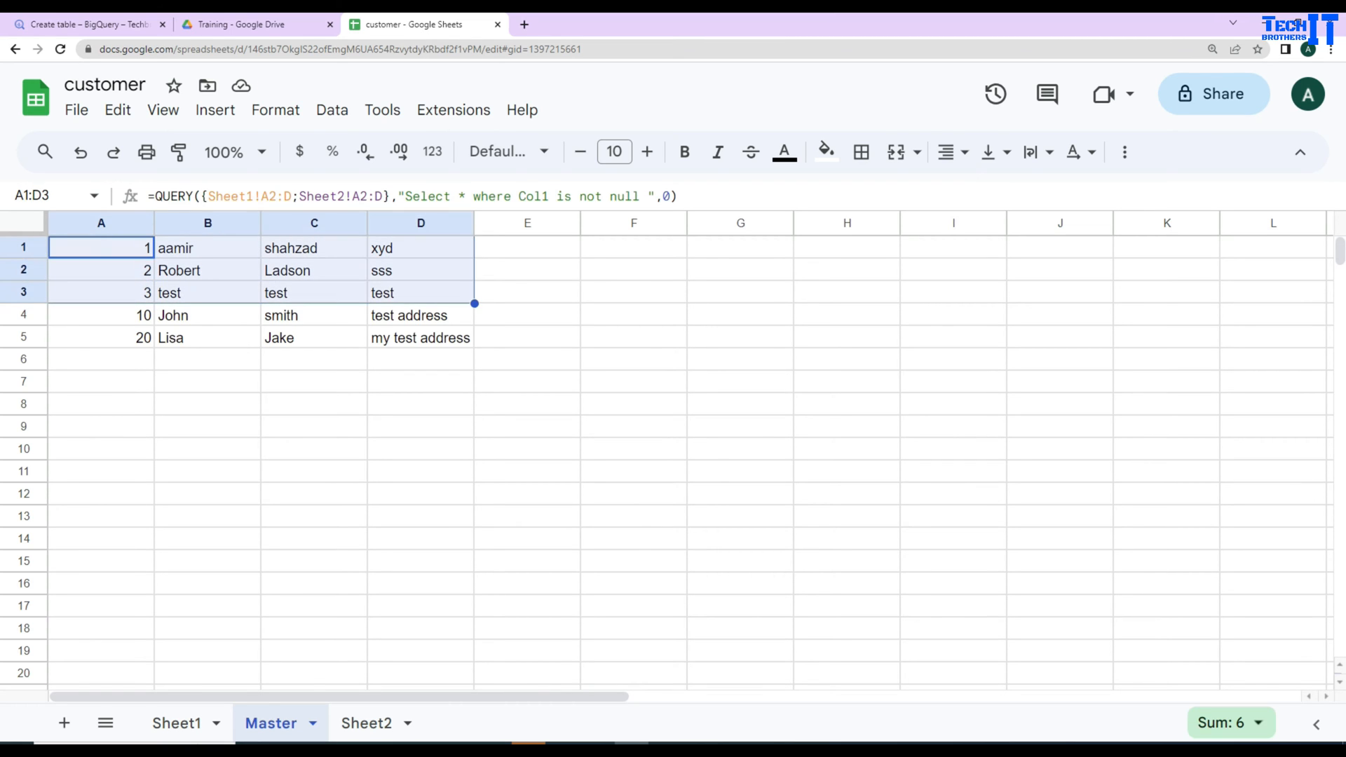
Enter a new customer 30 named 'test two' on Sheet2
left_click(177, 723)
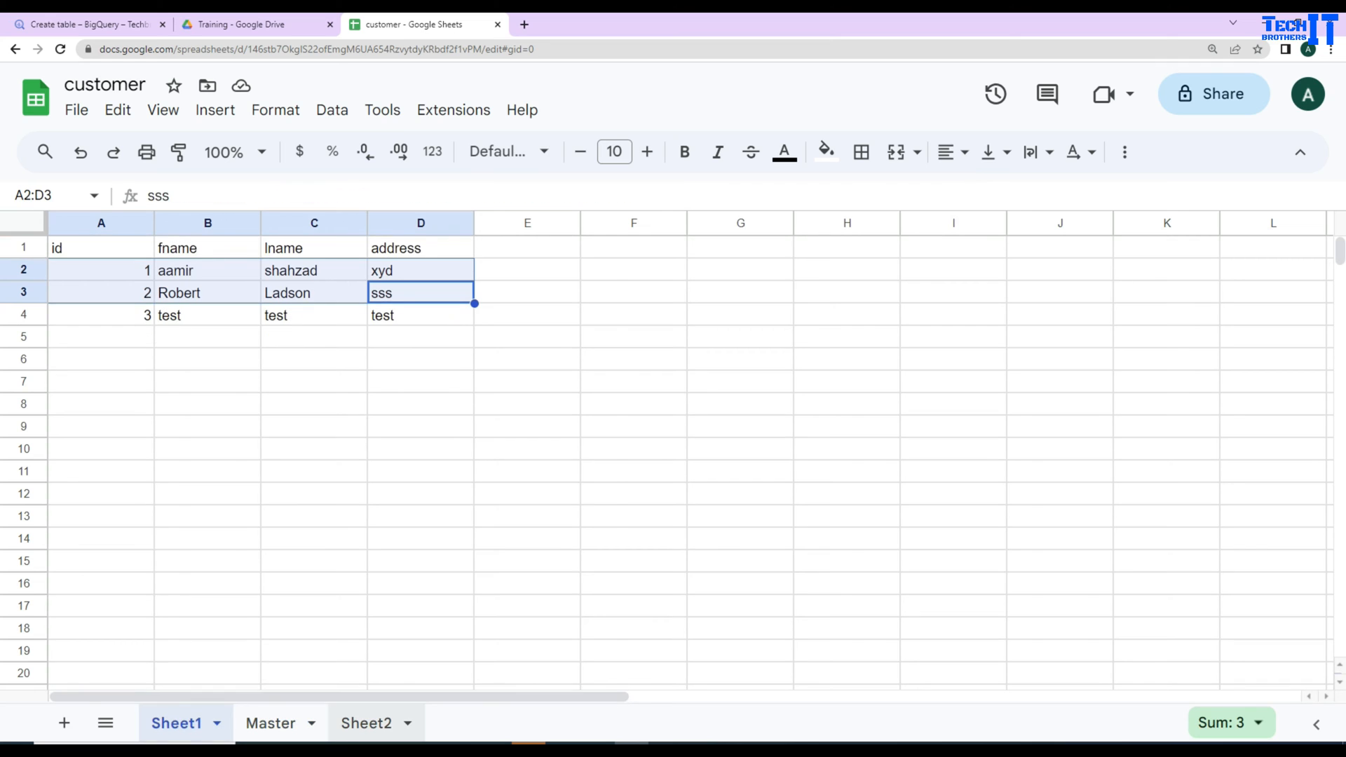
left_click(366, 724)
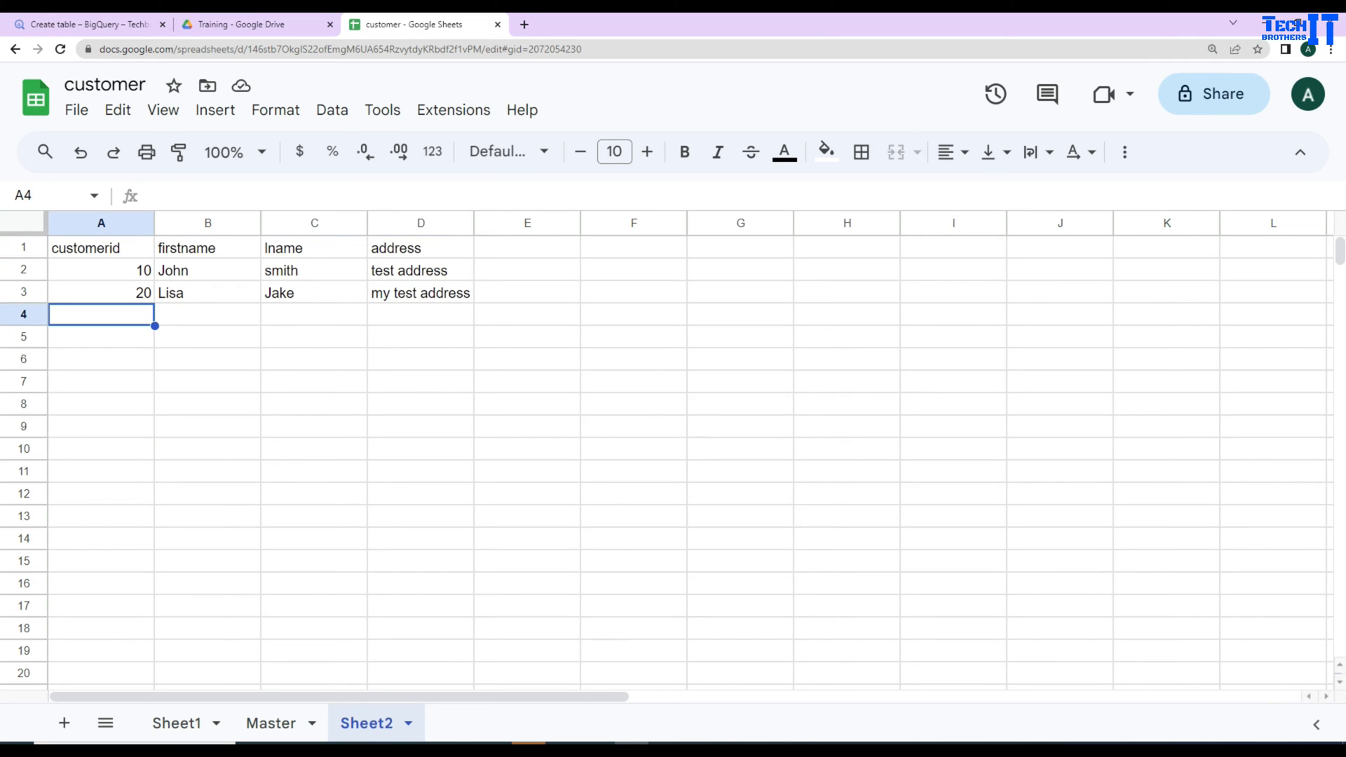
type("test")
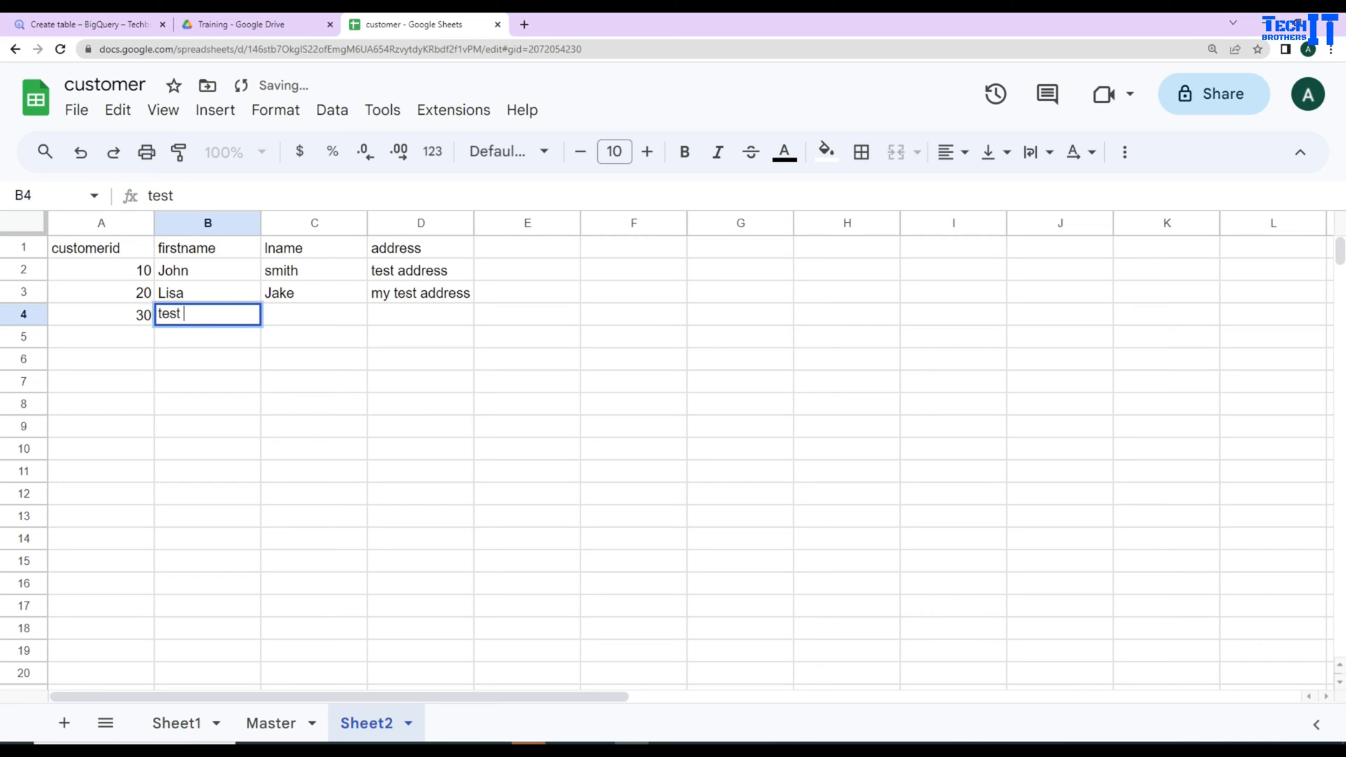
type("two")
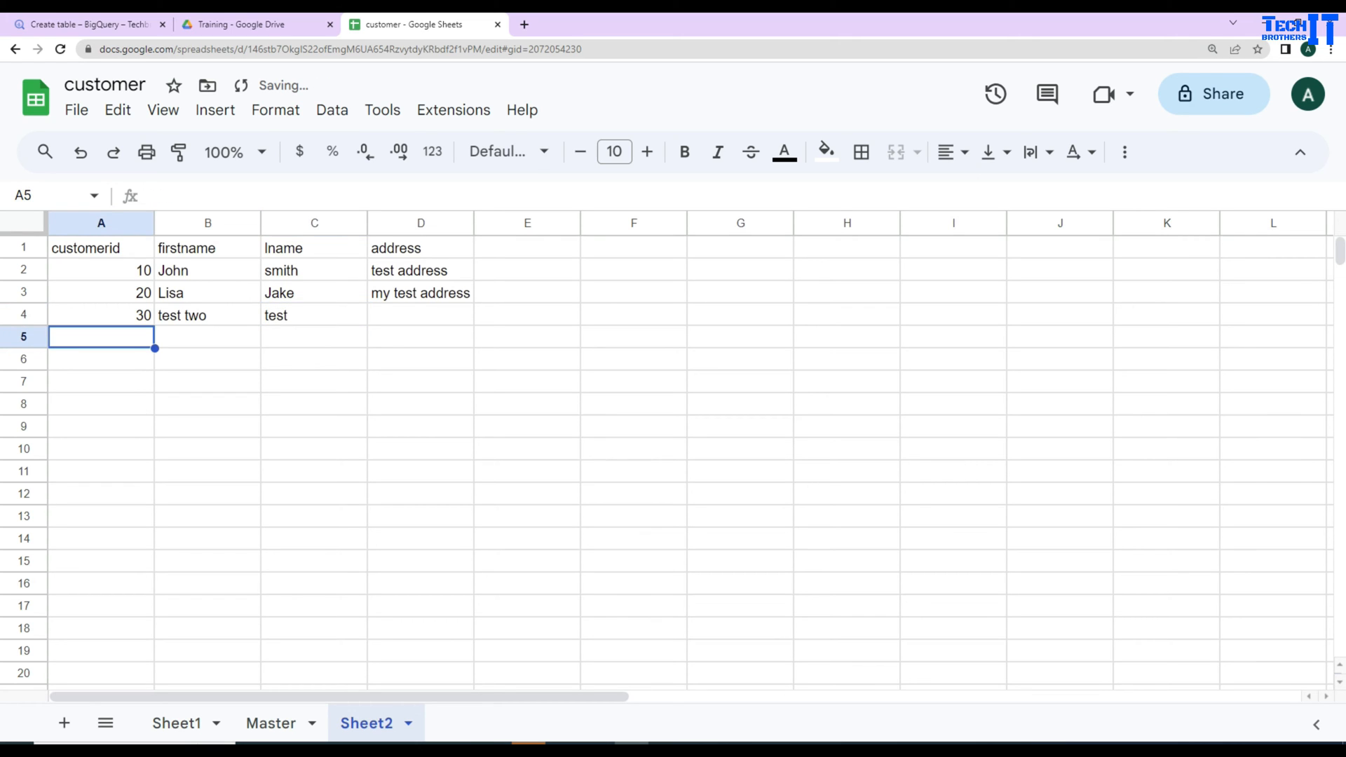
Check on Master that customer 30 now shows as the sixth combined row
left_click(270, 724)
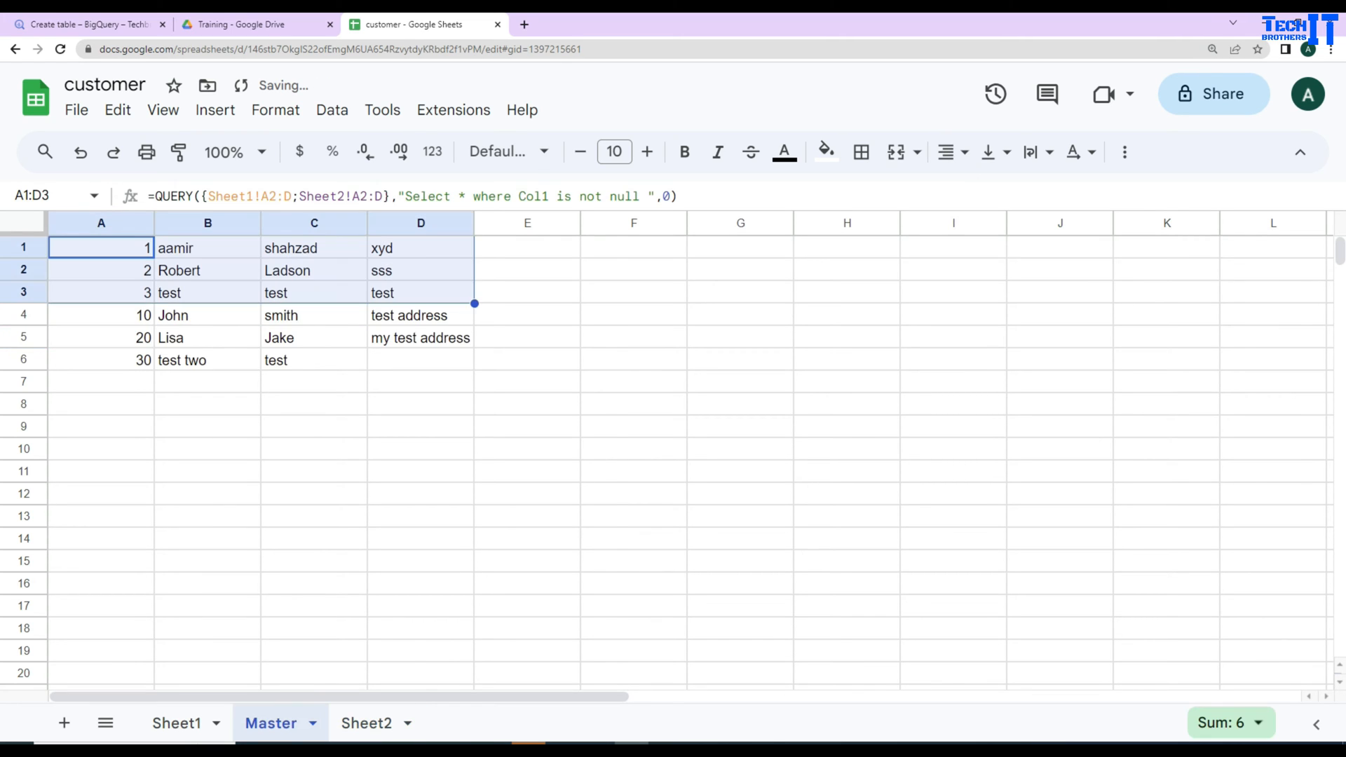
left_click(101, 360)
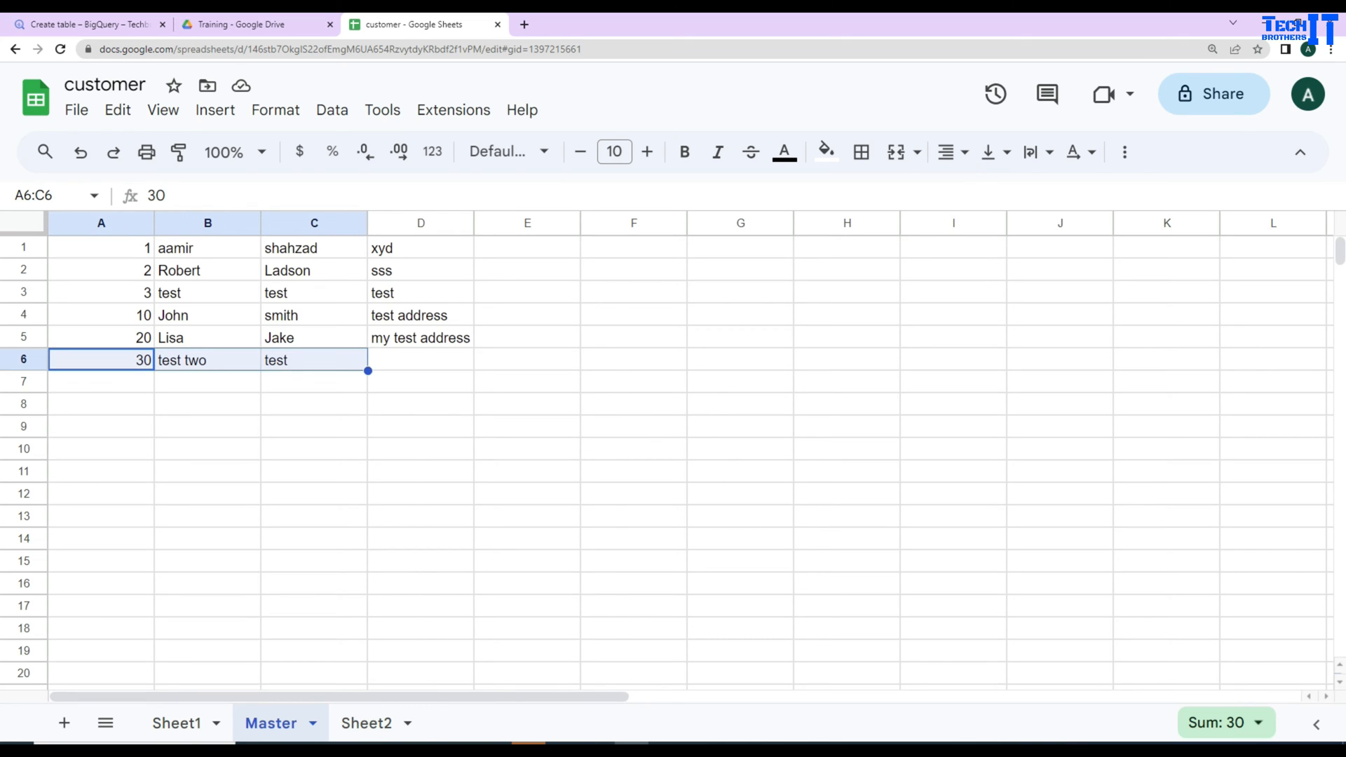
left_click(101, 247)
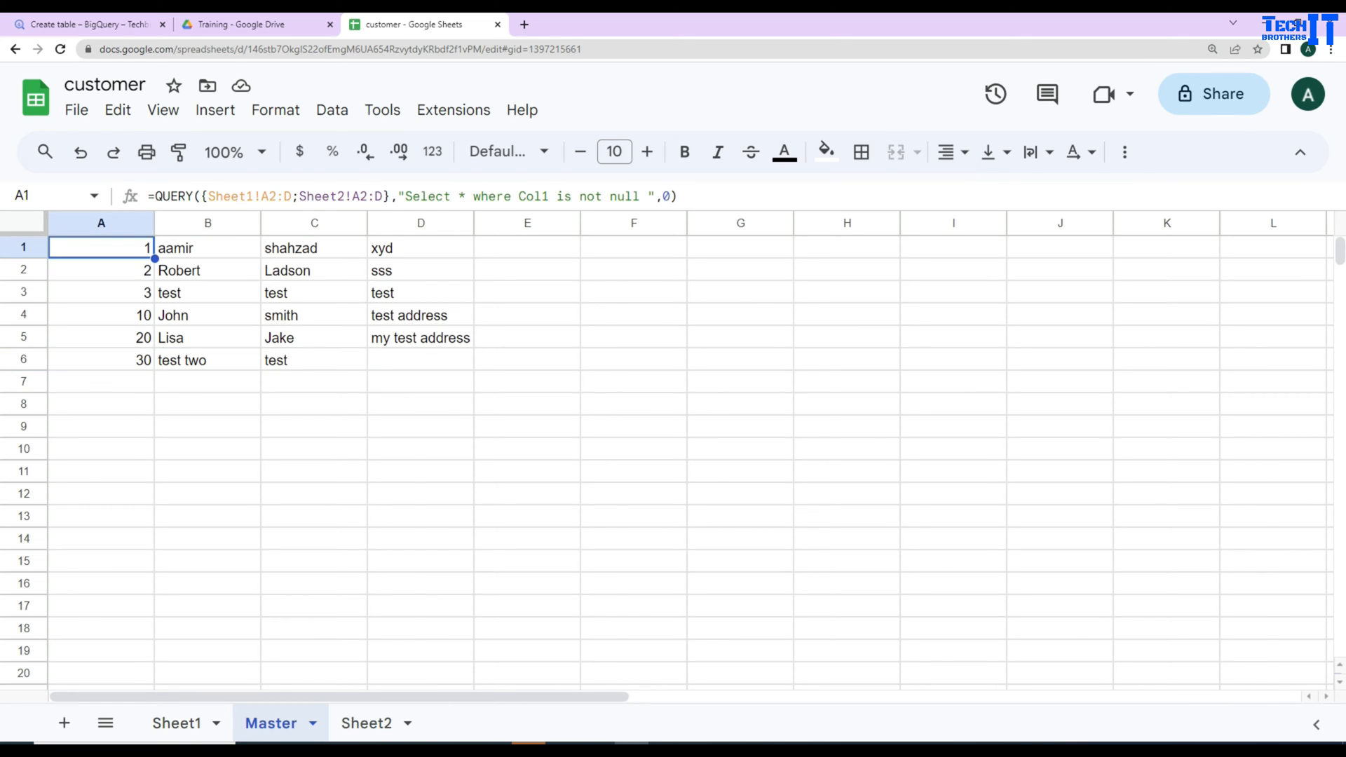
double_click(101, 247)
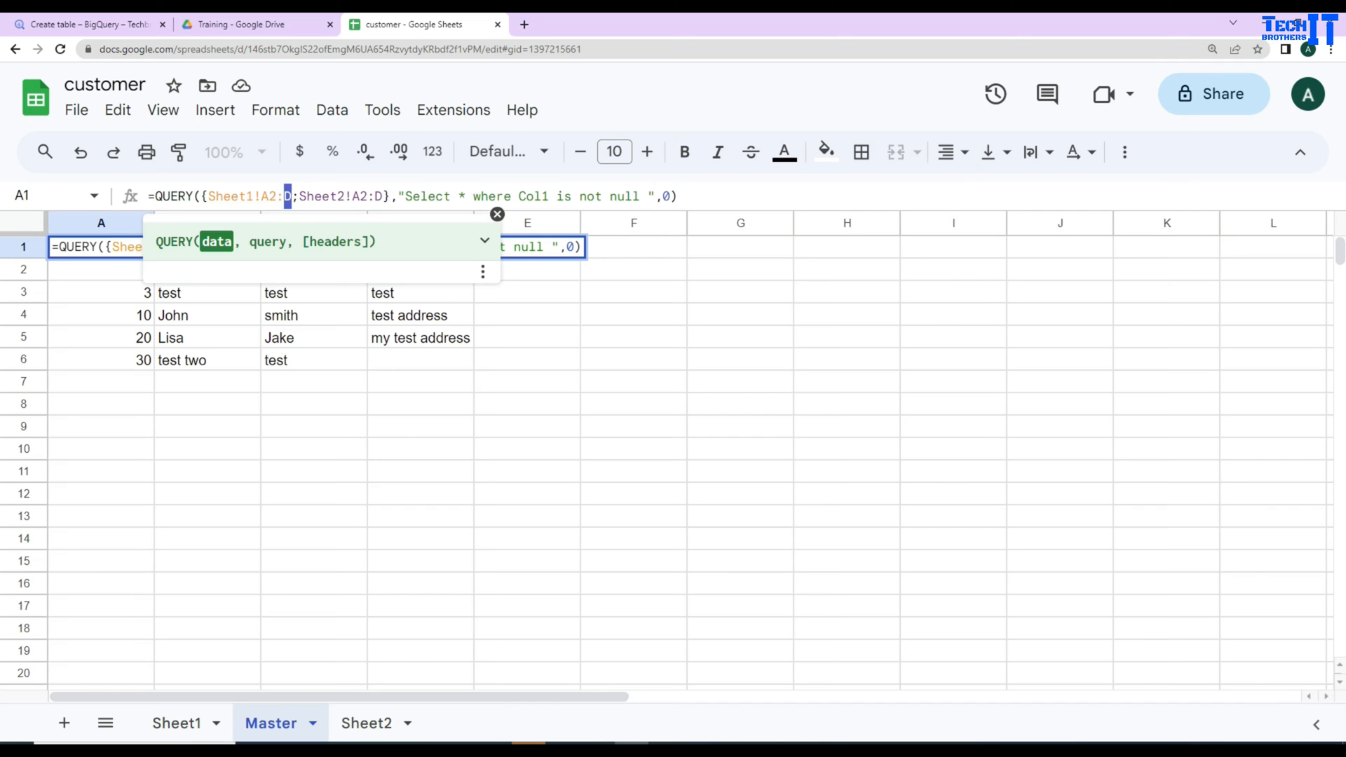
left_click(177, 724)
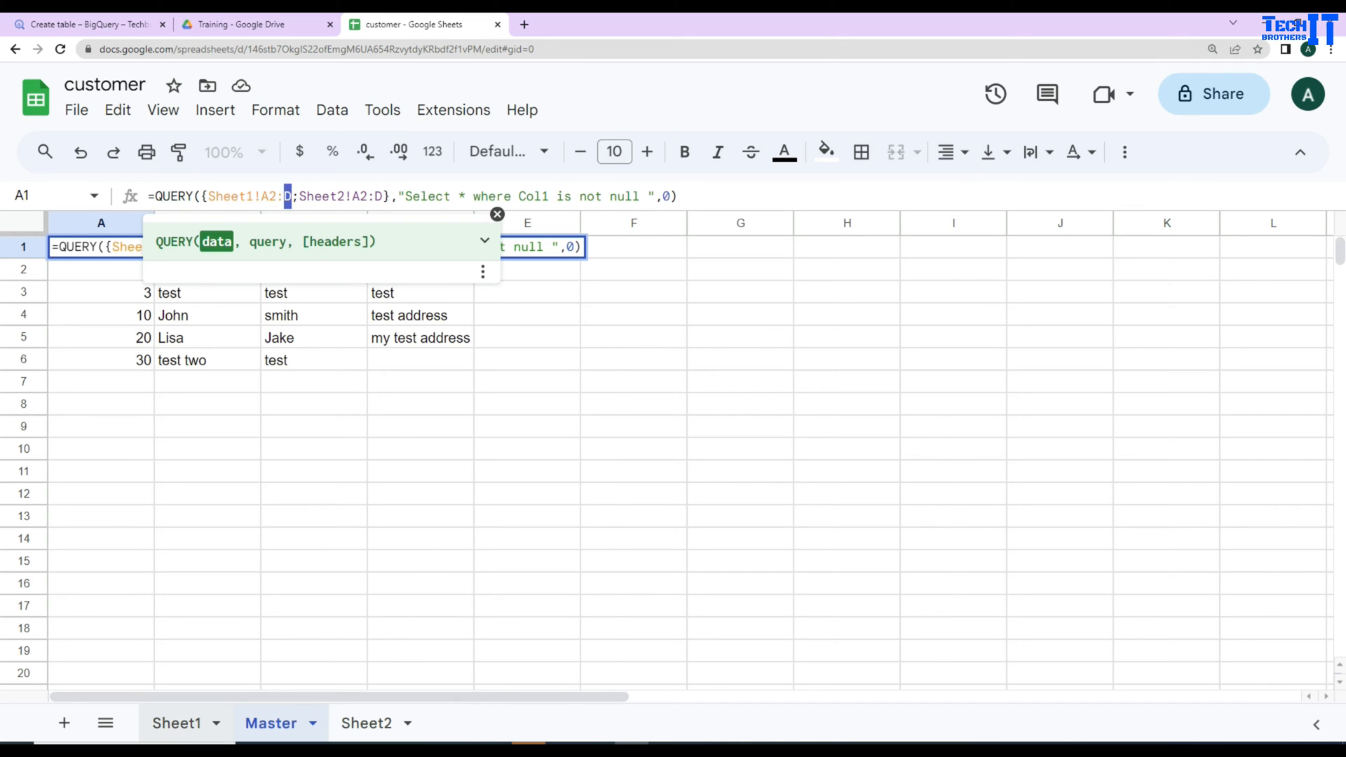
left_click(177, 723)
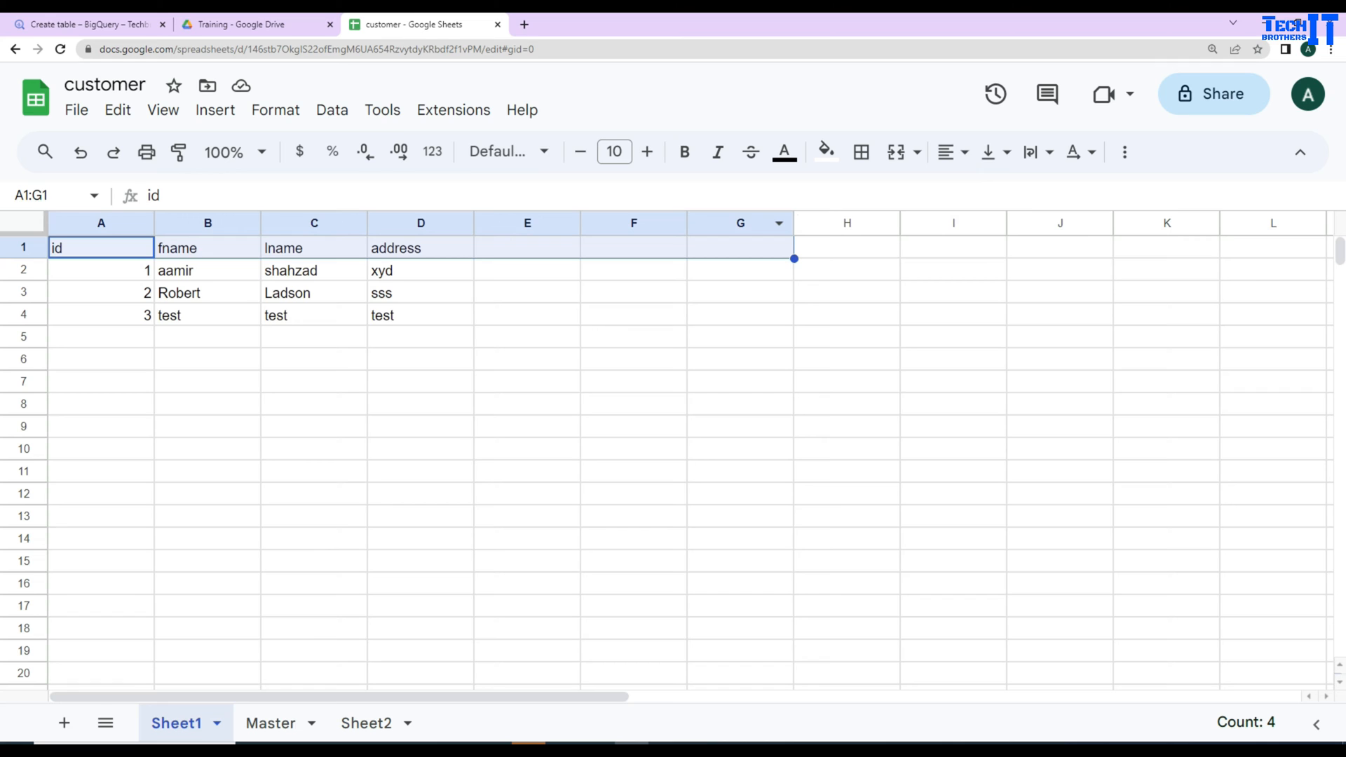
left_click(271, 723)
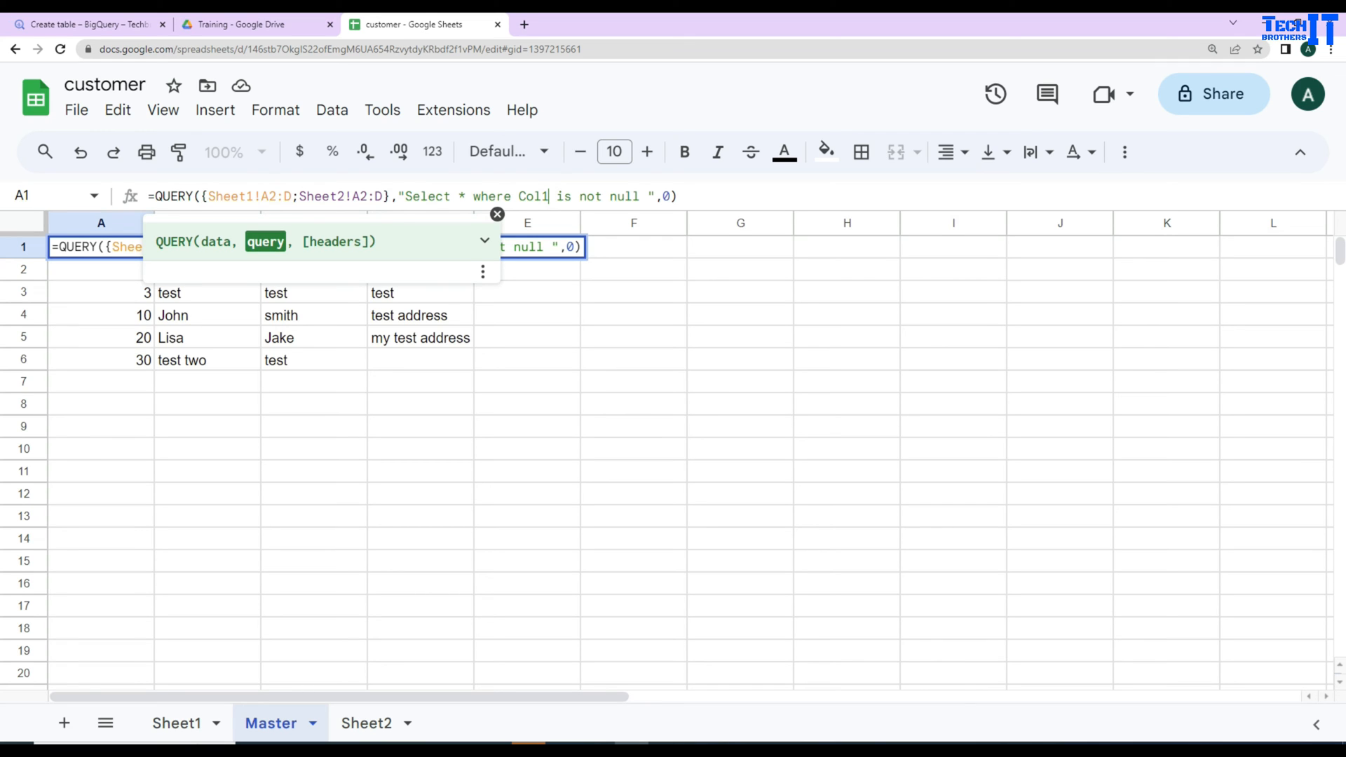
Clear the id of Sheet1's third customer and extend Master's QUERY with 'or Col2 is not null'
left_click(176, 723)
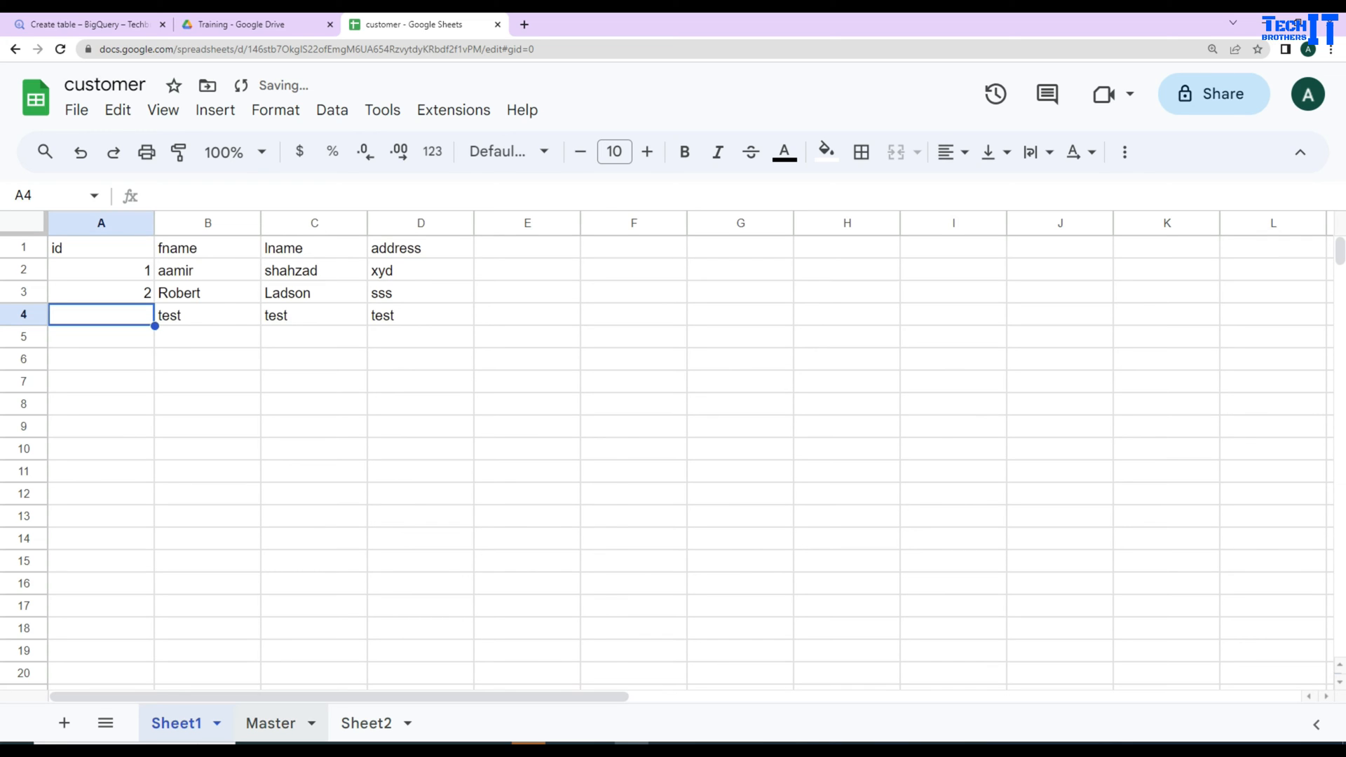
left_click(270, 724)
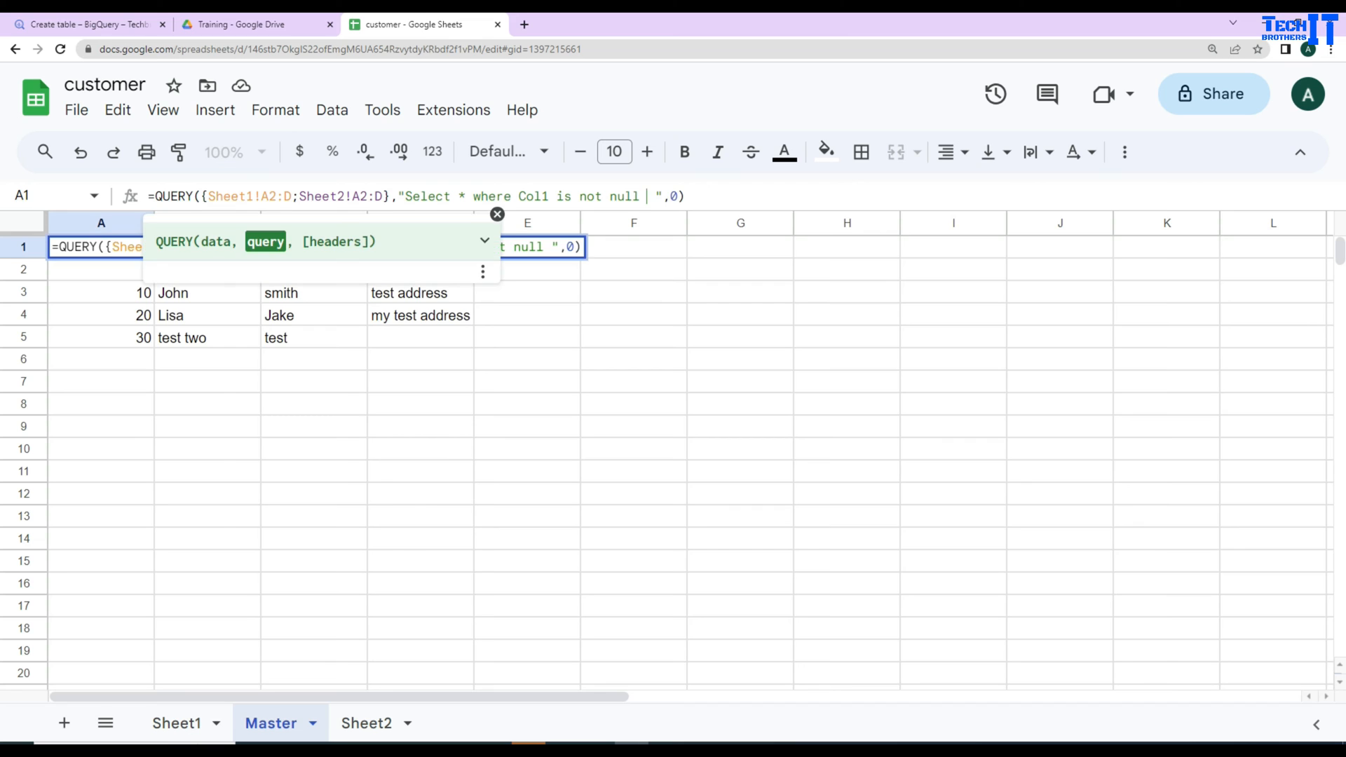
type("or Col2")
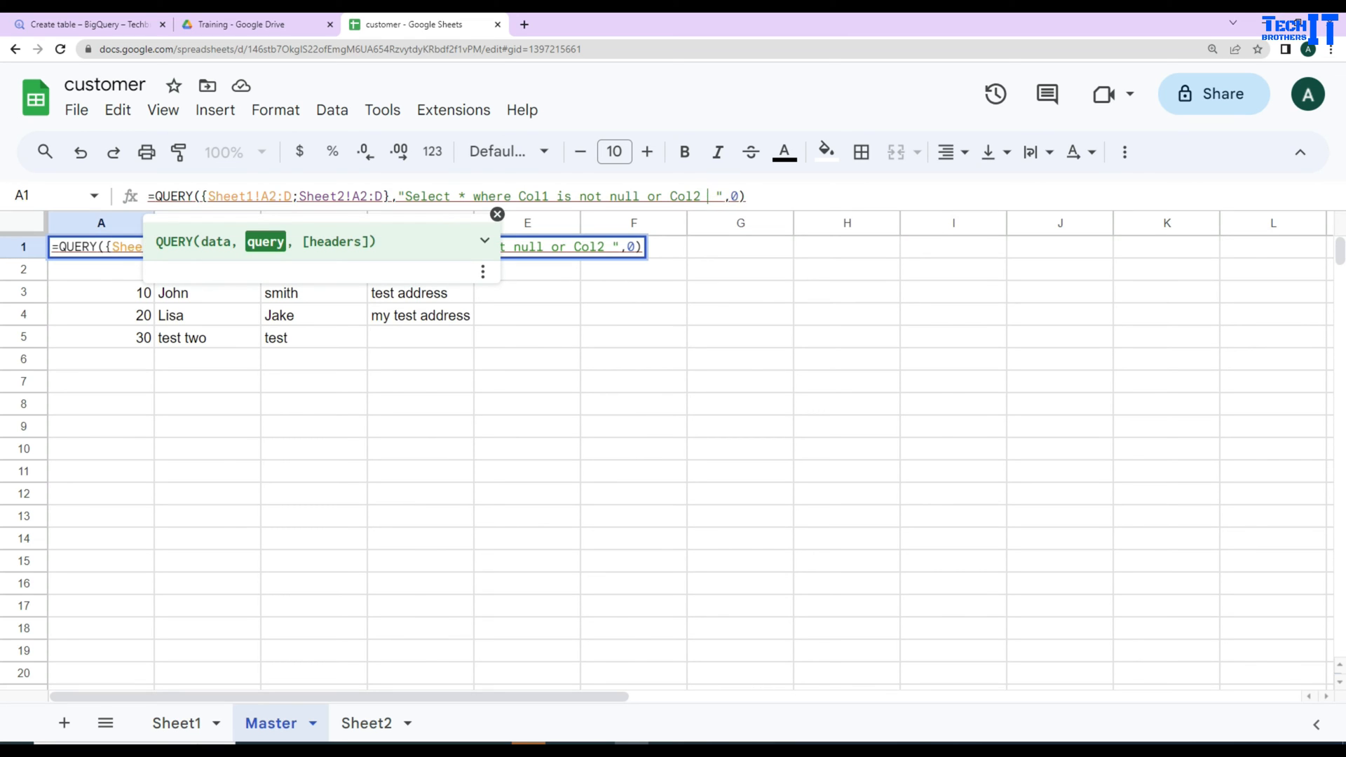
type("is not null")
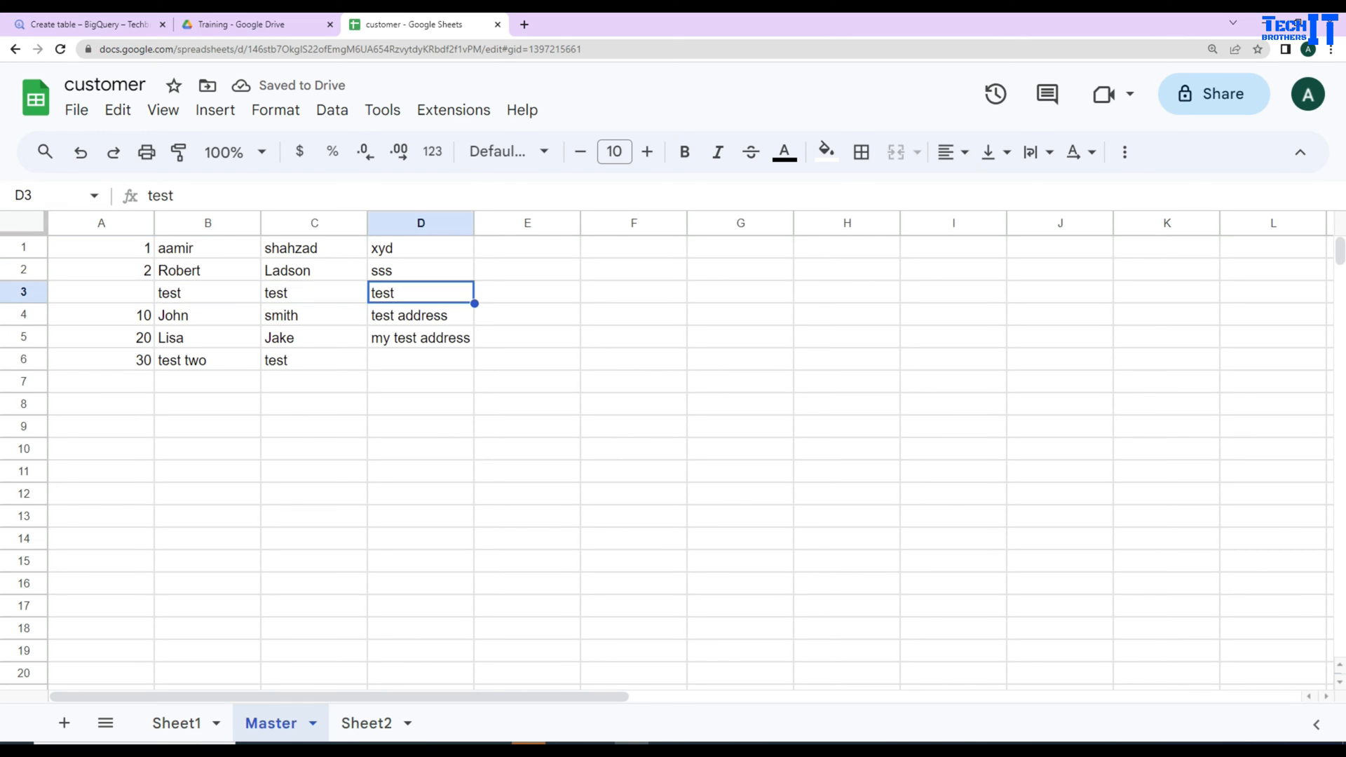
Verify Sheet2, Sheet1 and the revised Master formula, confirming the no-id row still lists
left_click(366, 723)
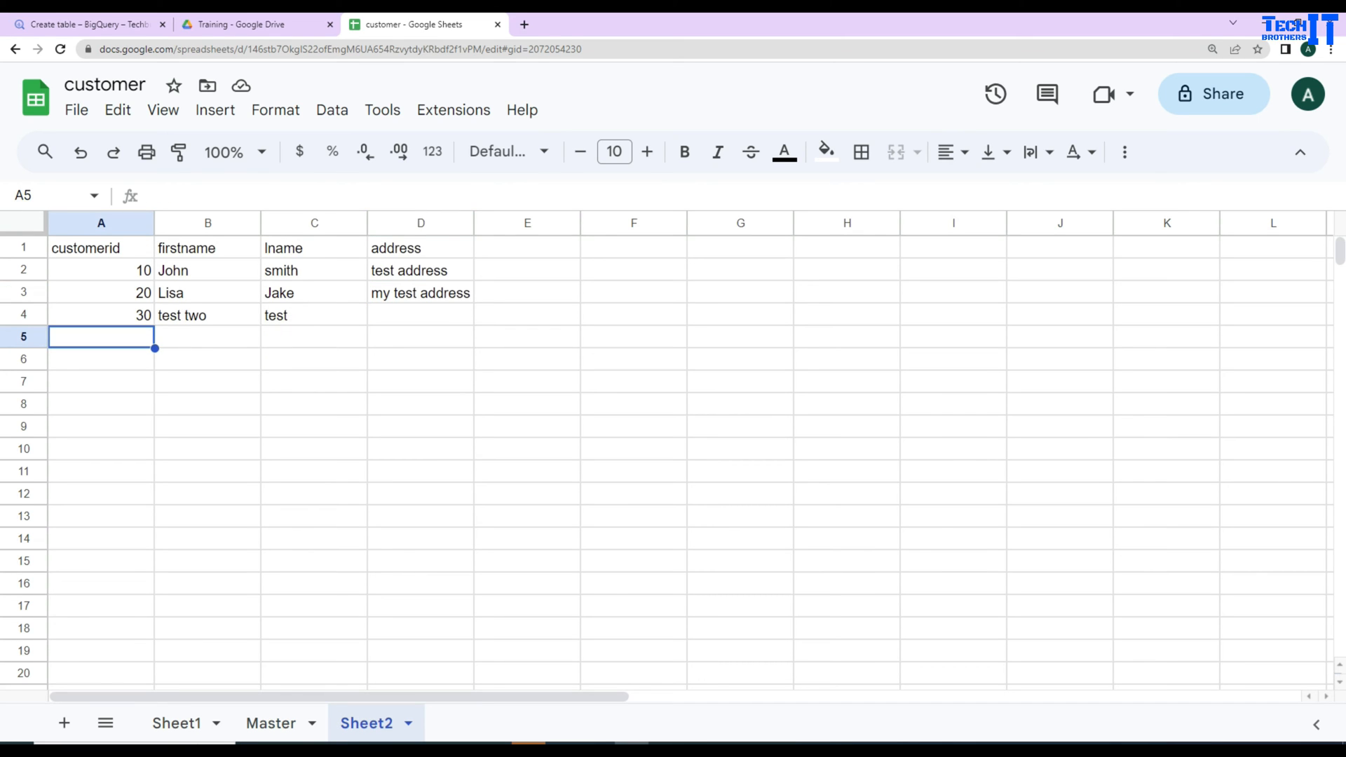
left_click(177, 724)
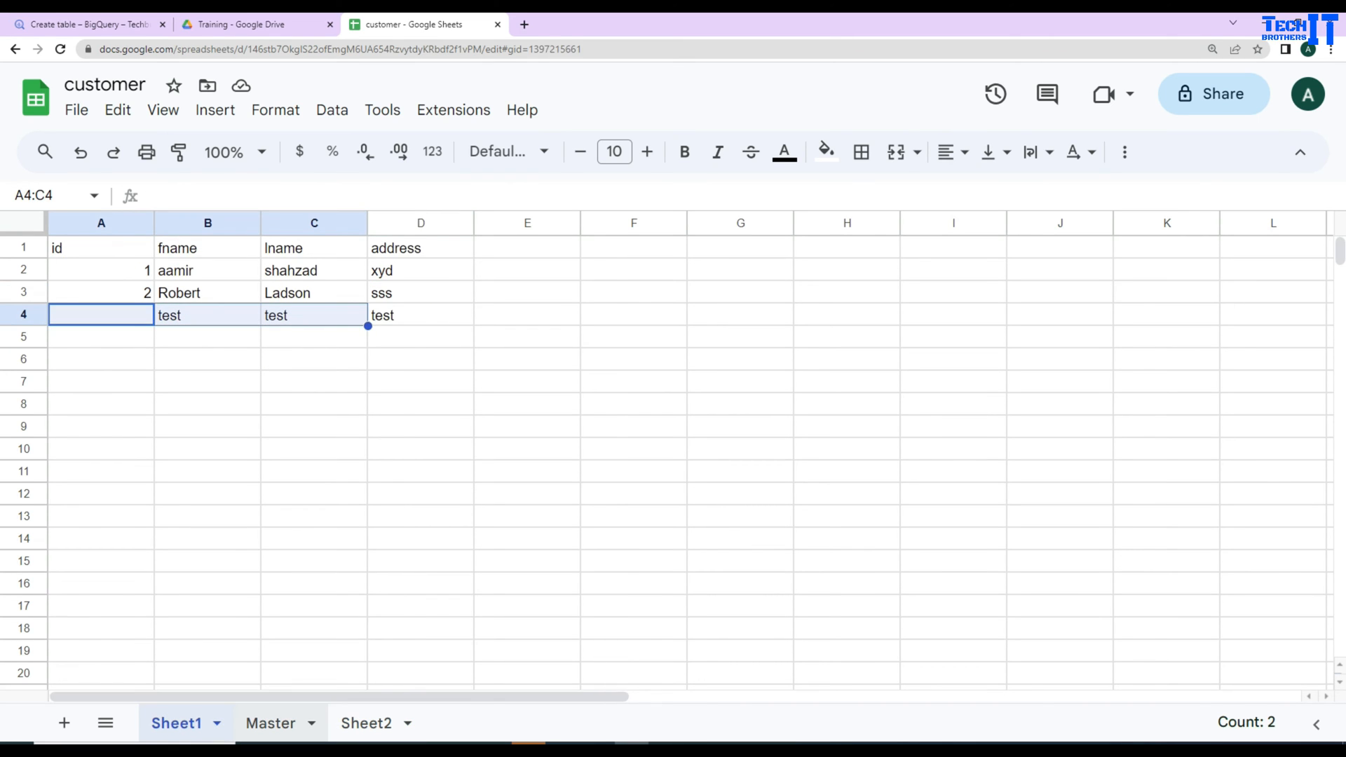
left_click(271, 724)
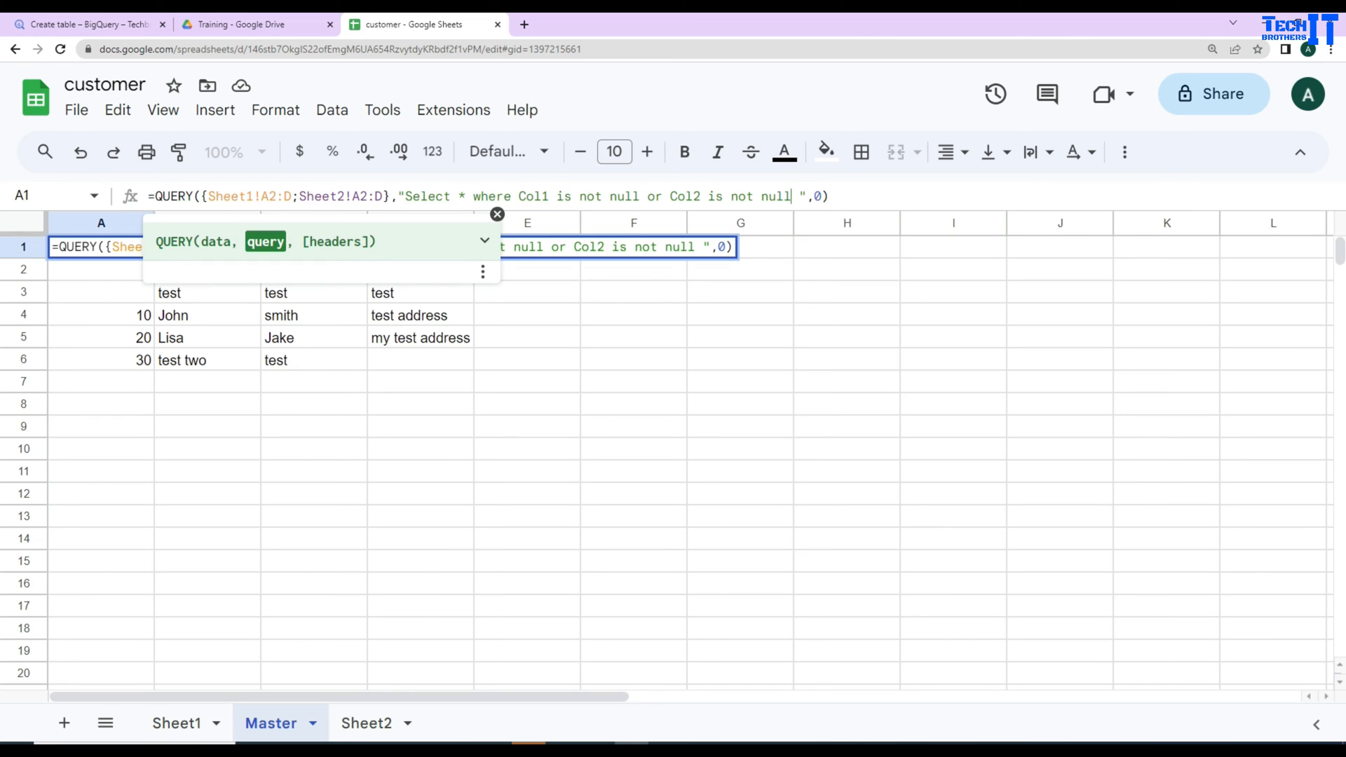
key("Enter")
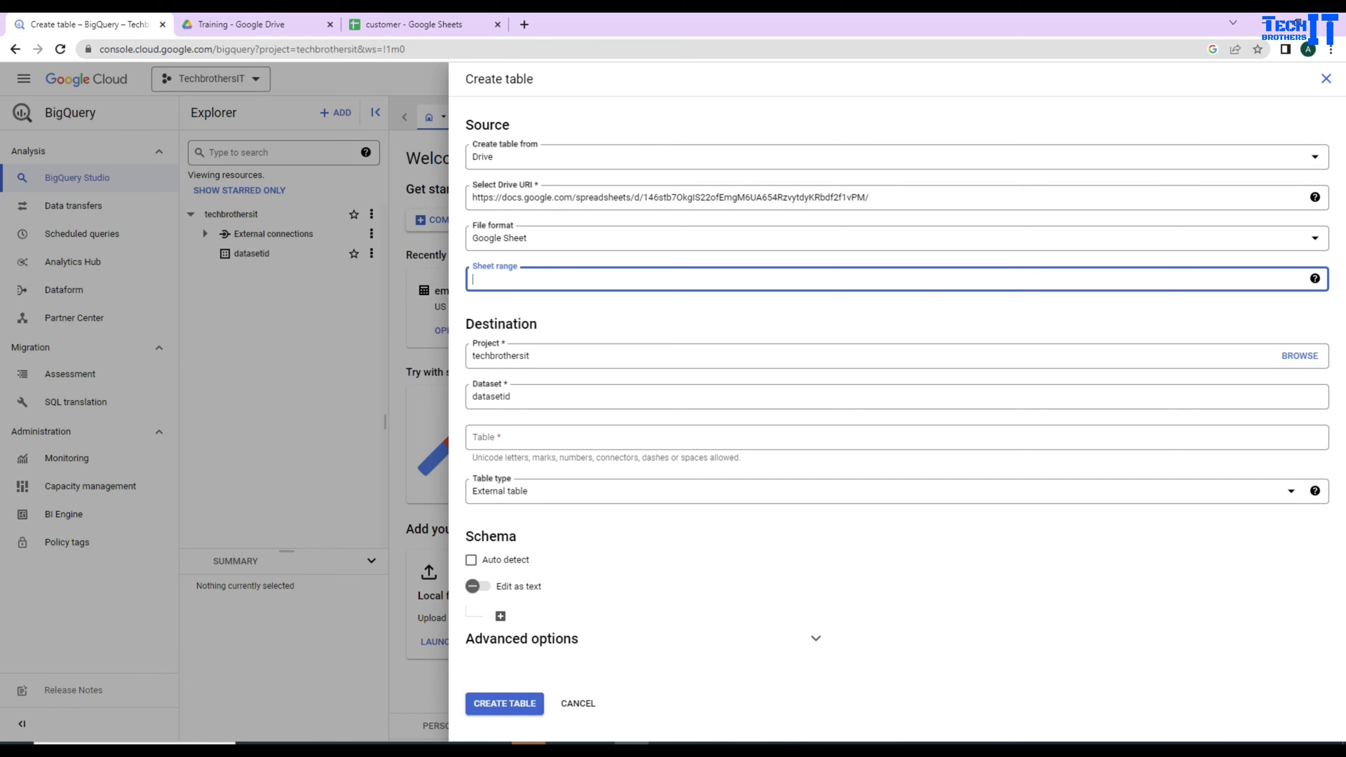
Set the sheet range to Master and name the external table 'customer'
type("Mast")
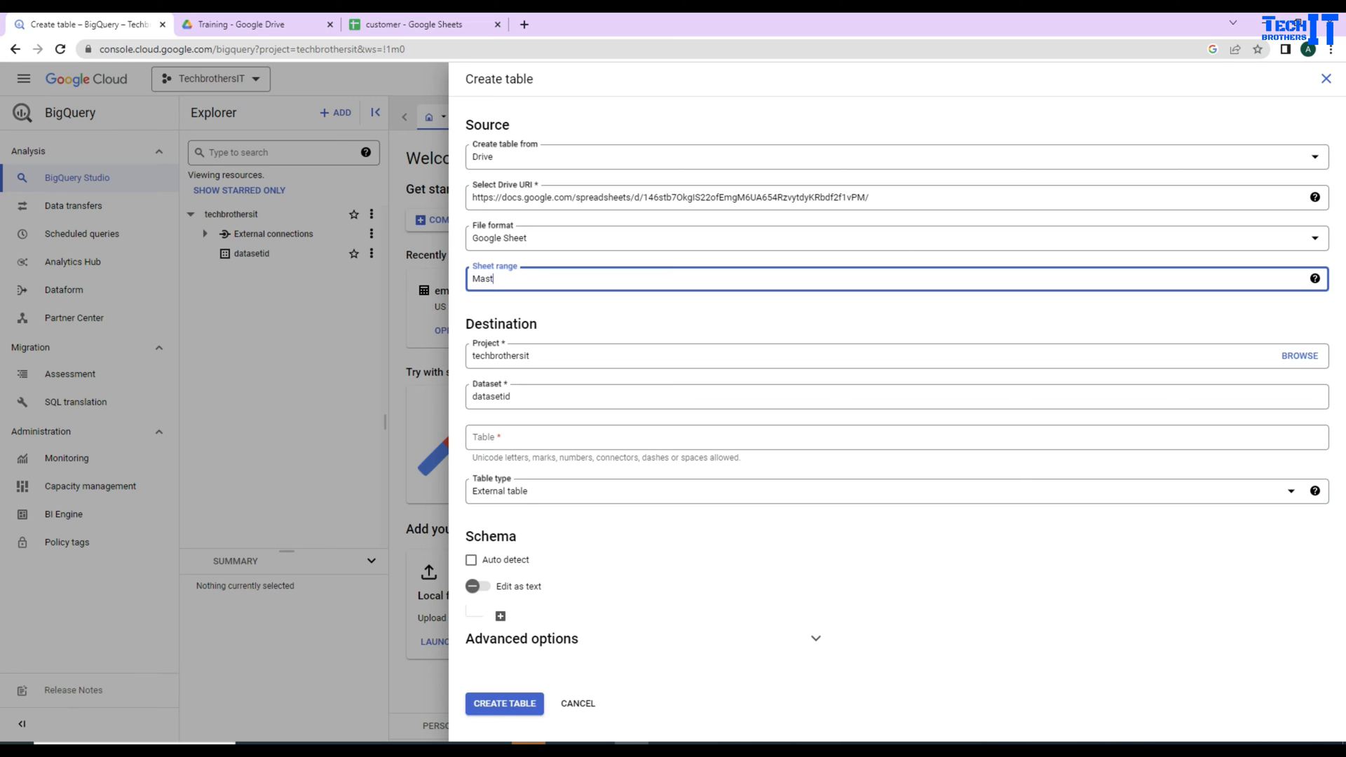
left_click(858, 436)
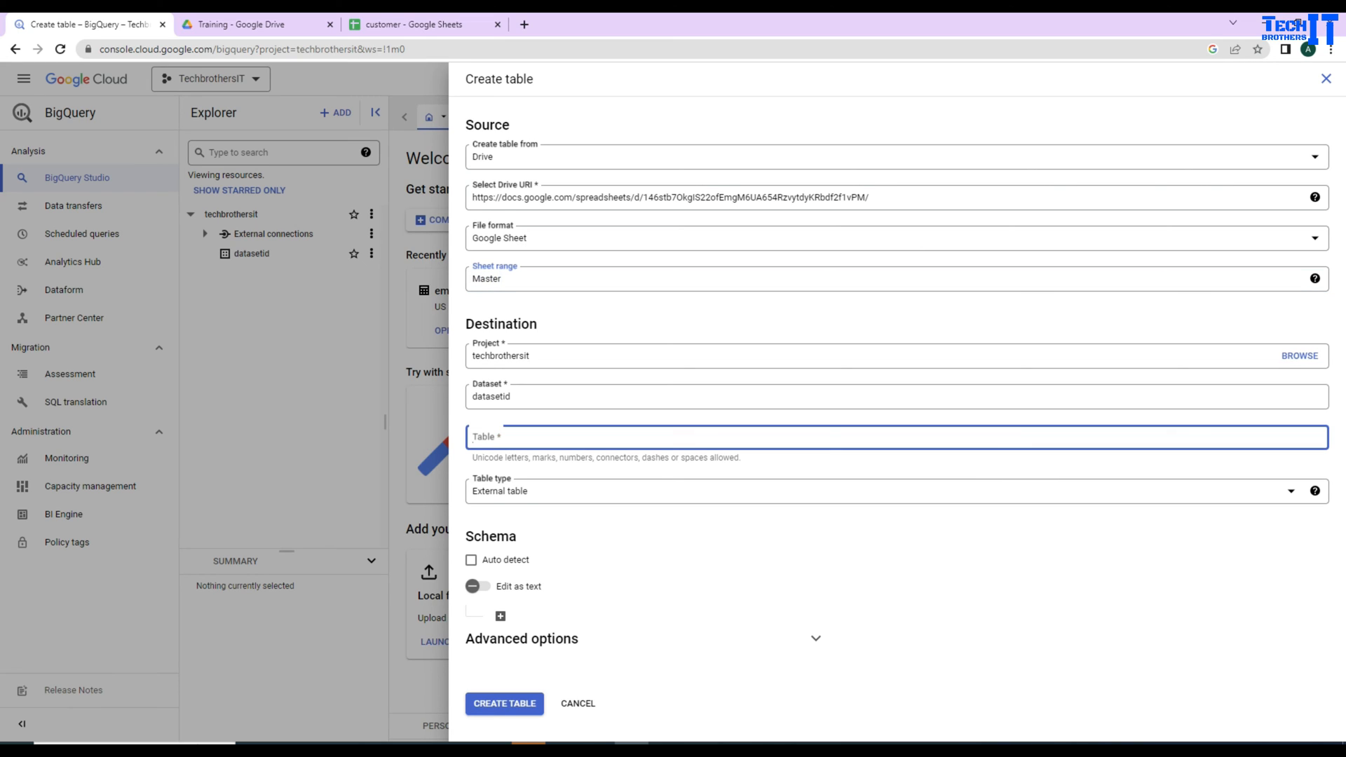
type("cus")
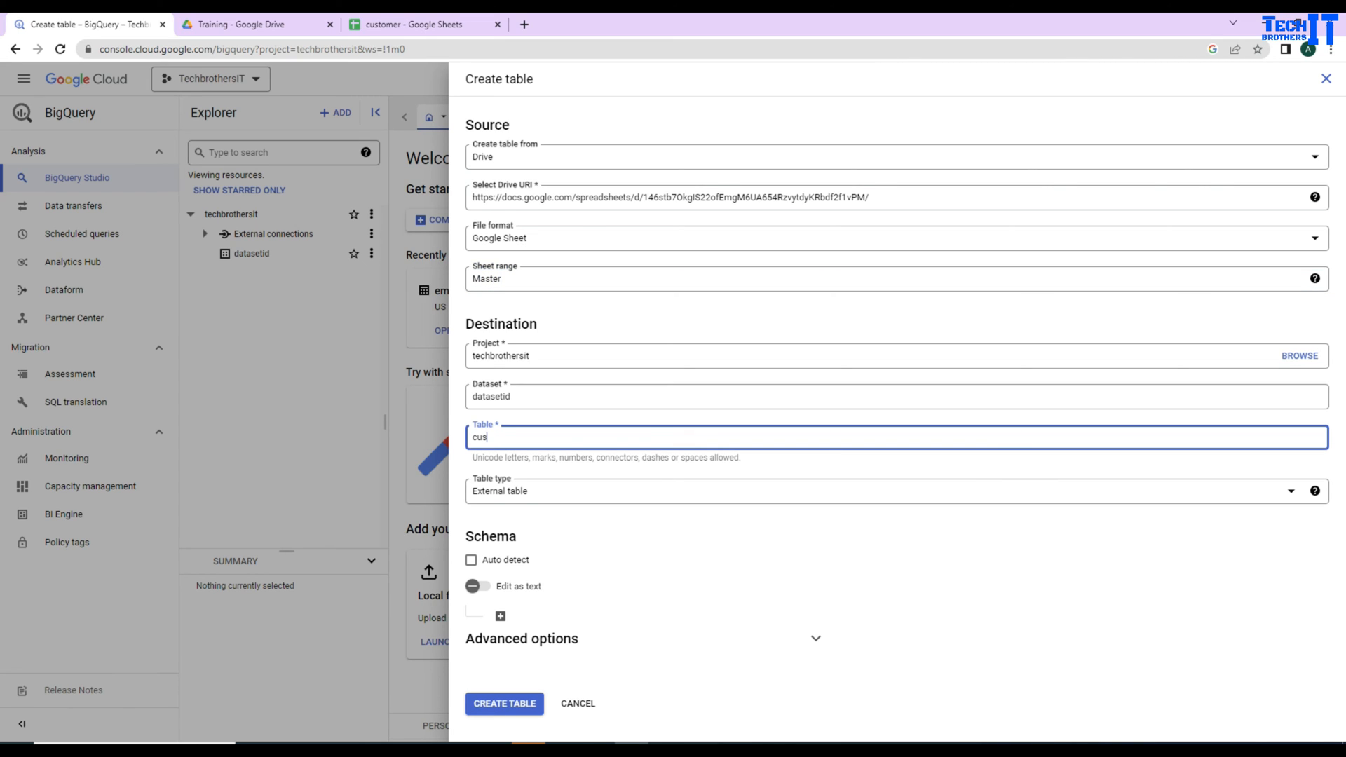
type("tomer")
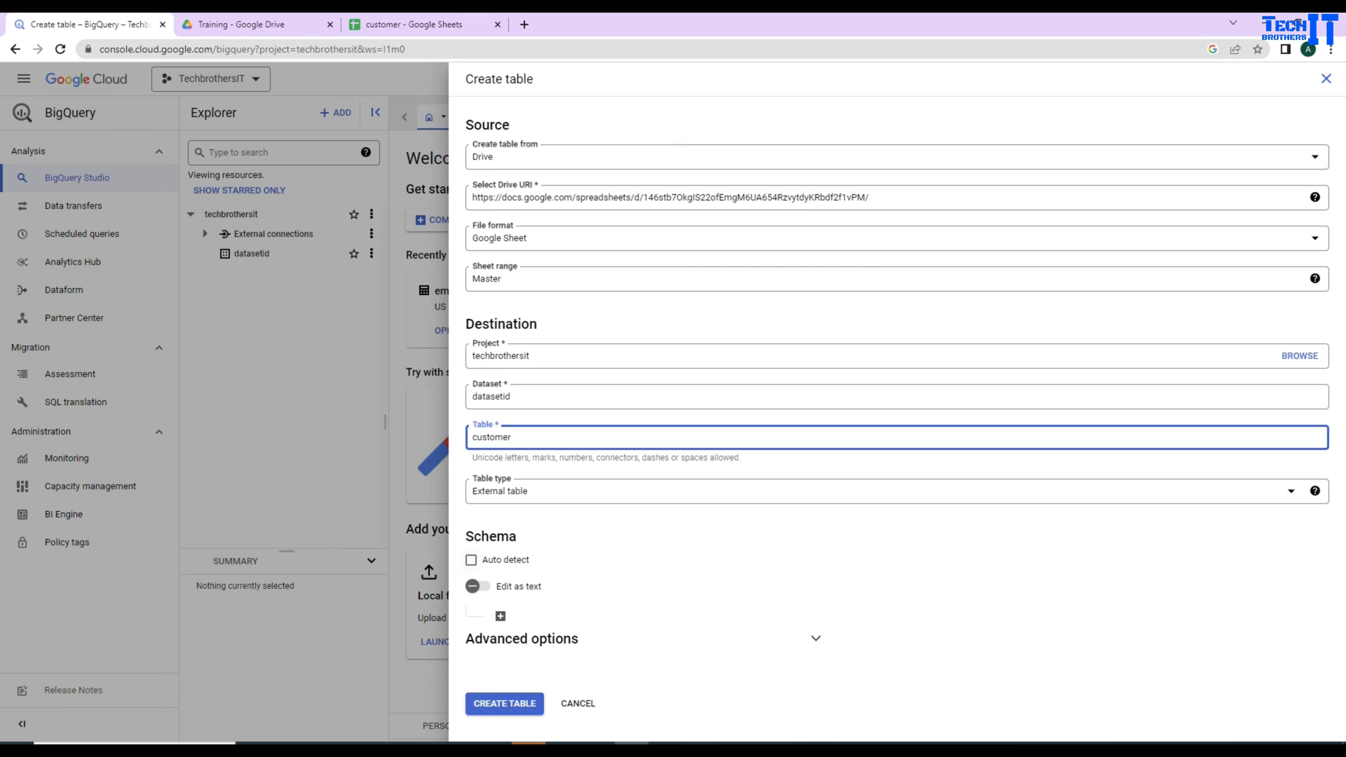
mouse_move(500, 615)
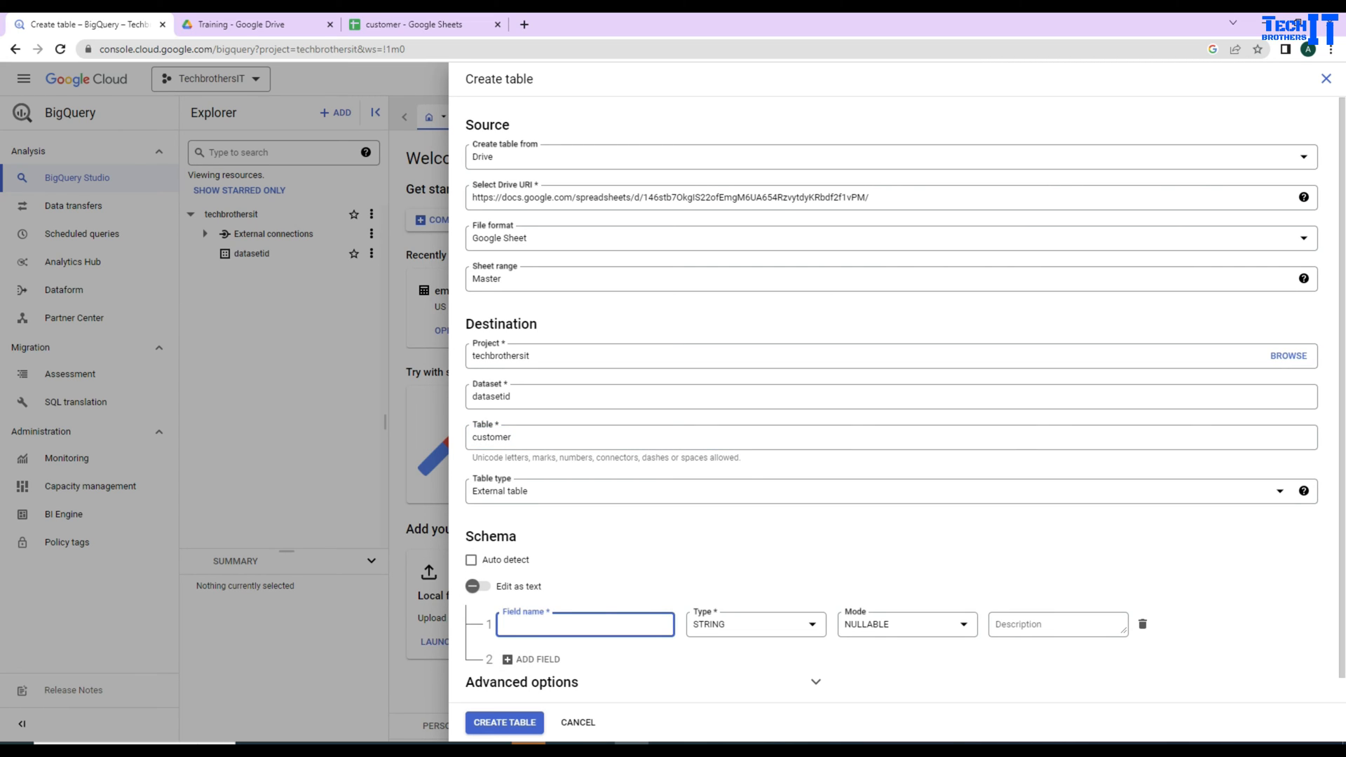
Make the id column INTEGER and add a firstname column
left_click(754, 624)
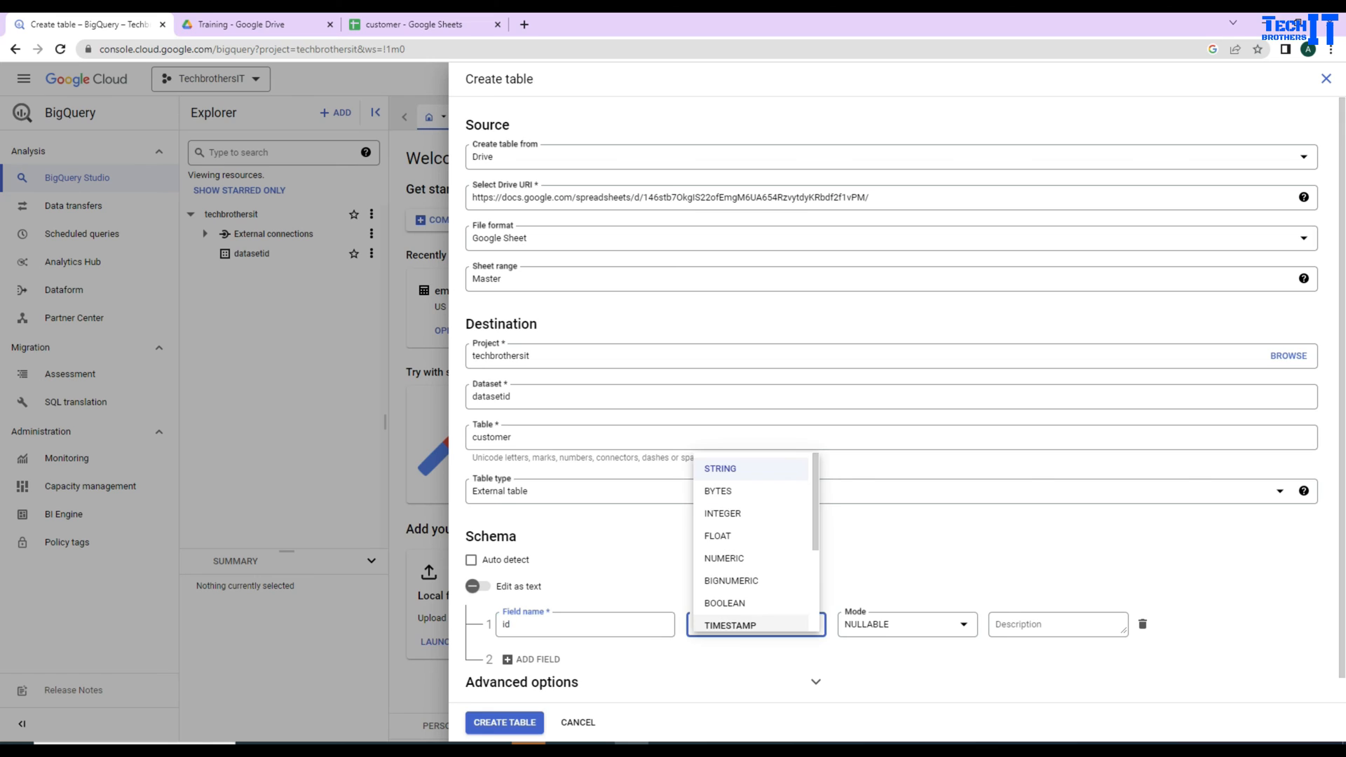
left_click(722, 513)
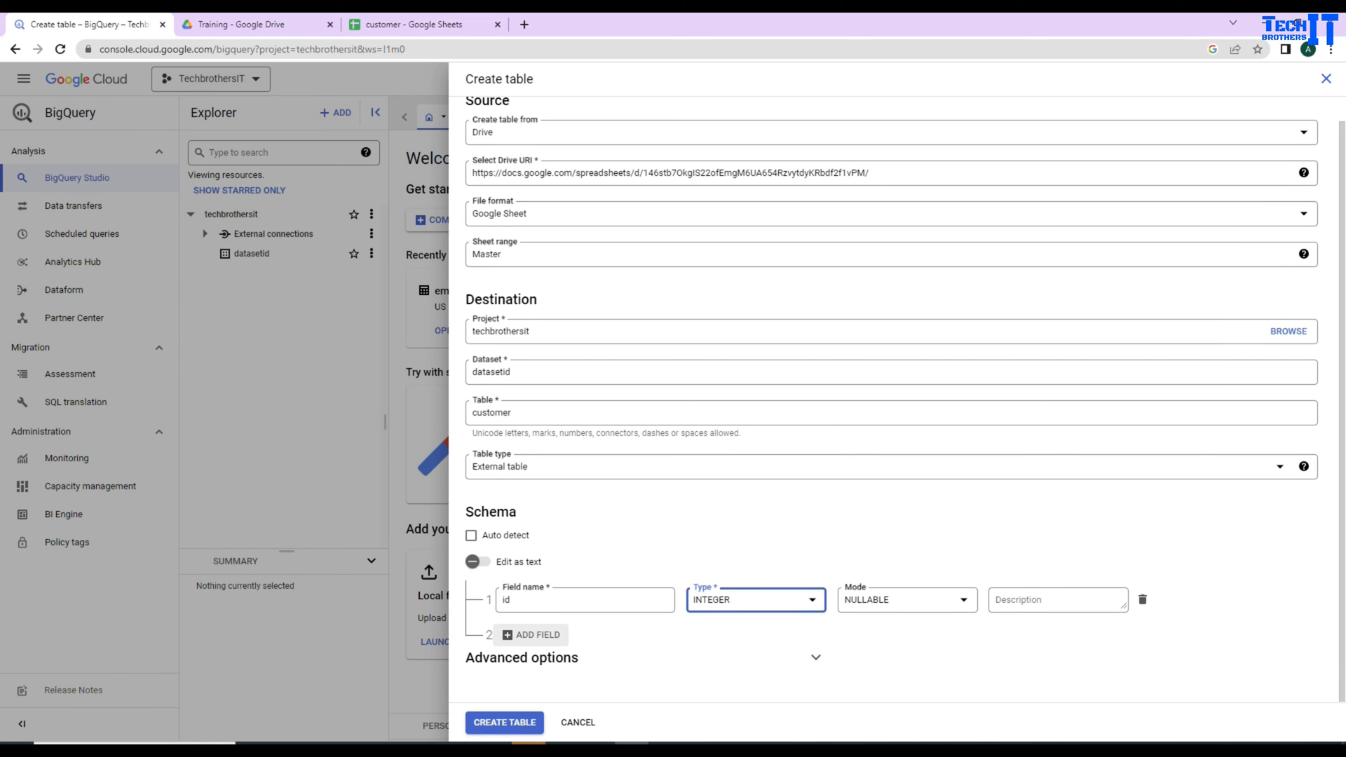
type("fir")
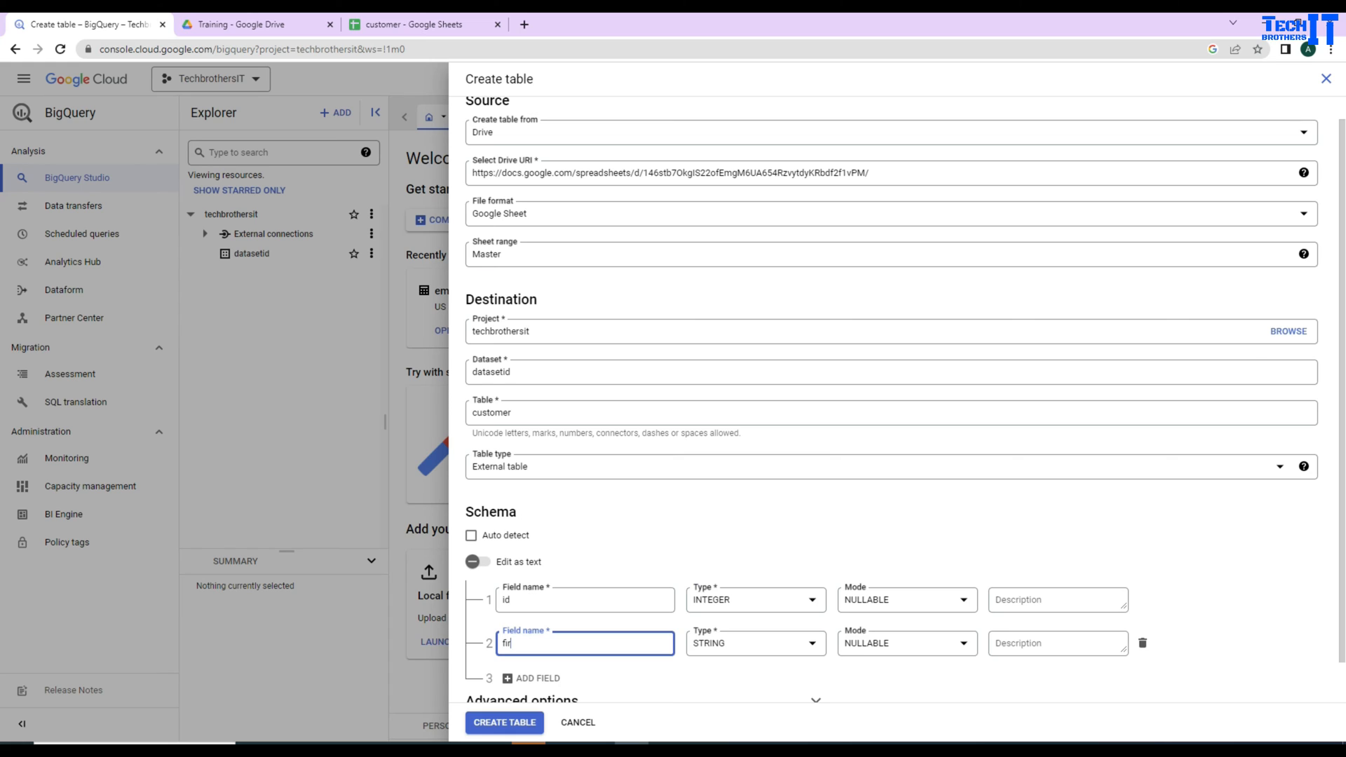
type("stname")
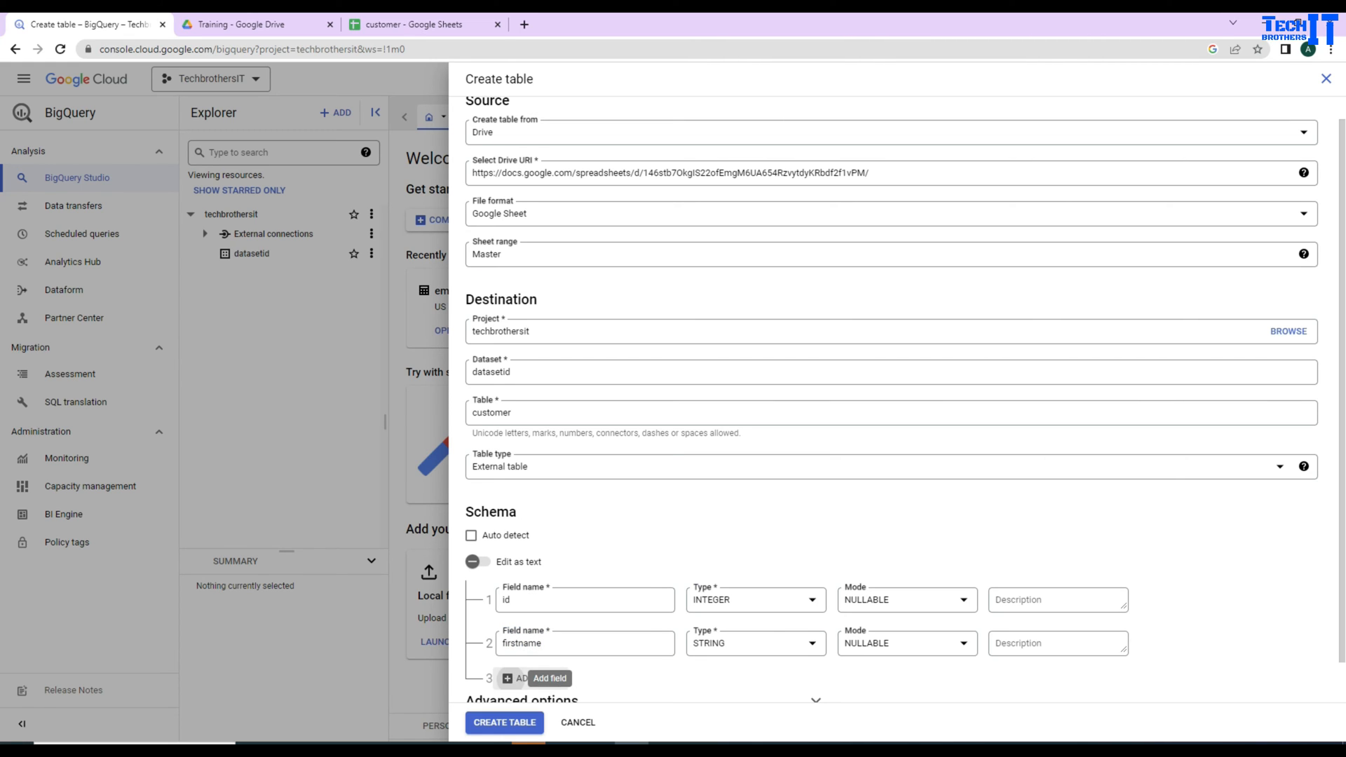
Add lastname and address STRING columns and create the customer table
left_click(514, 679)
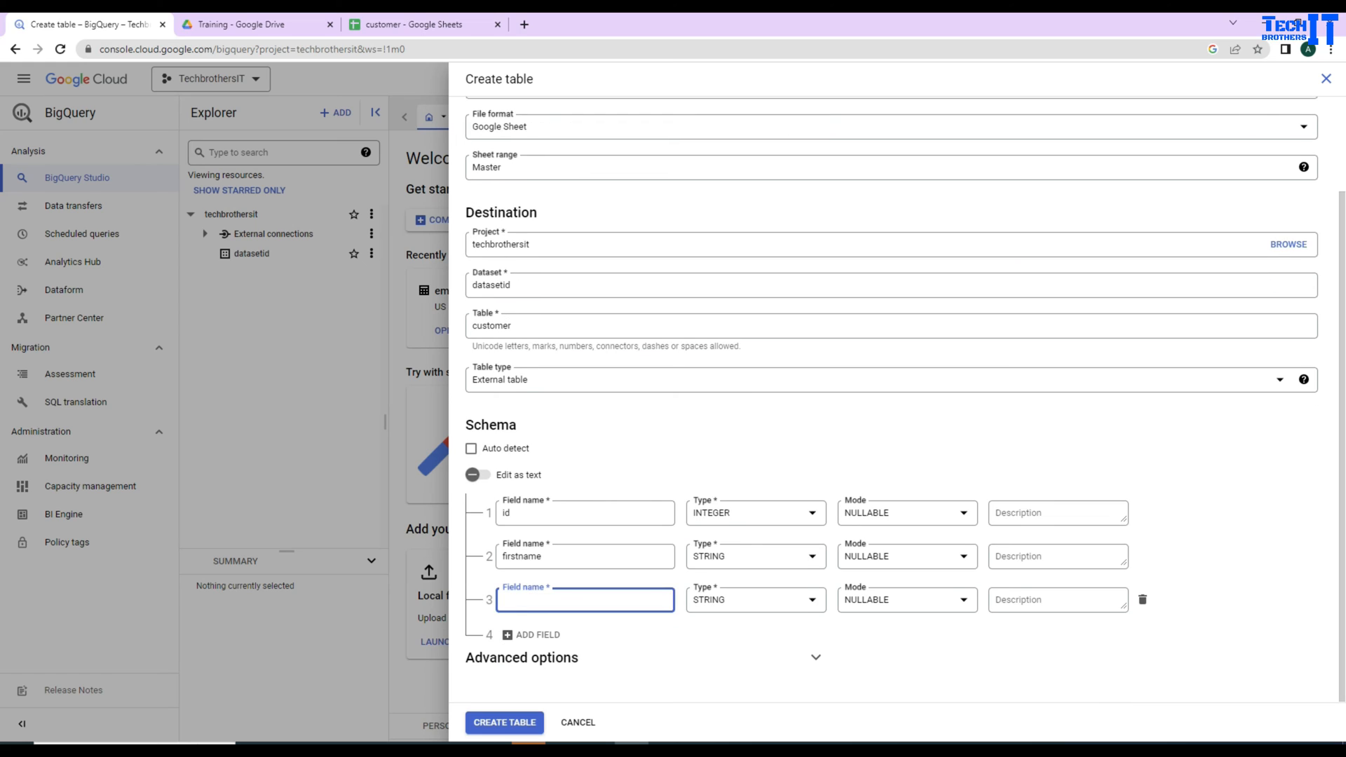
type("lastname")
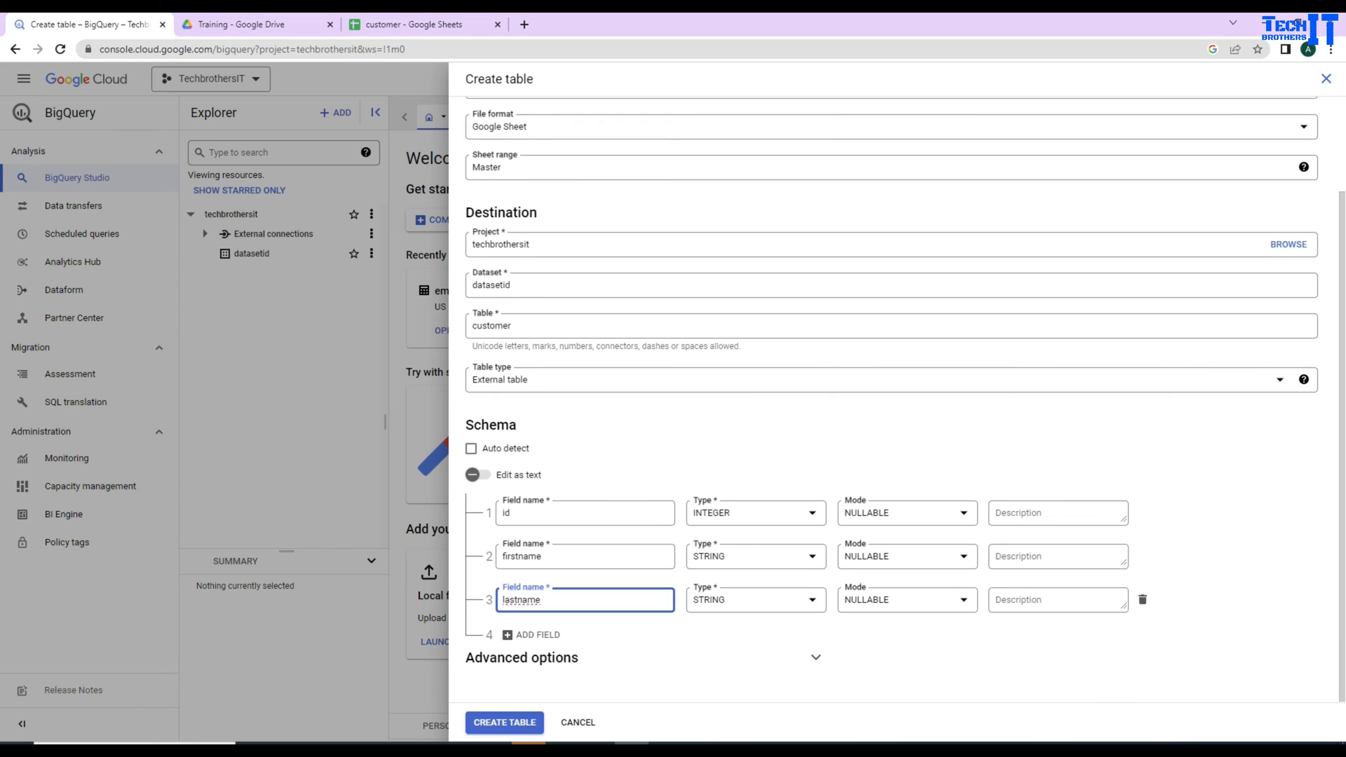
left_click(529, 634)
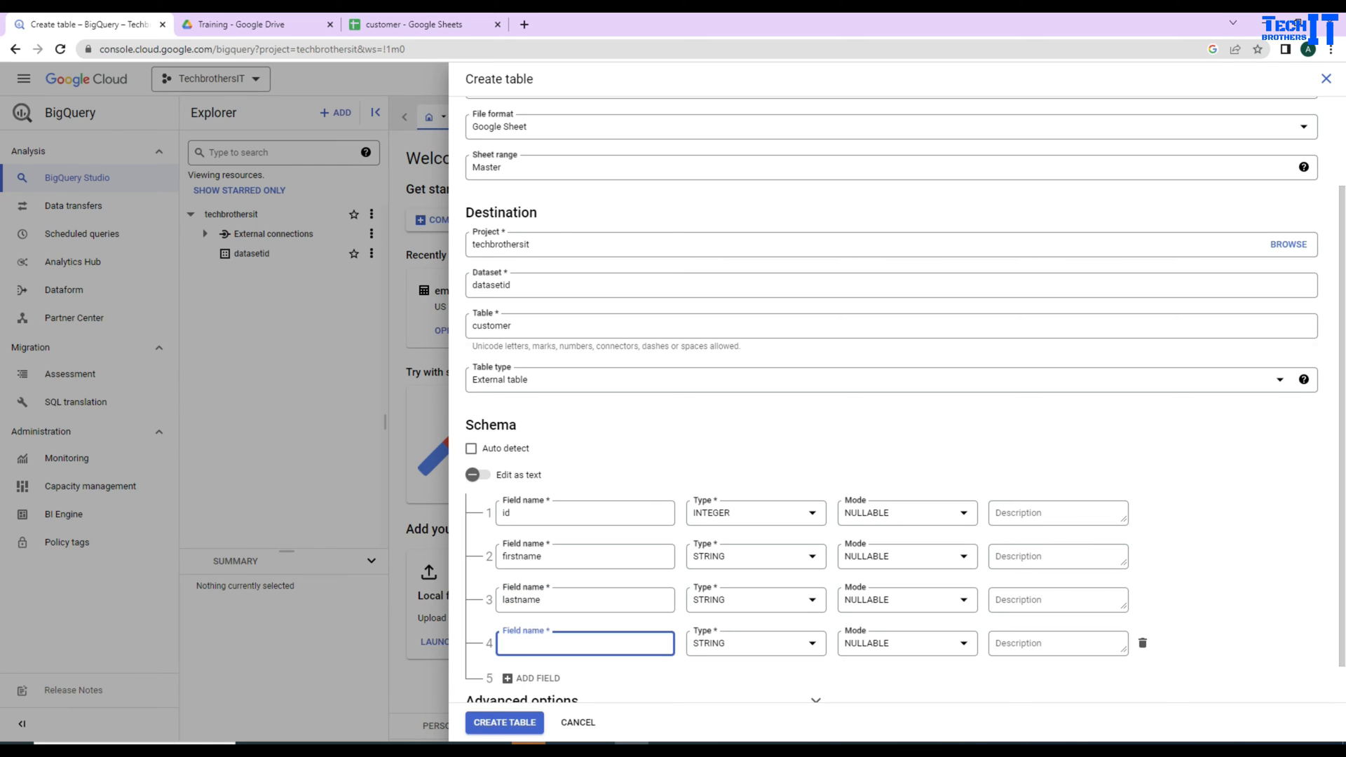
type("address")
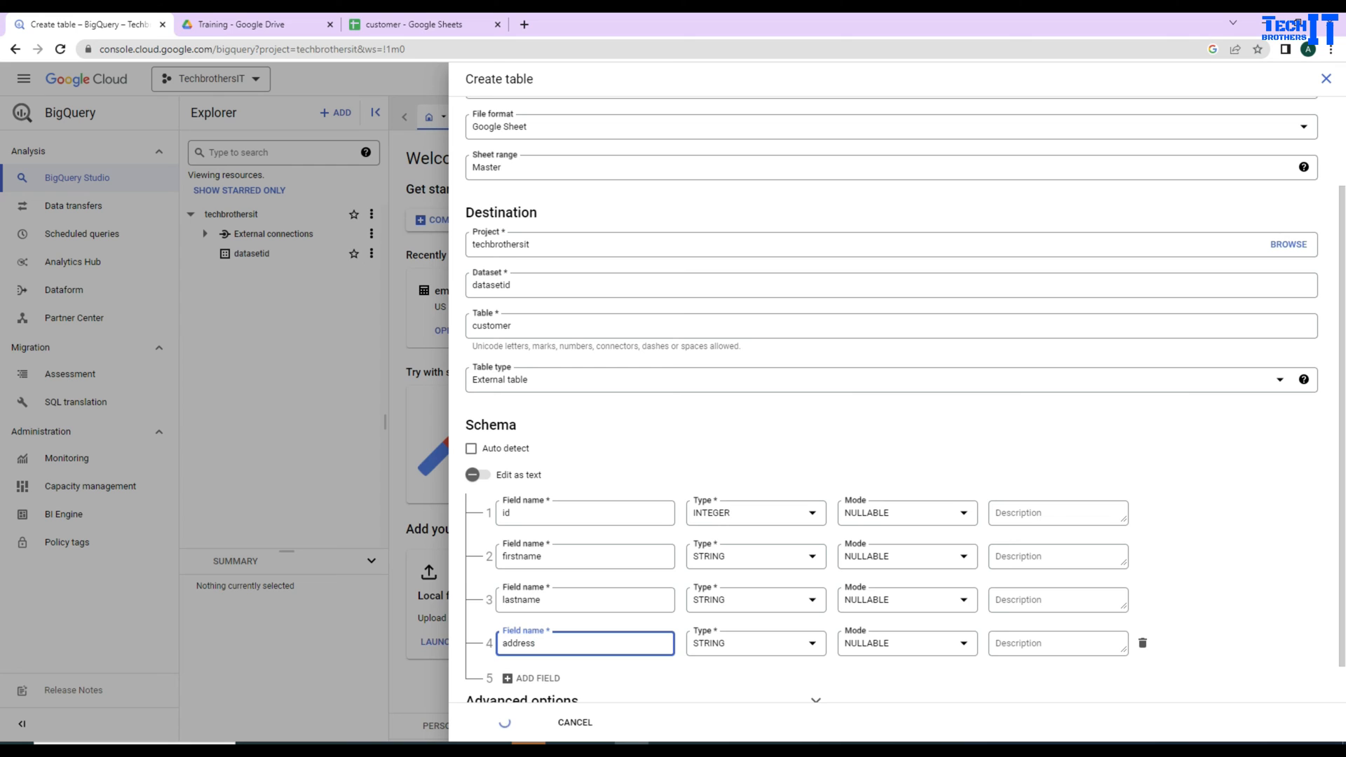
left_click(505, 722)
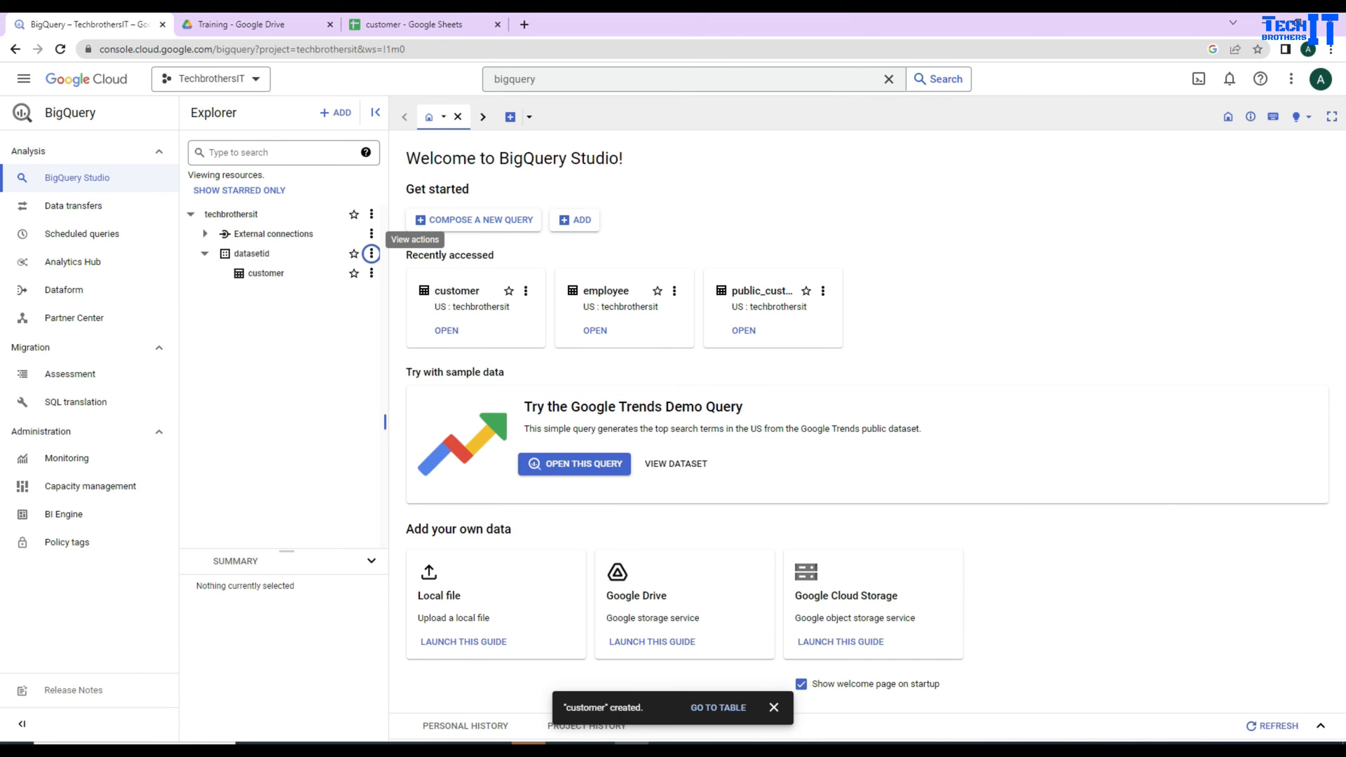
Open the new customer table and view its details
left_click(370, 273)
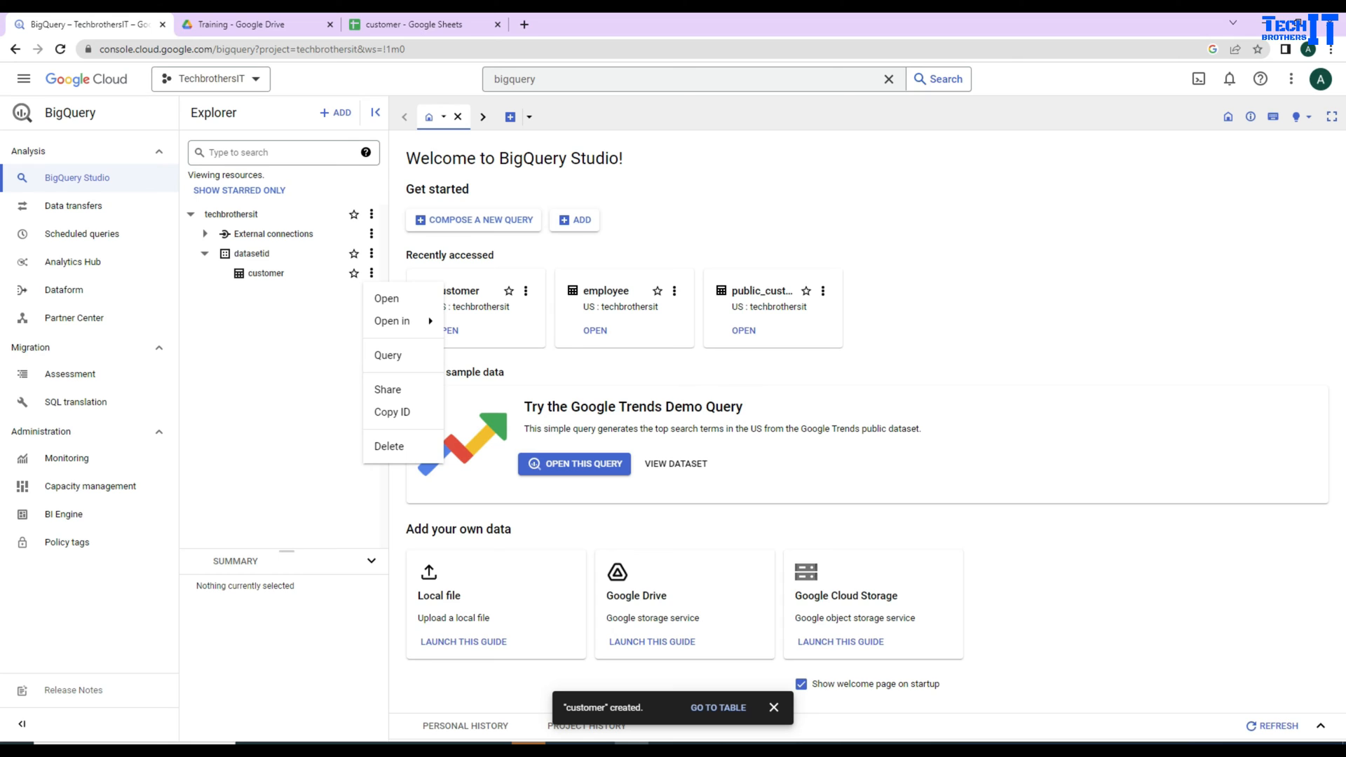
left_click(387, 298)
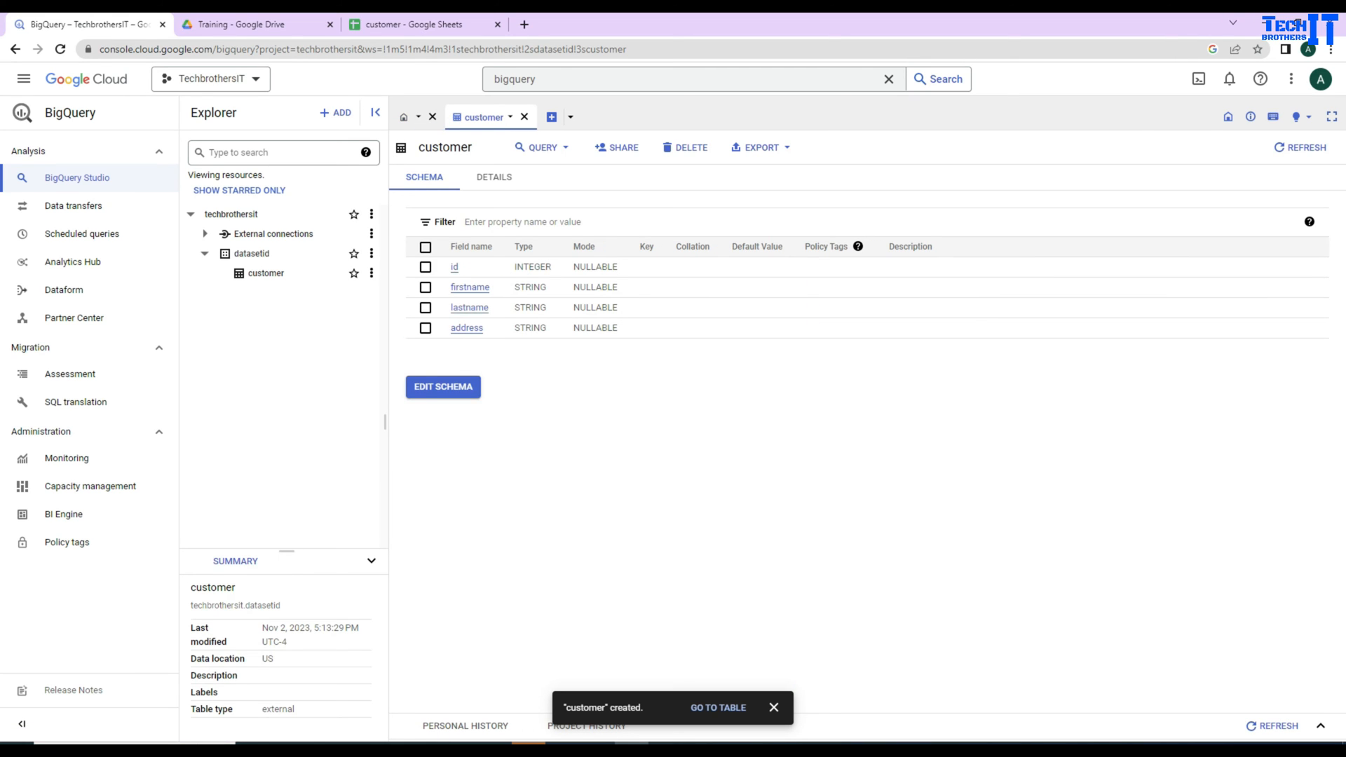
left_click(493, 176)
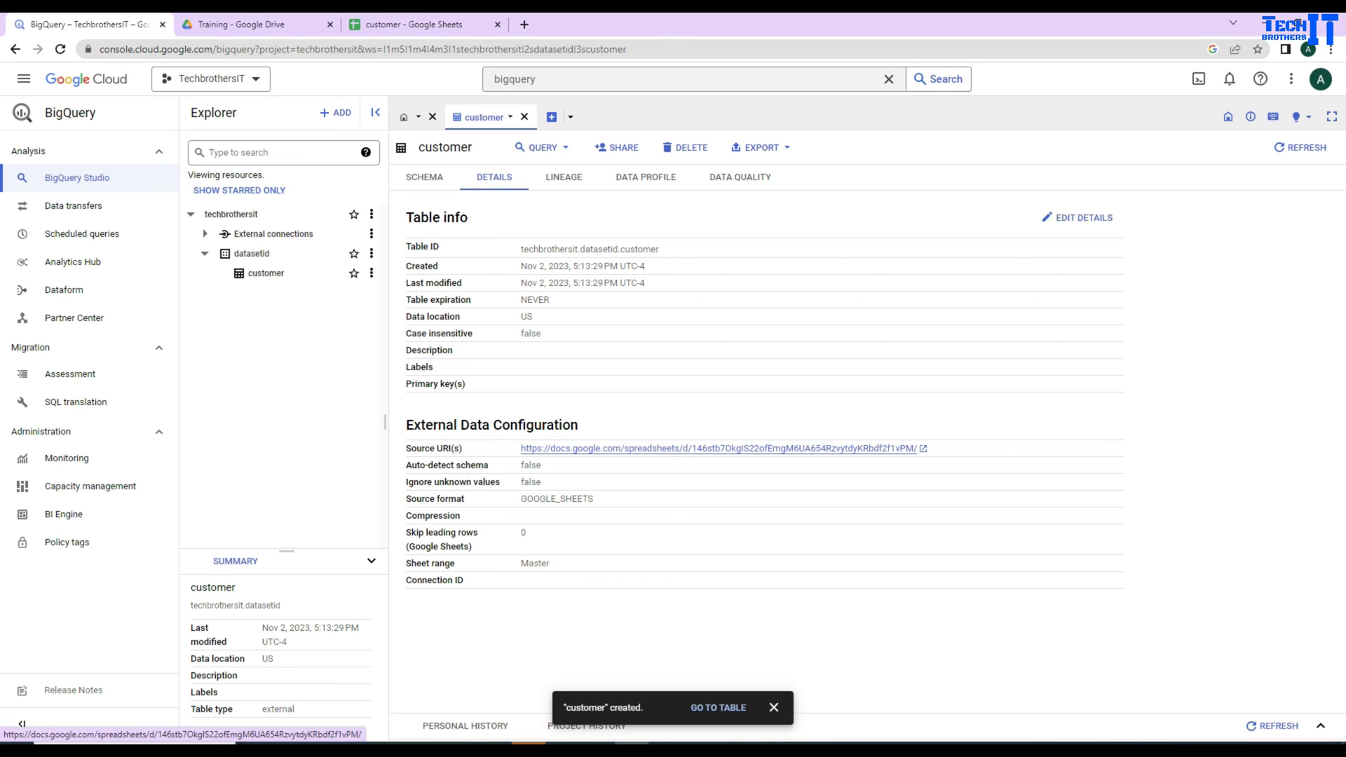
double_click(534, 564)
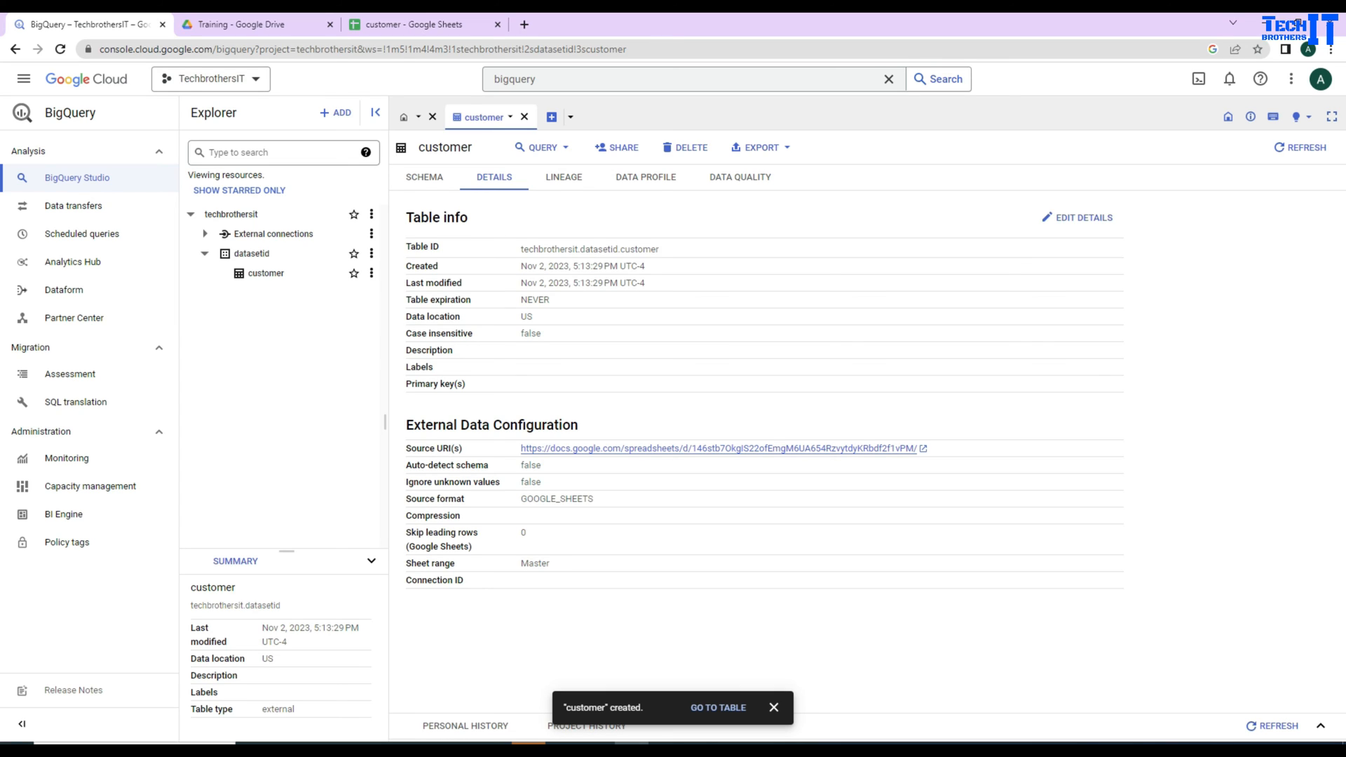
double_click(534, 563)
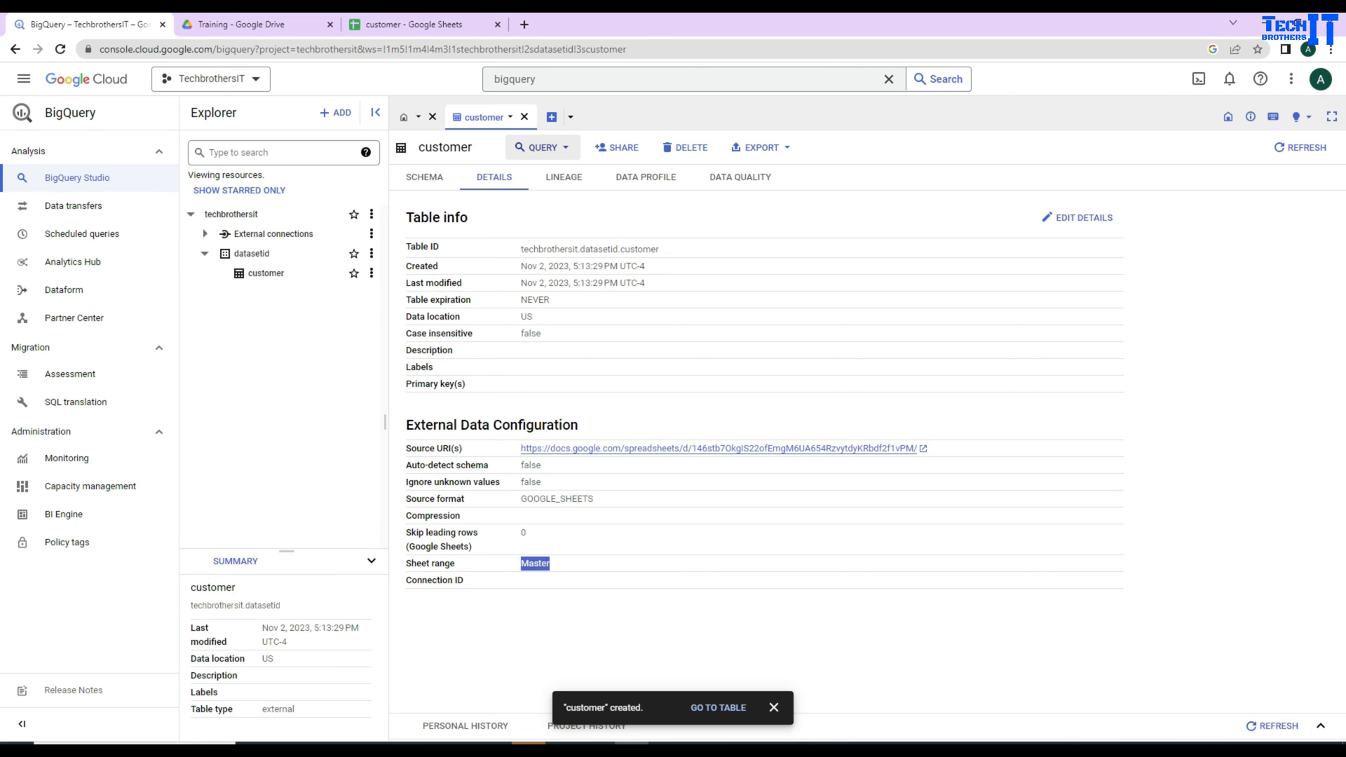
Start a query on the customer table in a new tab
left_click(541, 147)
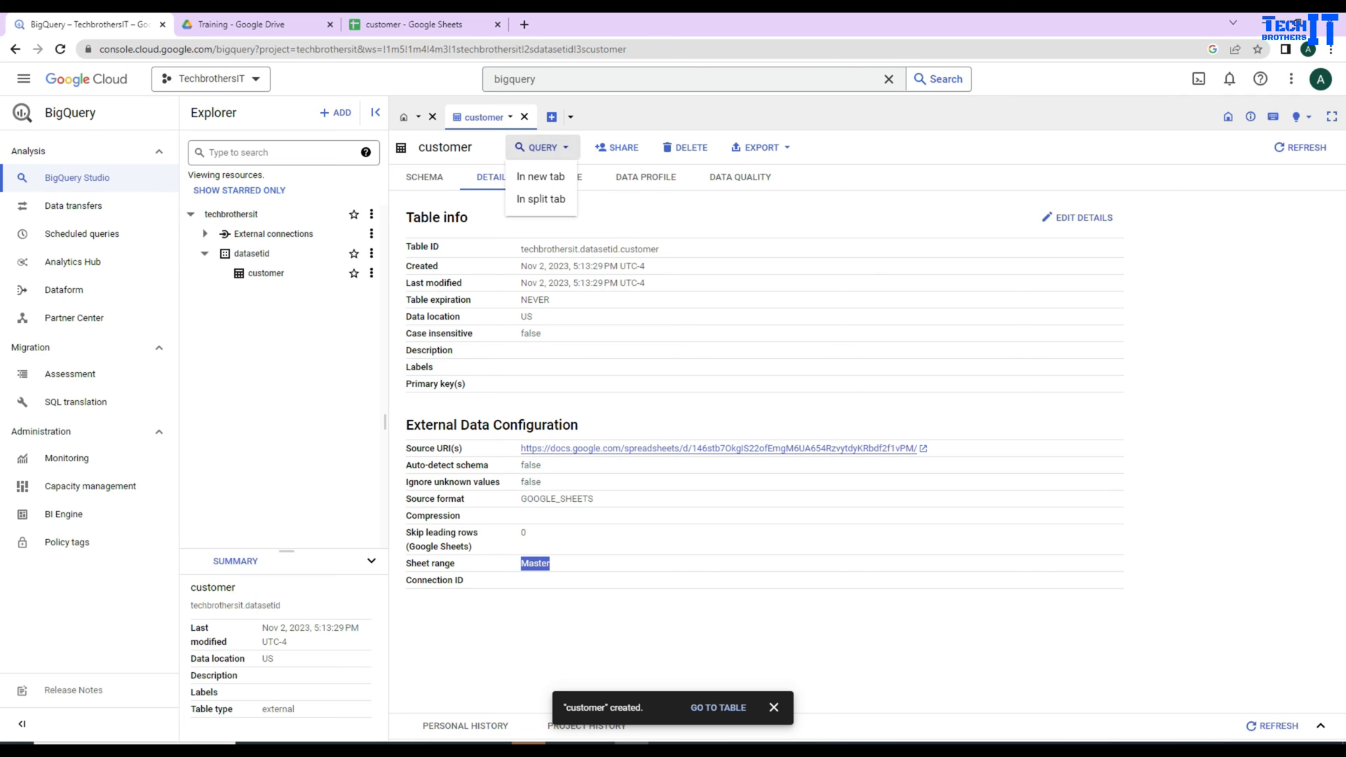
left_click(541, 176)
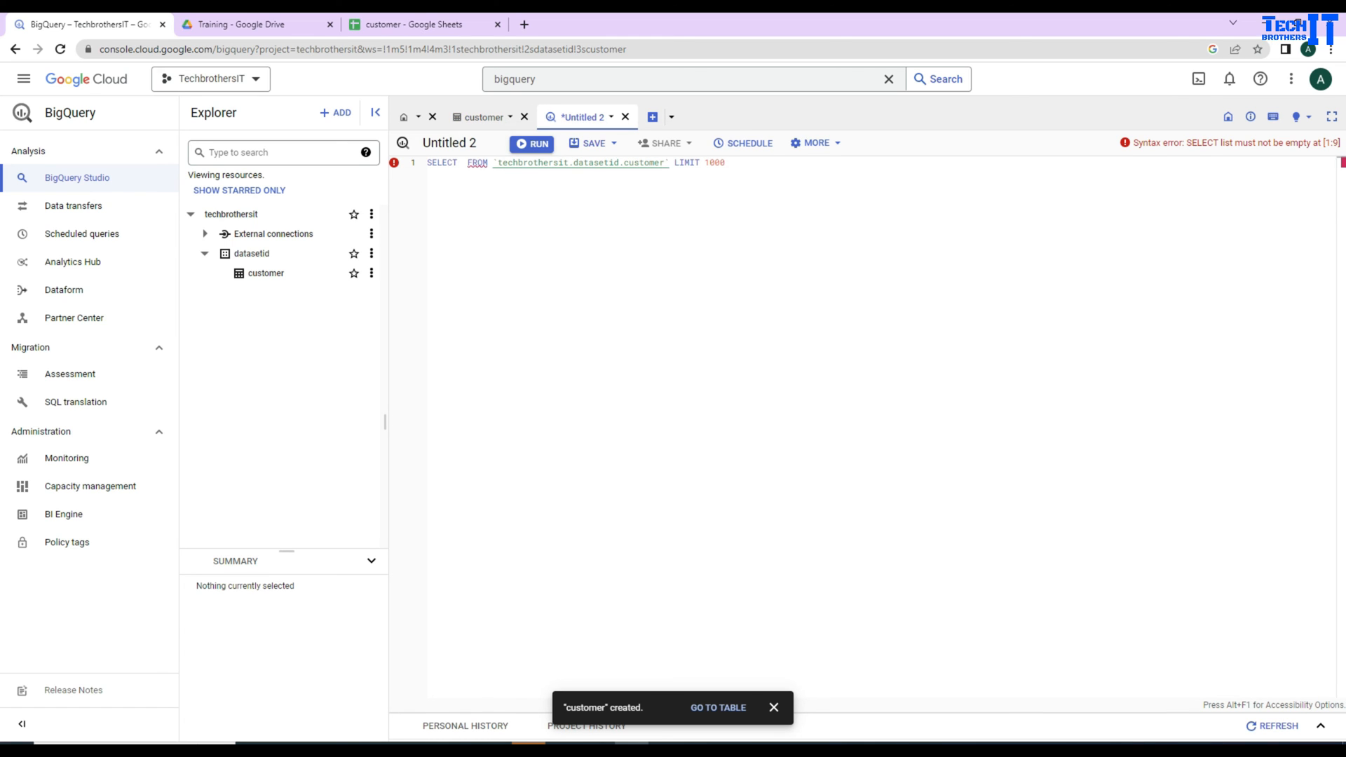
Run SELECT * on the customer table, returning six combined rows
type("*")
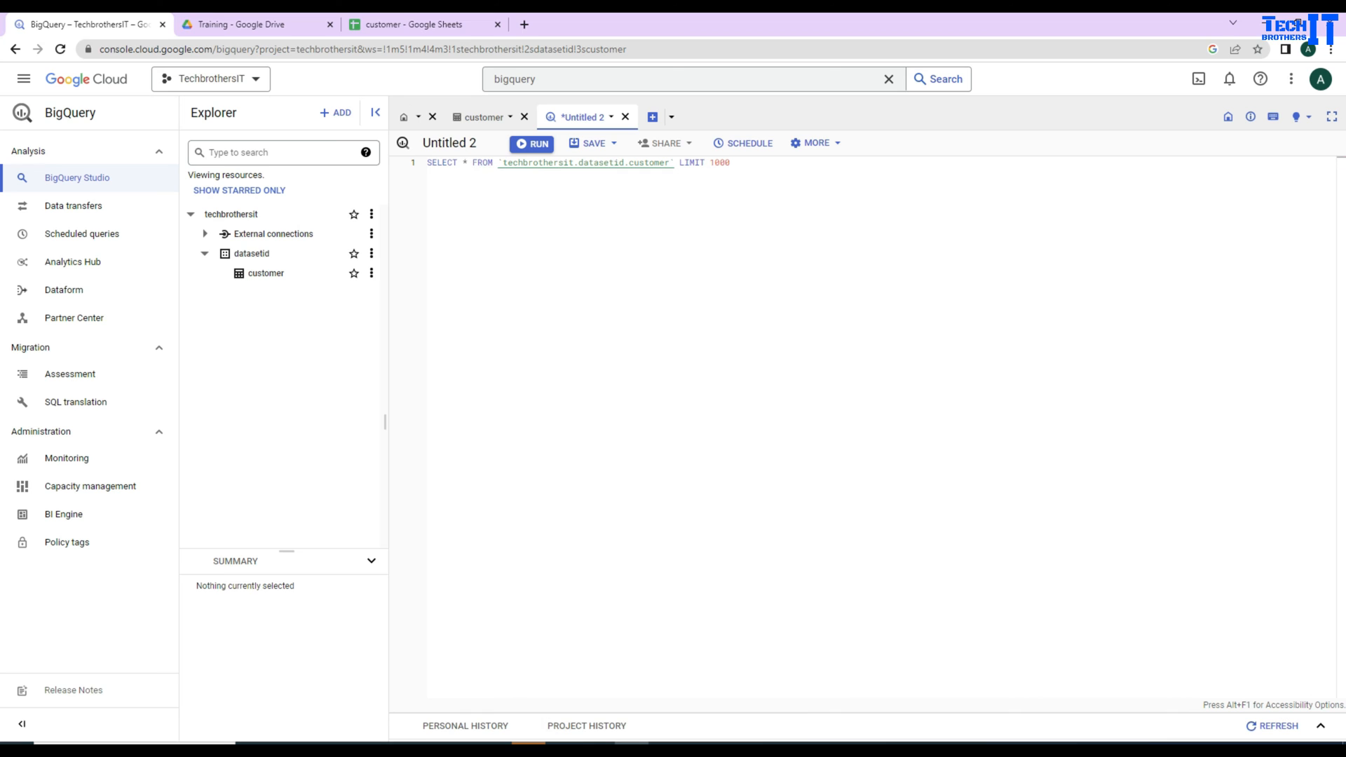
key("ctrl+plus")
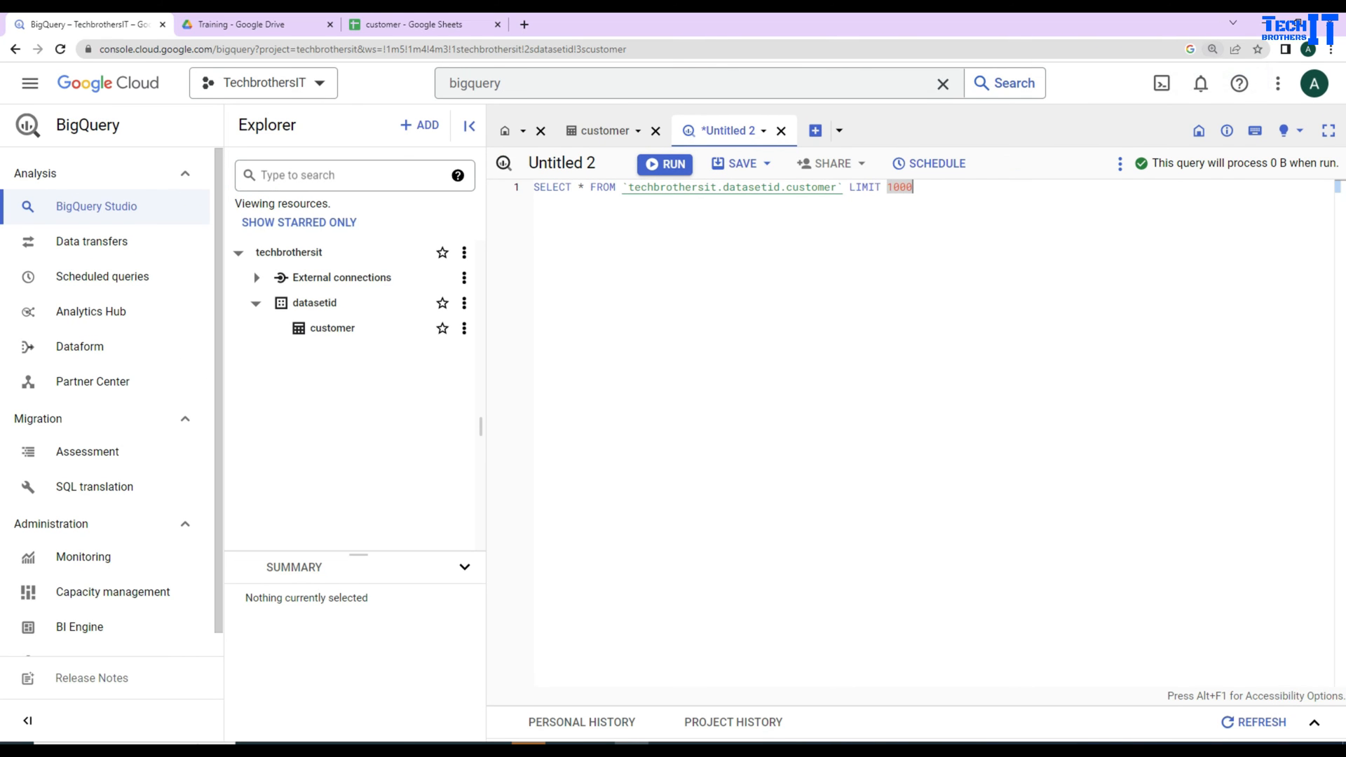
left_click(663, 163)
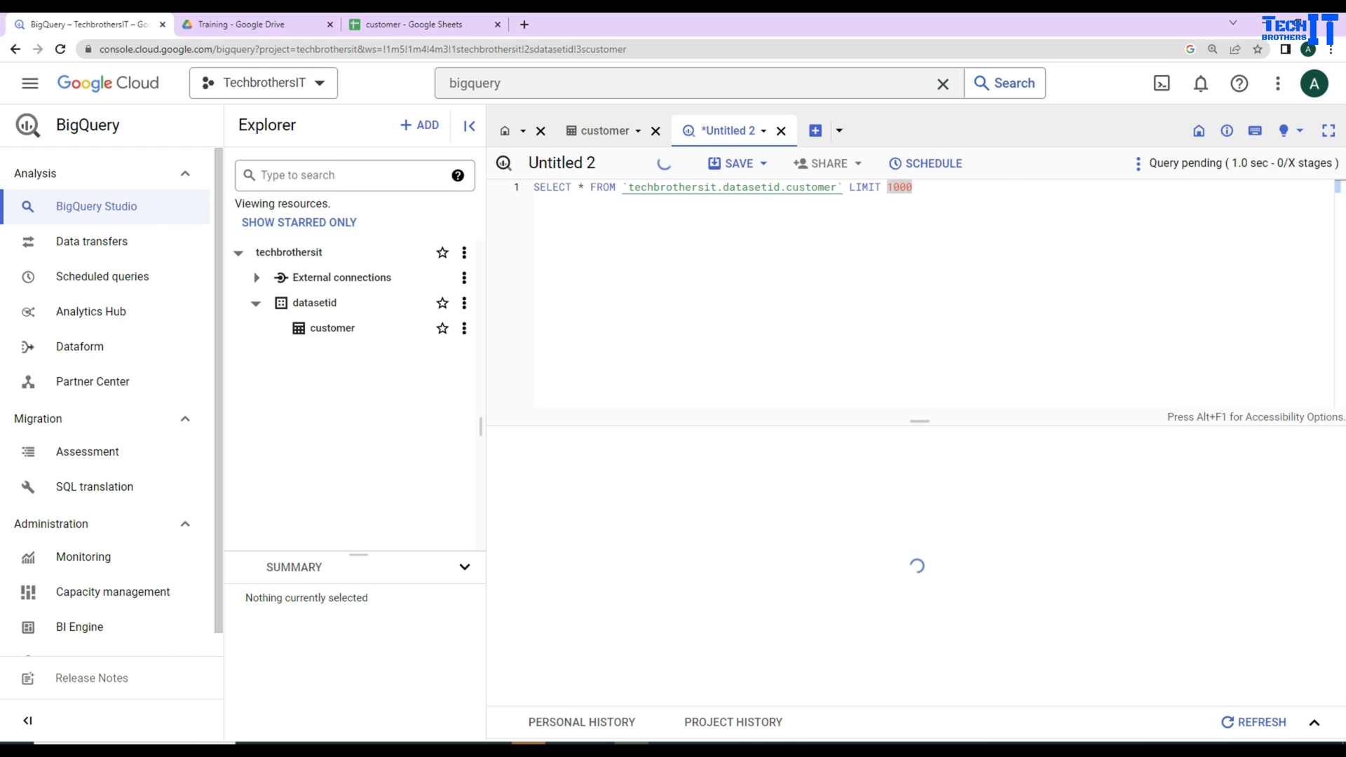
left_click(663, 163)
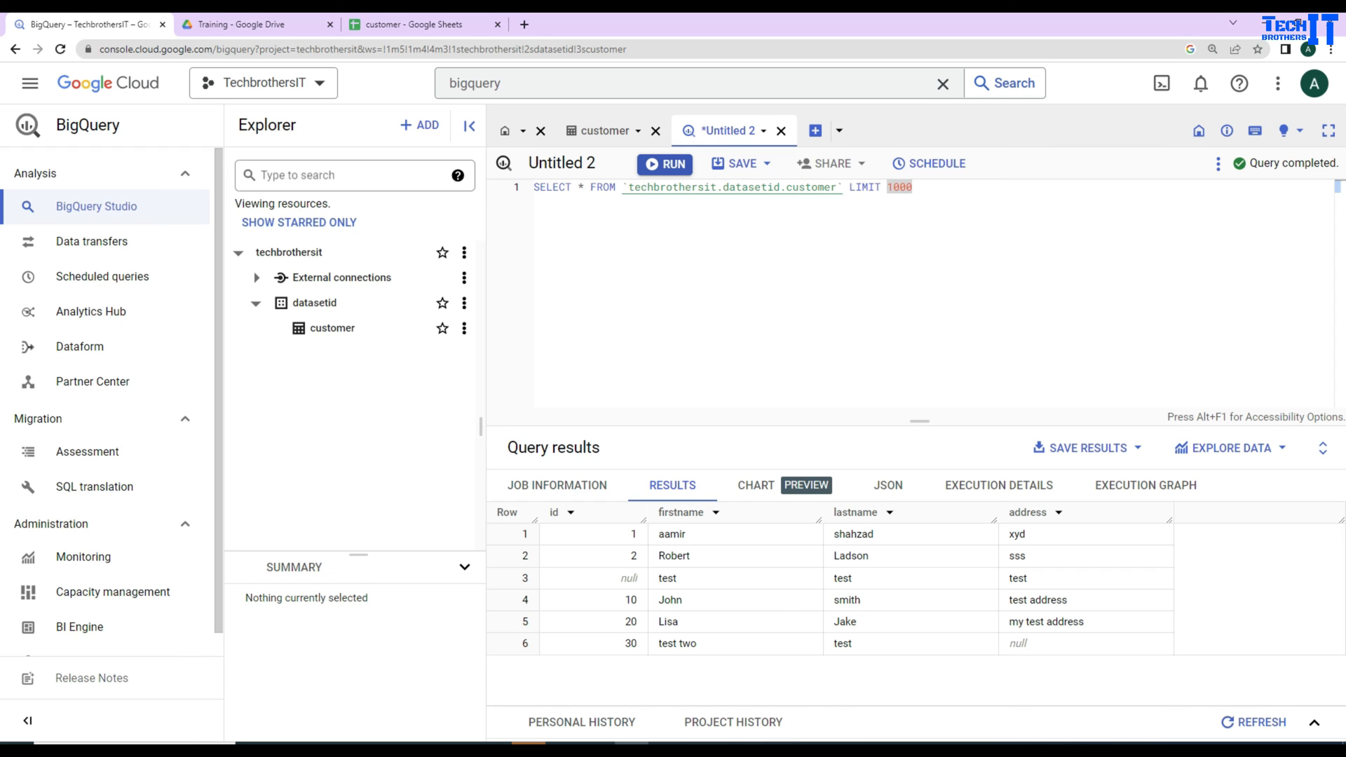
left_click(413, 24)
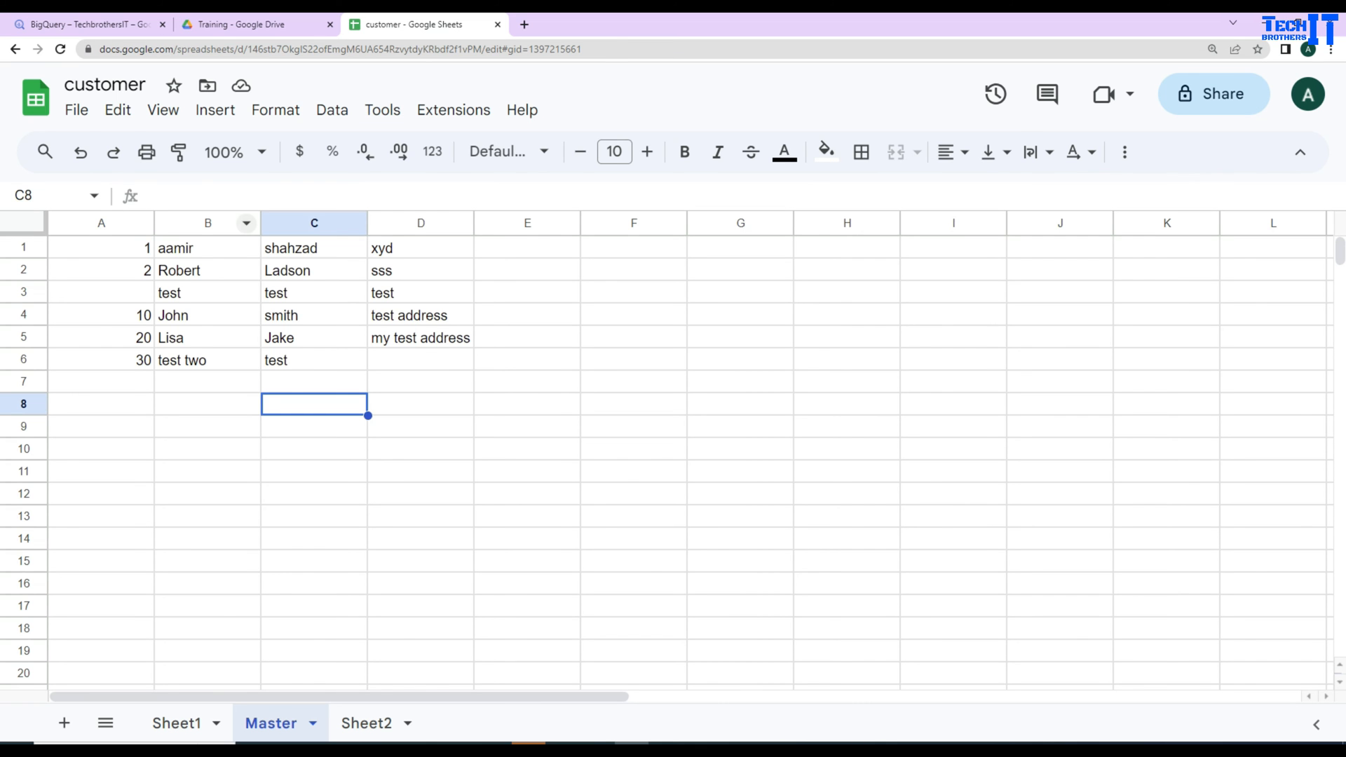
Enter a Sheet1 customer row 3, 'test is successful', noname, ttsss
left_click(90, 24)
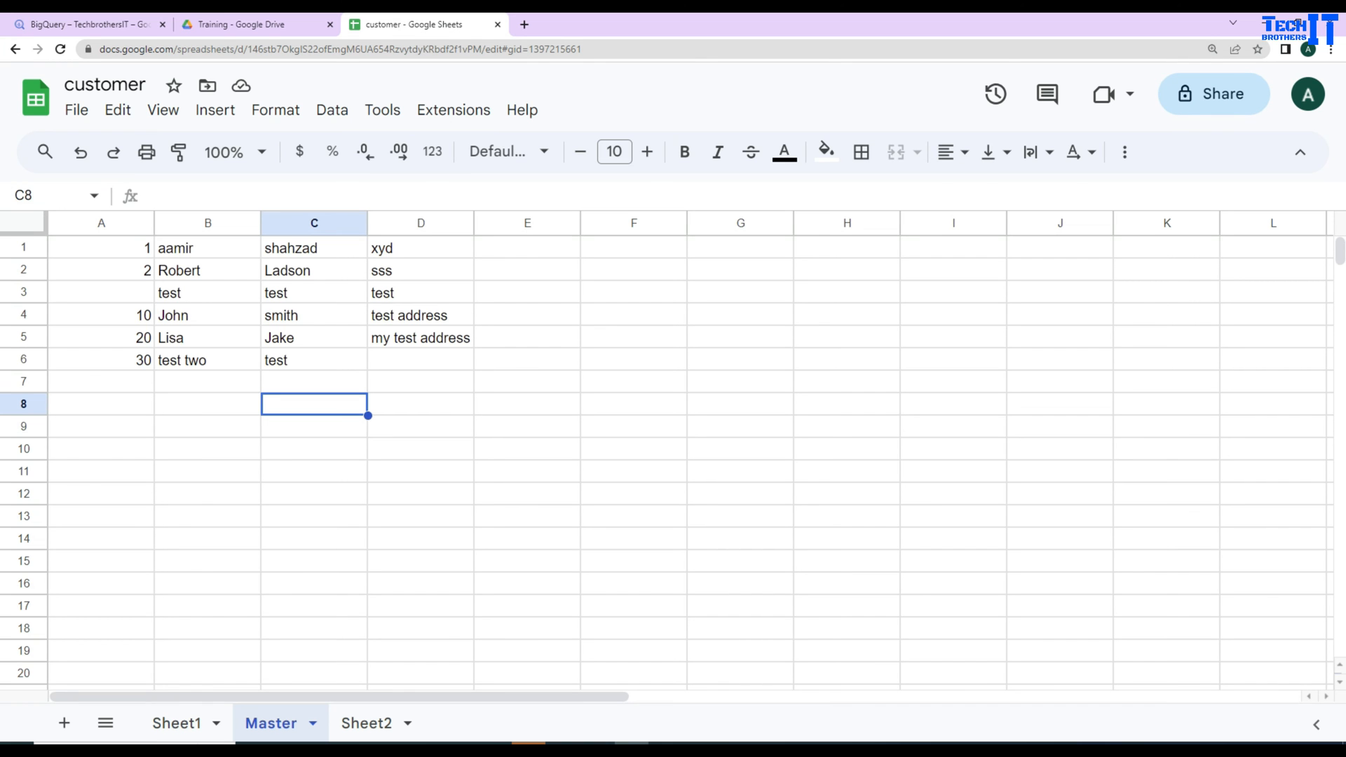
left_click(177, 723)
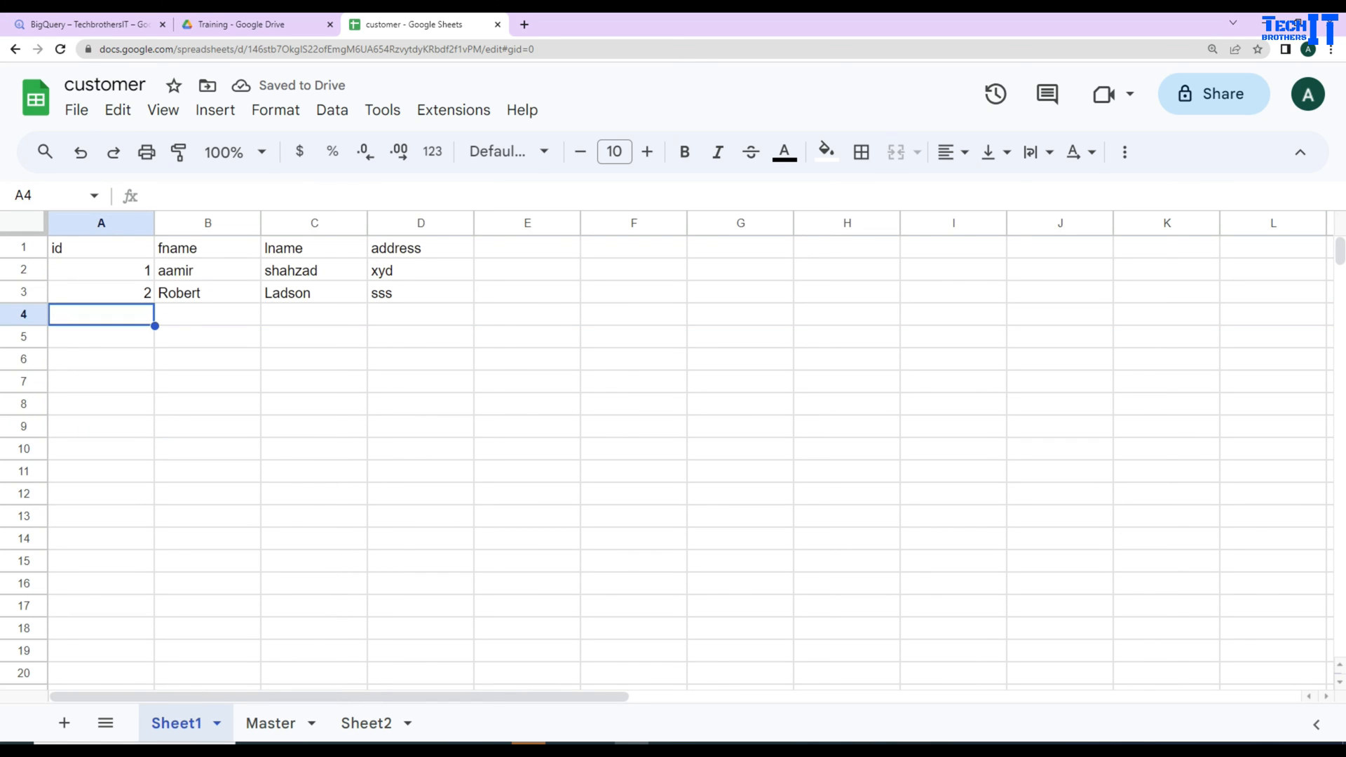
type("3")
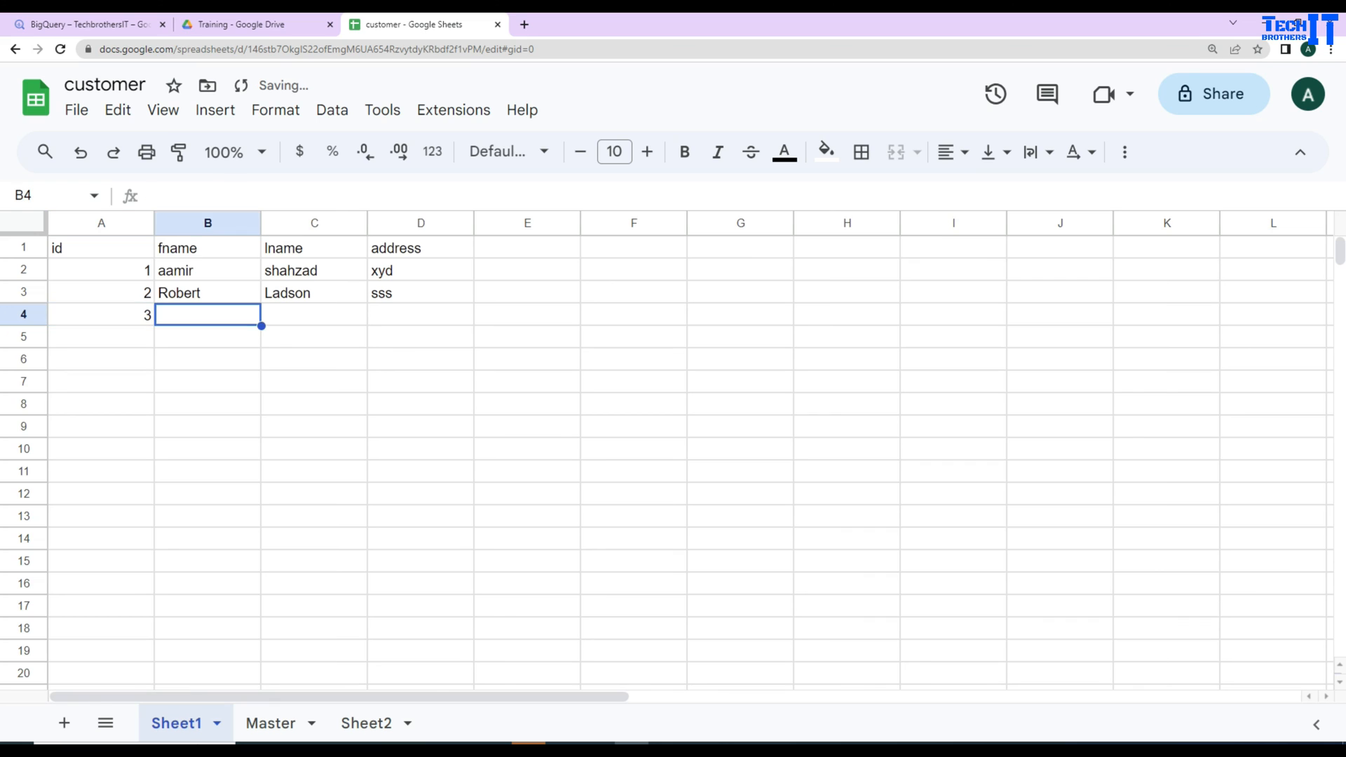
type("test is suc")
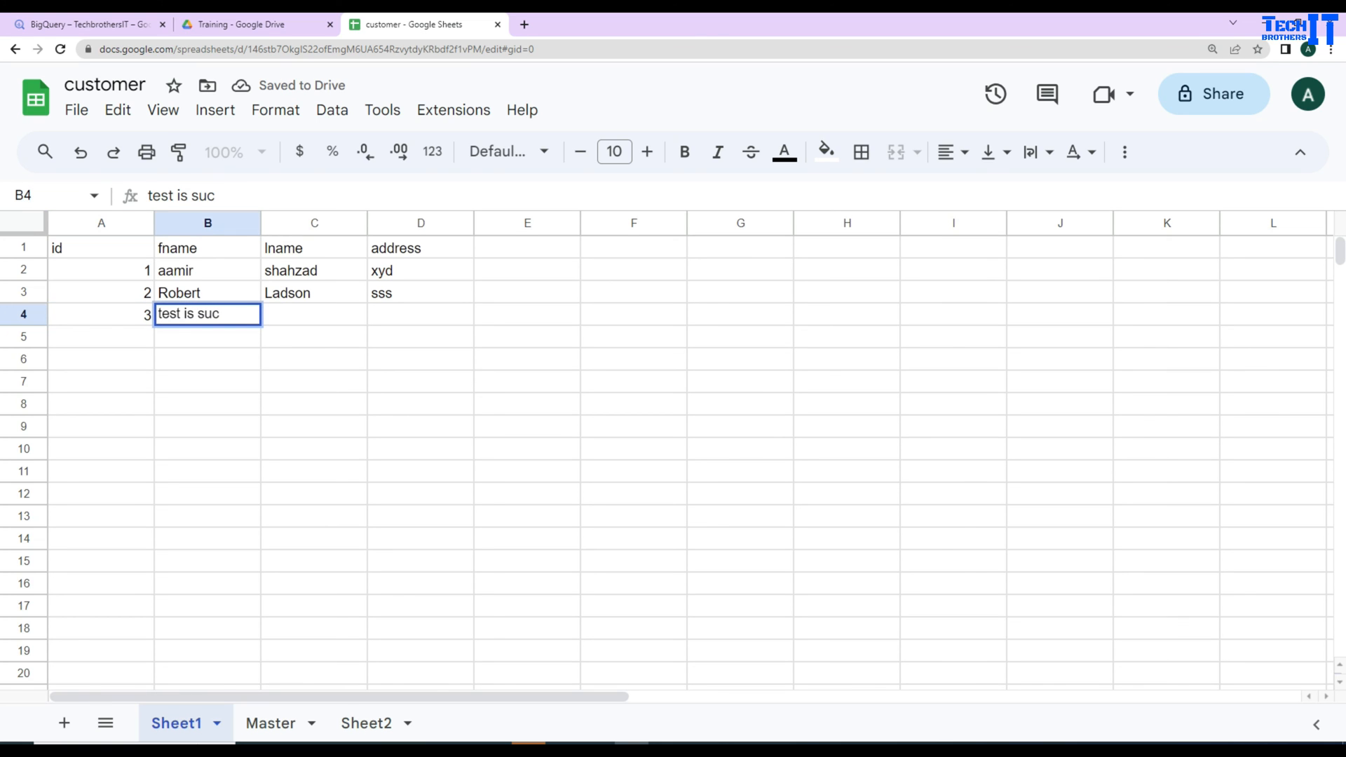
type("cessfu")
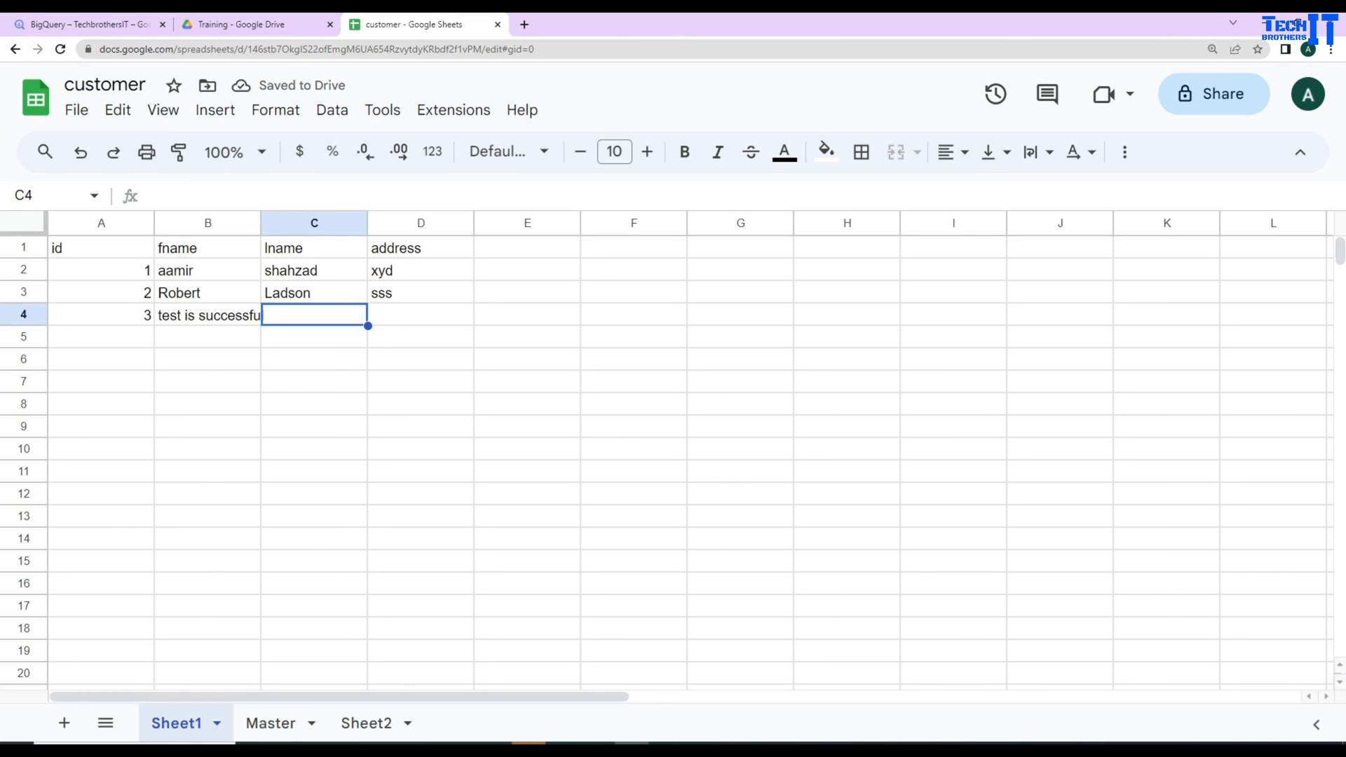
type("noname")
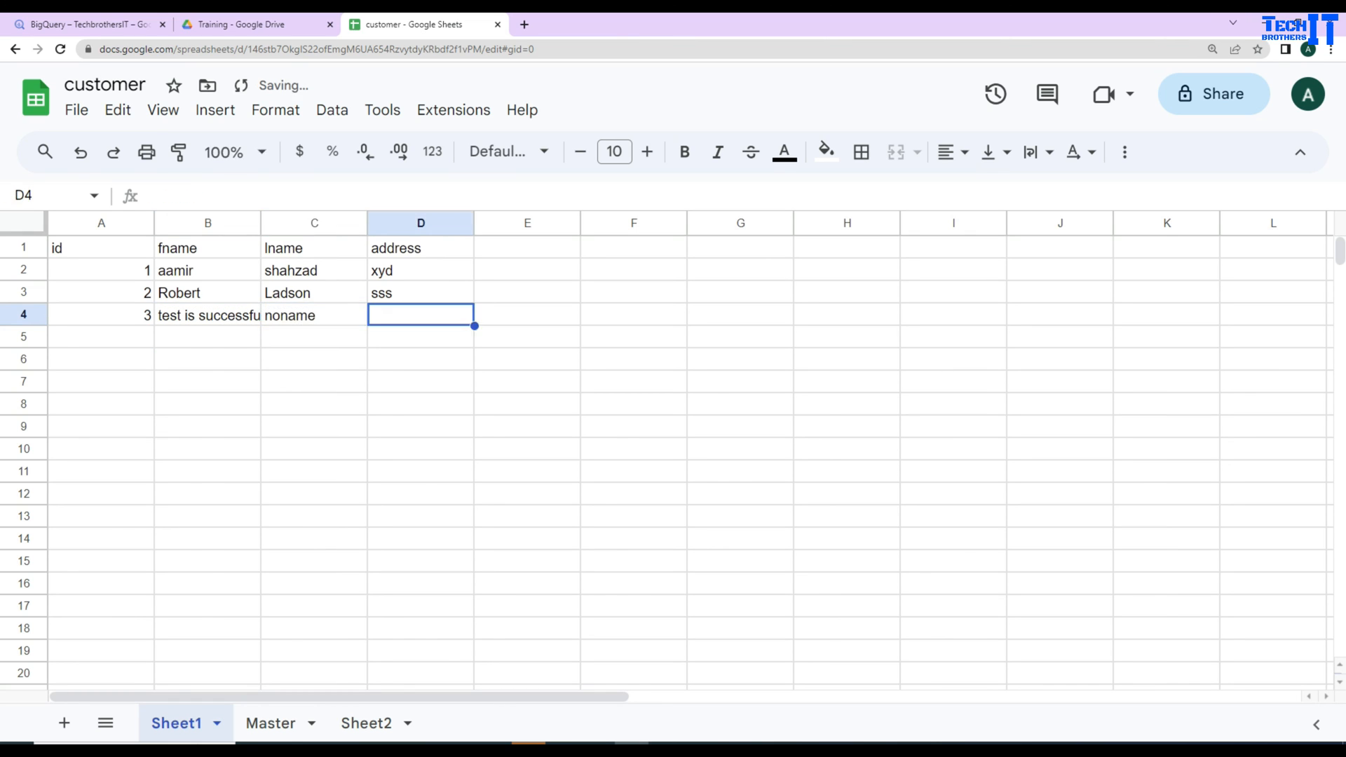
type("ttsss")
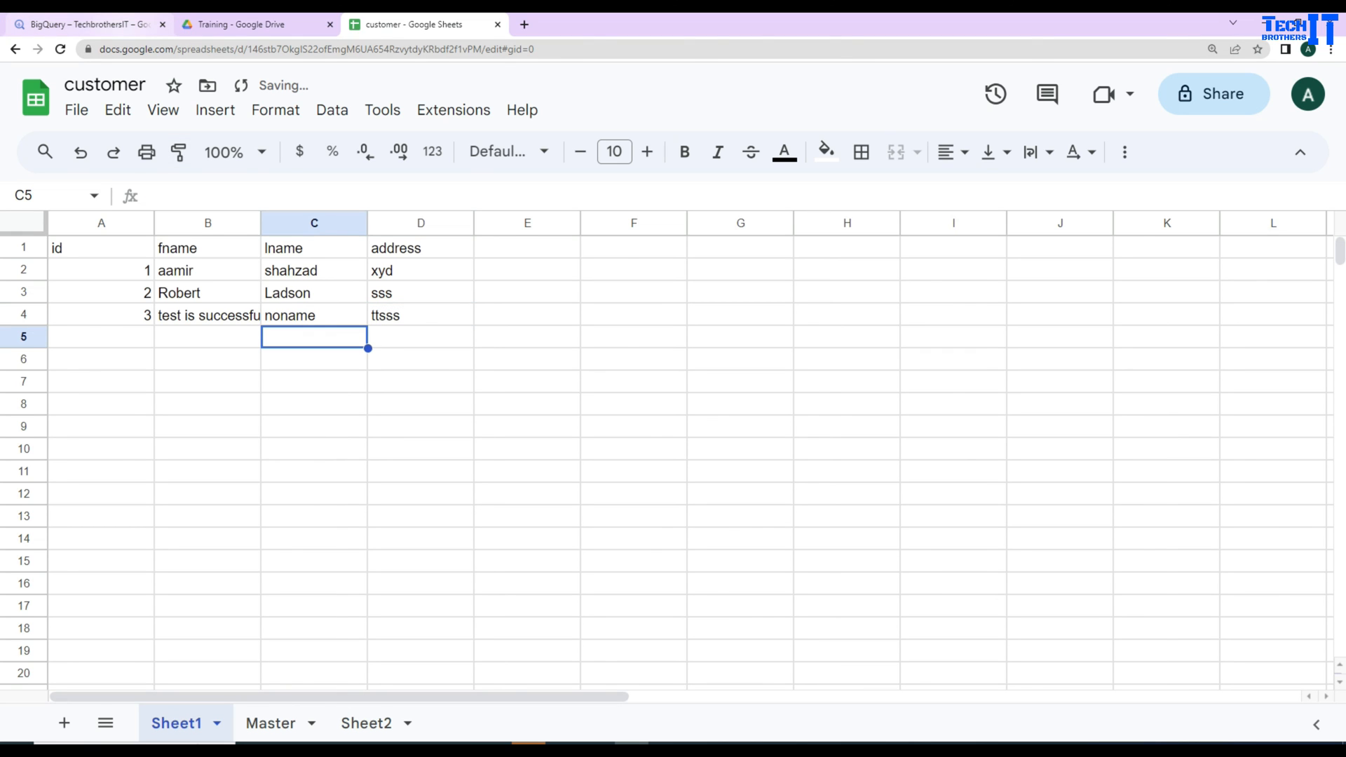
left_click(85, 24)
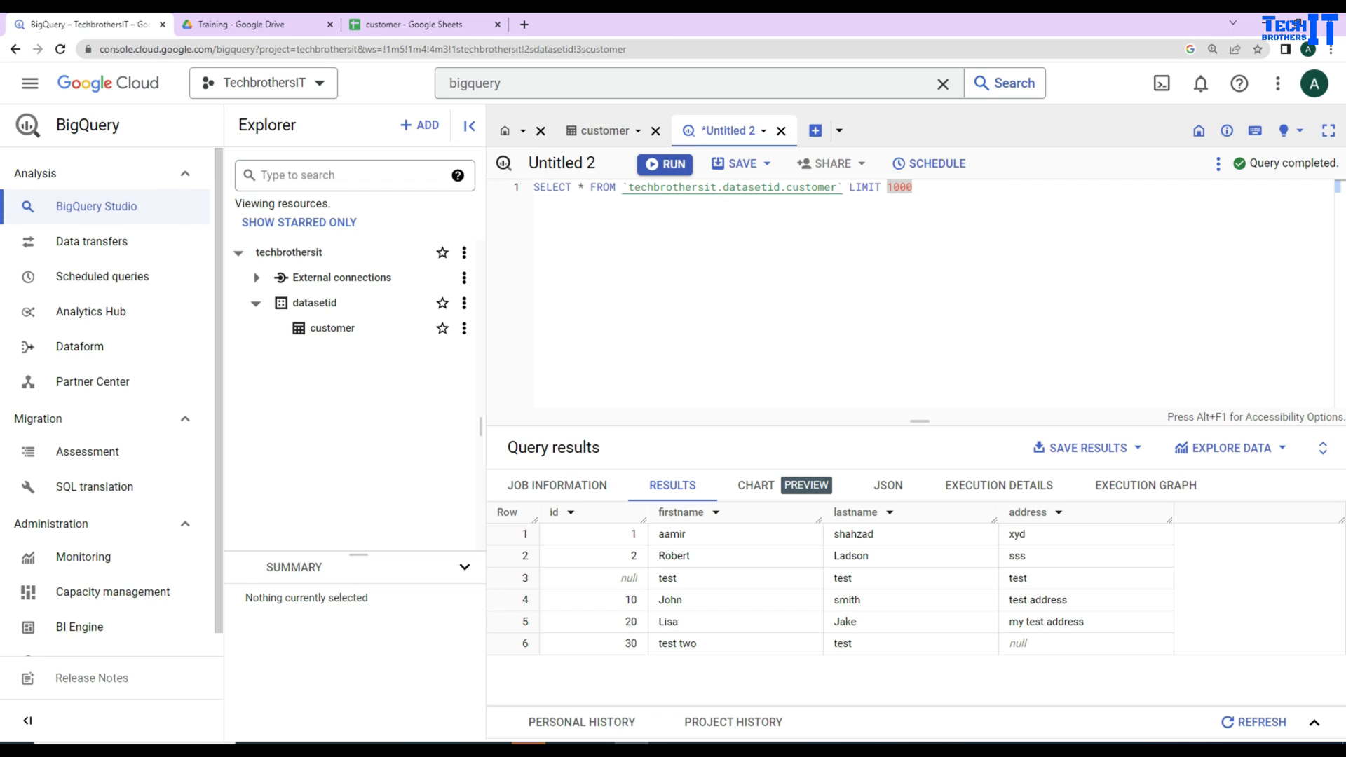
Rerun the customer query so row 3 'test is successful' appears
left_click(663, 162)
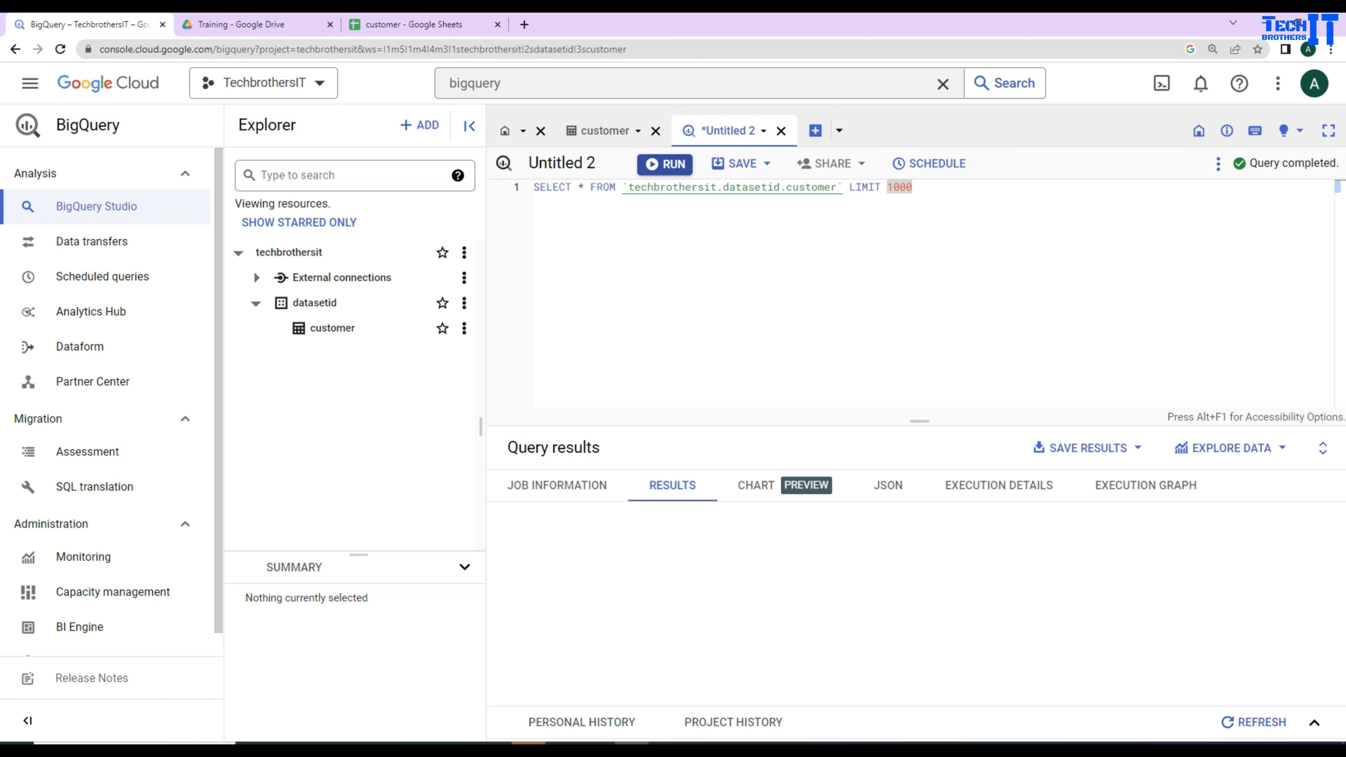
left_click(665, 164)
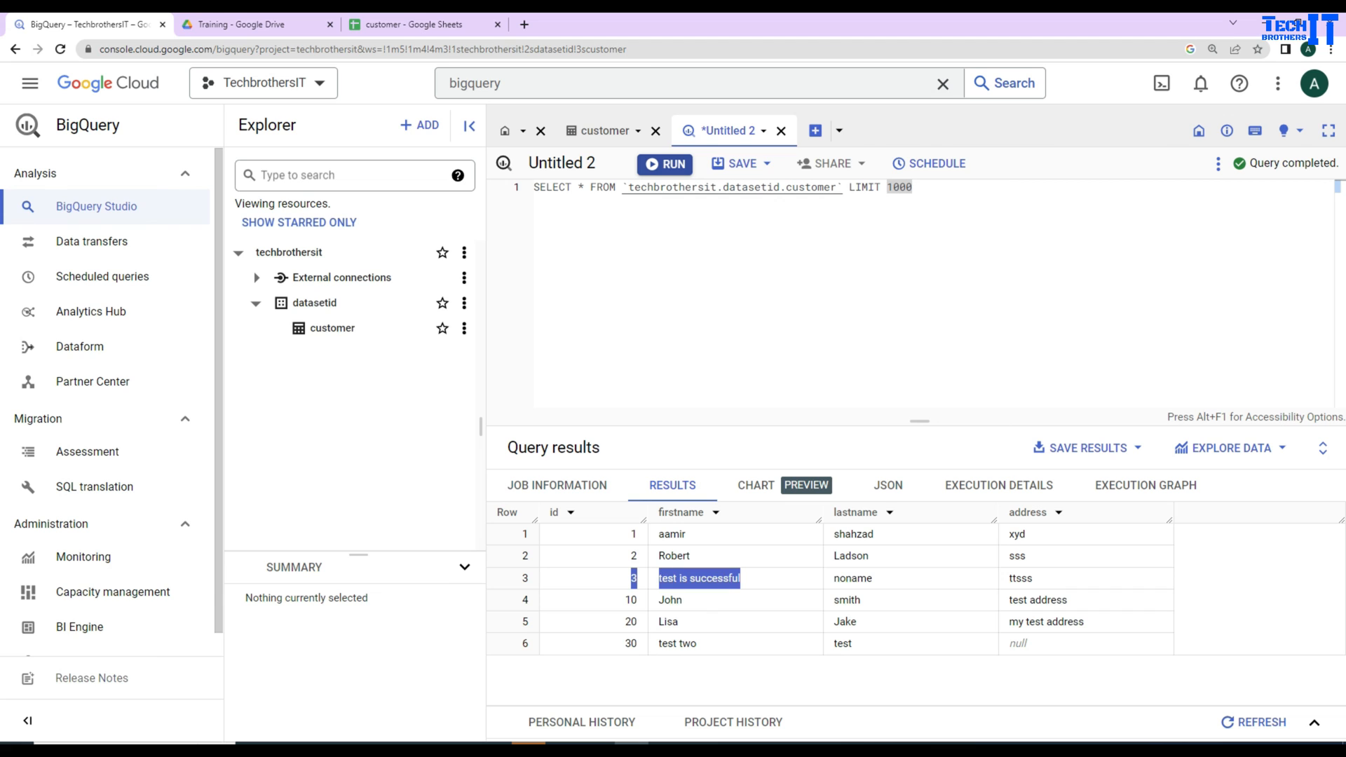
left_click(416, 23)
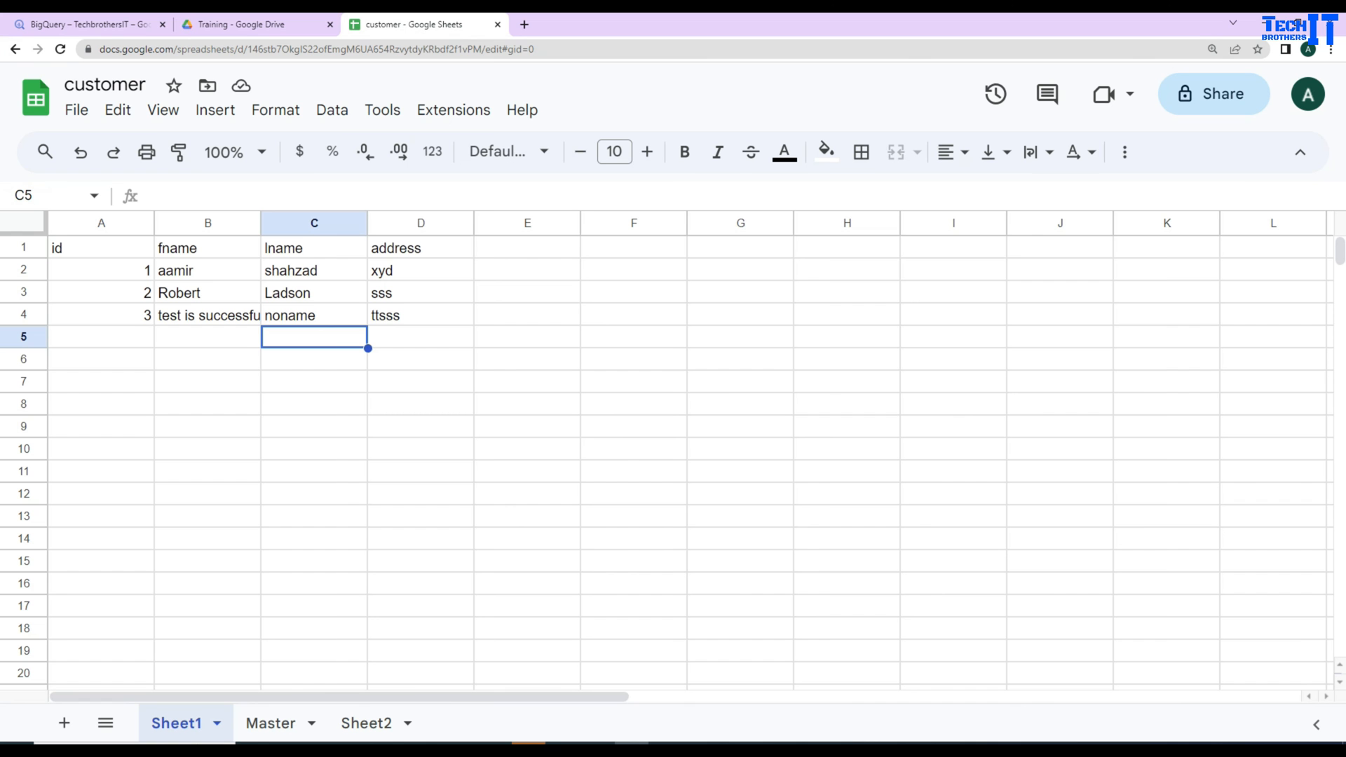
Delete customer 30 'test two' from Sheet2 and confirm Master lists five rows
left_click(366, 723)
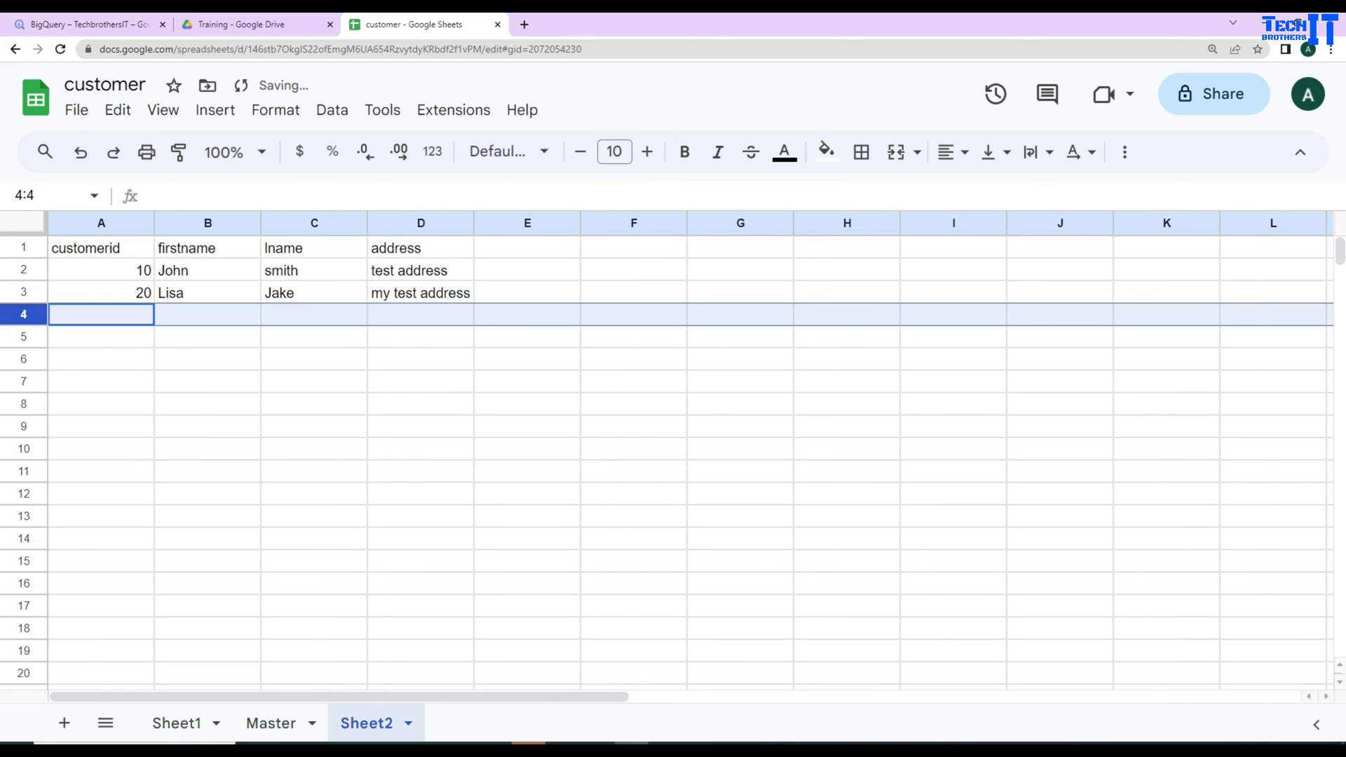
left_click(271, 723)
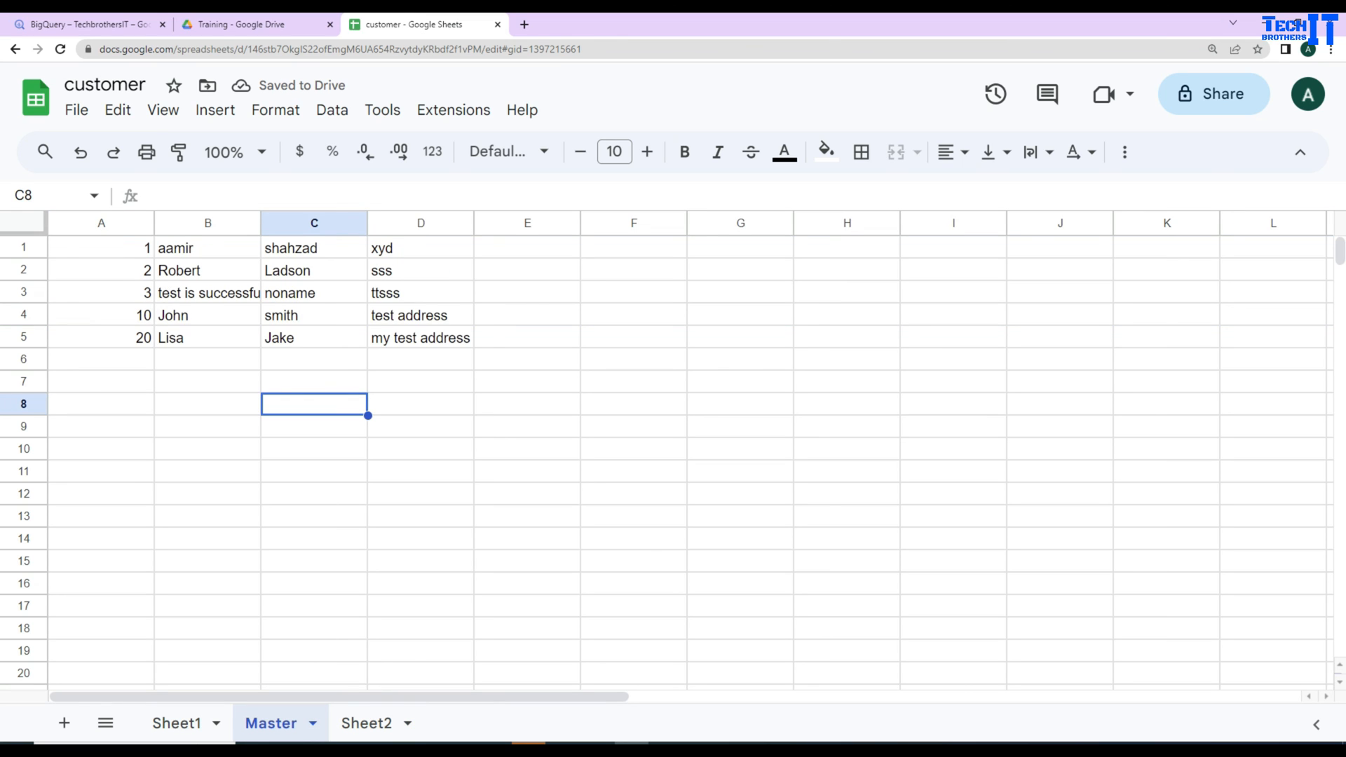
left_click(101, 248)
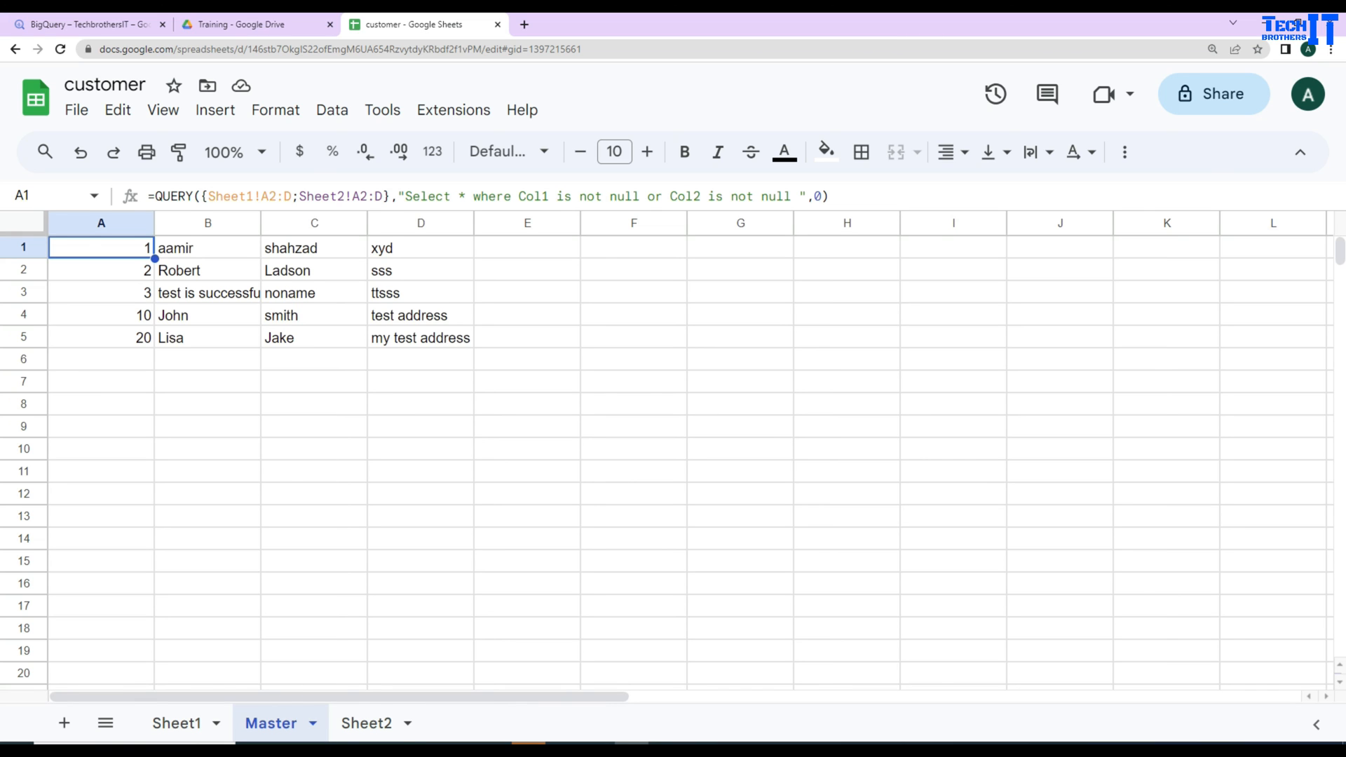
left_click(85, 24)
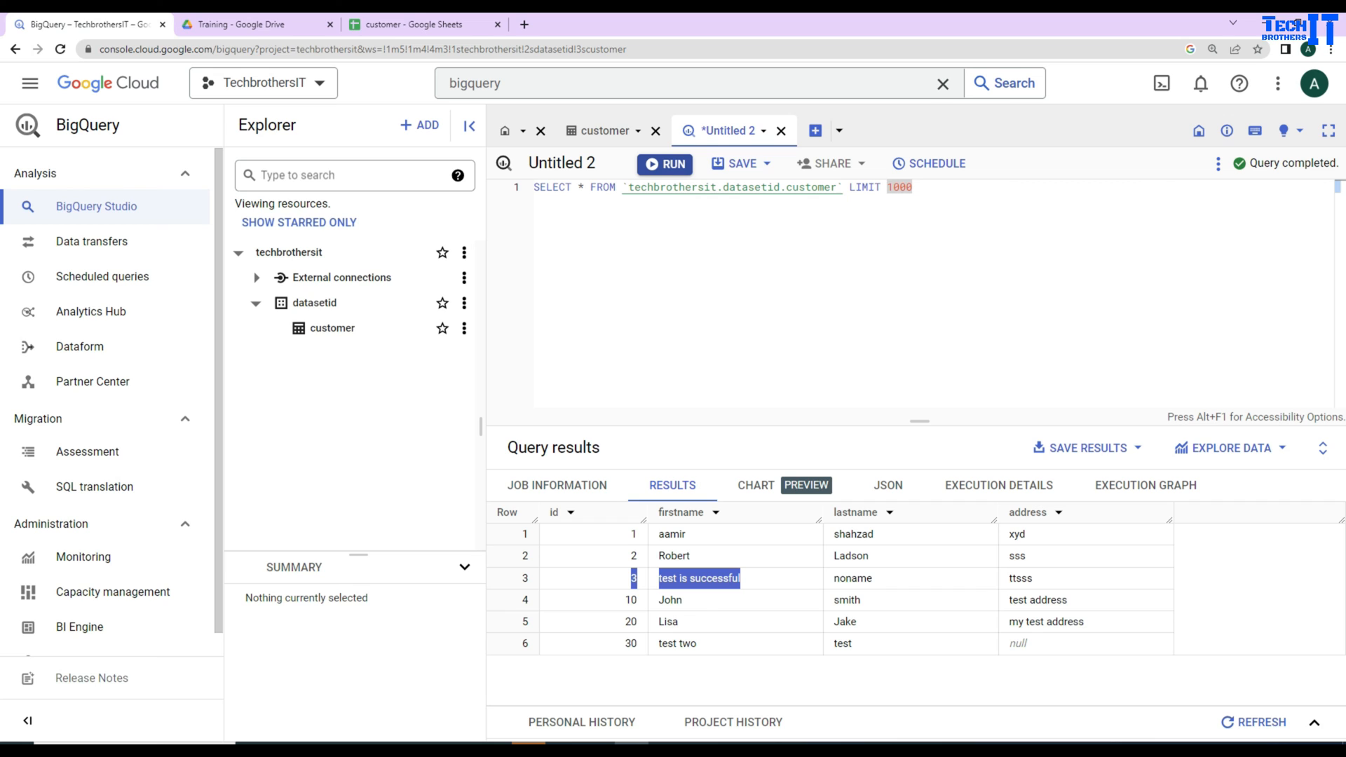
Rerun the customer query, now returning only five rows
left_click(665, 163)
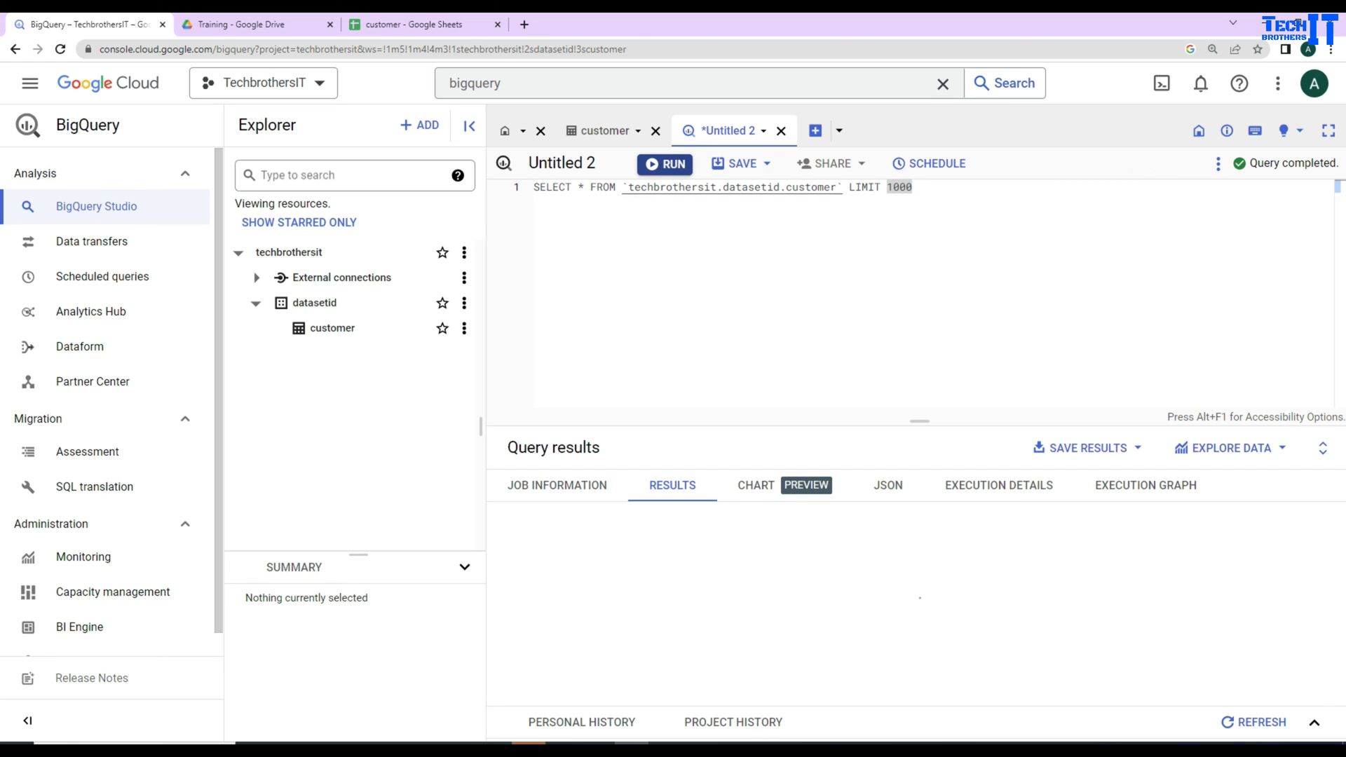
left_click(664, 162)
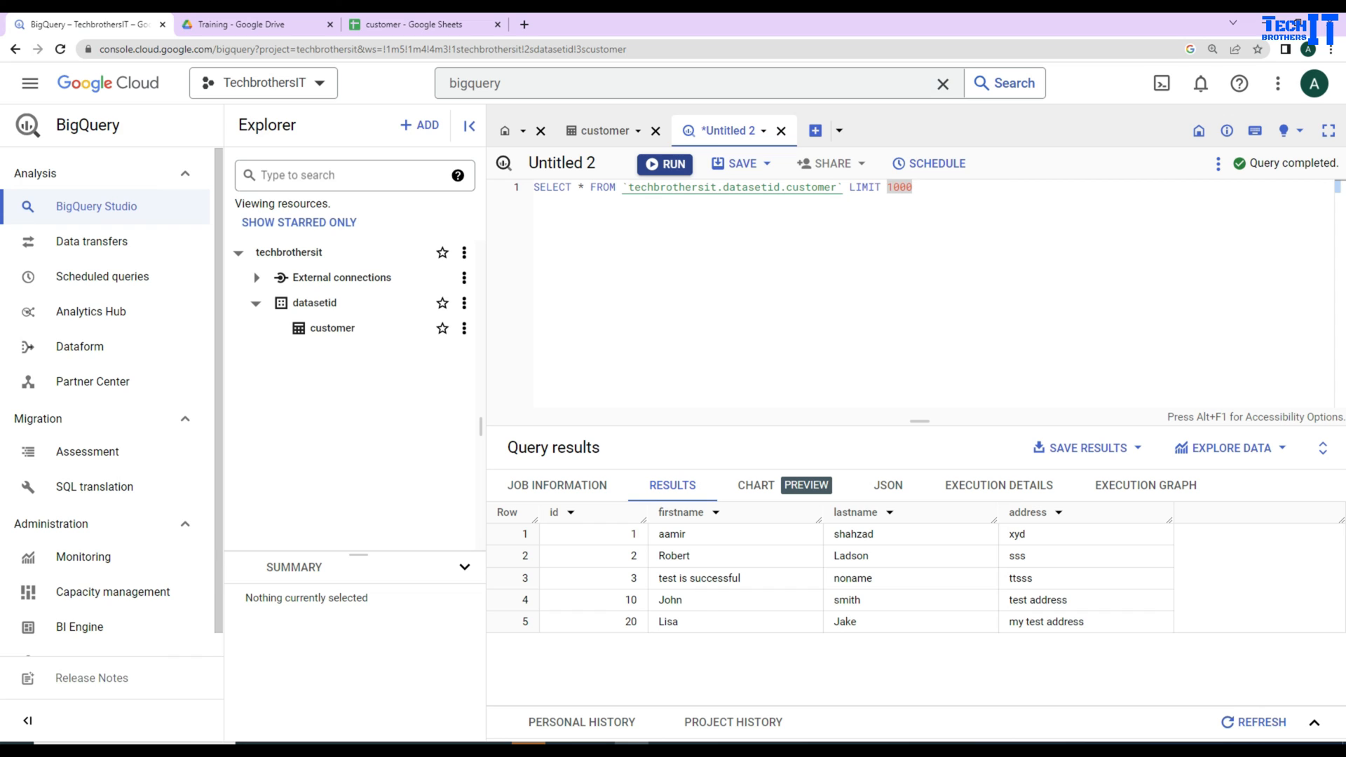